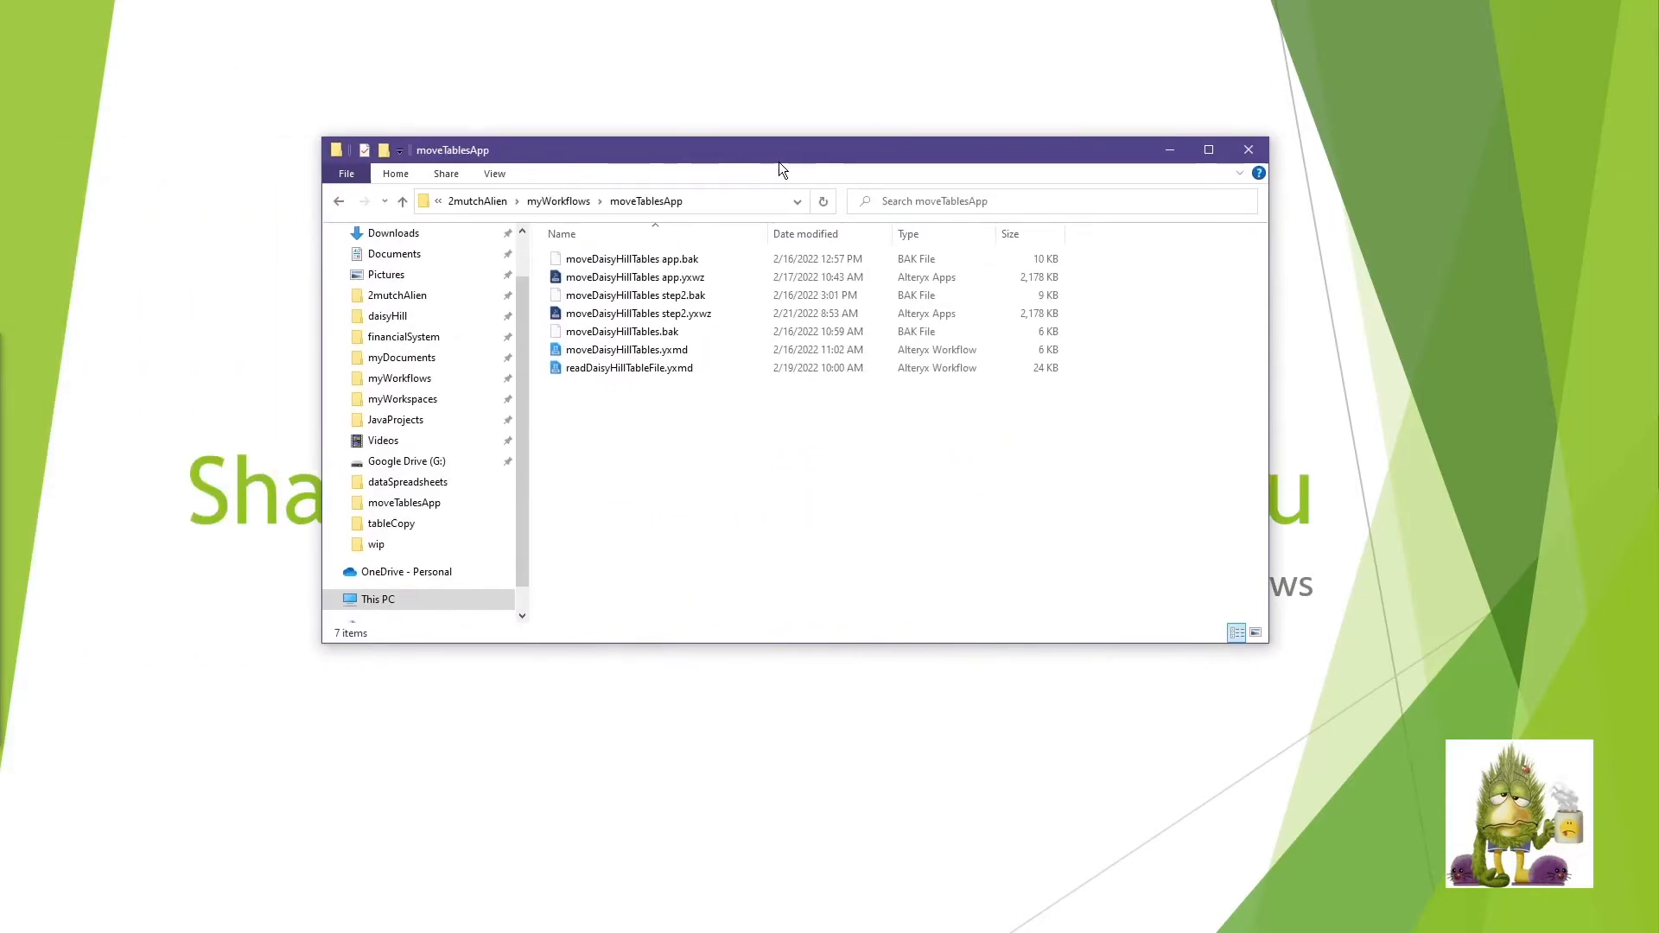
- Launch moveDaisyHillTables app.yxwz from the moveTablesApp folder as an Alteryx analytic app
click(638, 313)
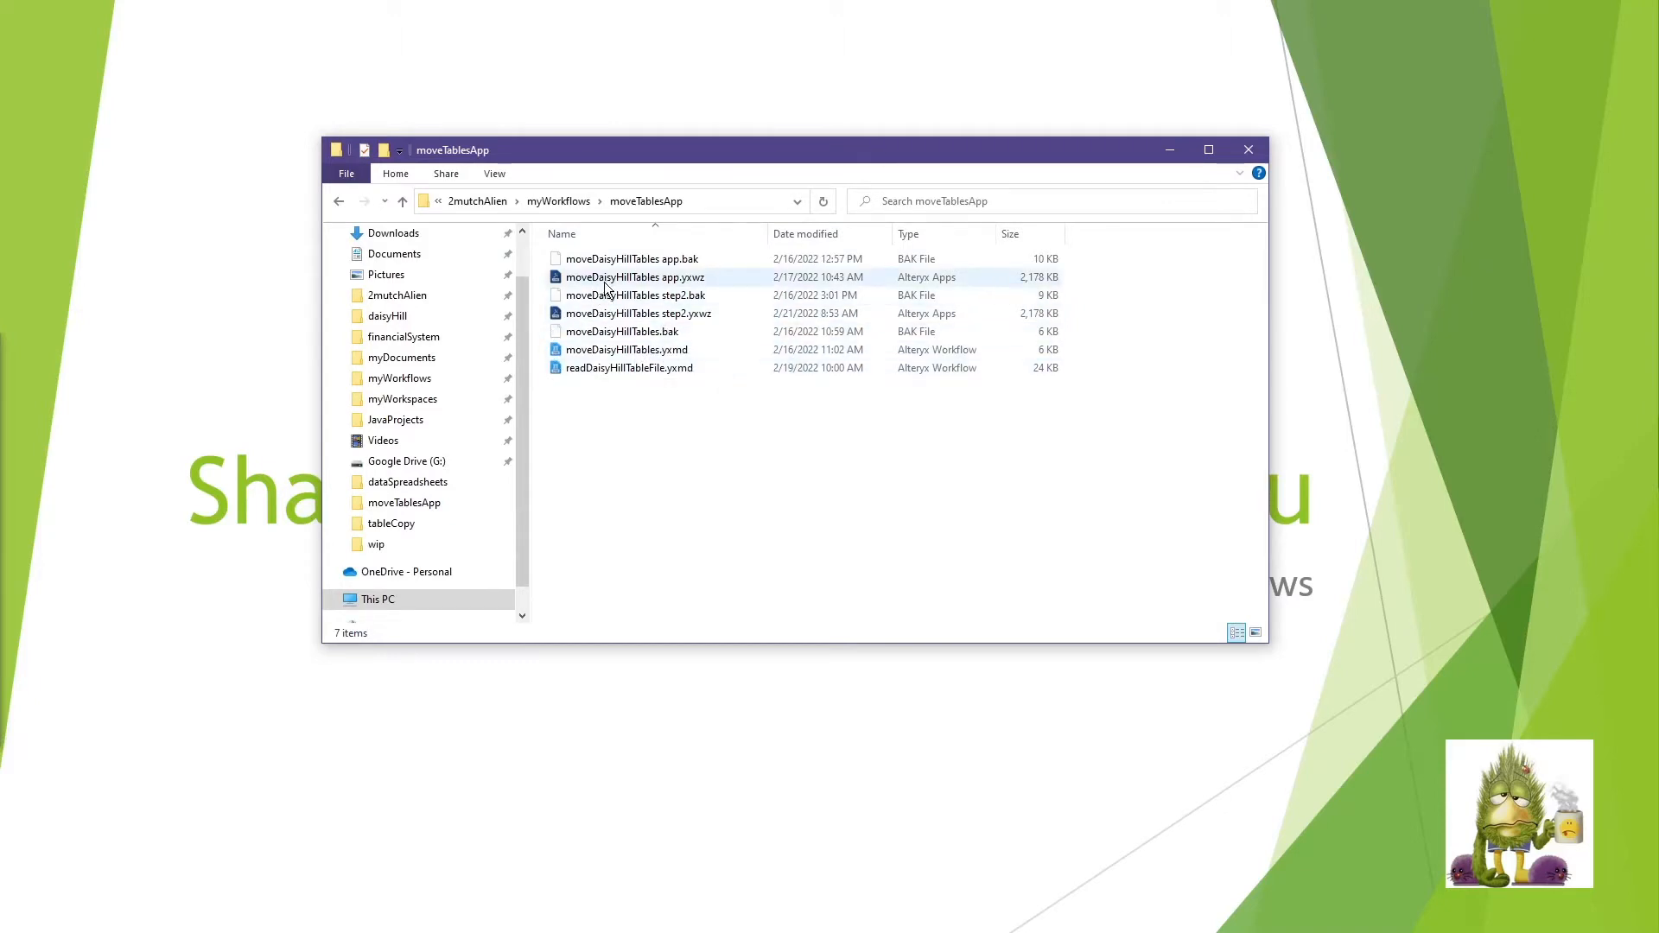
mouse_move(634, 277)
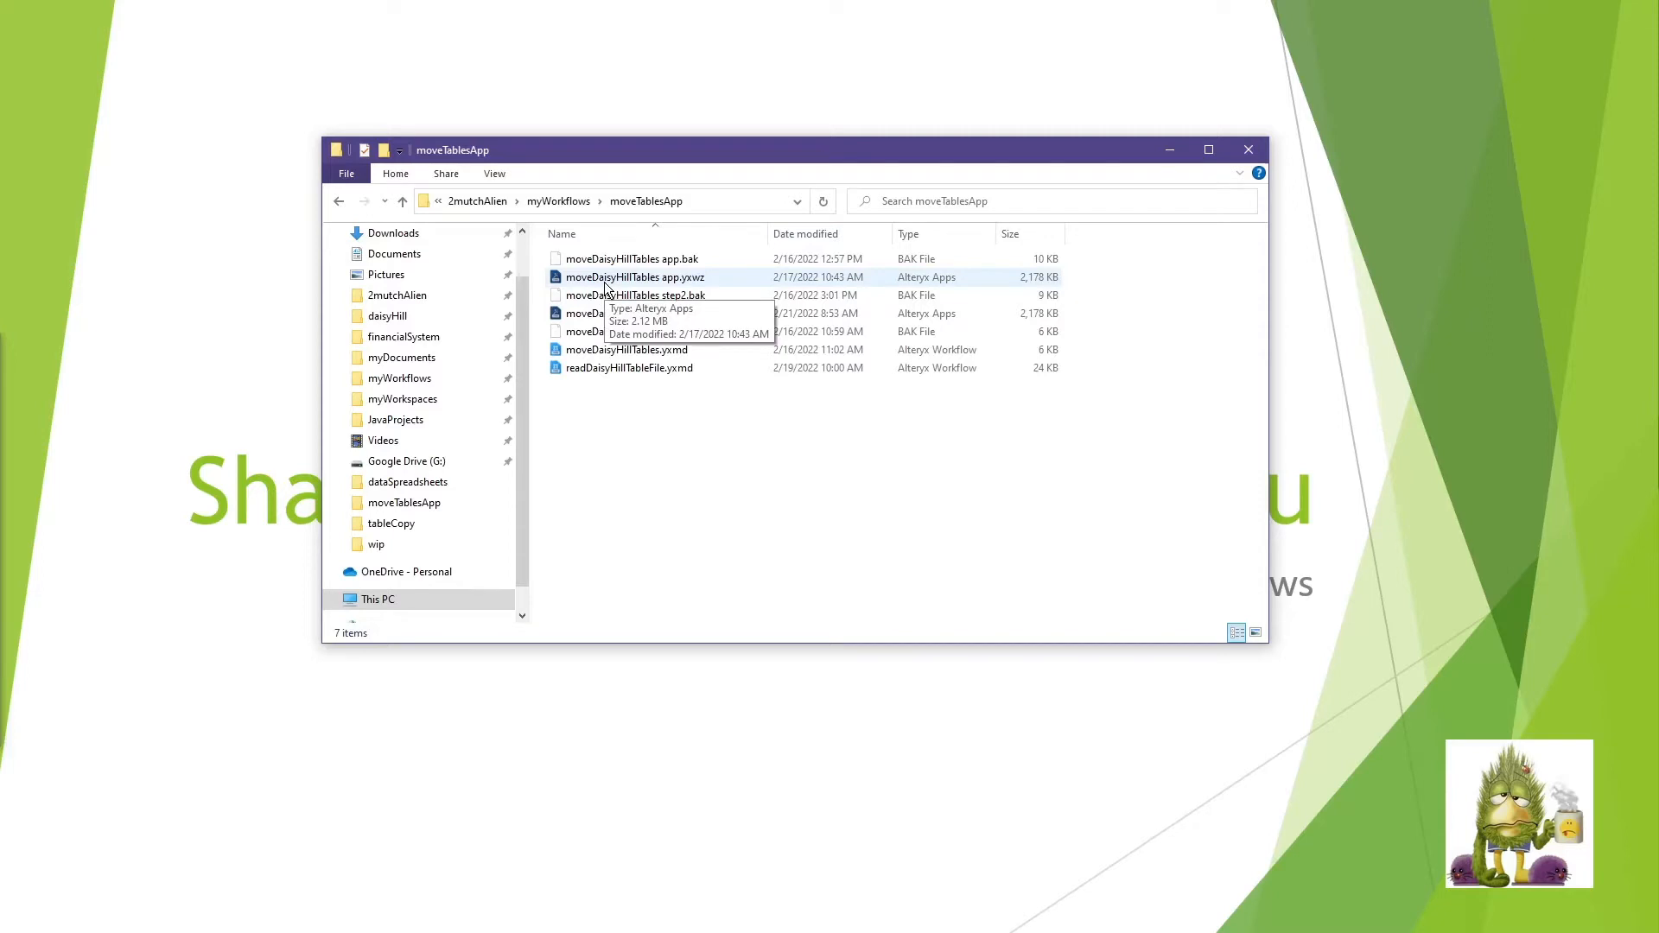
click(633, 277)
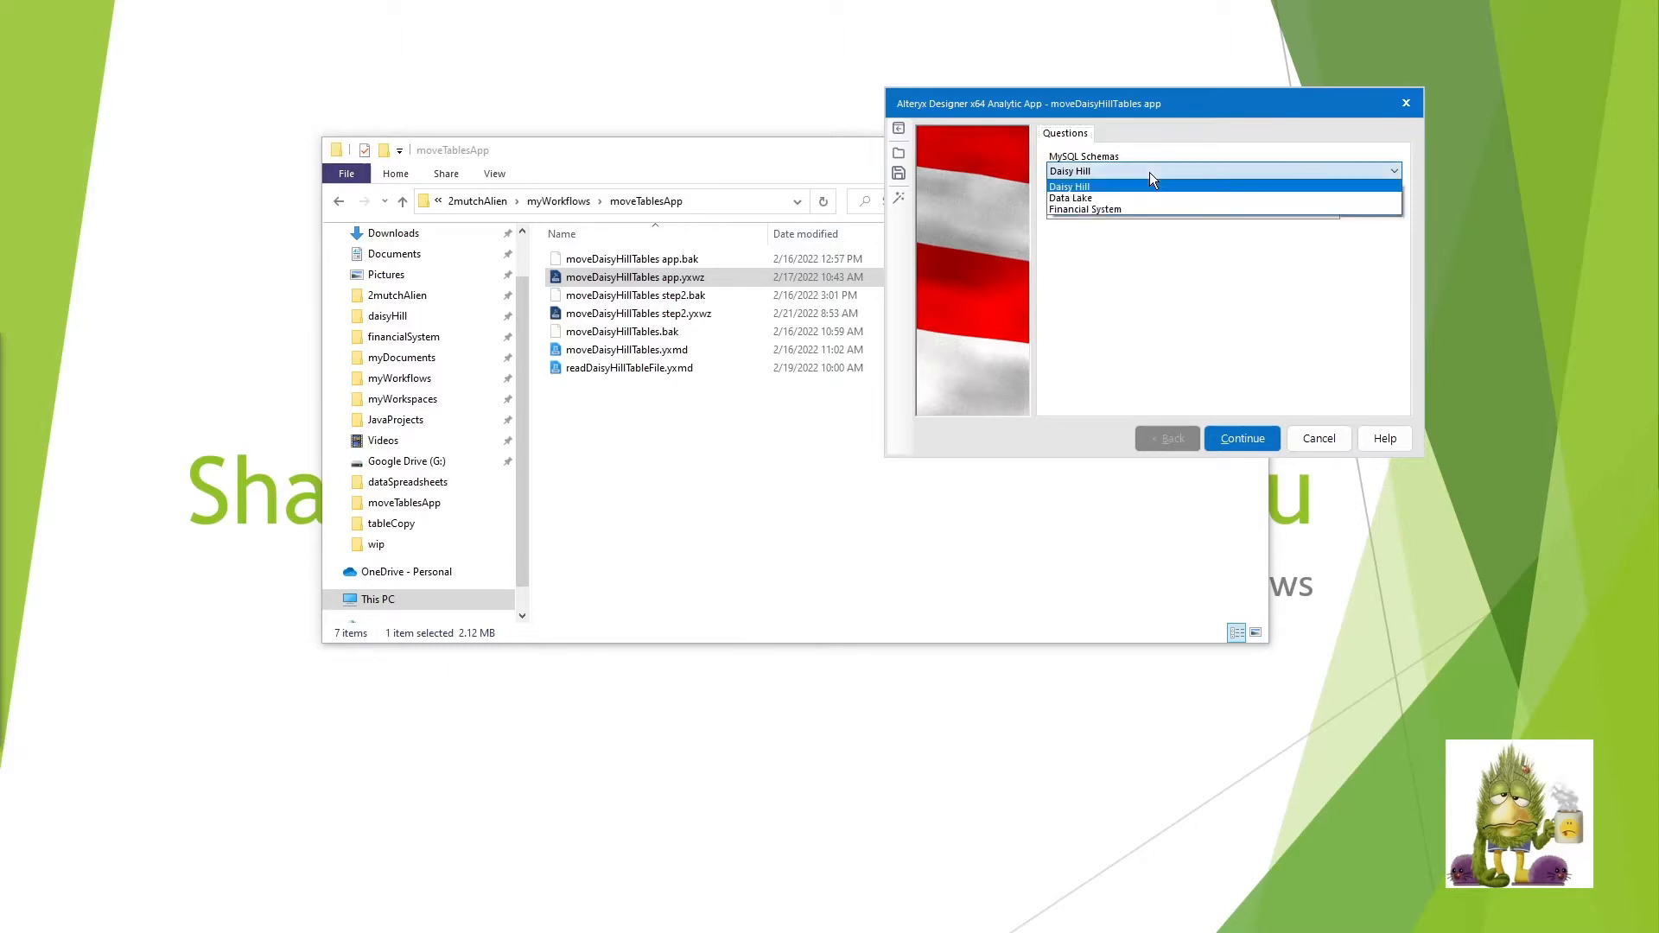
- Run the app with the Data Lake schema and target directory C:\2mutchAlien\wip
click(1070, 198)
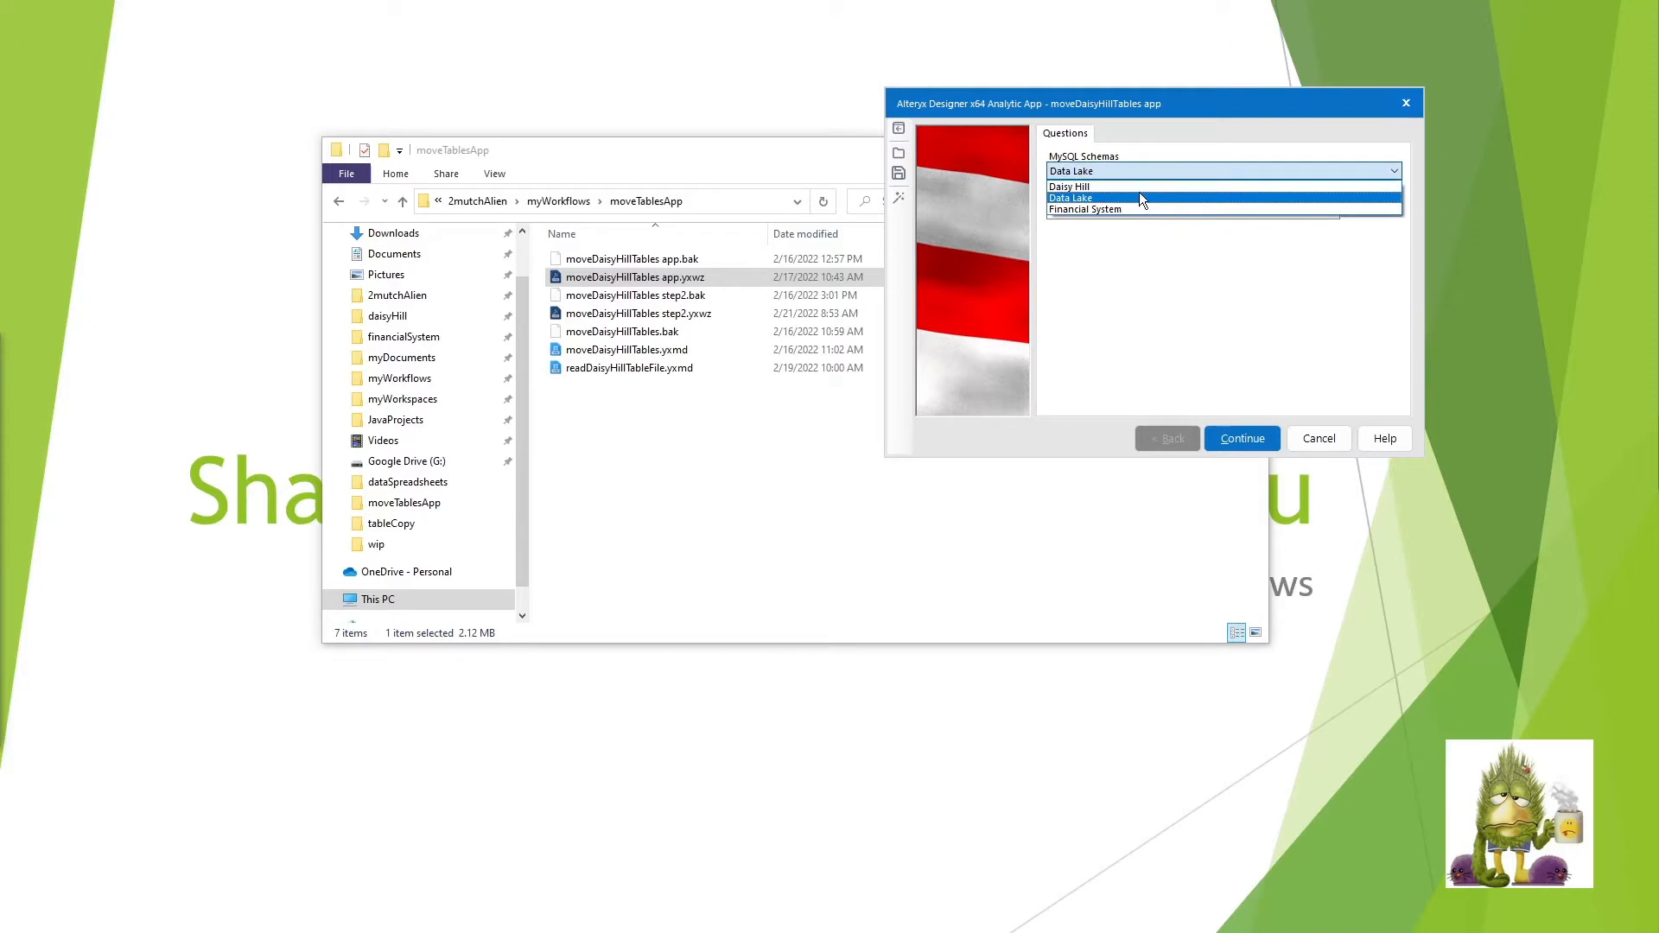
click(1070, 198)
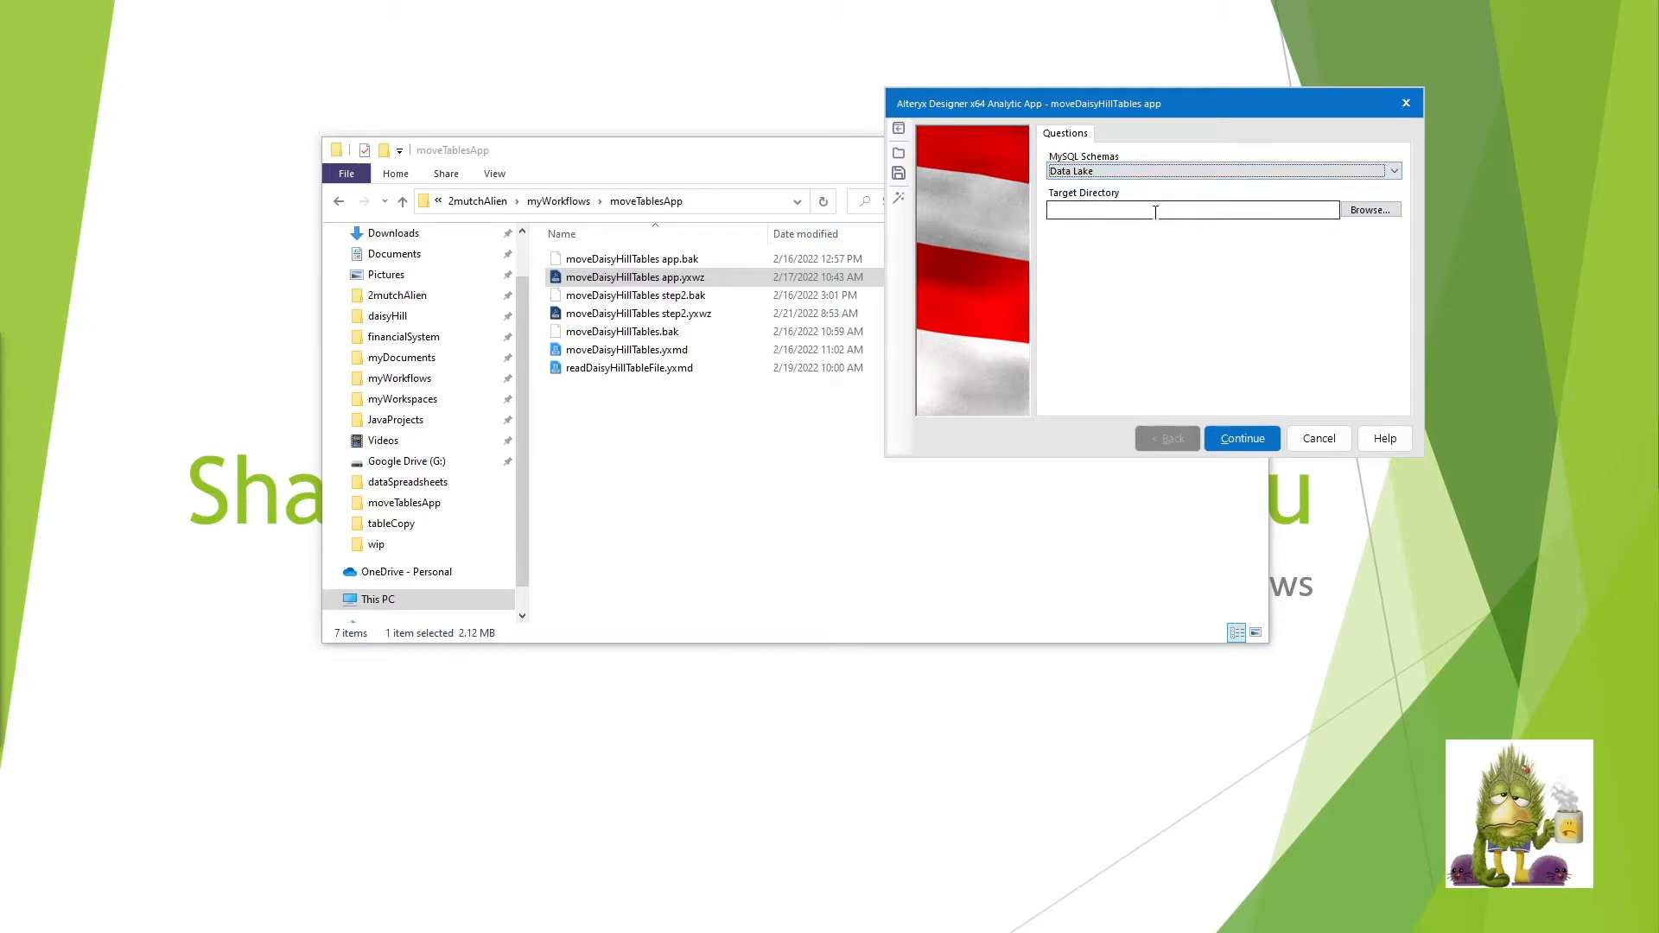
click(1192, 209)
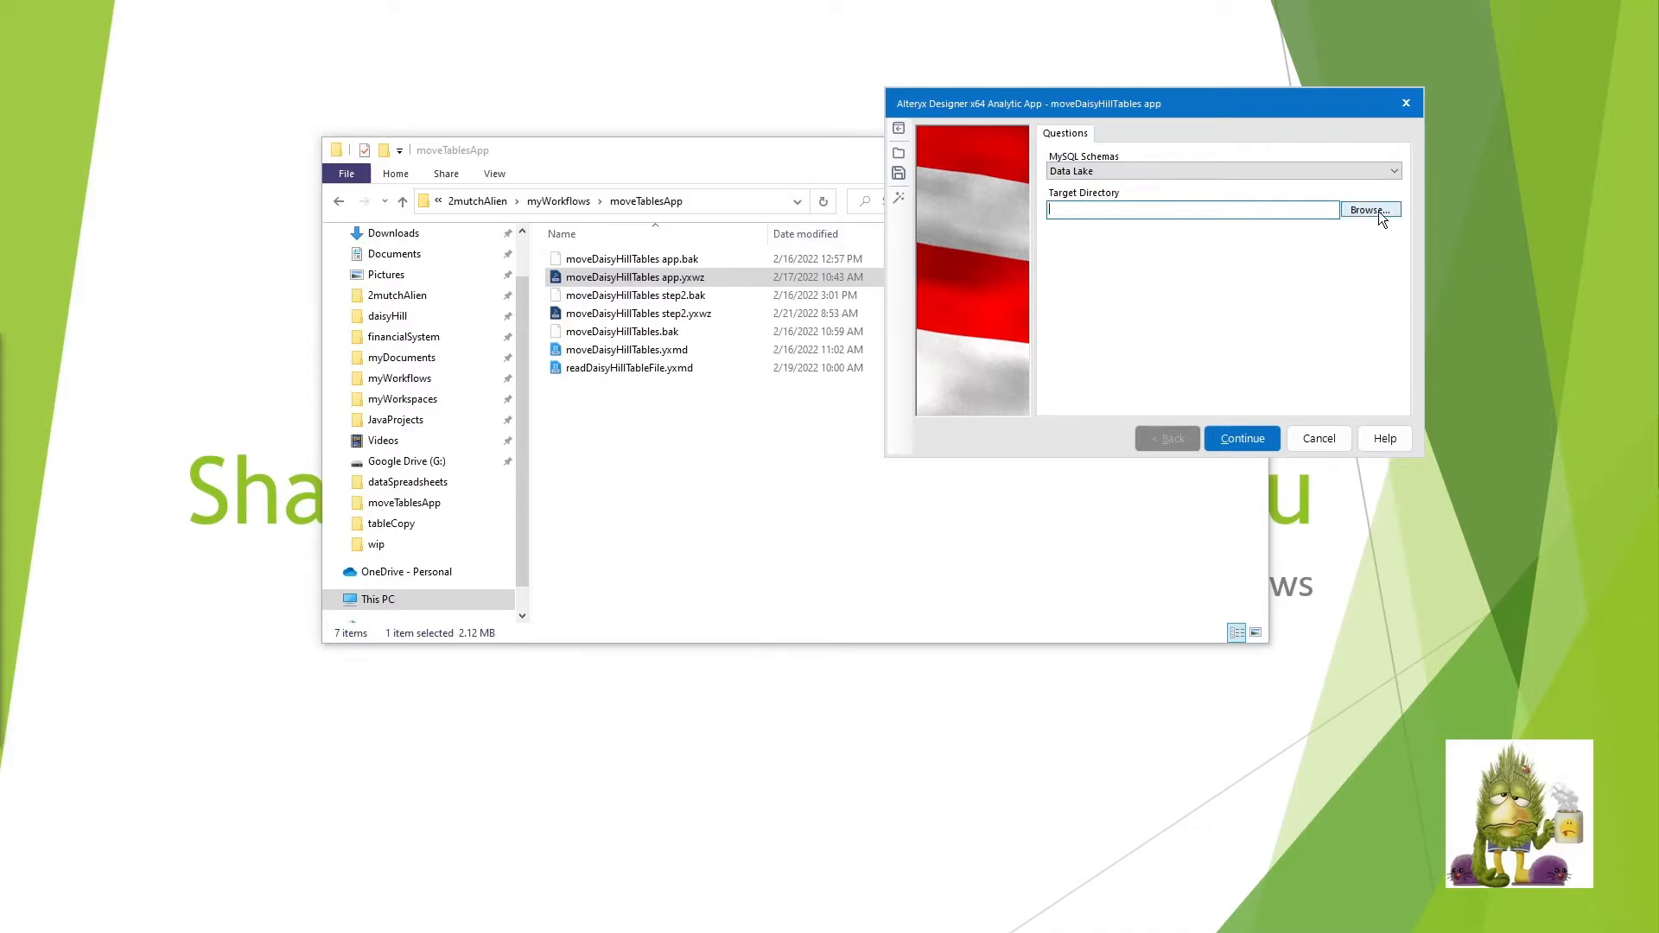
click(1368, 209)
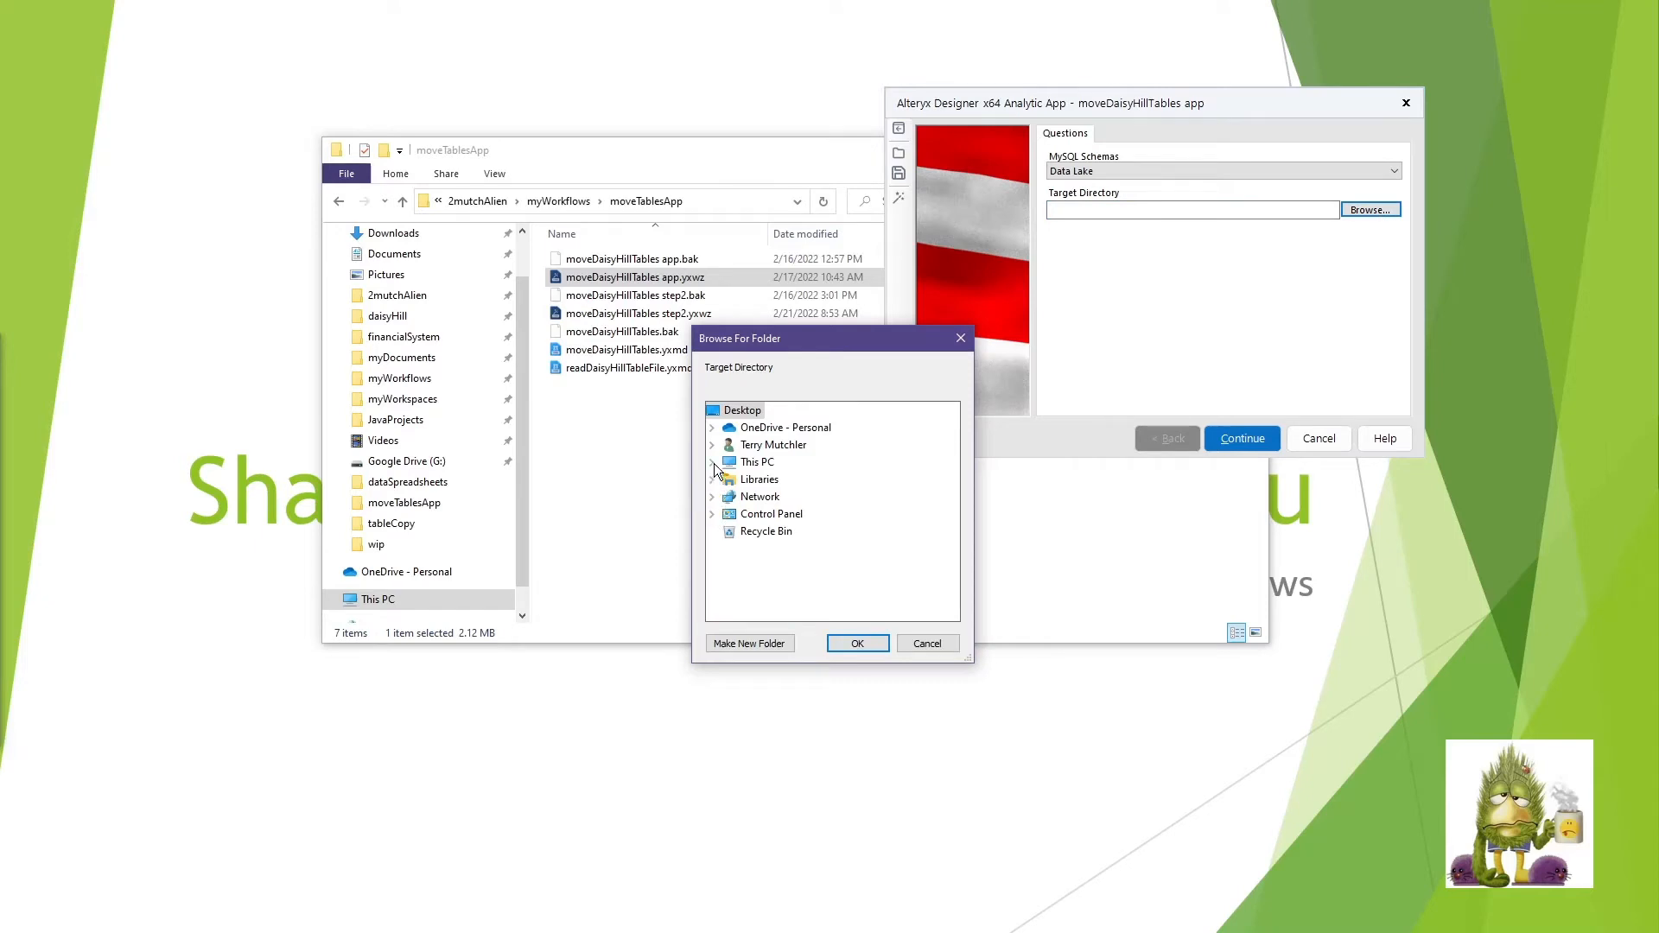
click(712, 462)
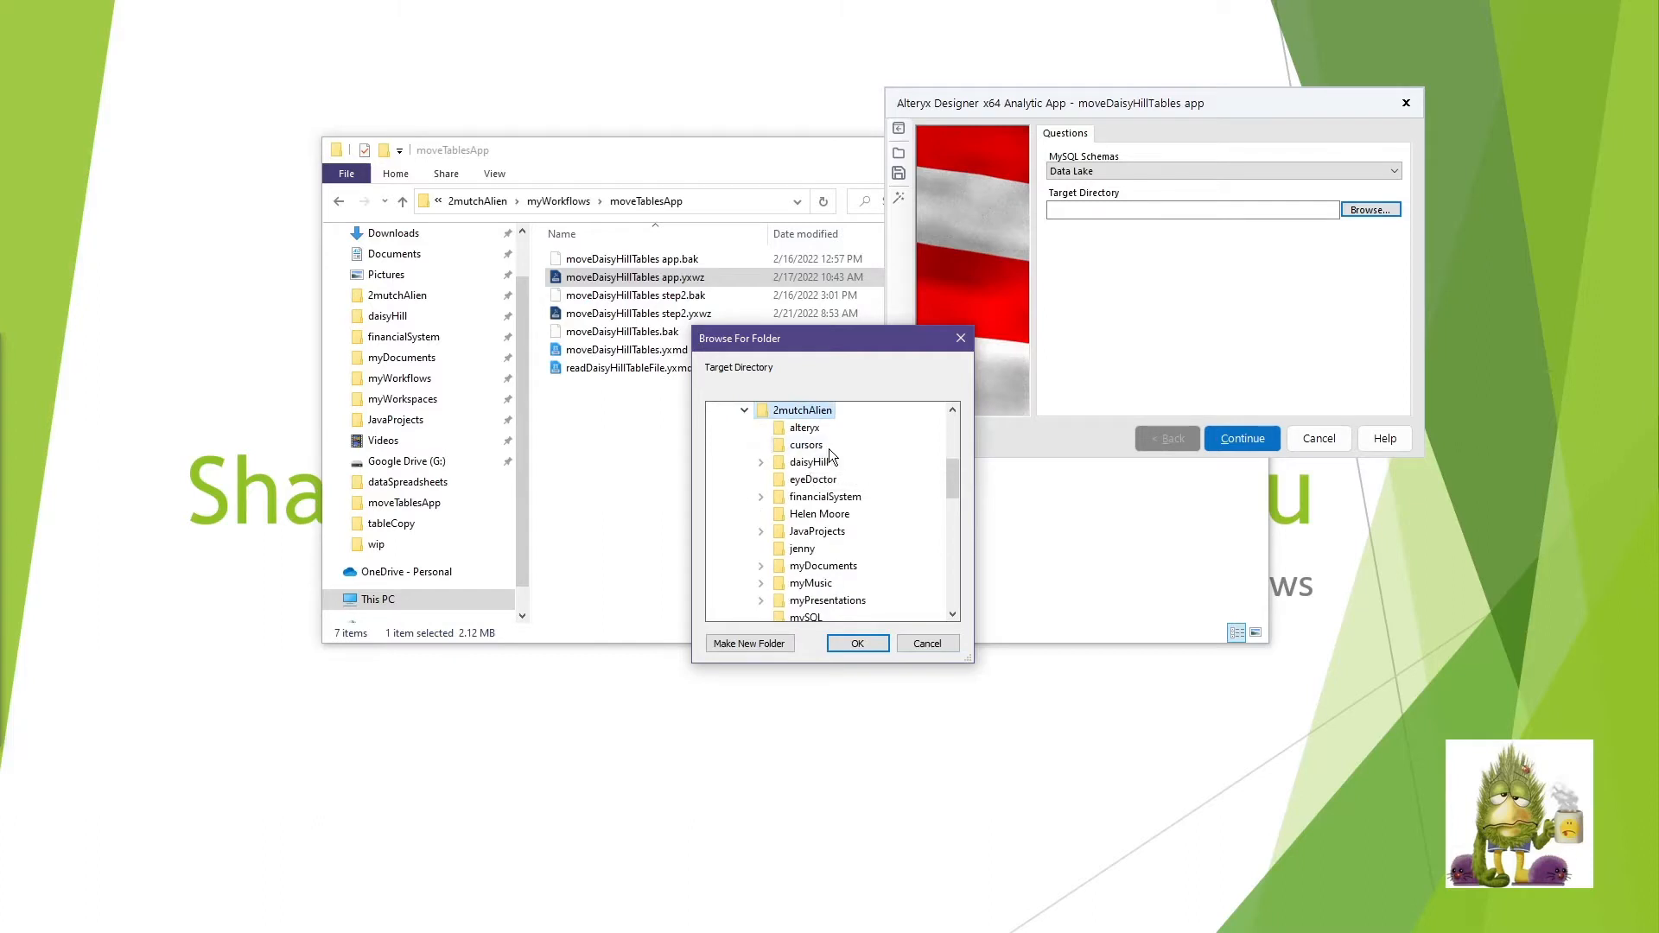
mouse_move(831, 566)
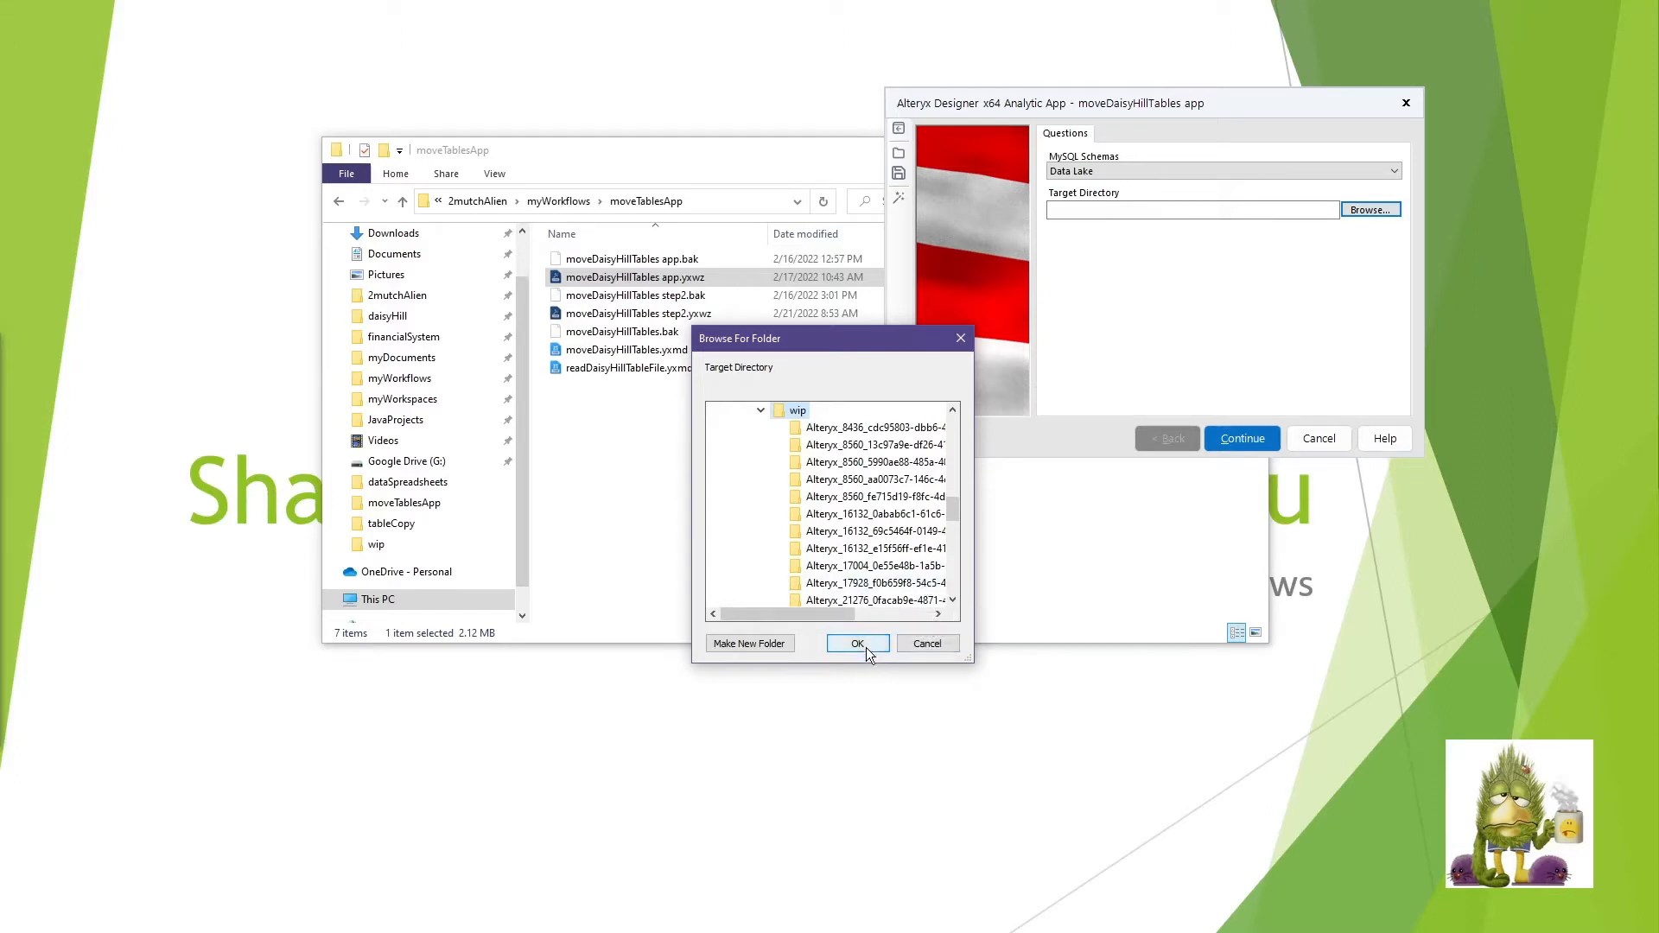
click(857, 643)
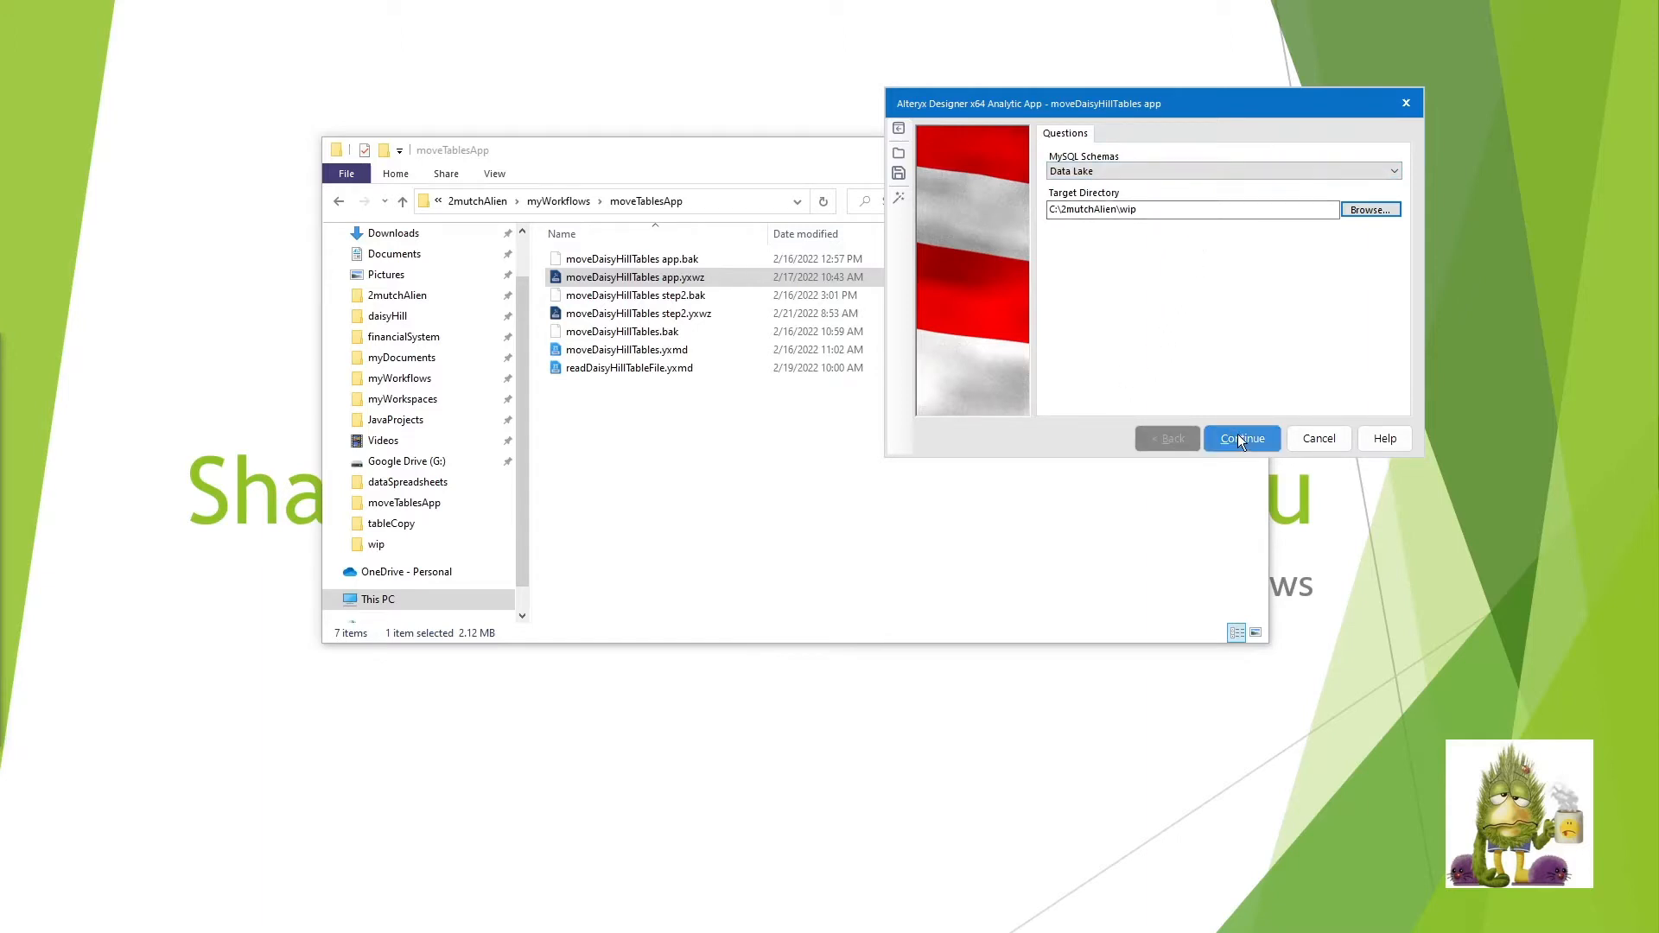
click(1241, 438)
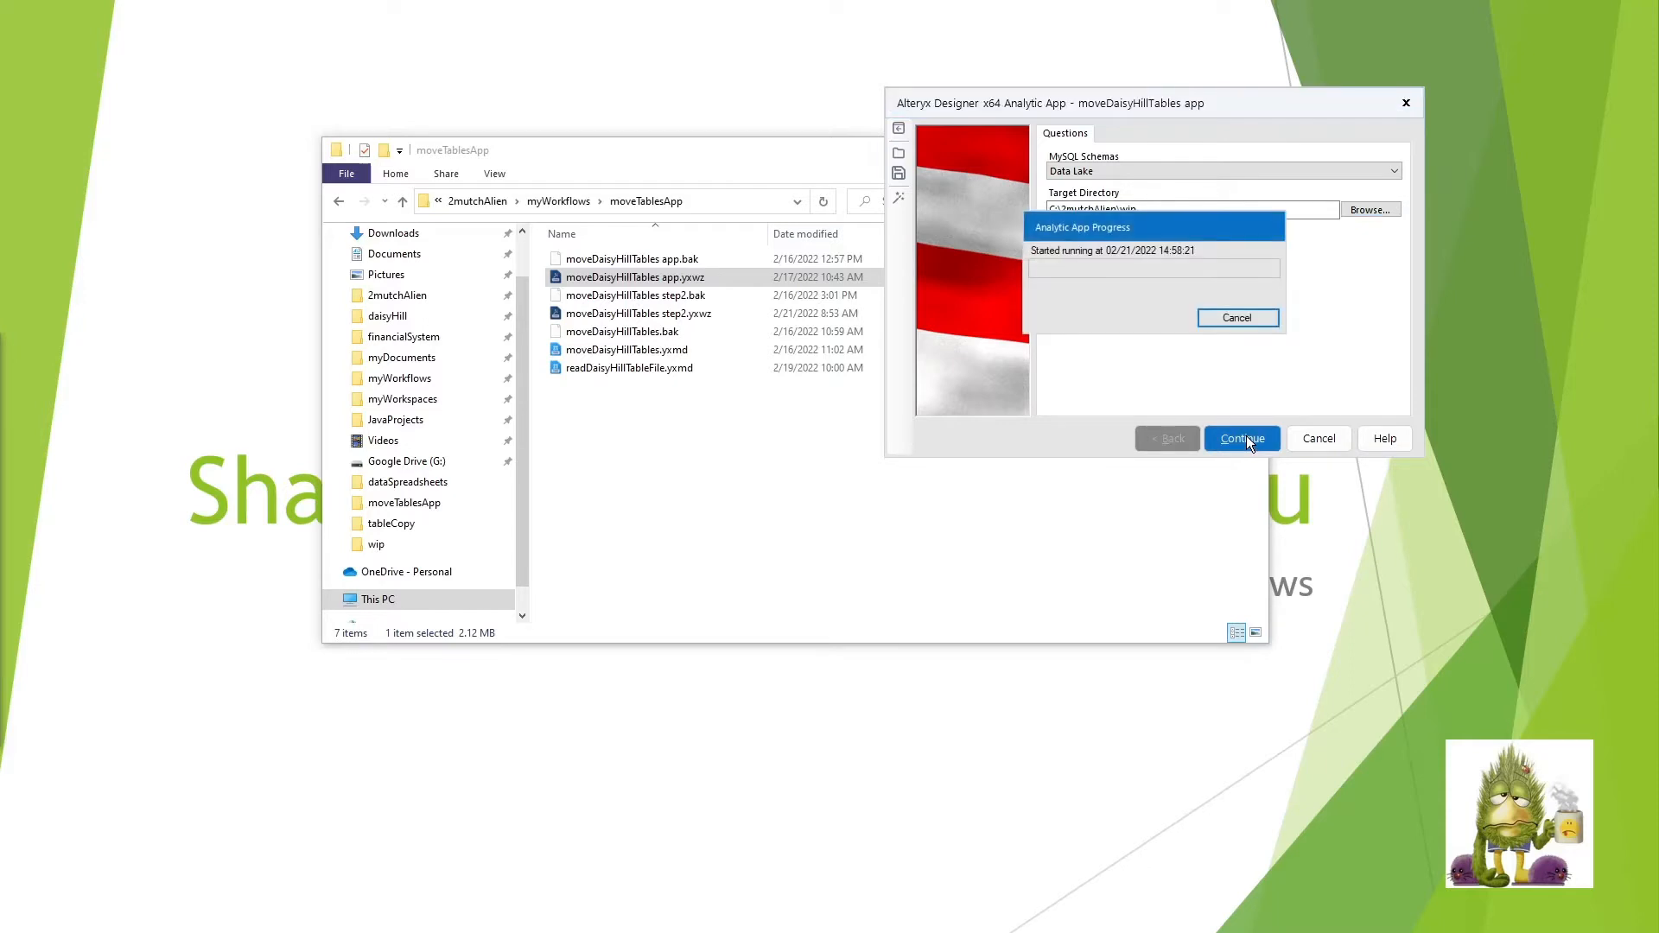
- Tick AppInput and AppInputDelete under Schema Tables and continue to the second step
click(1241, 438)
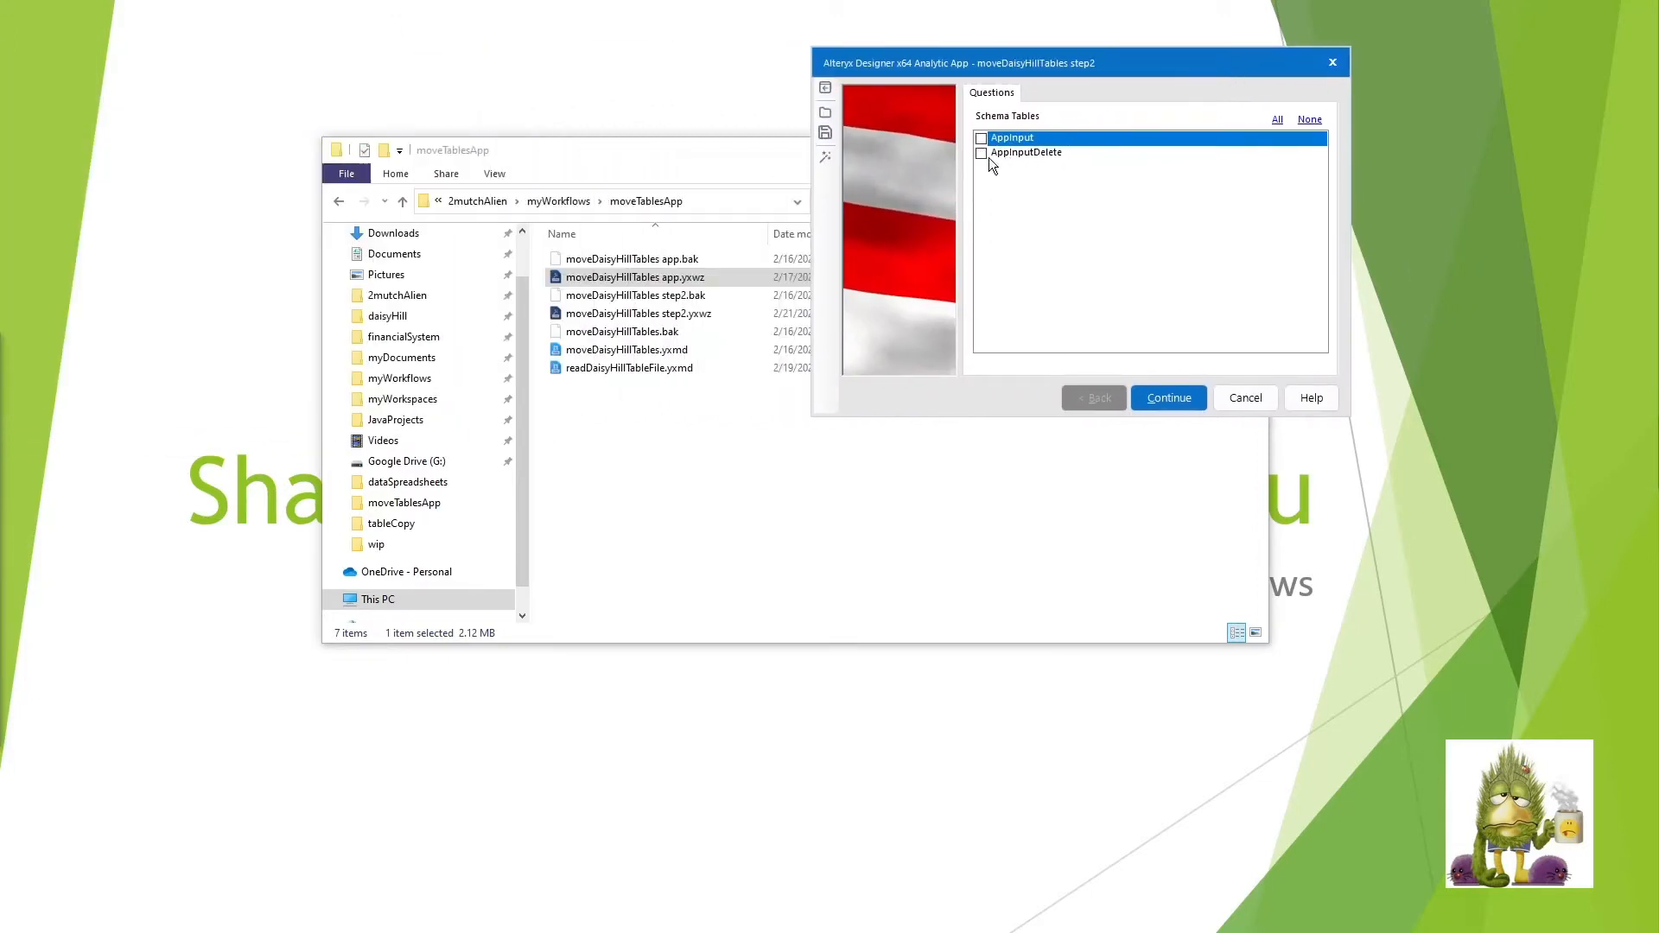
click(981, 137)
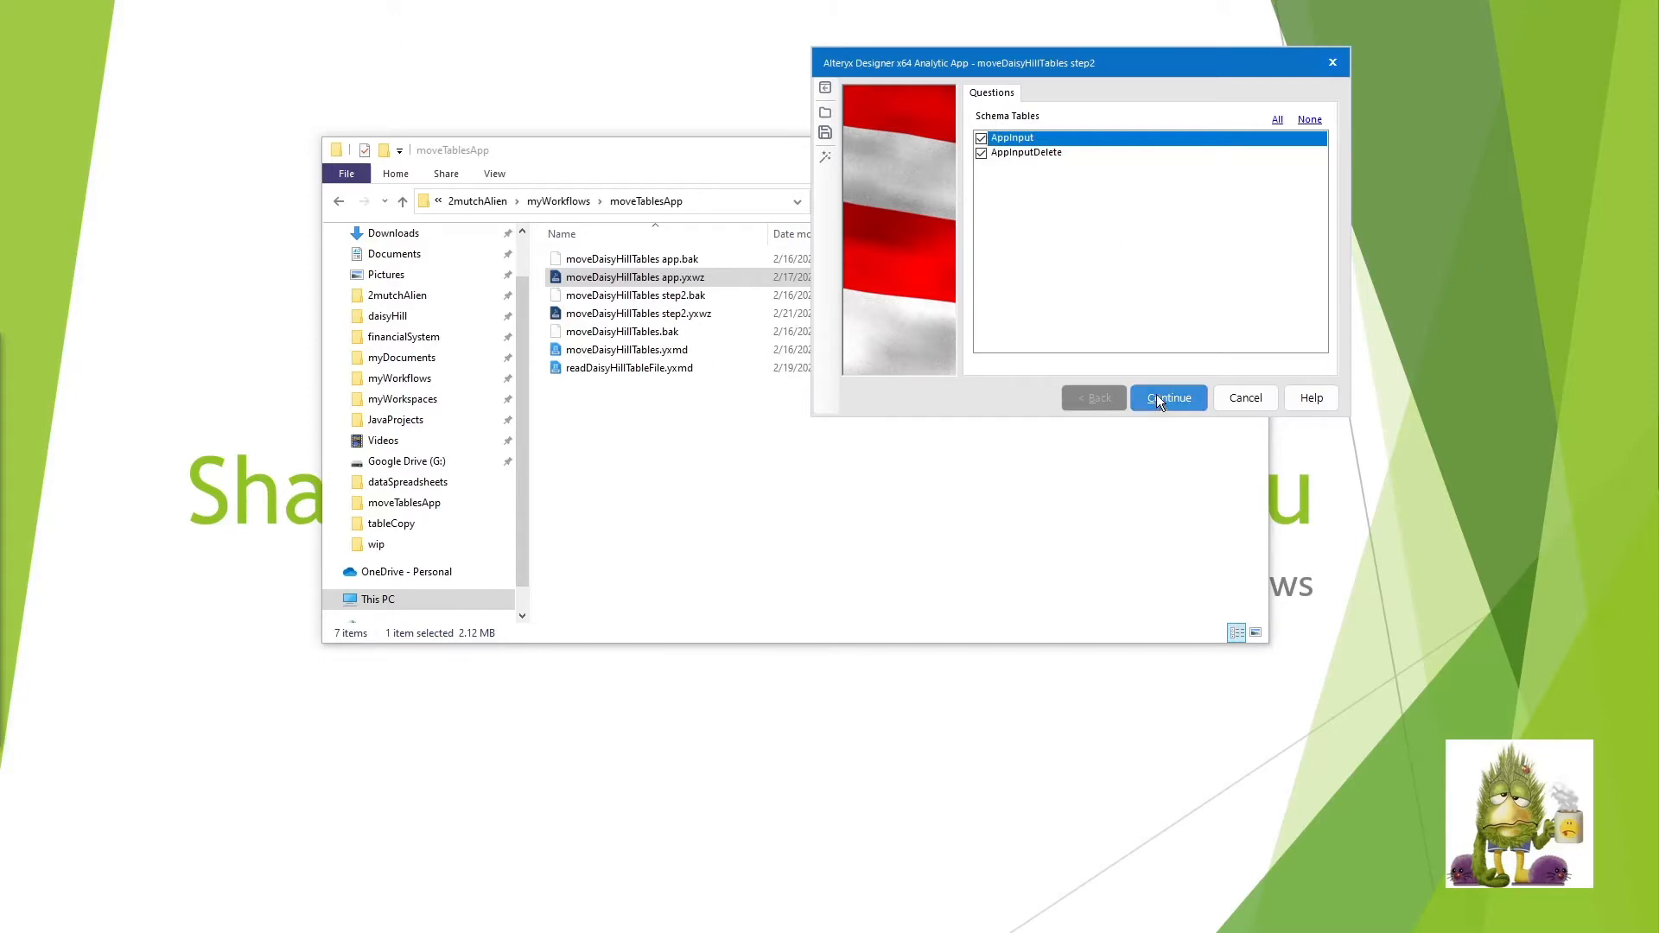
click(1168, 397)
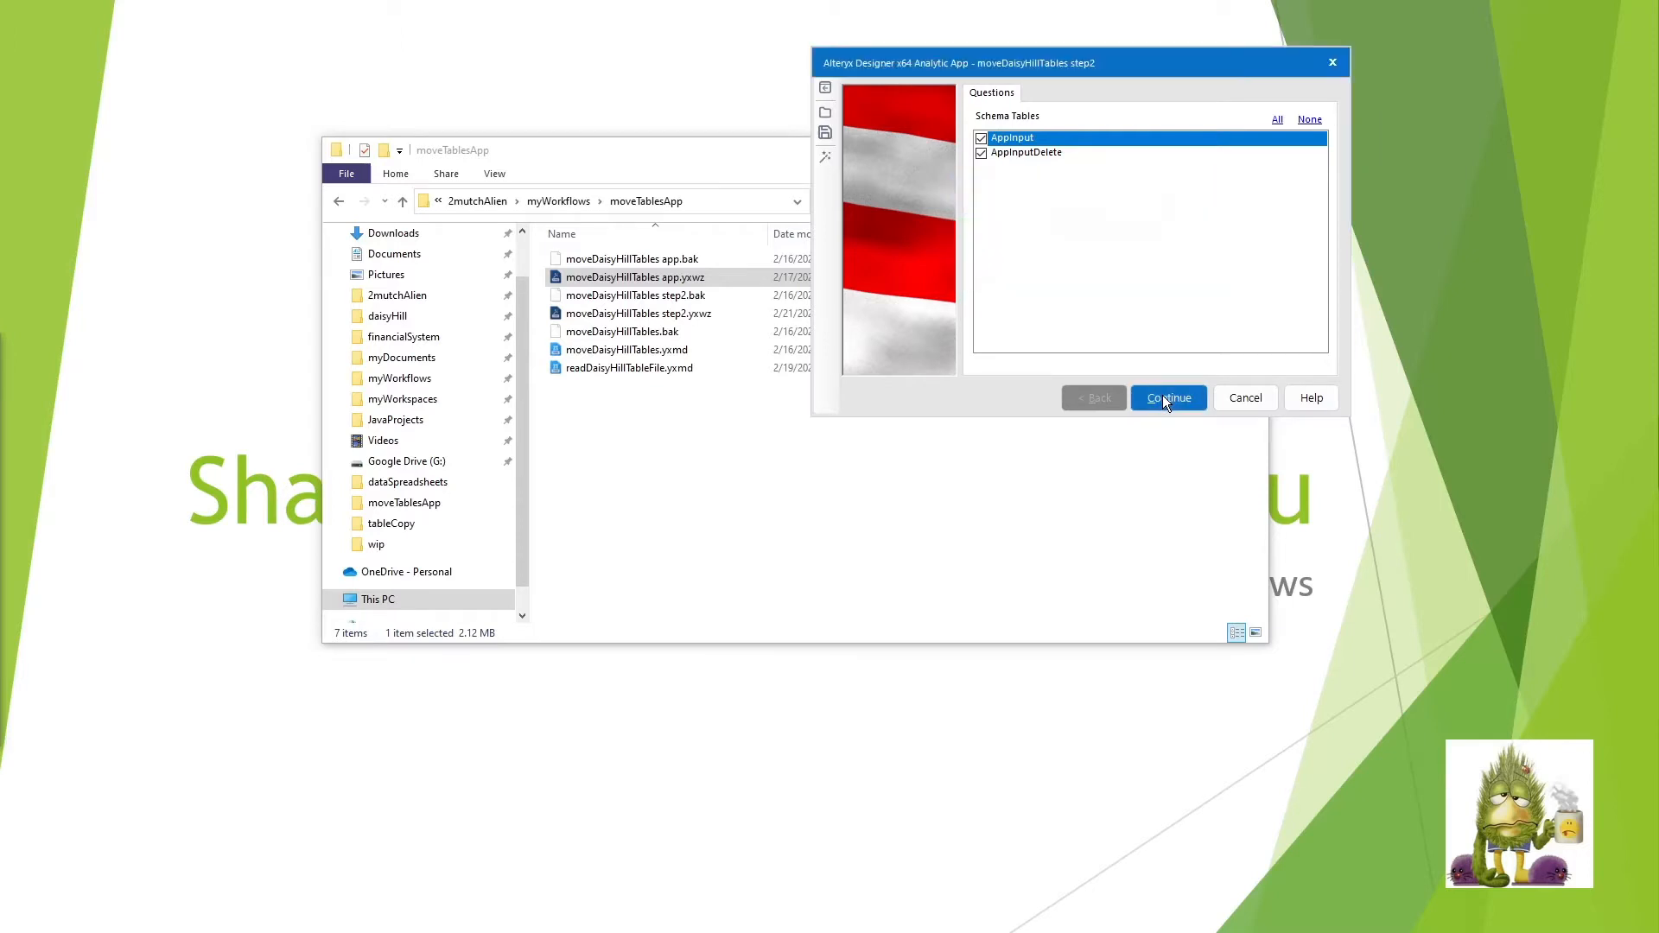
- Confirm the second step's run and scroll through the output log messages
click(1168, 398)
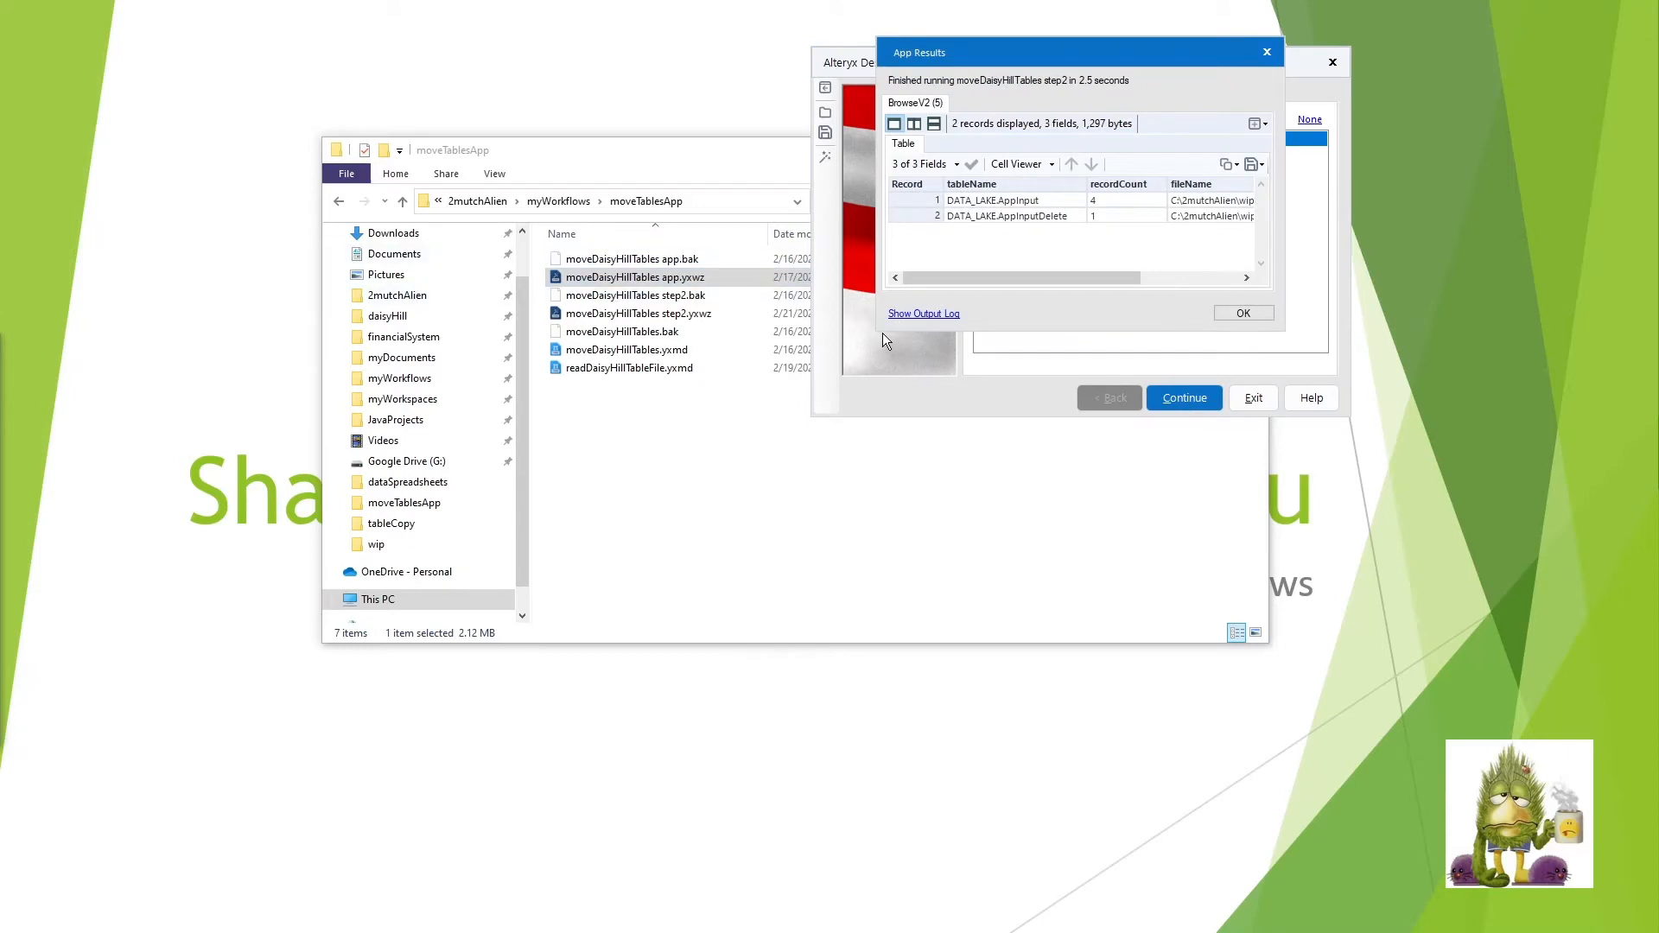
mouse_move(882, 333)
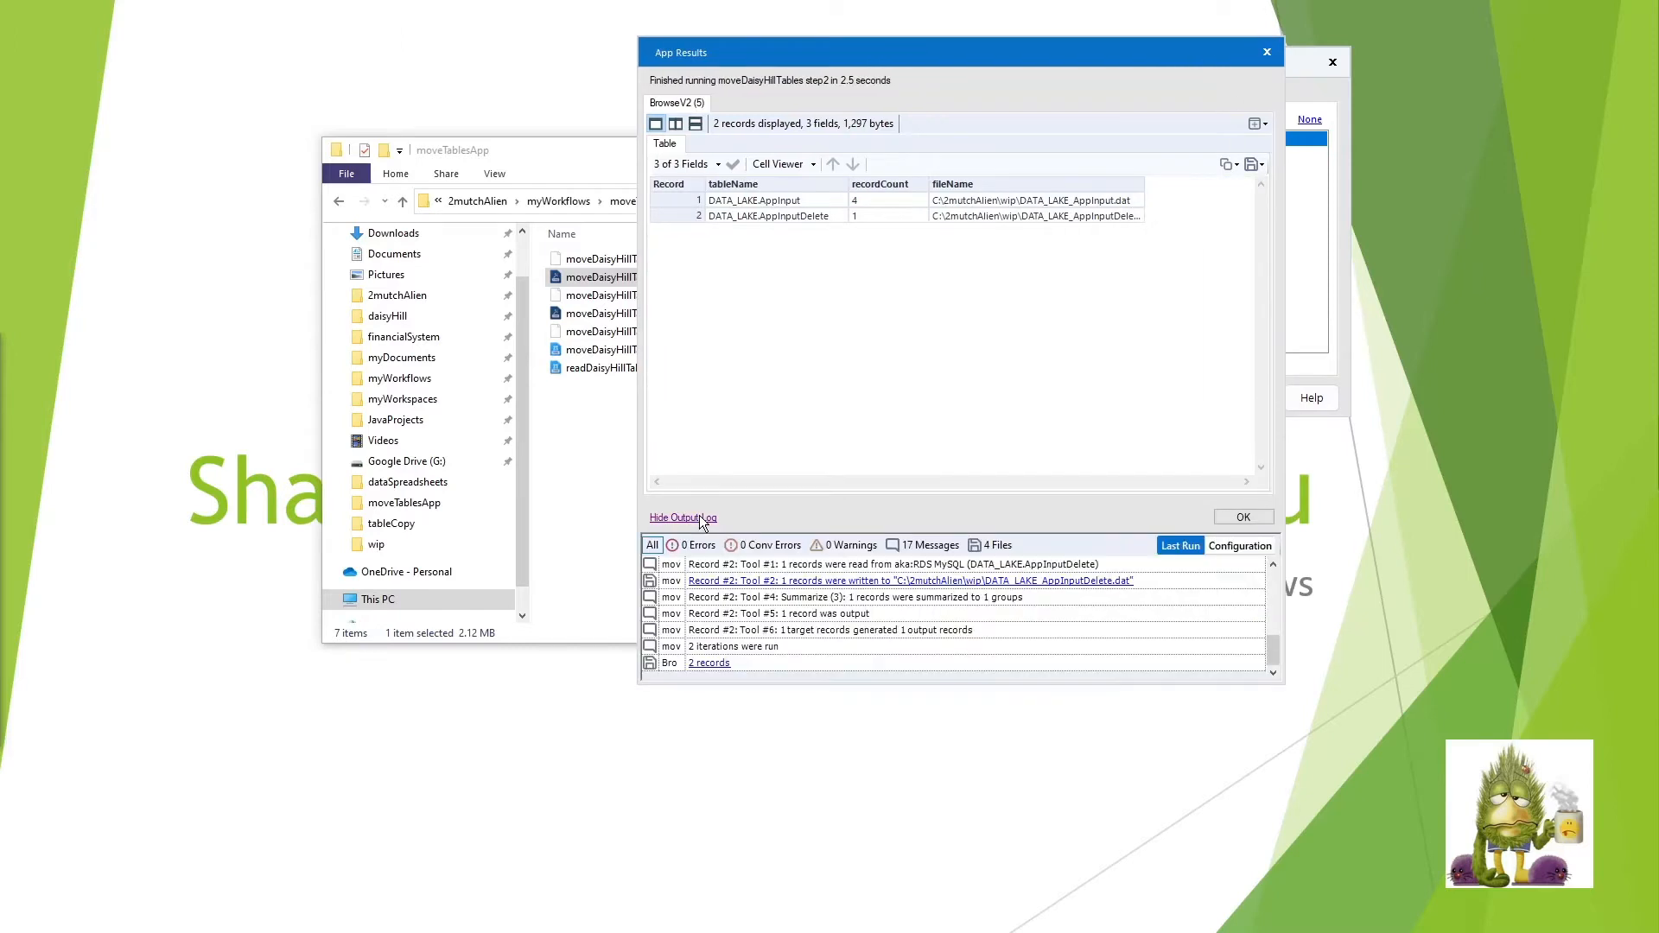
scroll(down, 3)
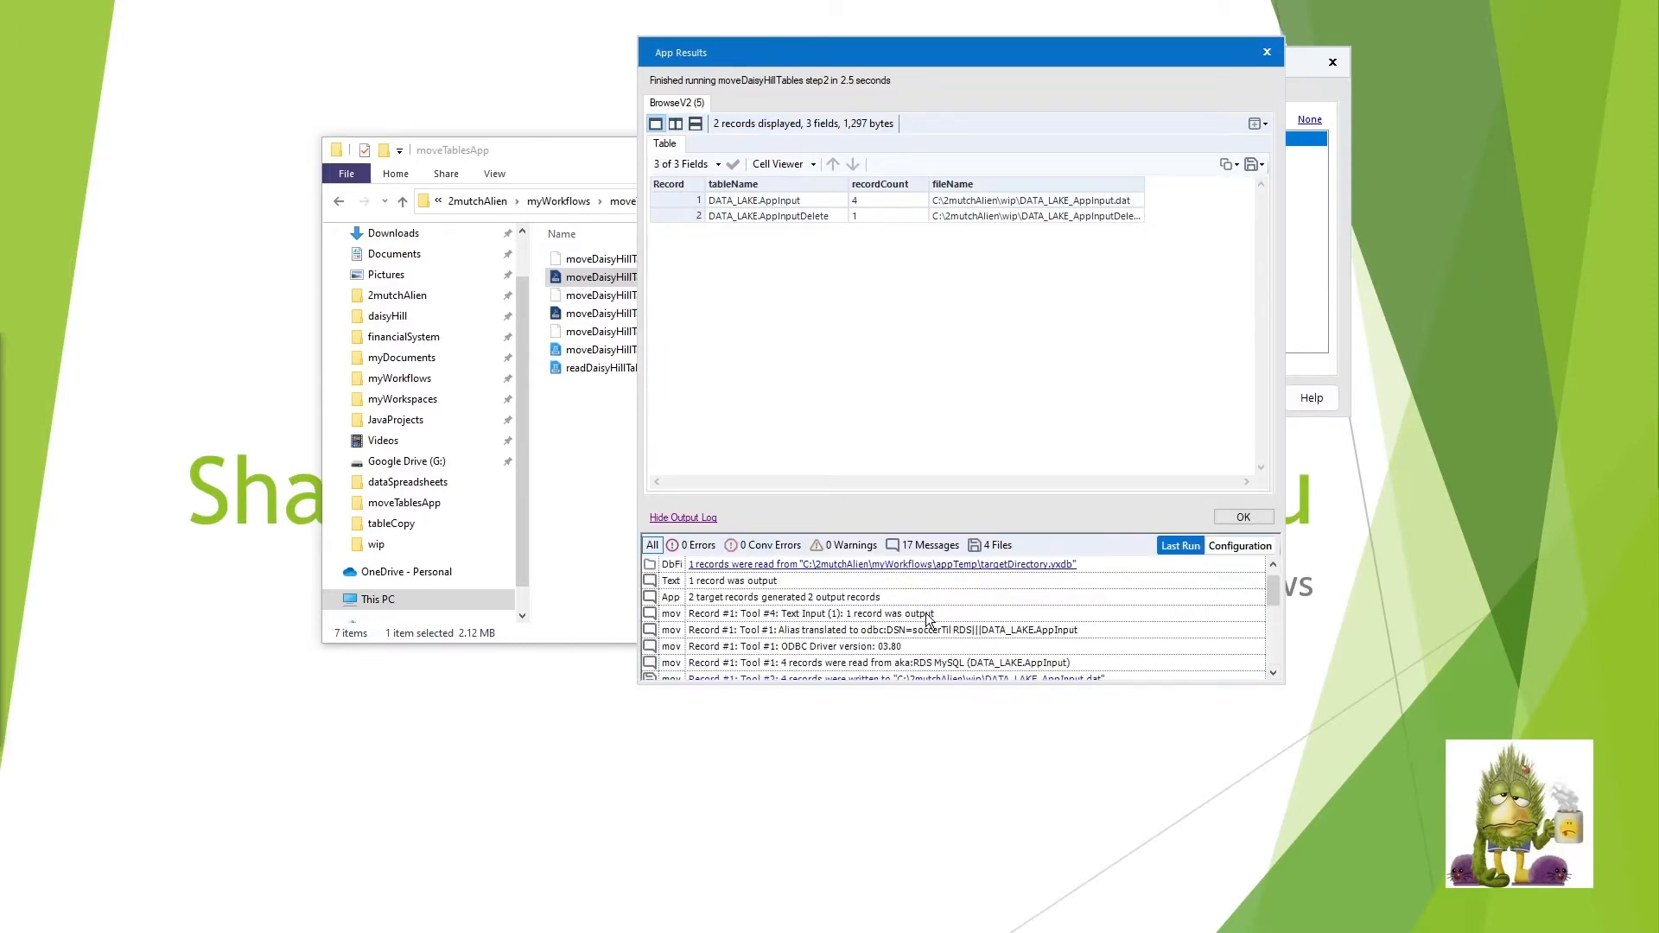
mouse_move(929, 630)
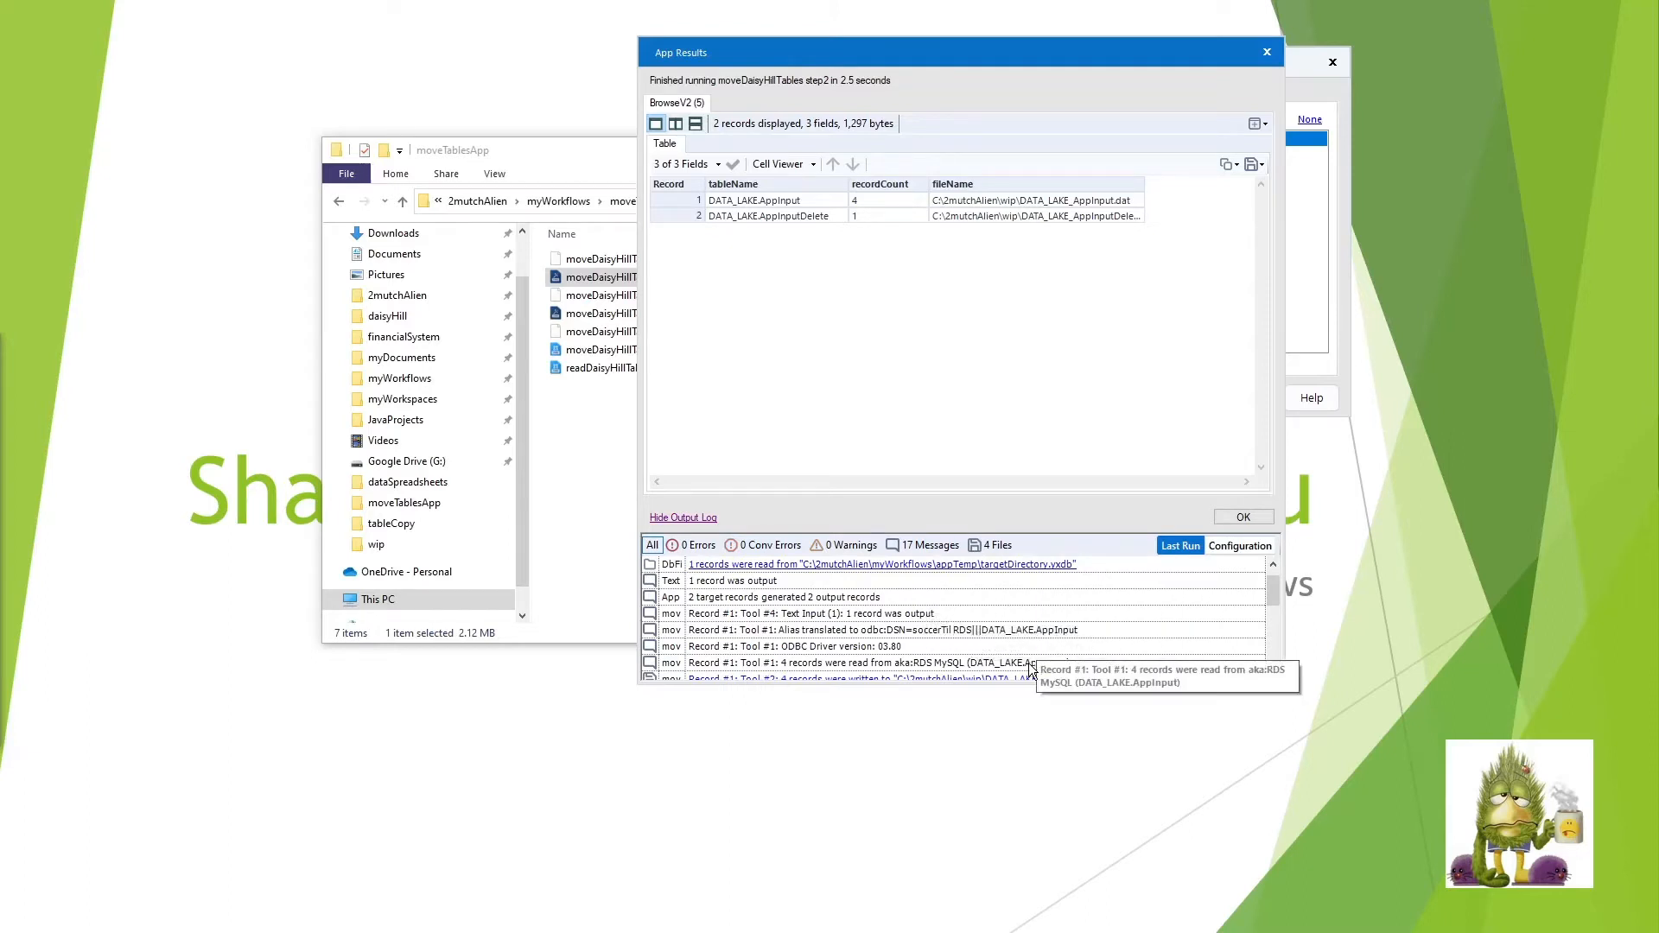
scroll(down, 3)
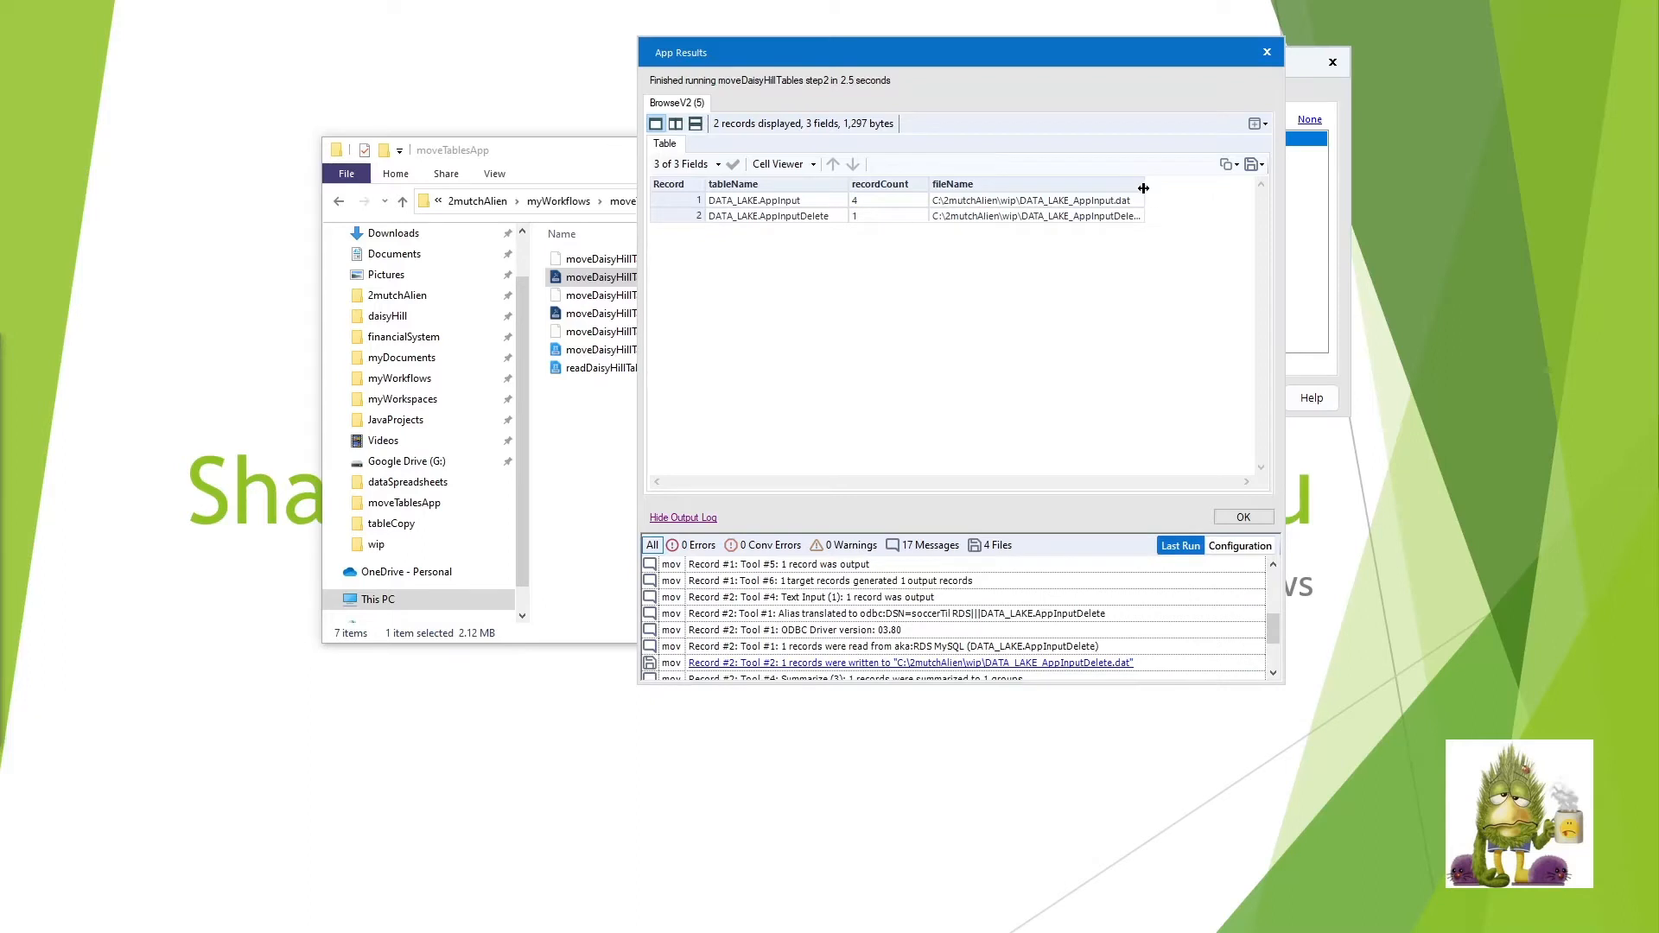
mouse_move(1143, 194)
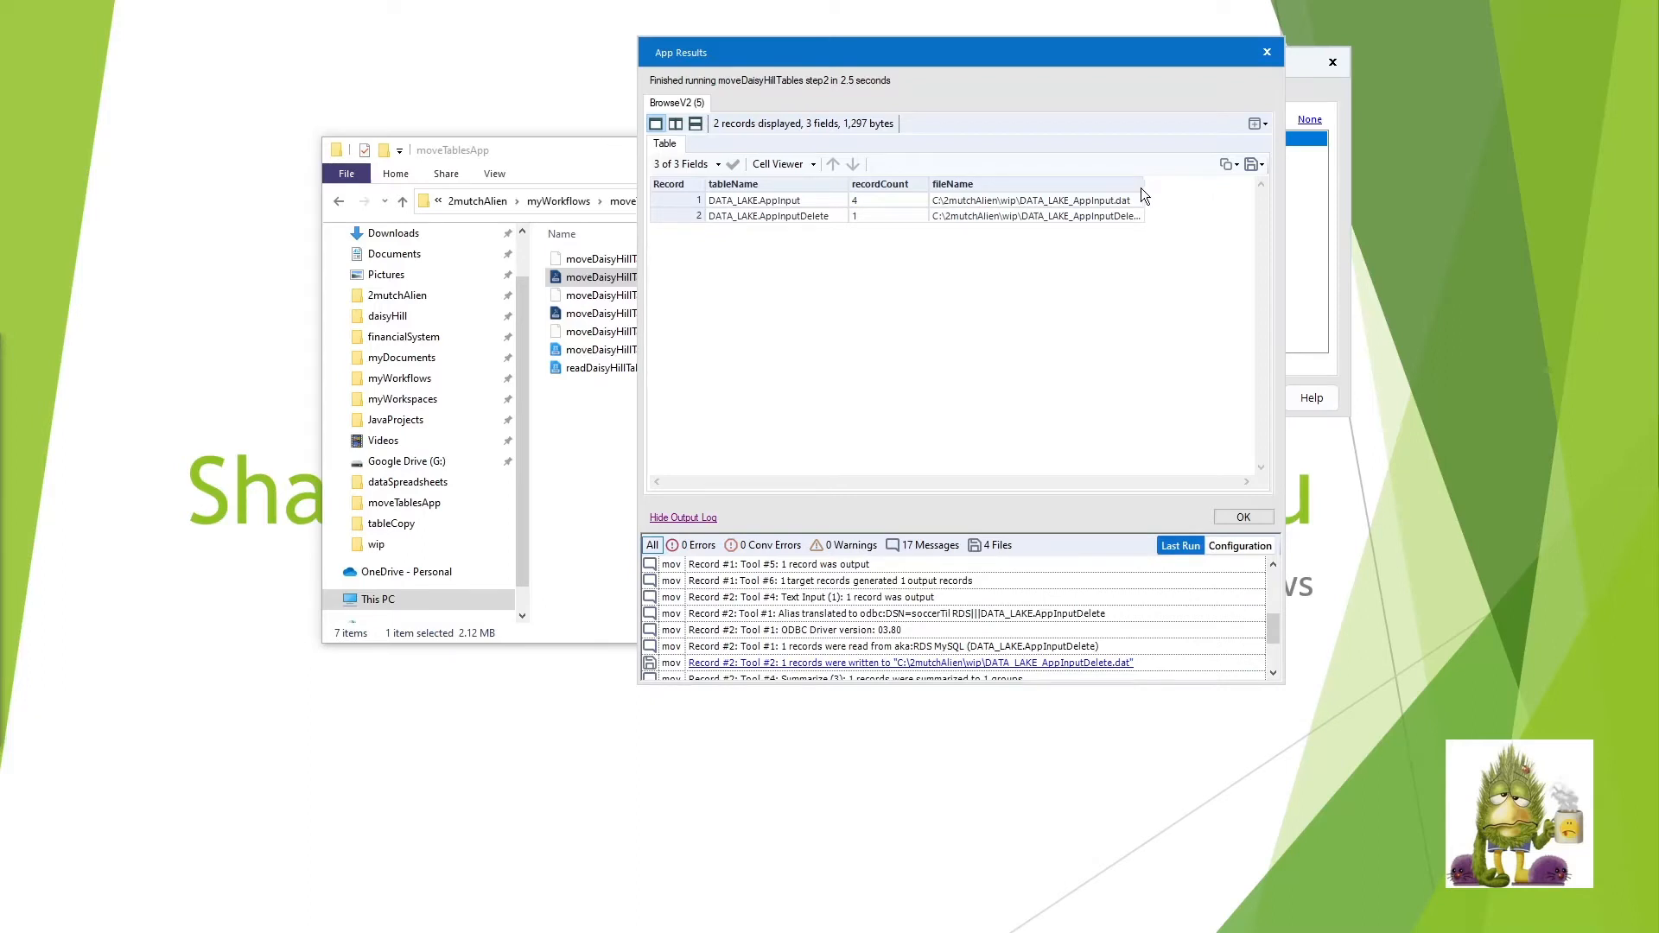
mouse_move(1149, 199)
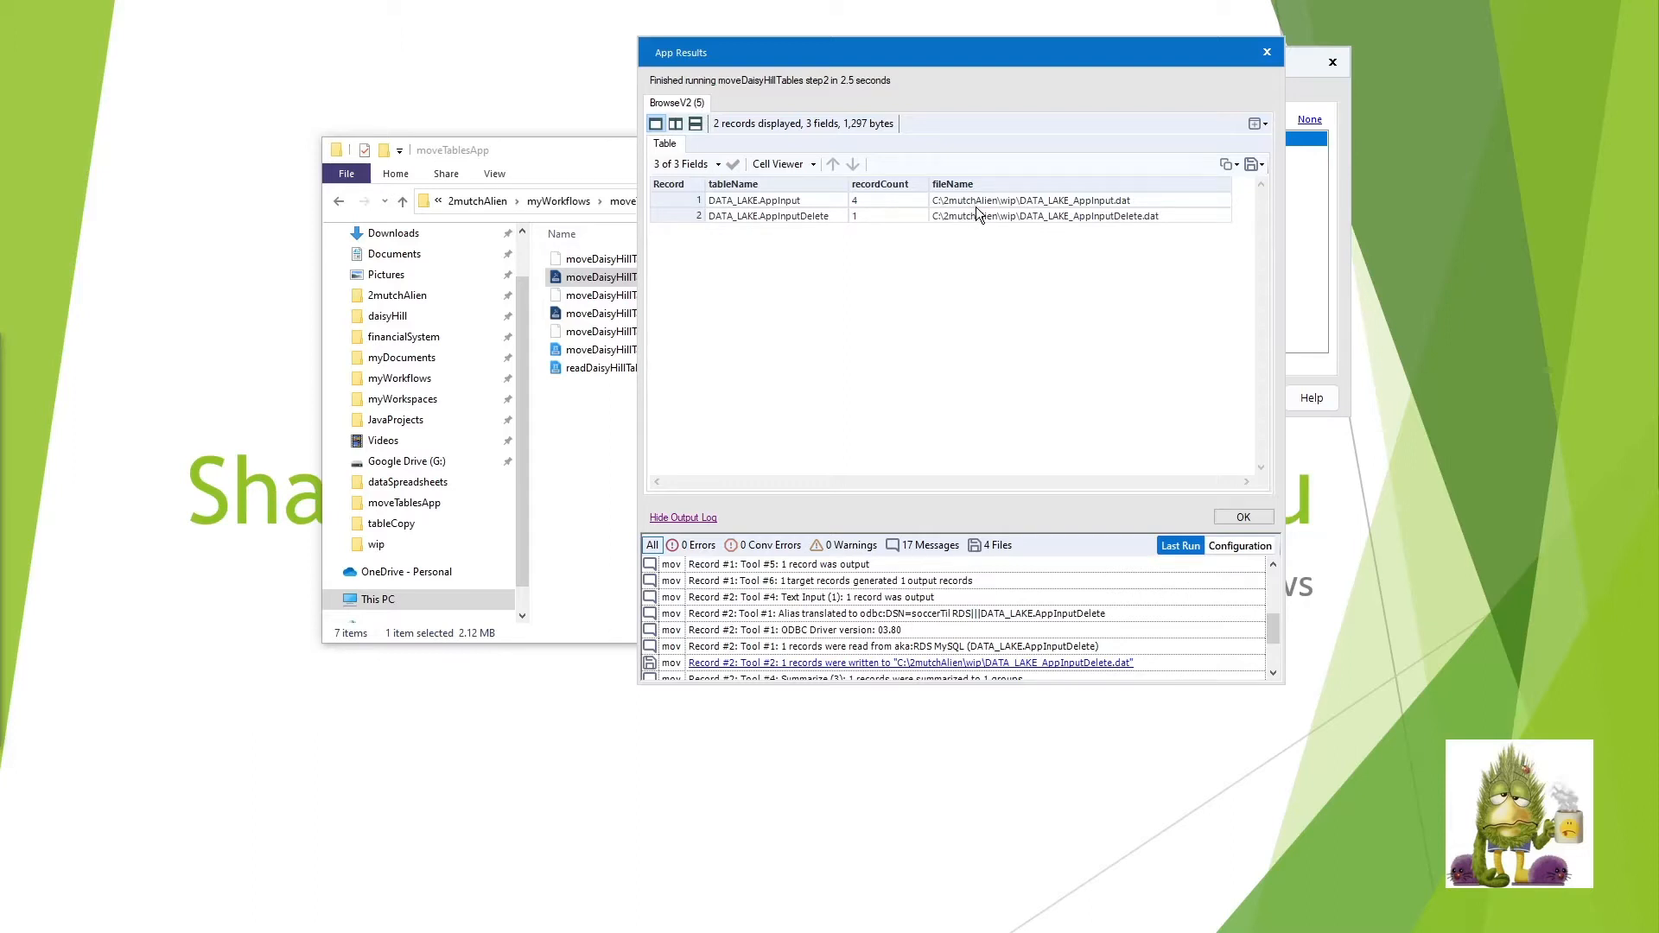
mouse_move(989, 220)
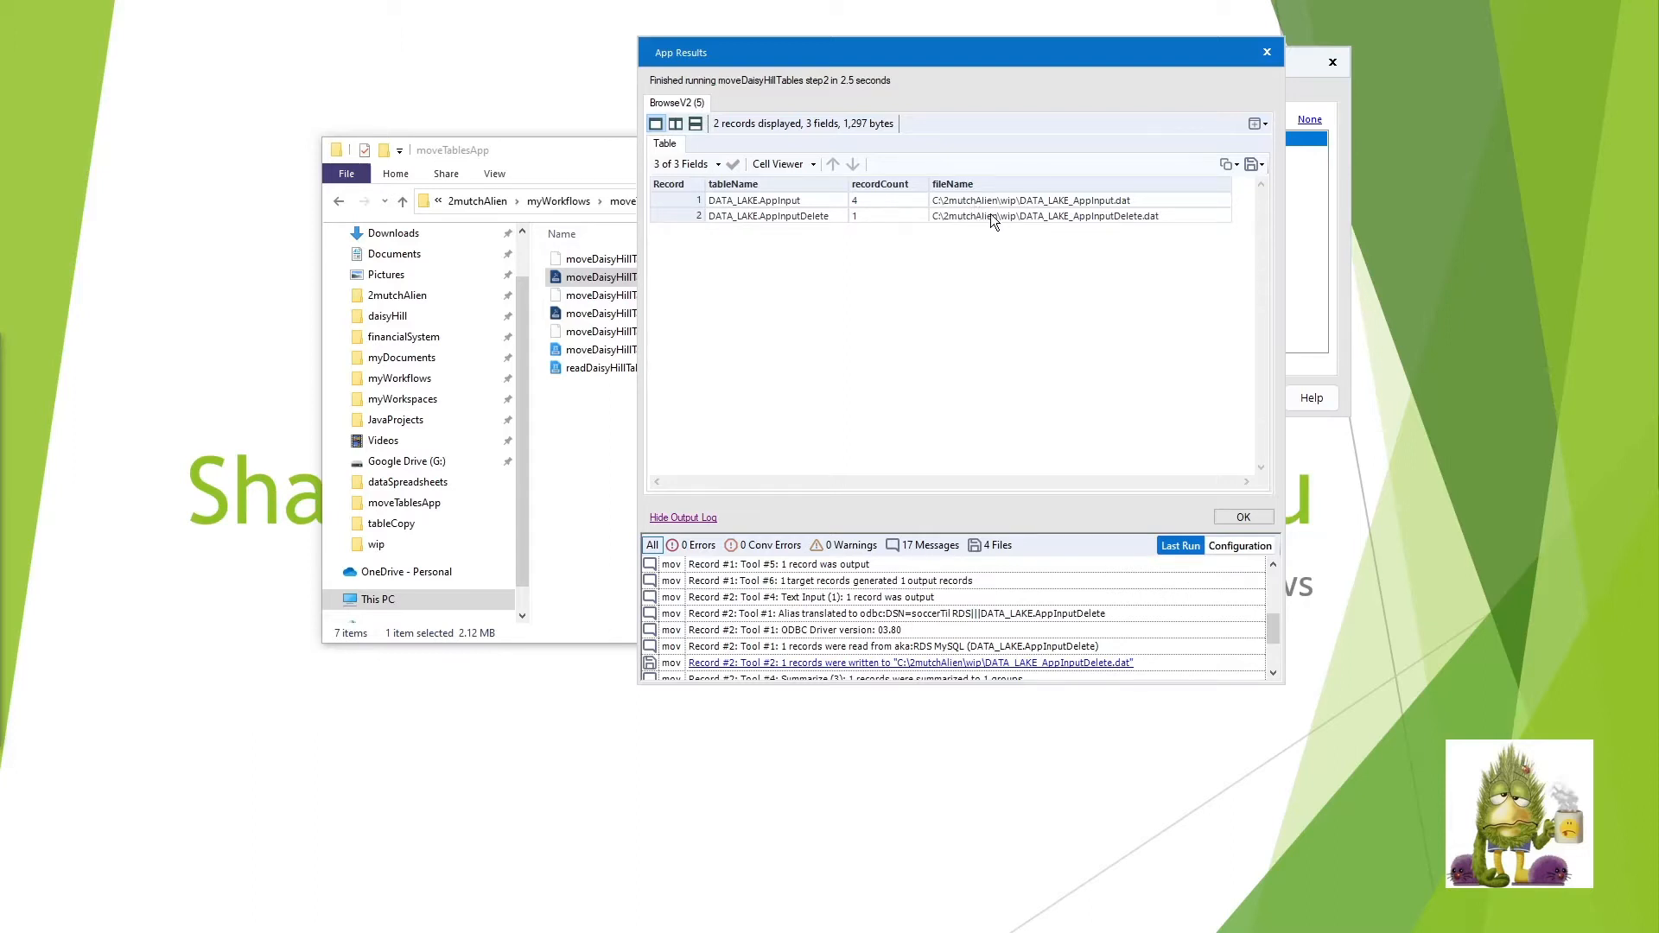
mouse_move(961, 650)
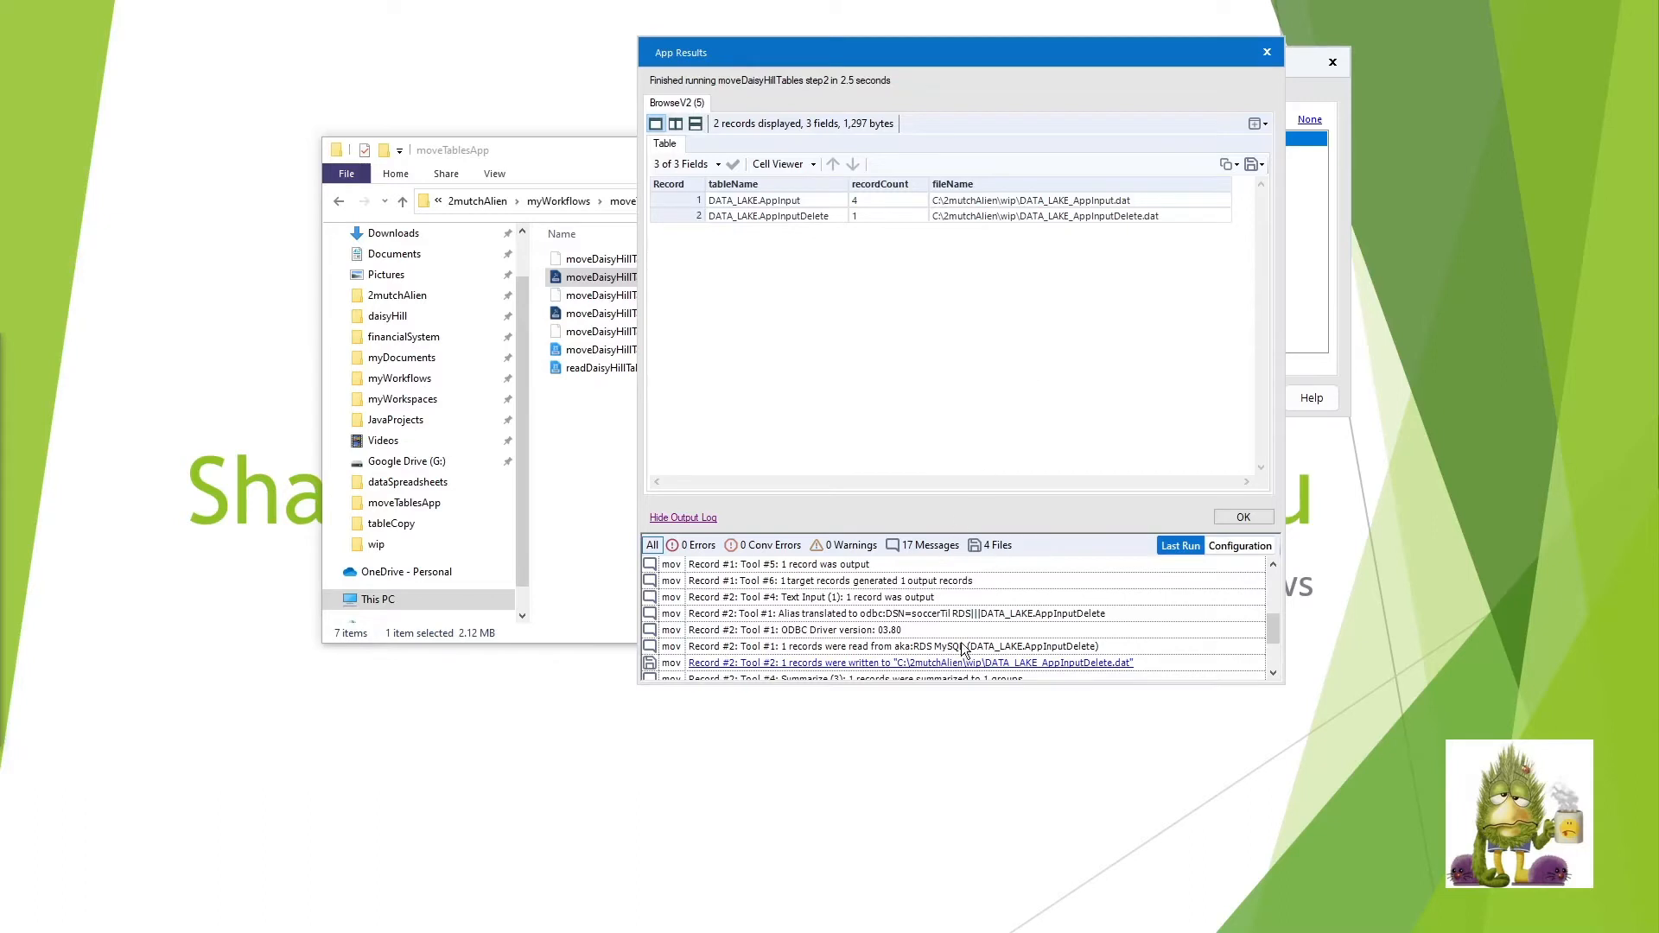
mouse_move(887, 675)
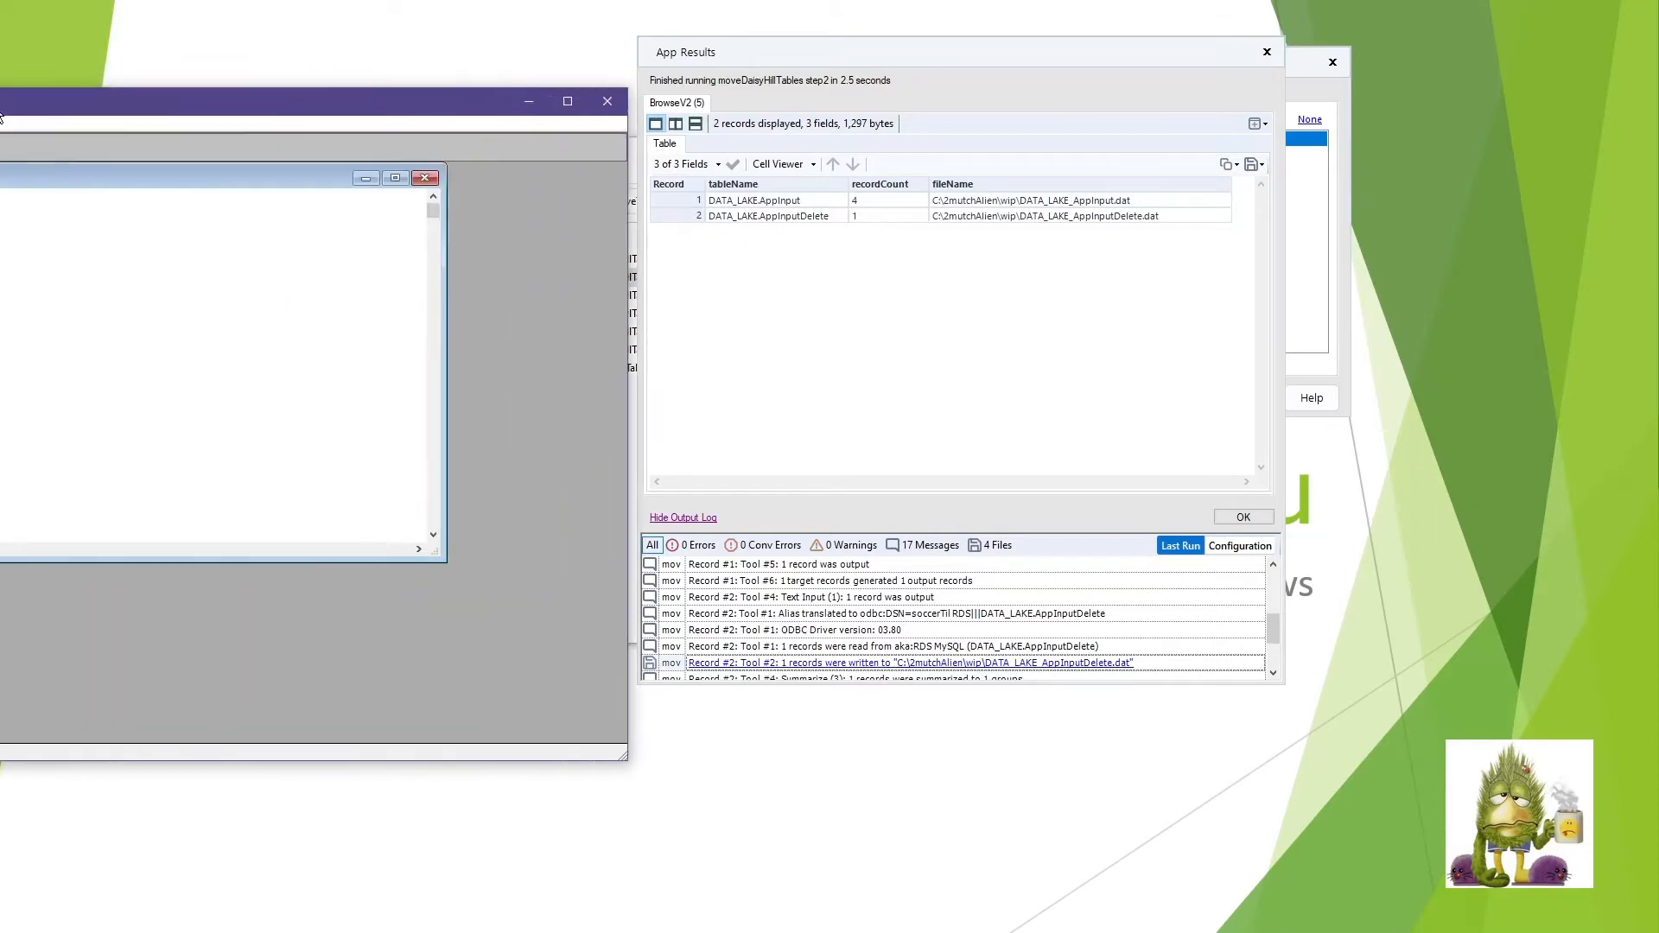
- Close Programmer's File Editor after viewing DATA_LAKE_AppInputDelete.dat's header and record
click(909, 663)
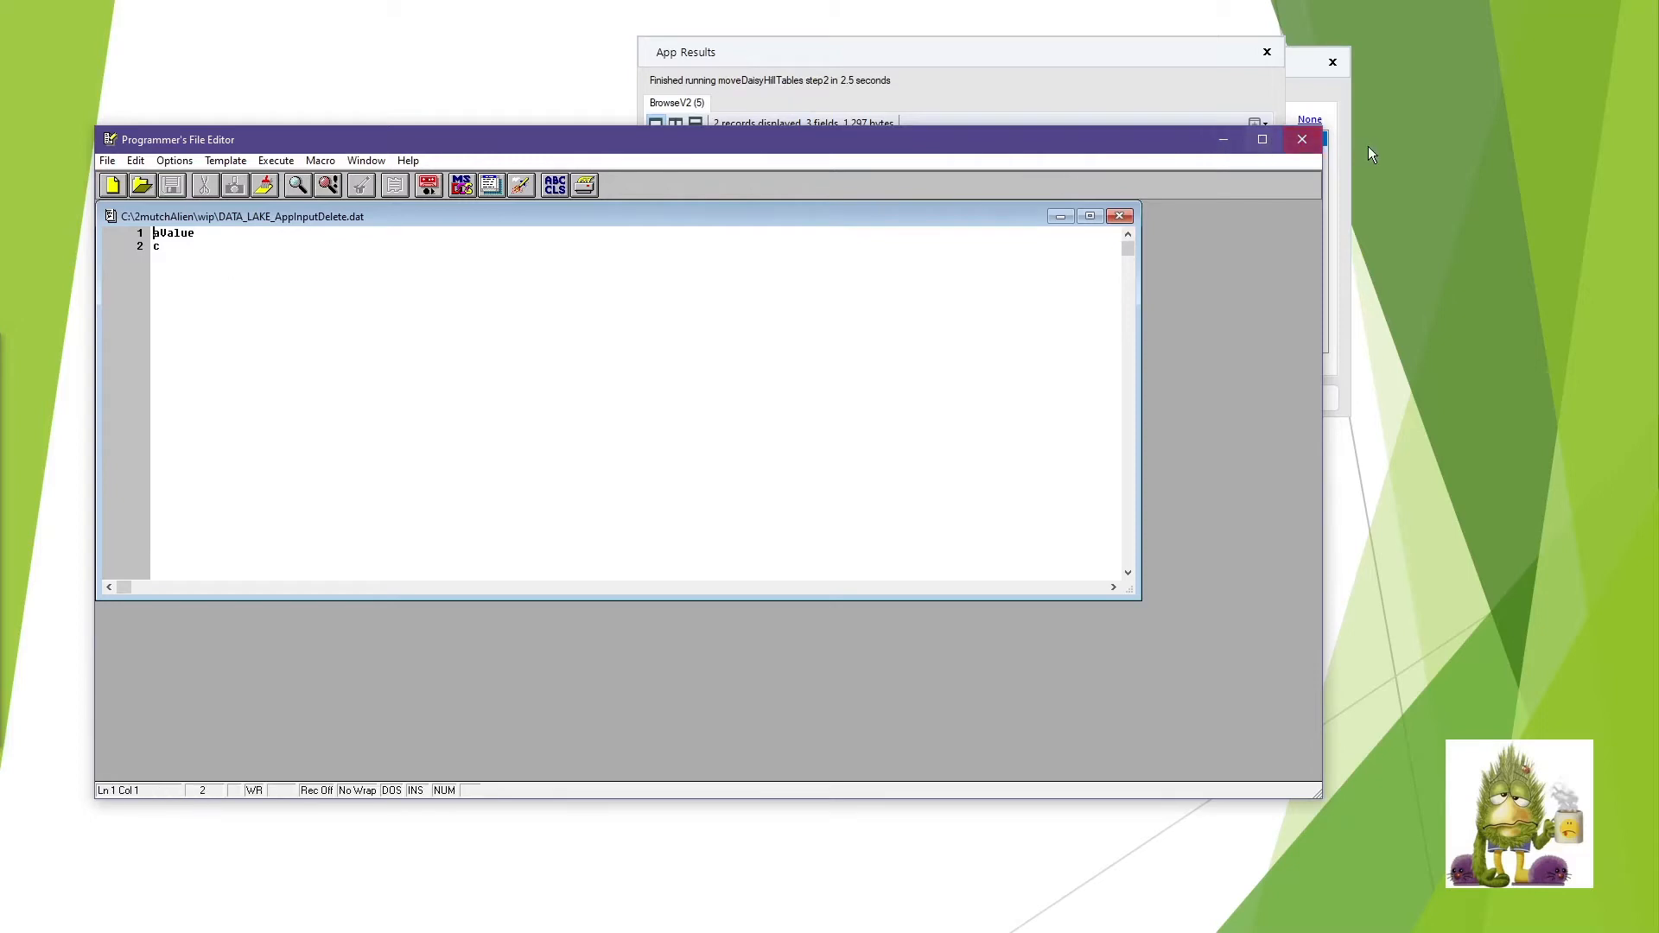
mouse_move(1302, 138)
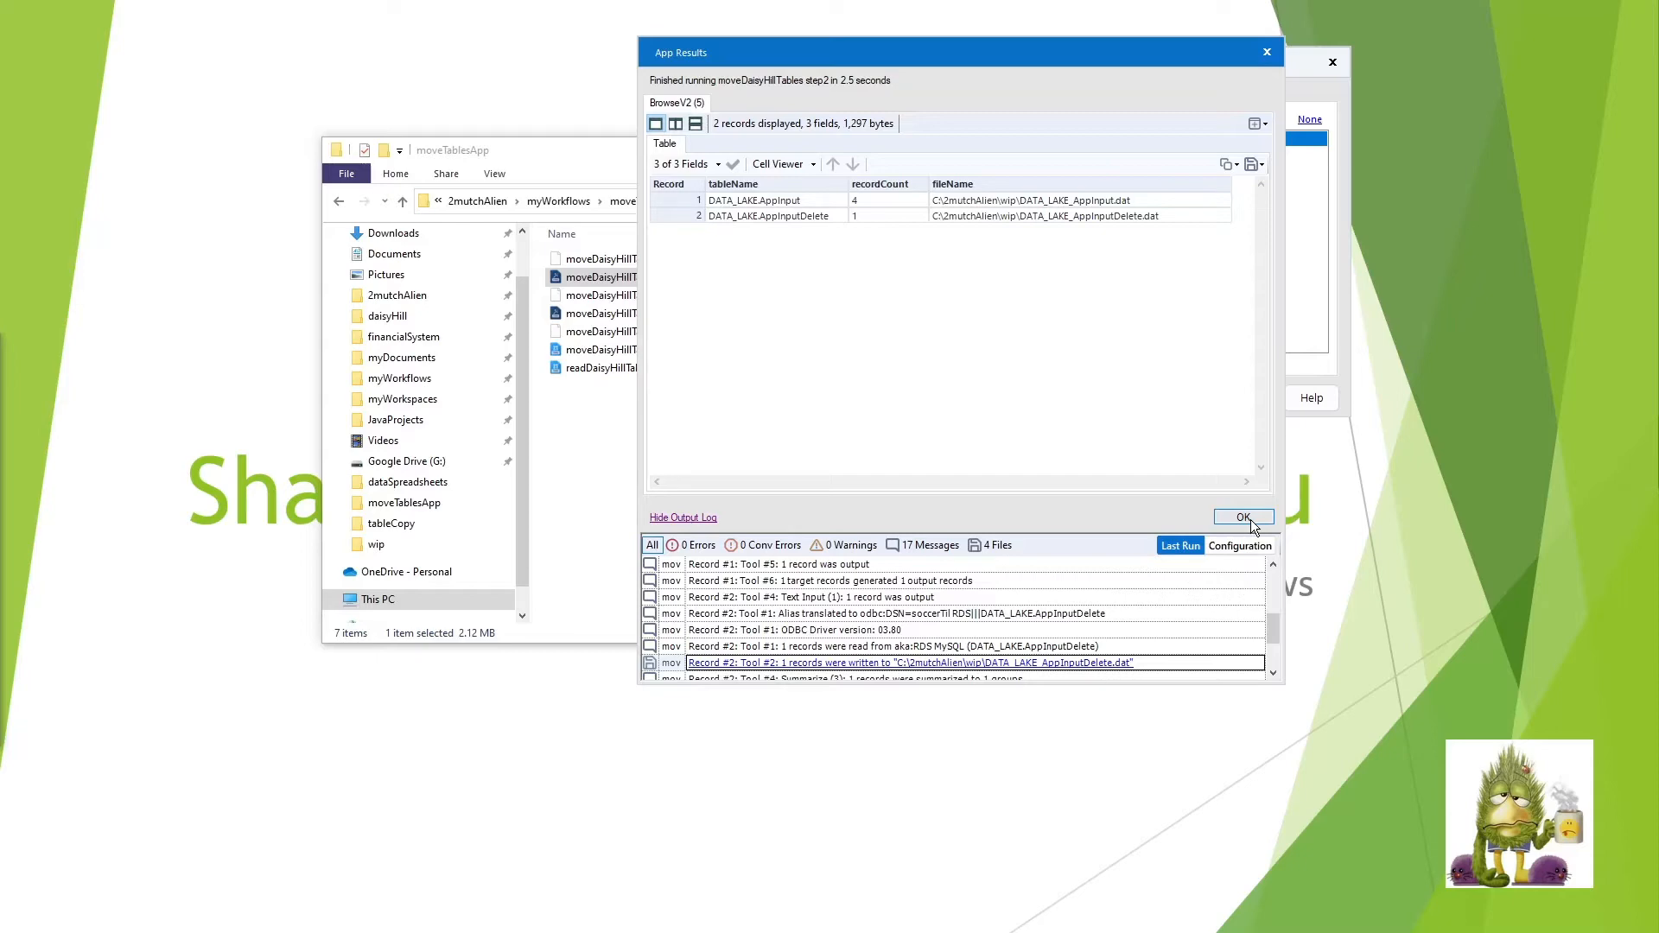
- Close App Results and browse to the daisyHill tableCopy folder of DAISYHILL .dat files
click(1243, 517)
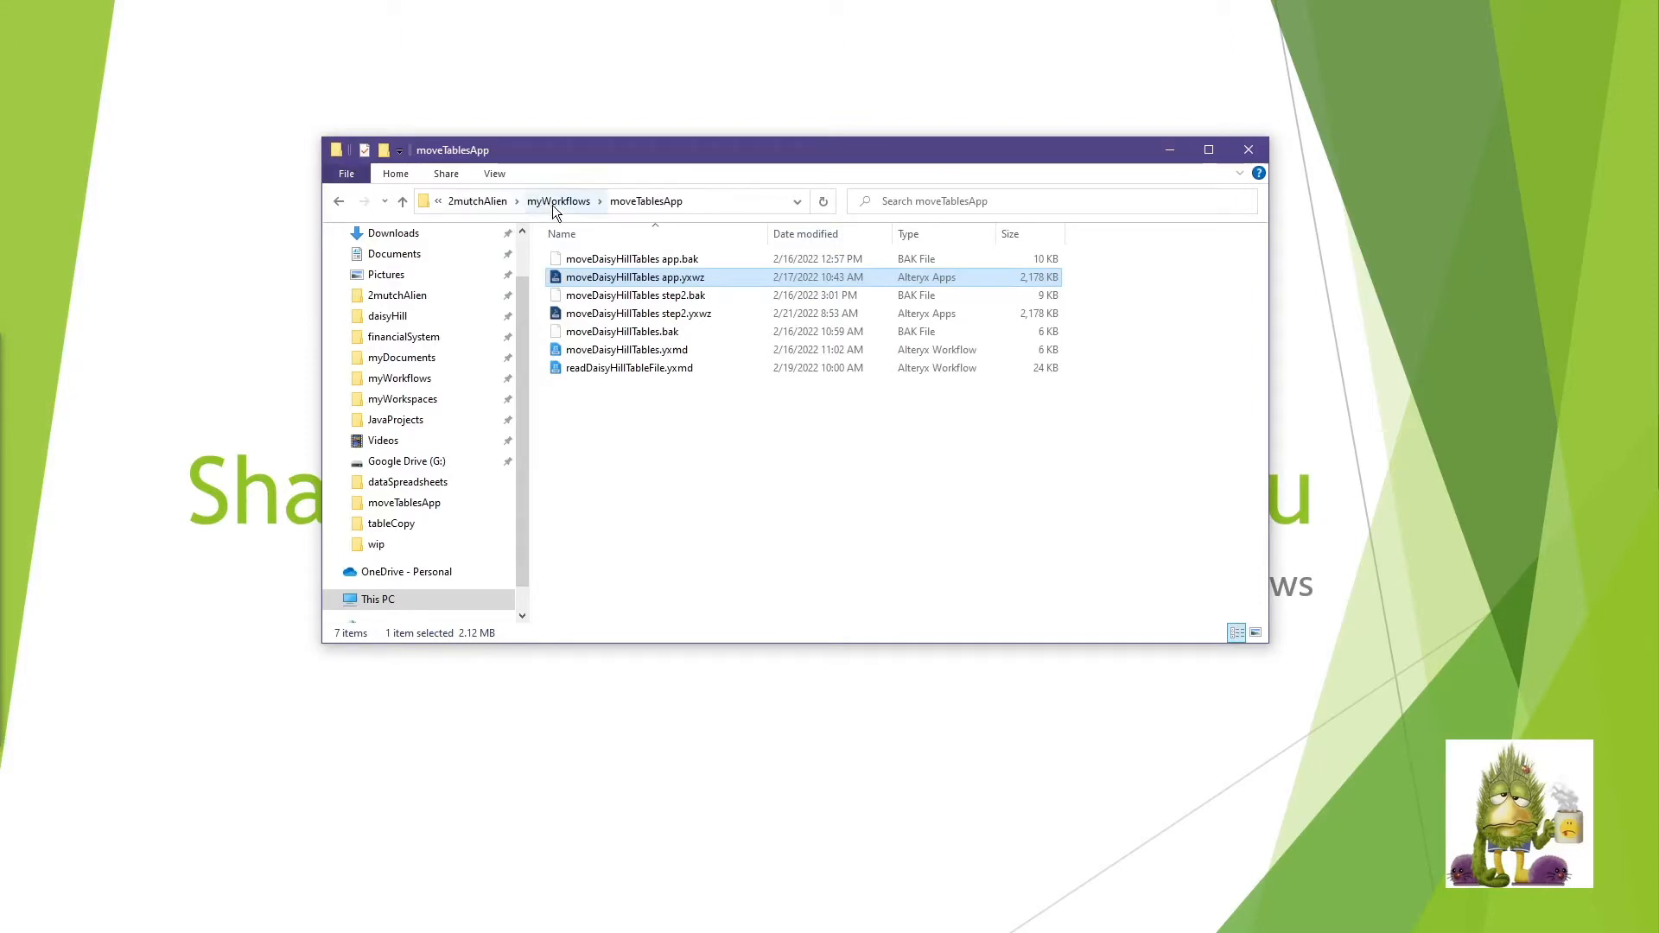
mouse_move(387, 315)
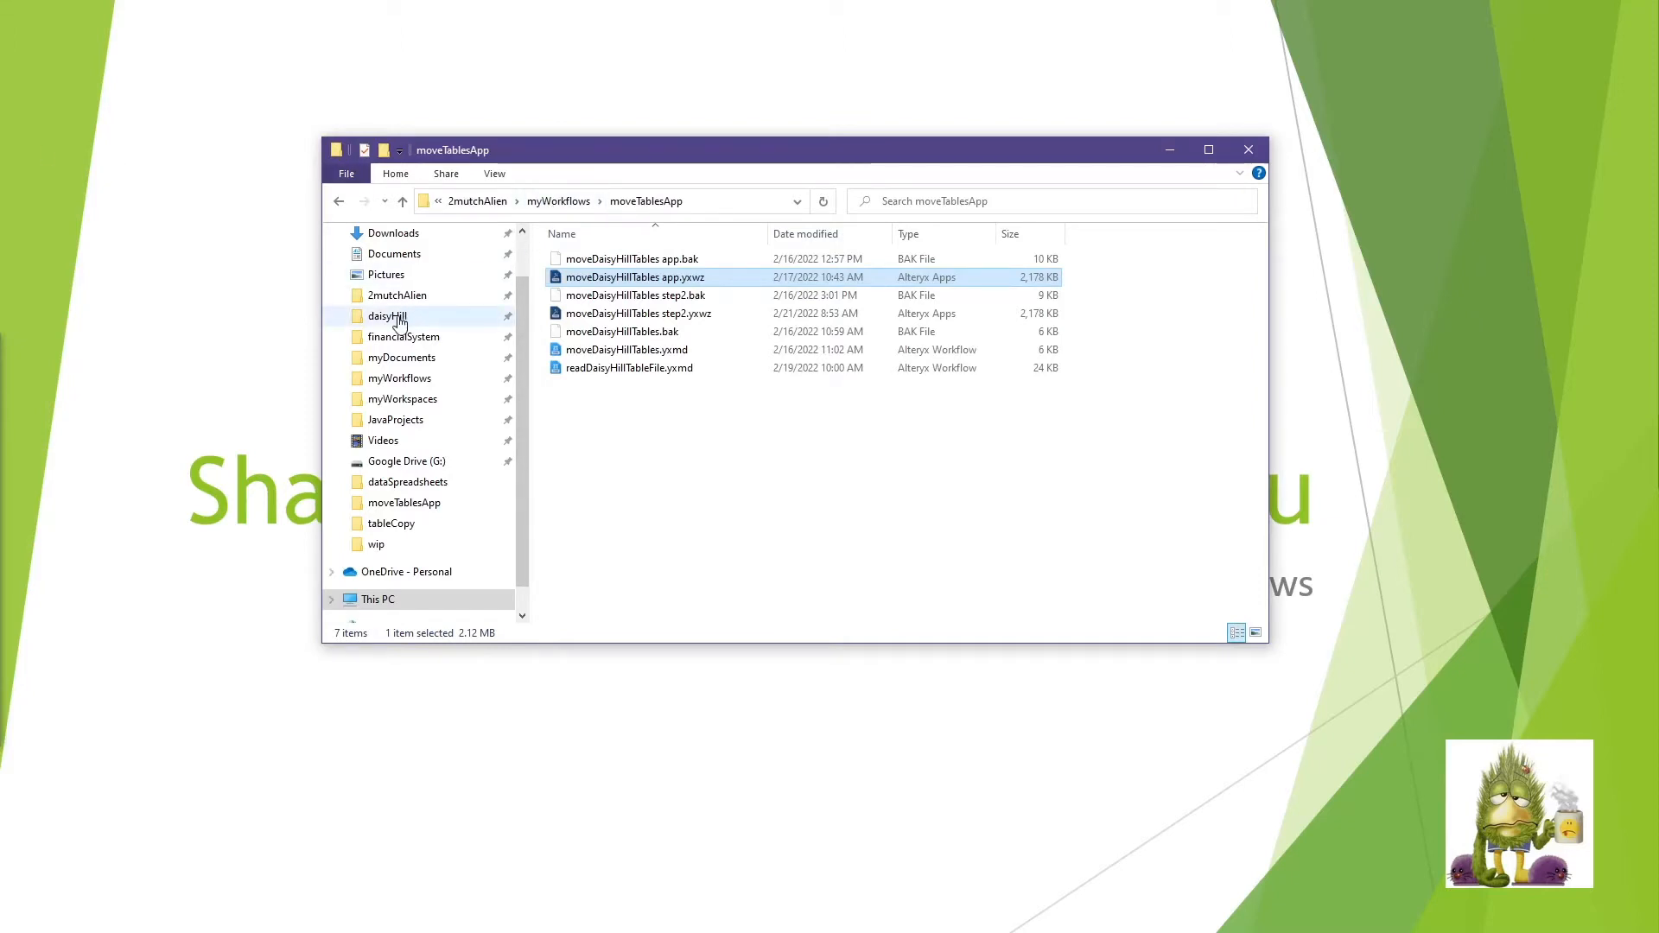
click(387, 316)
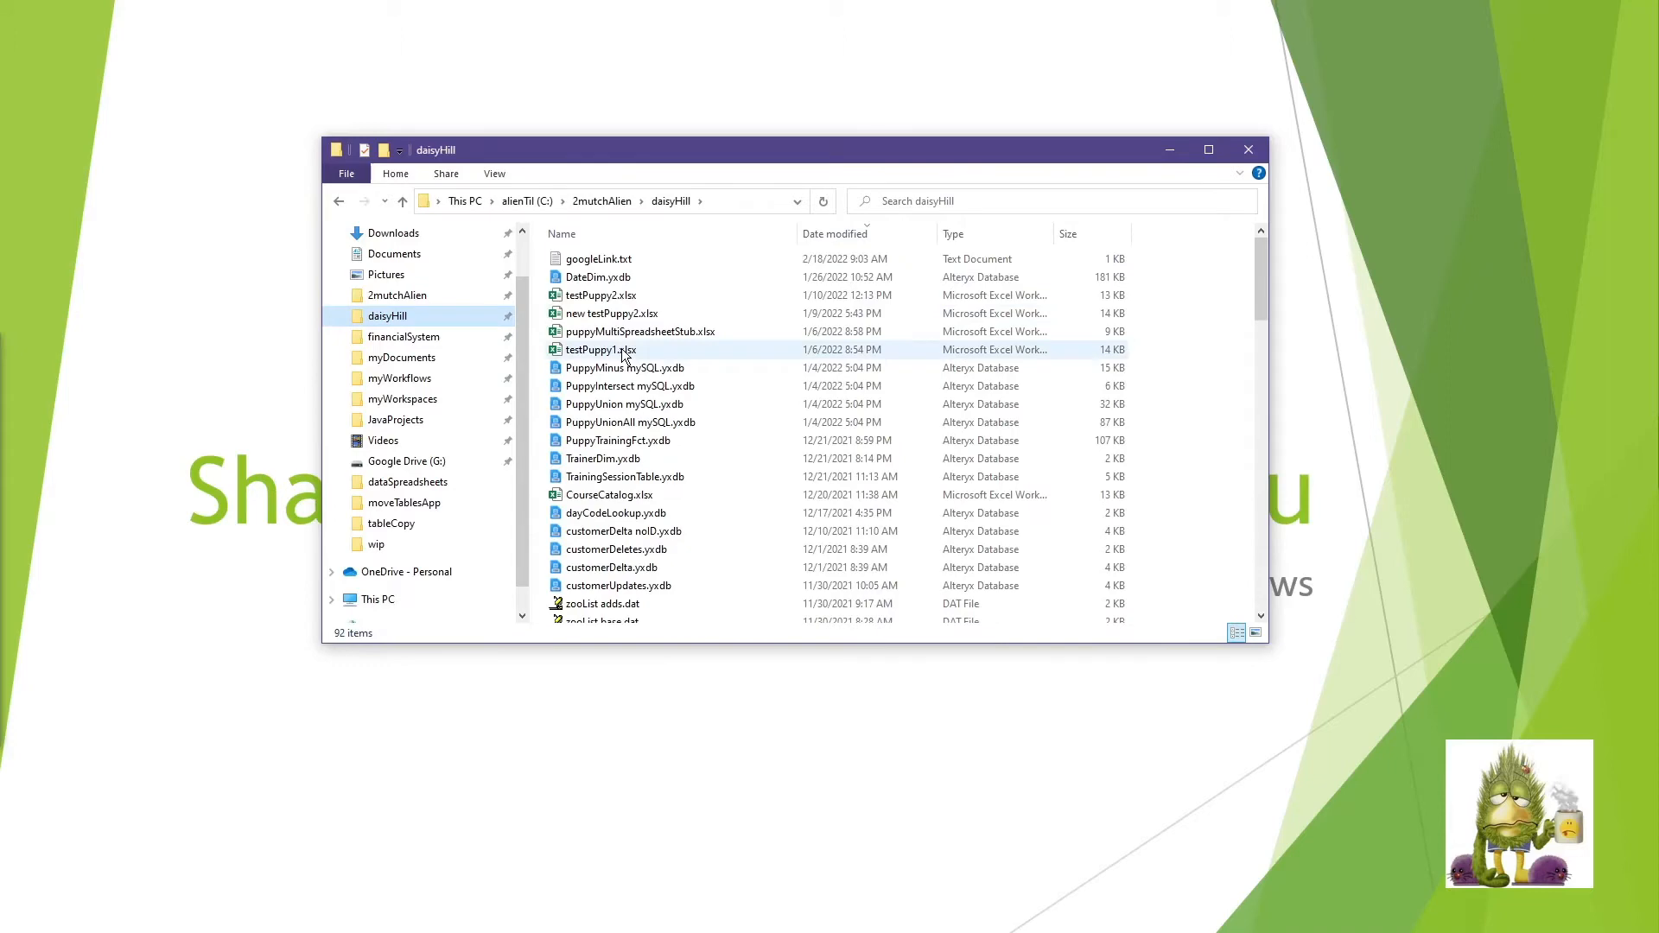
click(835, 234)
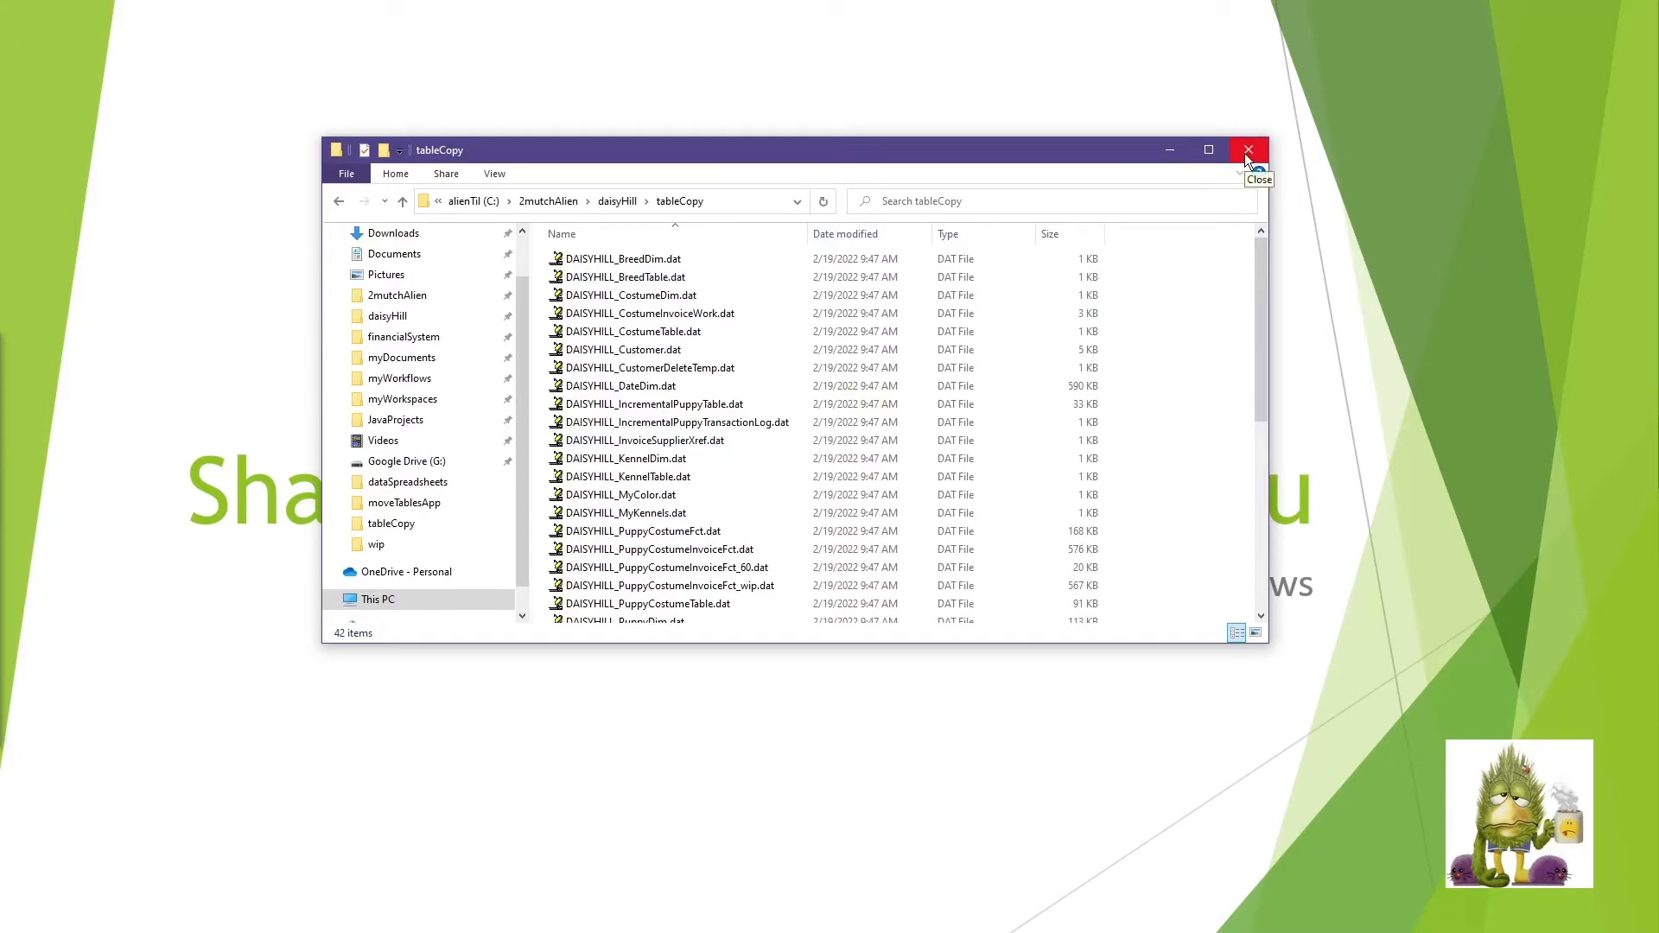
- Close the tableCopy File Explorer window to return to the step2 workflow
click(1246, 150)
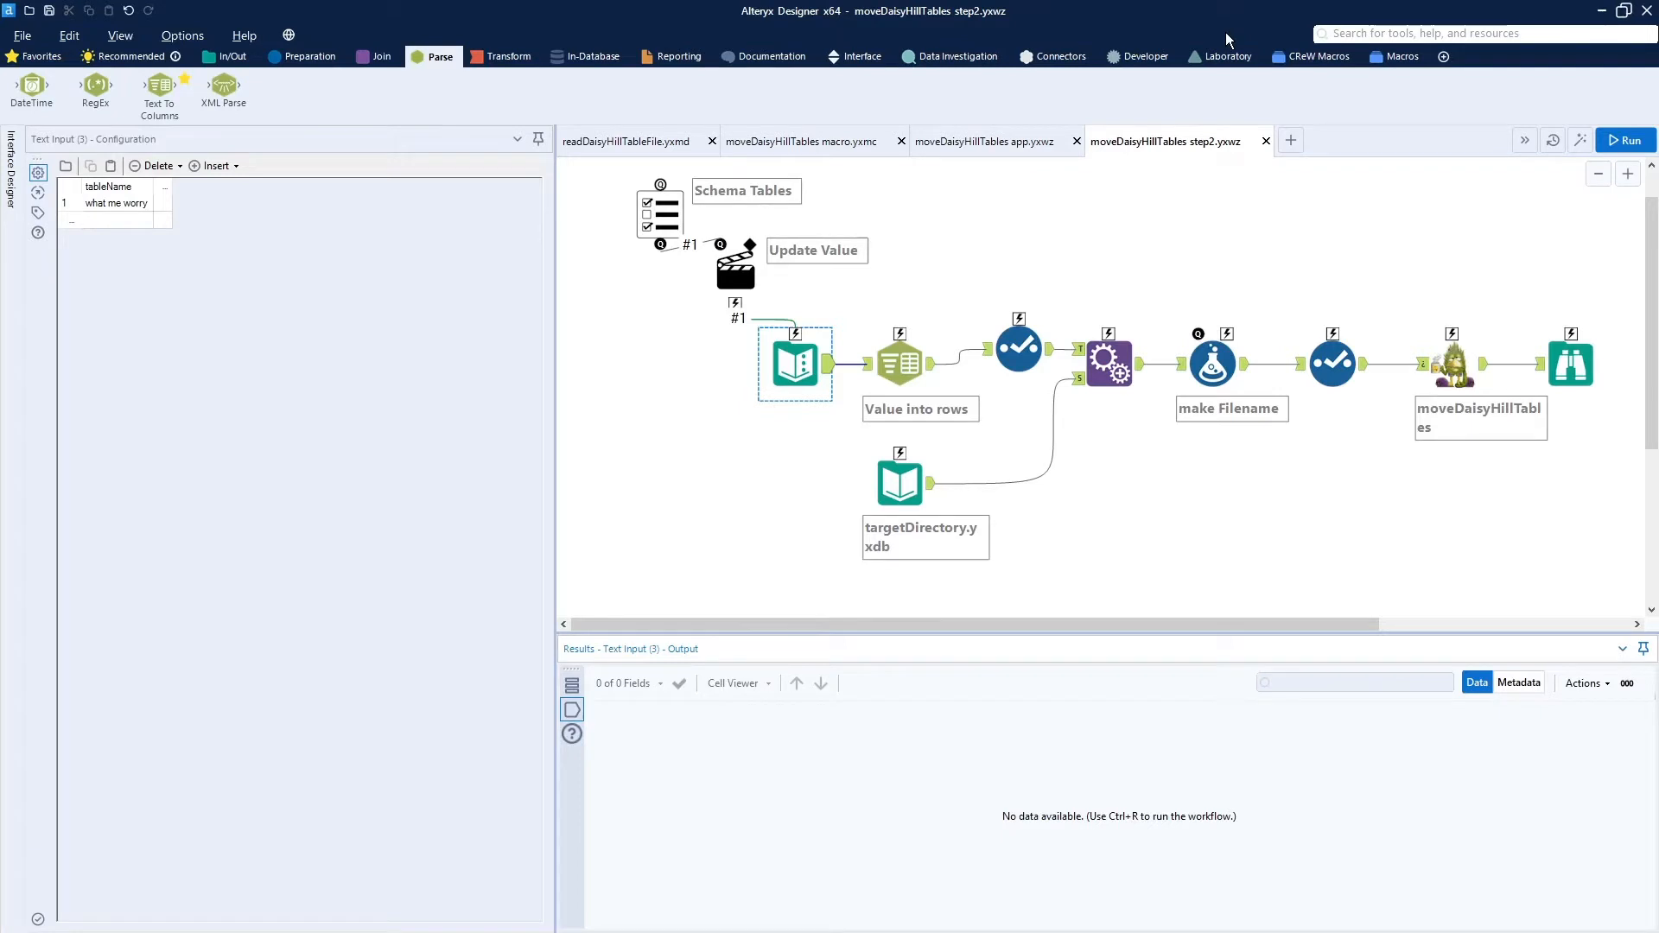
mouse_move(1356, 156)
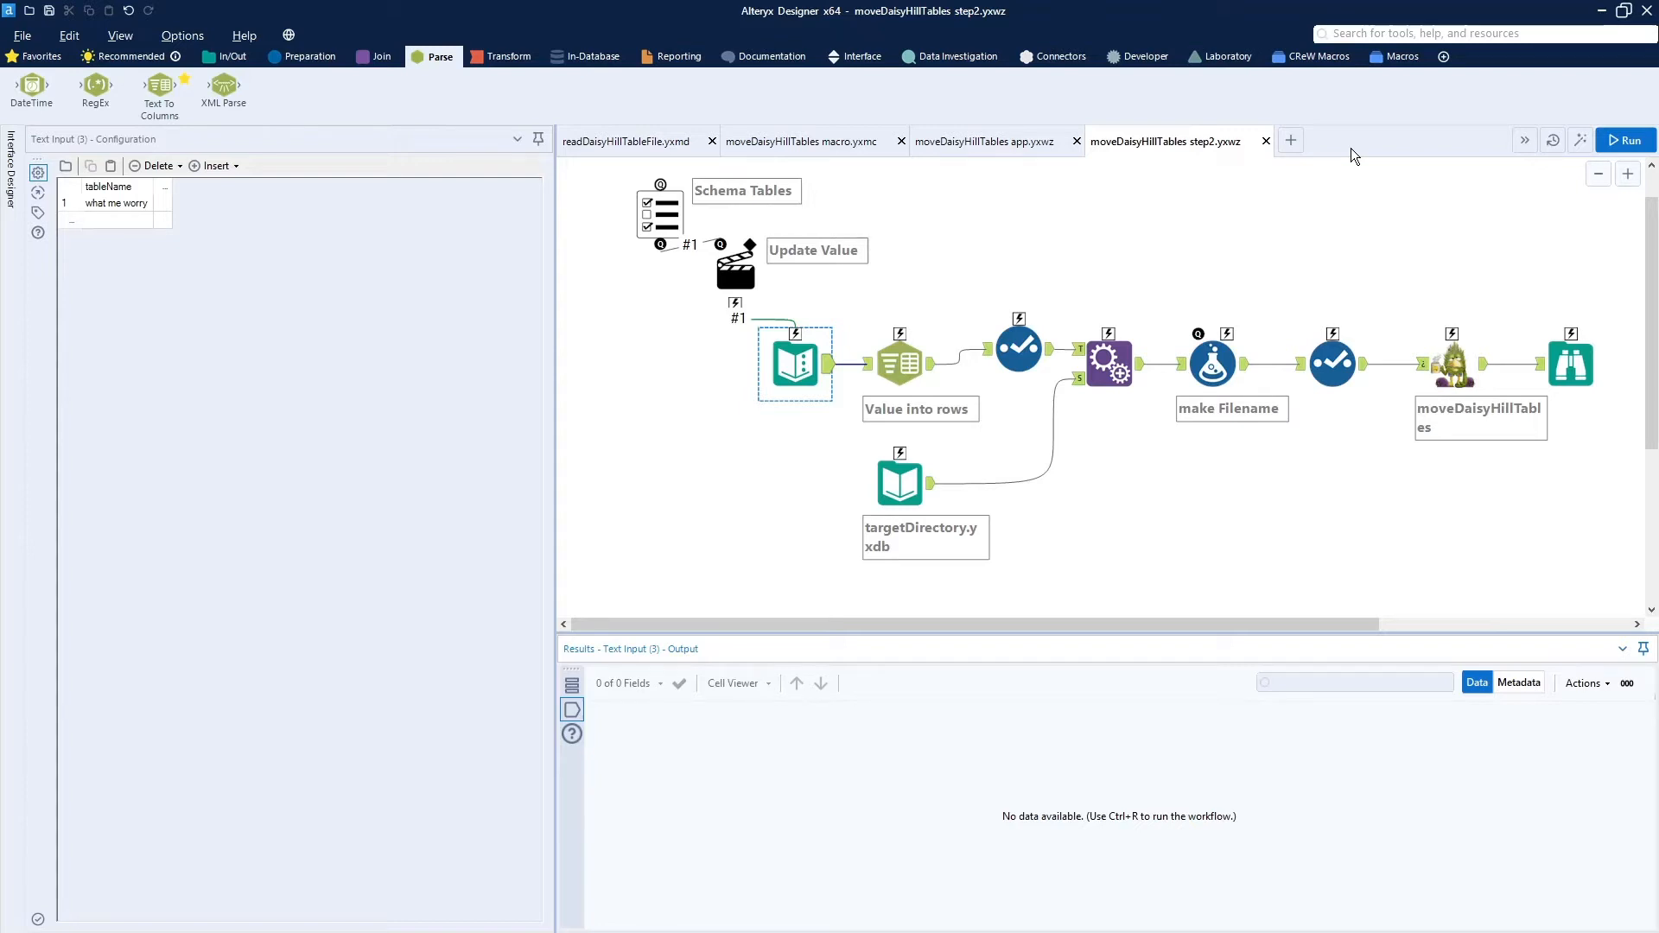
mouse_move(974, 170)
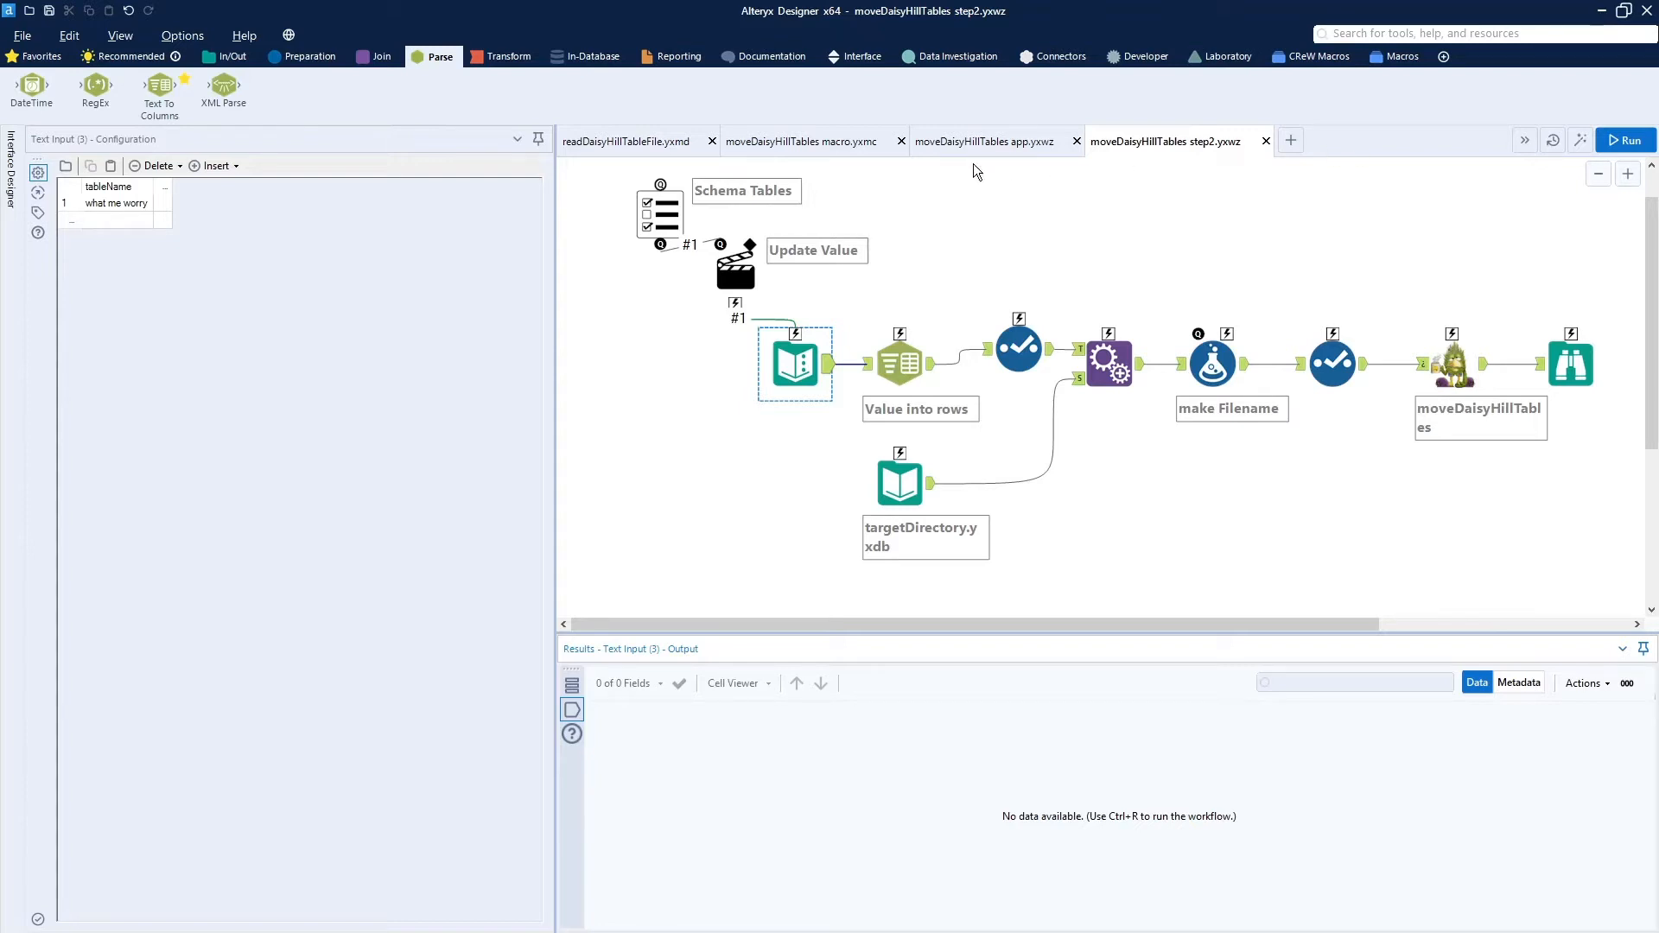
mouse_move(1031, 203)
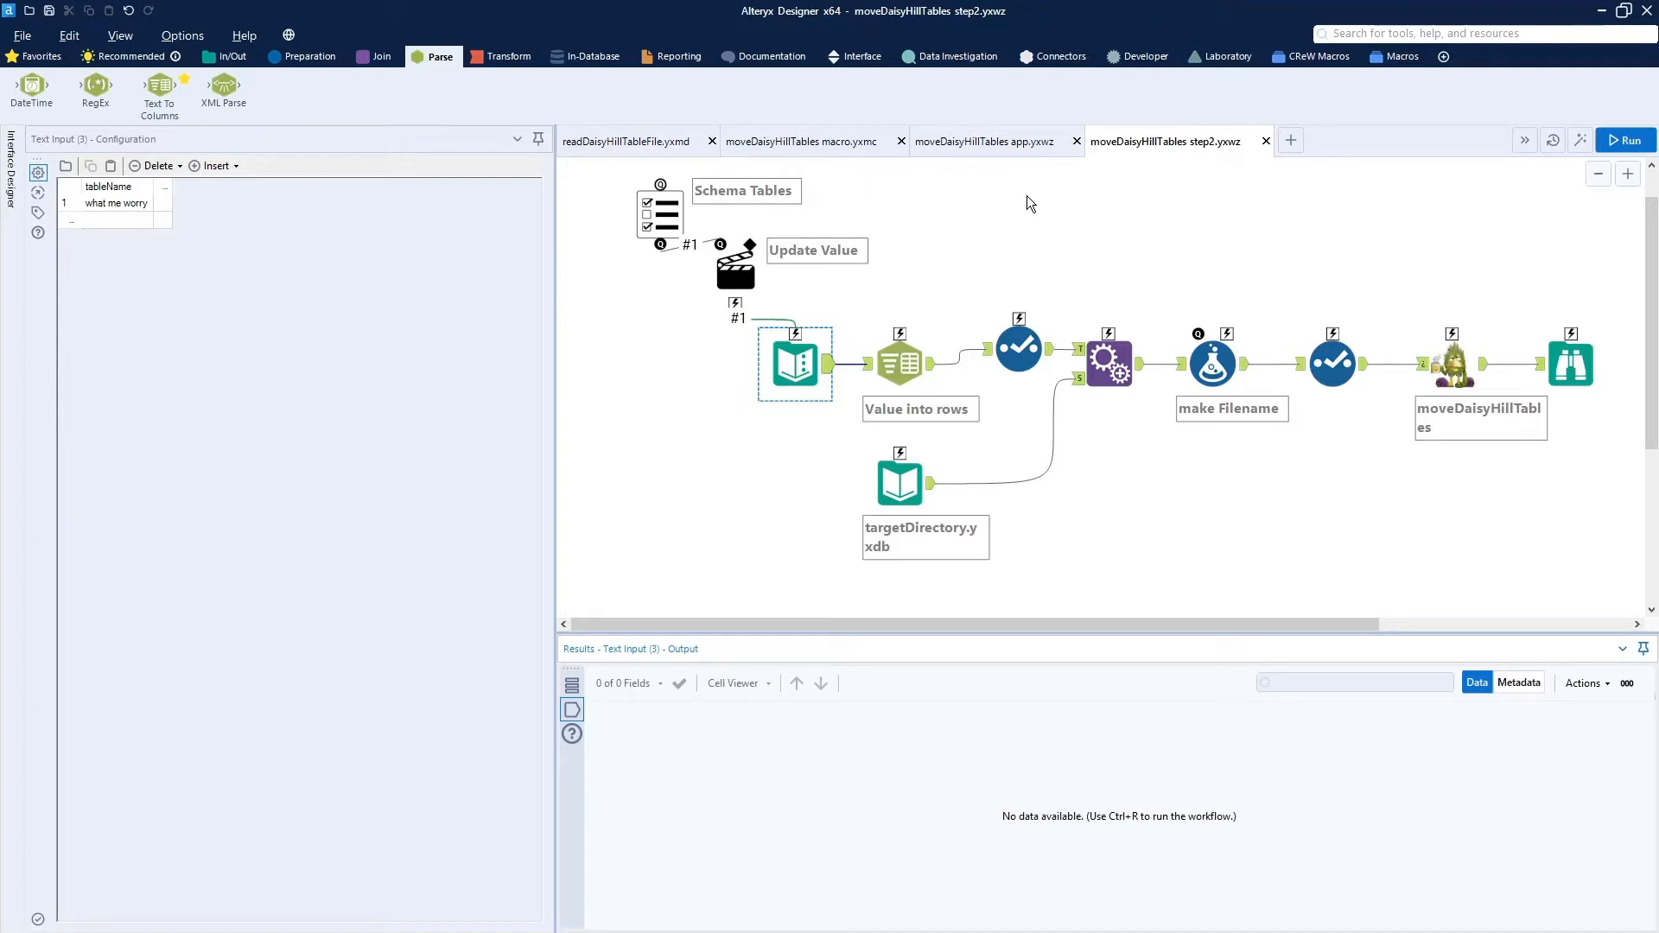
mouse_move(1031, 167)
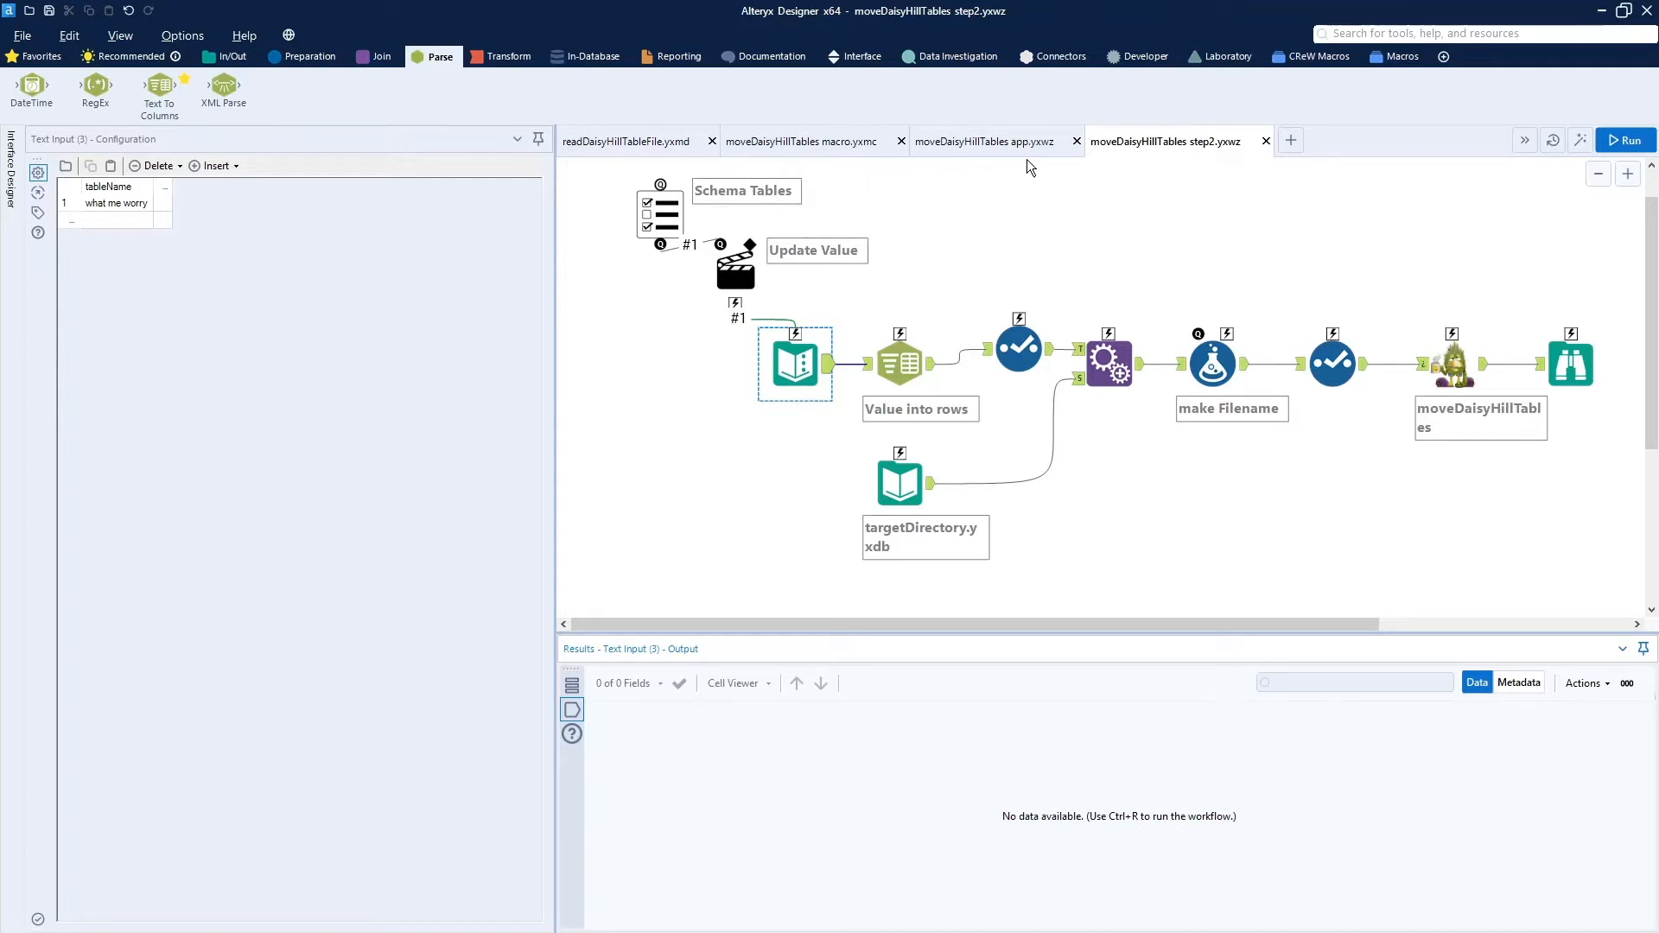
click(986, 141)
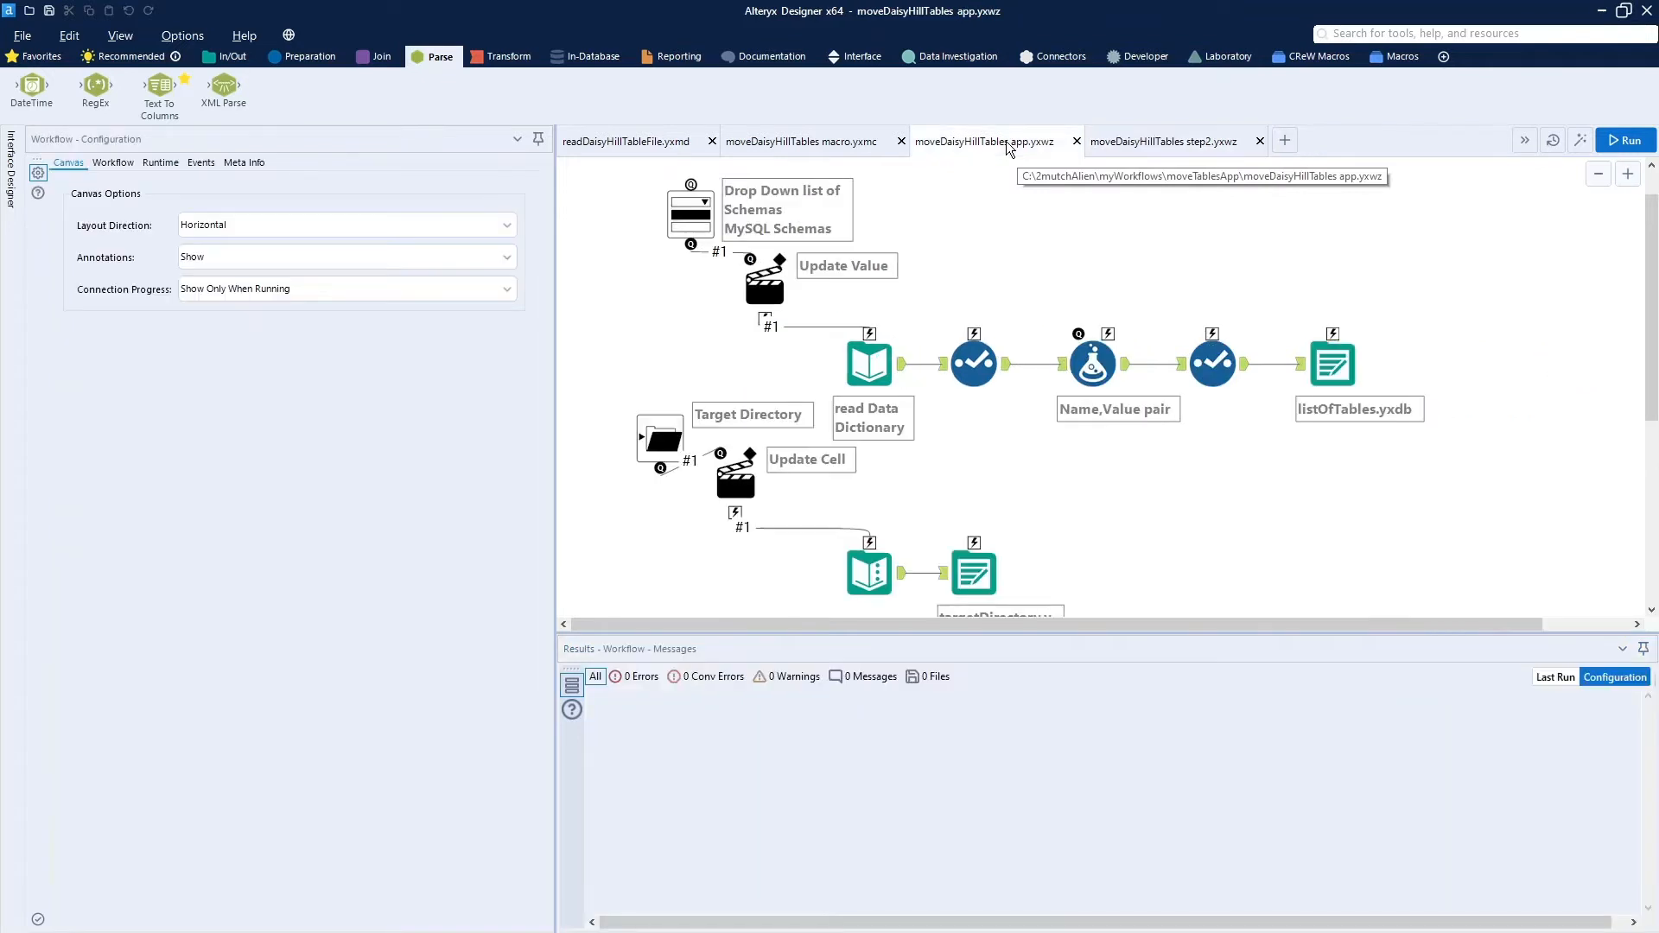
click(688, 208)
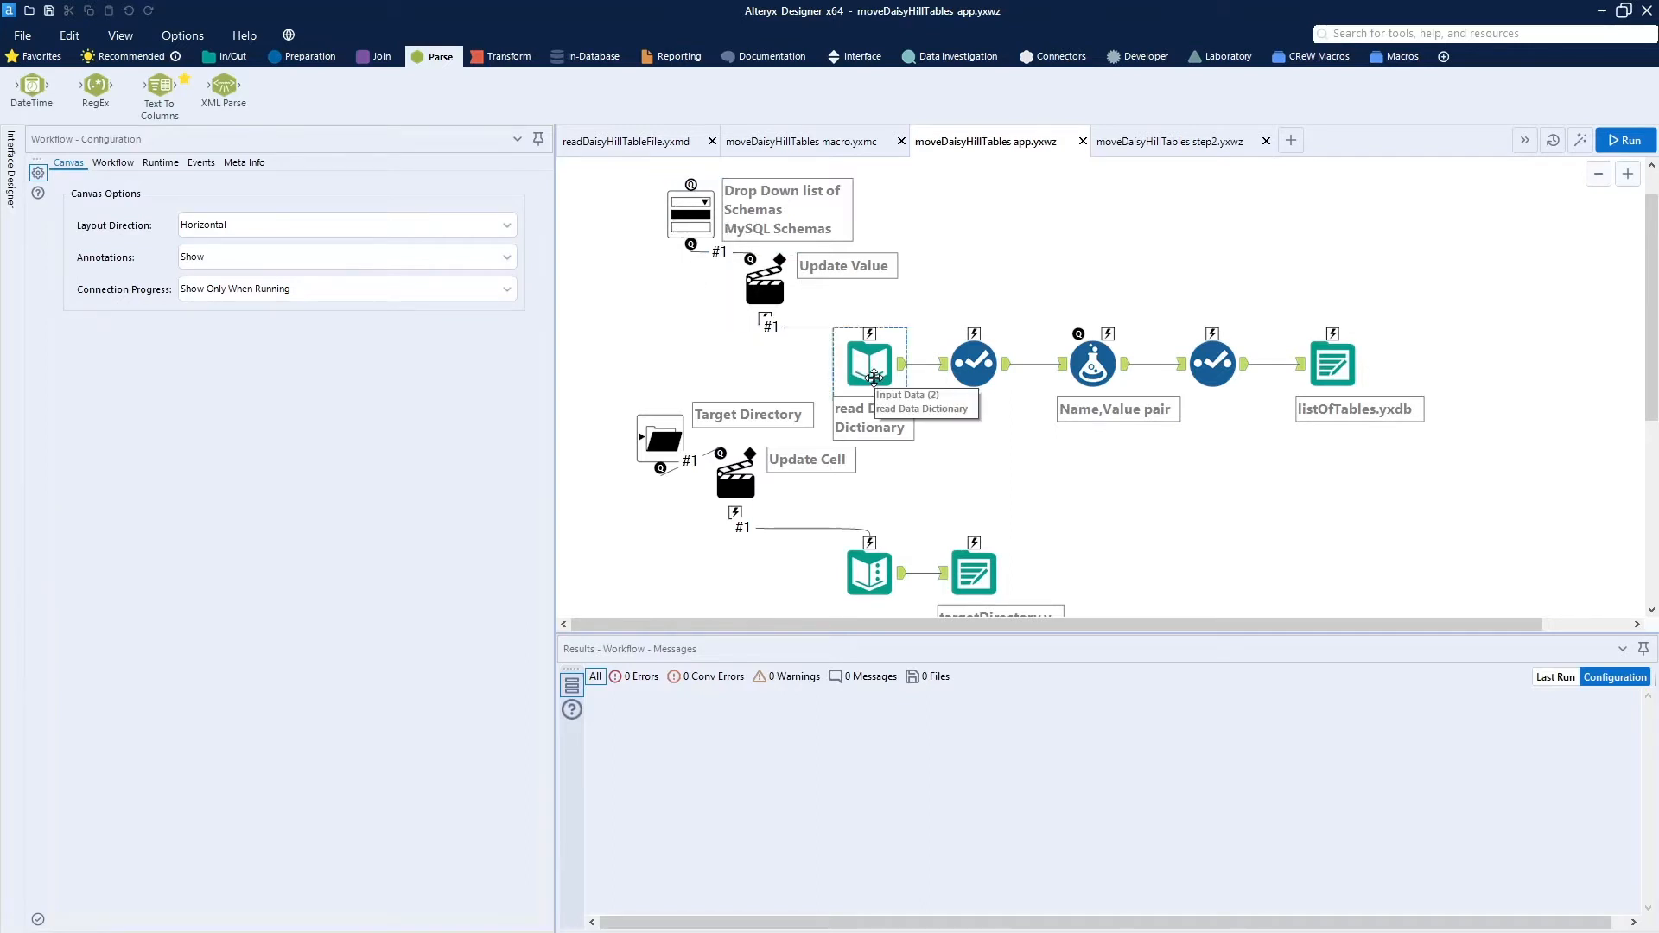
mouse_move(870, 362)
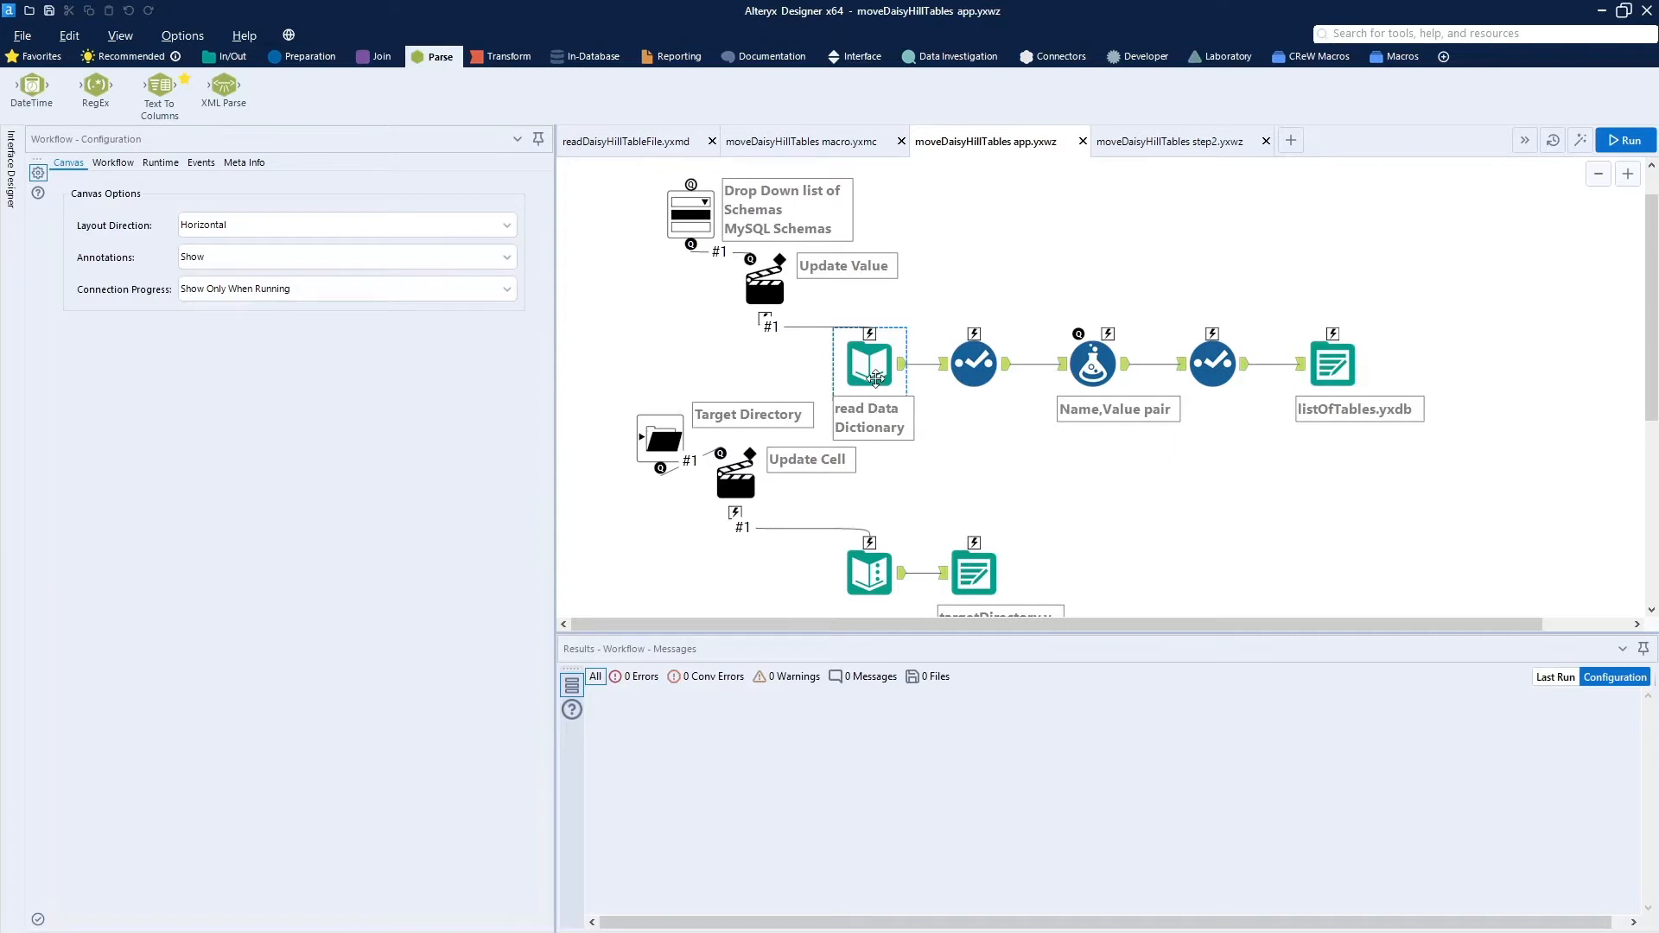
click(868, 362)
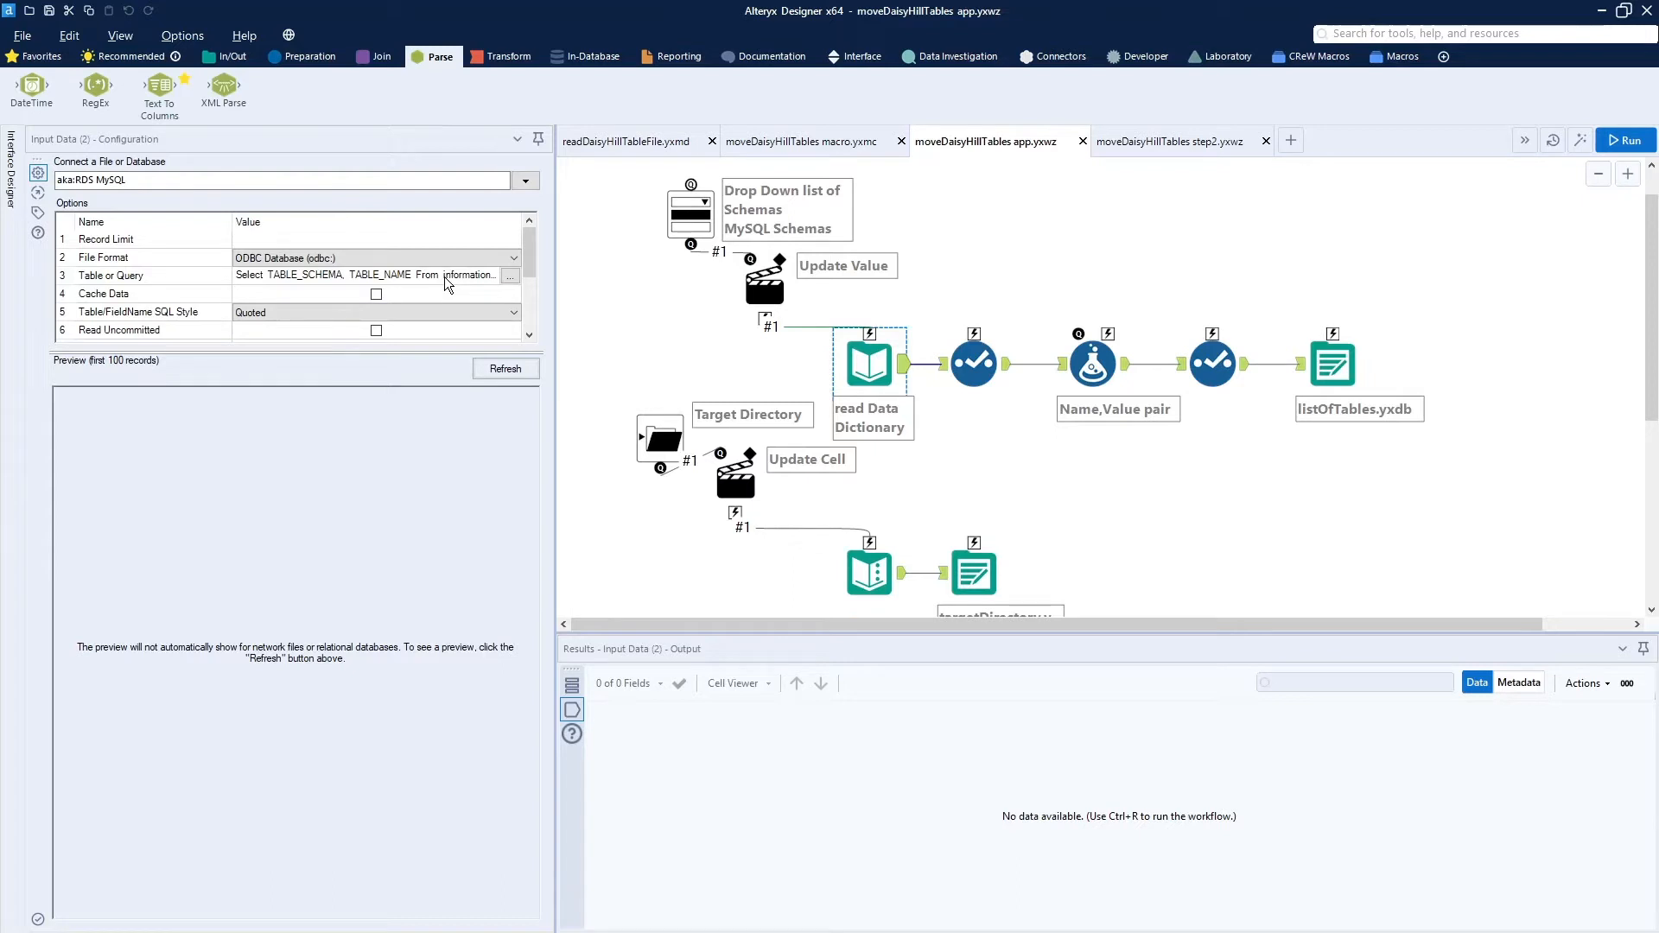
mouse_move(438, 329)
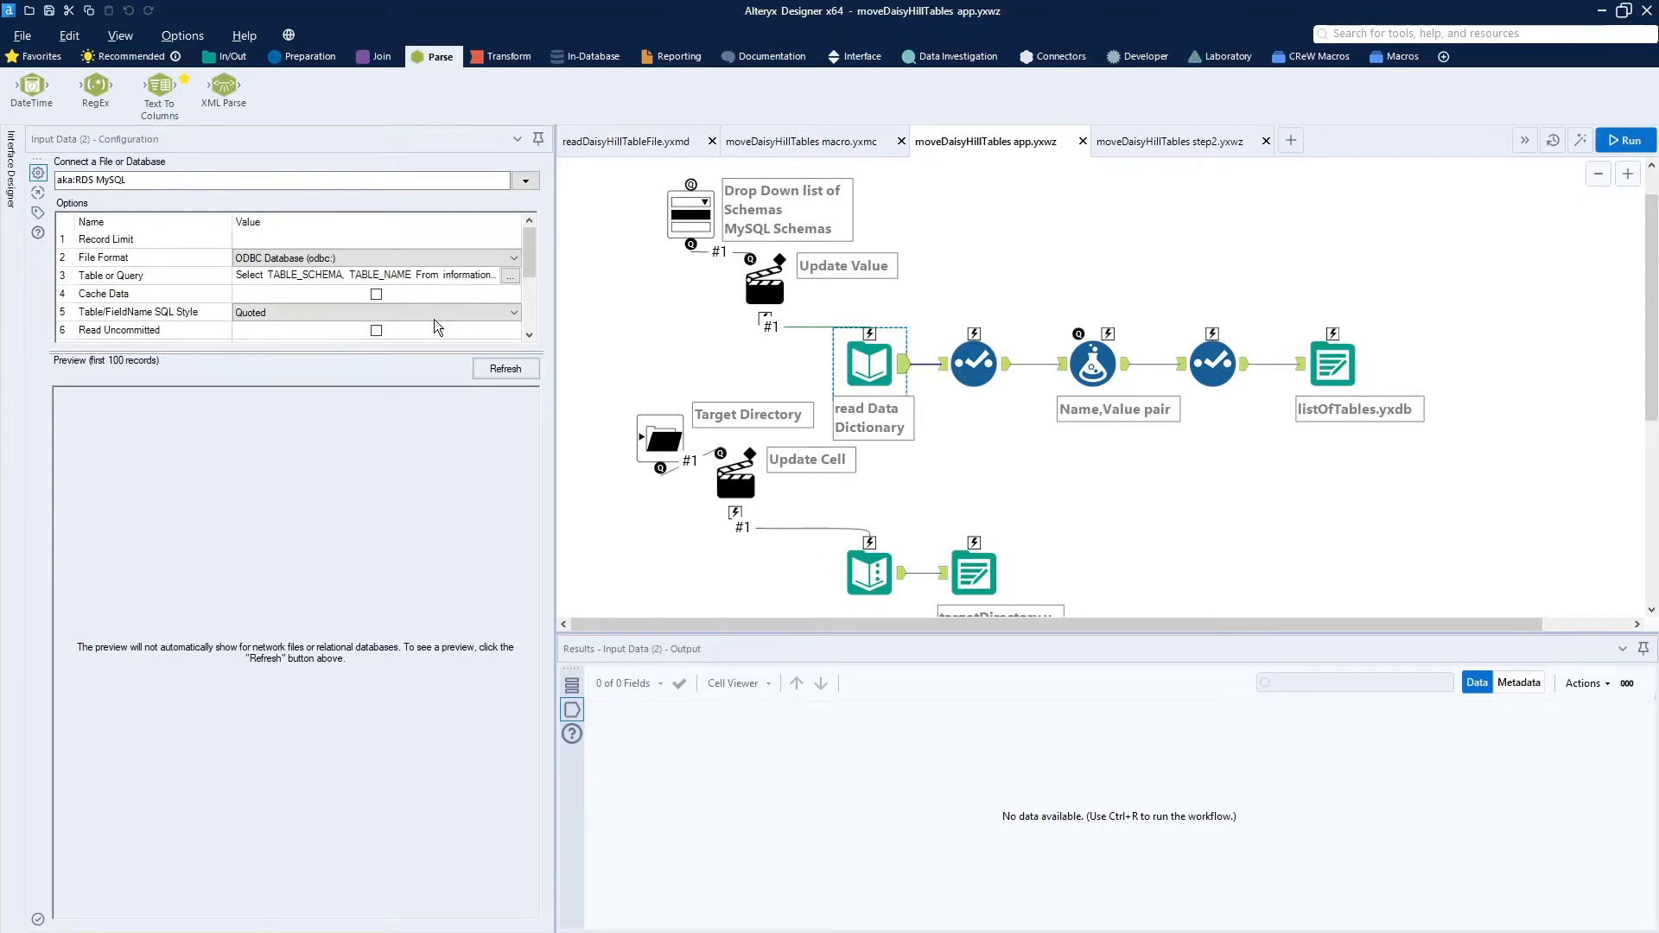
mouse_move(685, 471)
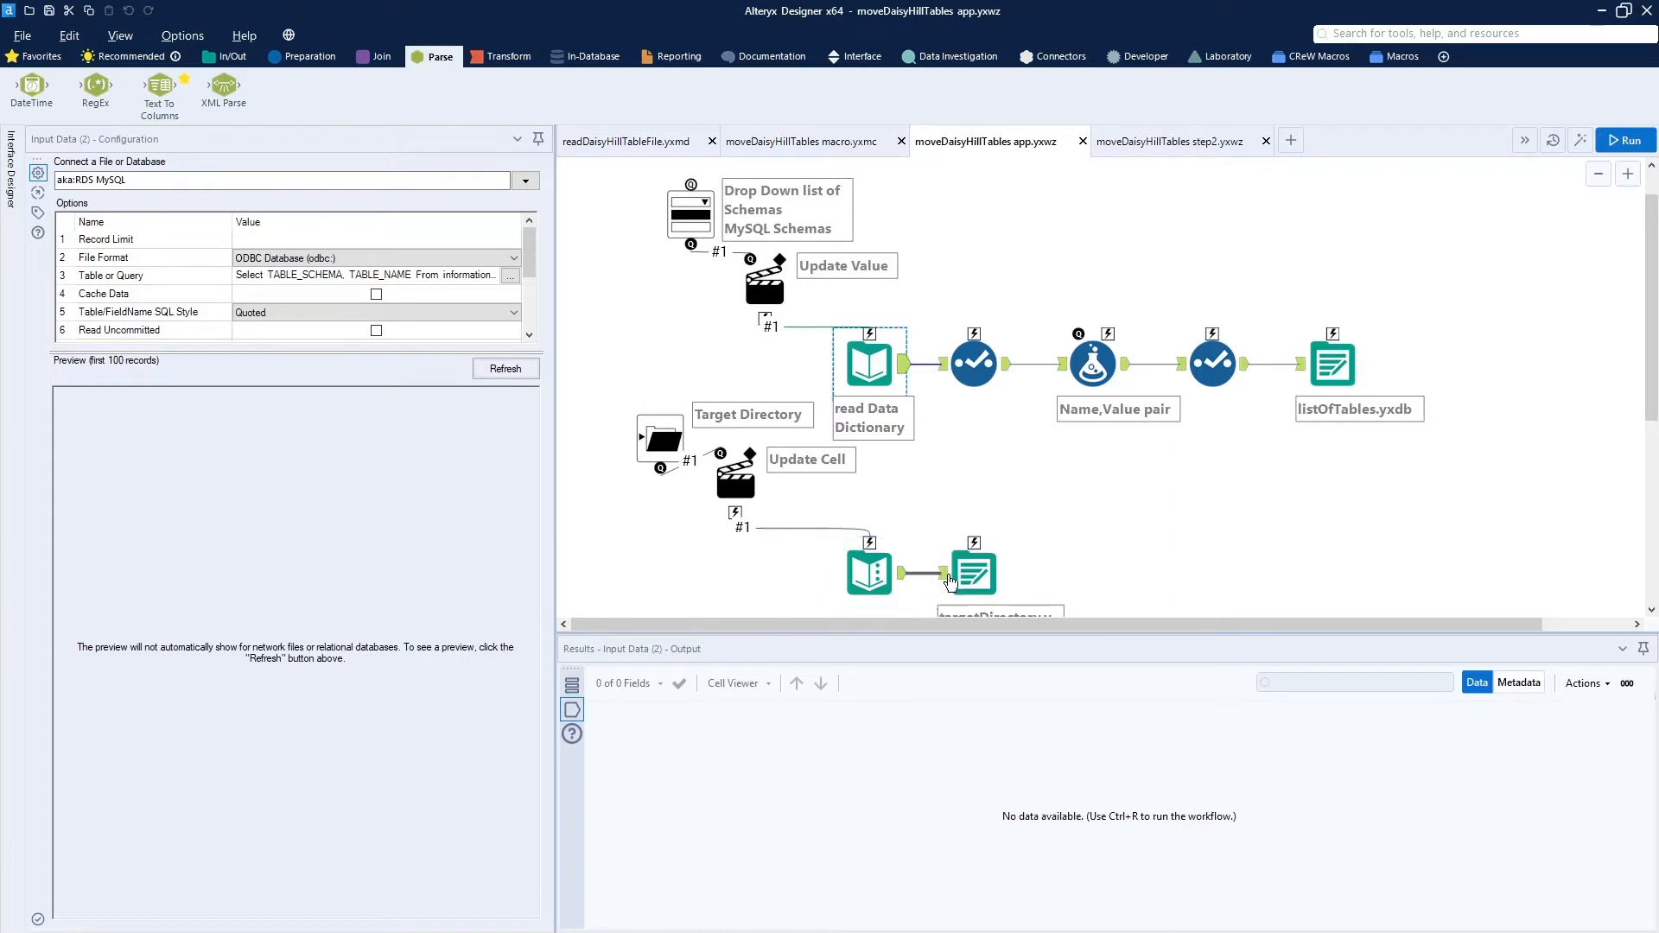
mouse_move(1070, 537)
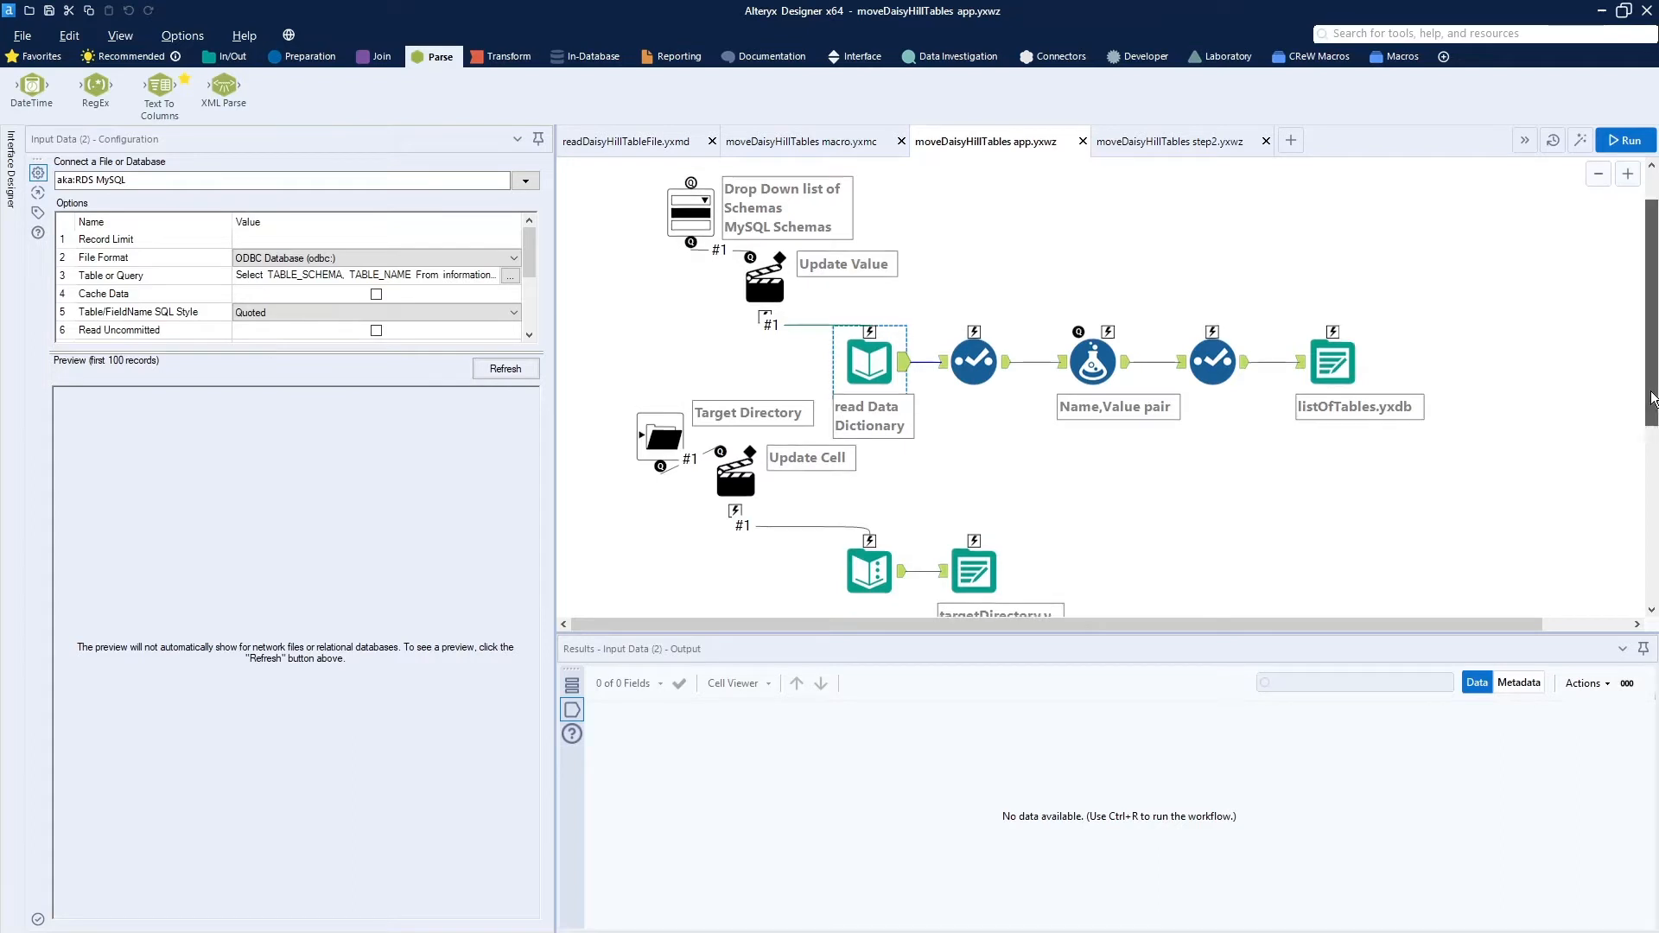
scroll(down, 3)
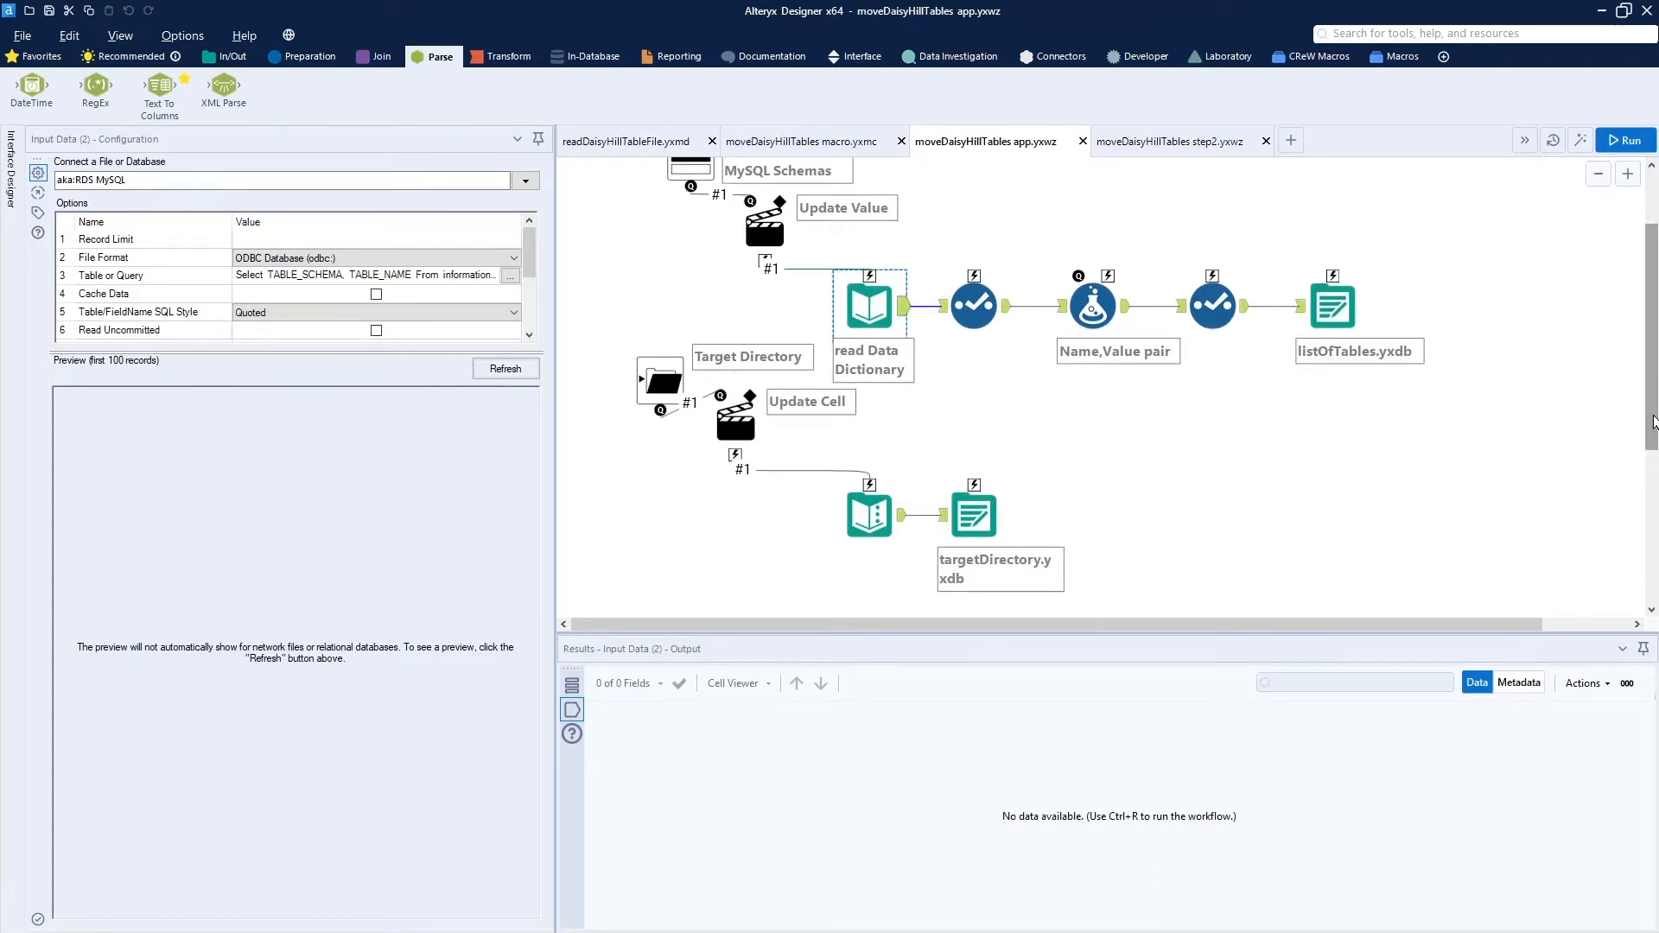
mouse_move(1502, 367)
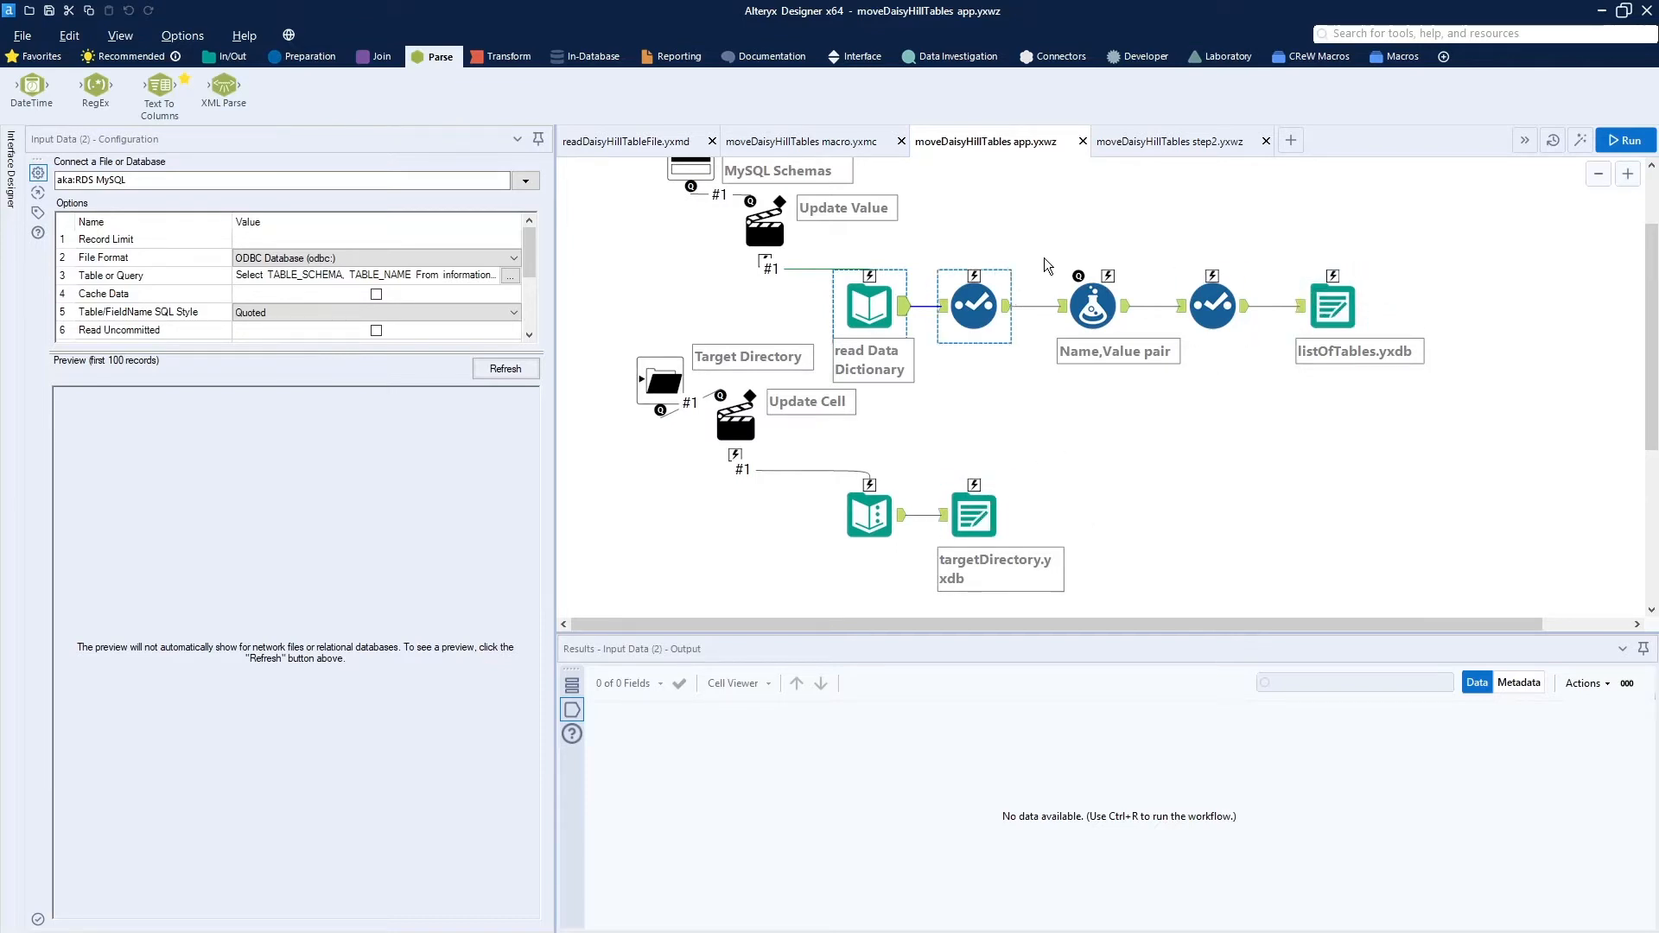
click(1168, 140)
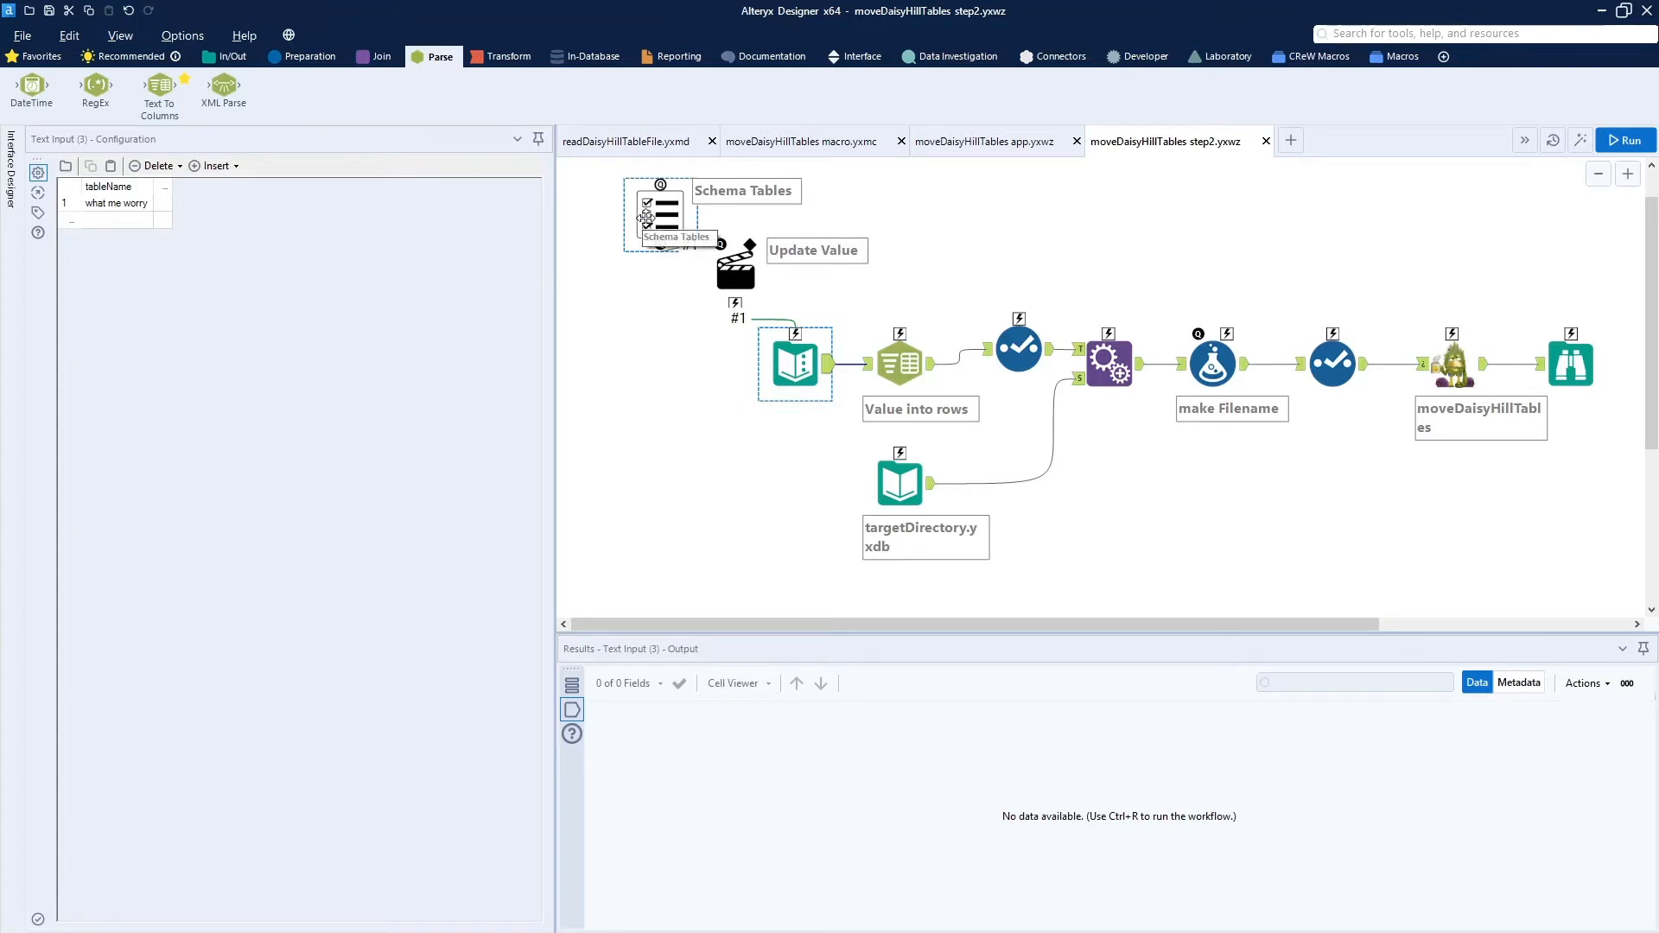
click(864, 56)
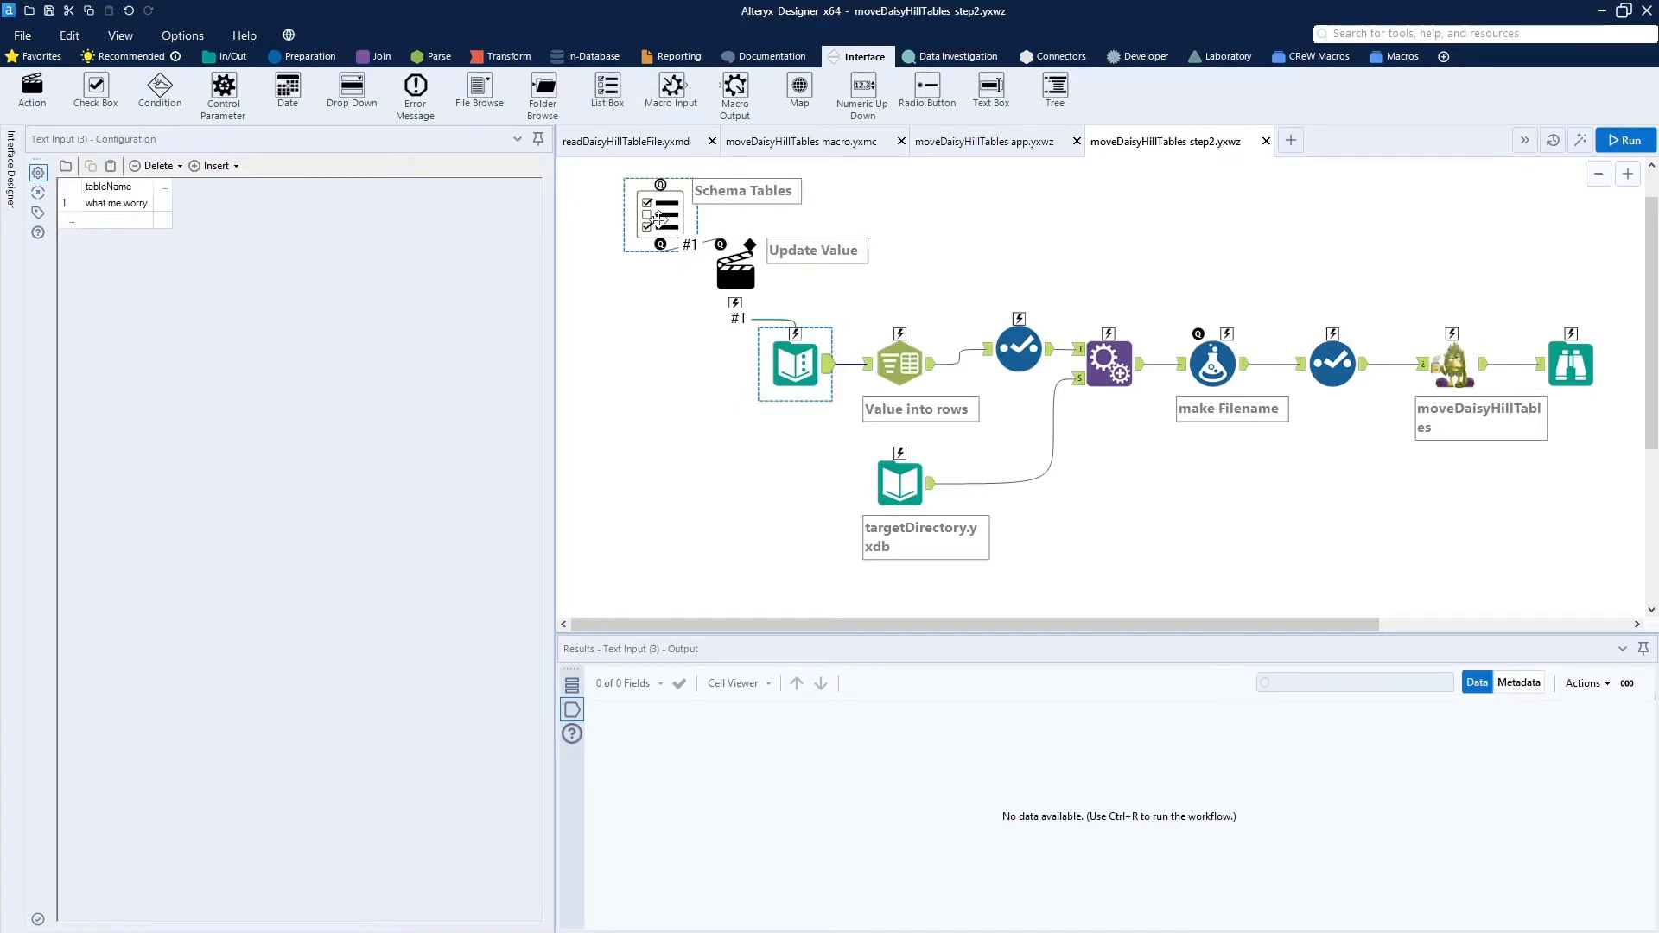
mouse_move(656, 222)
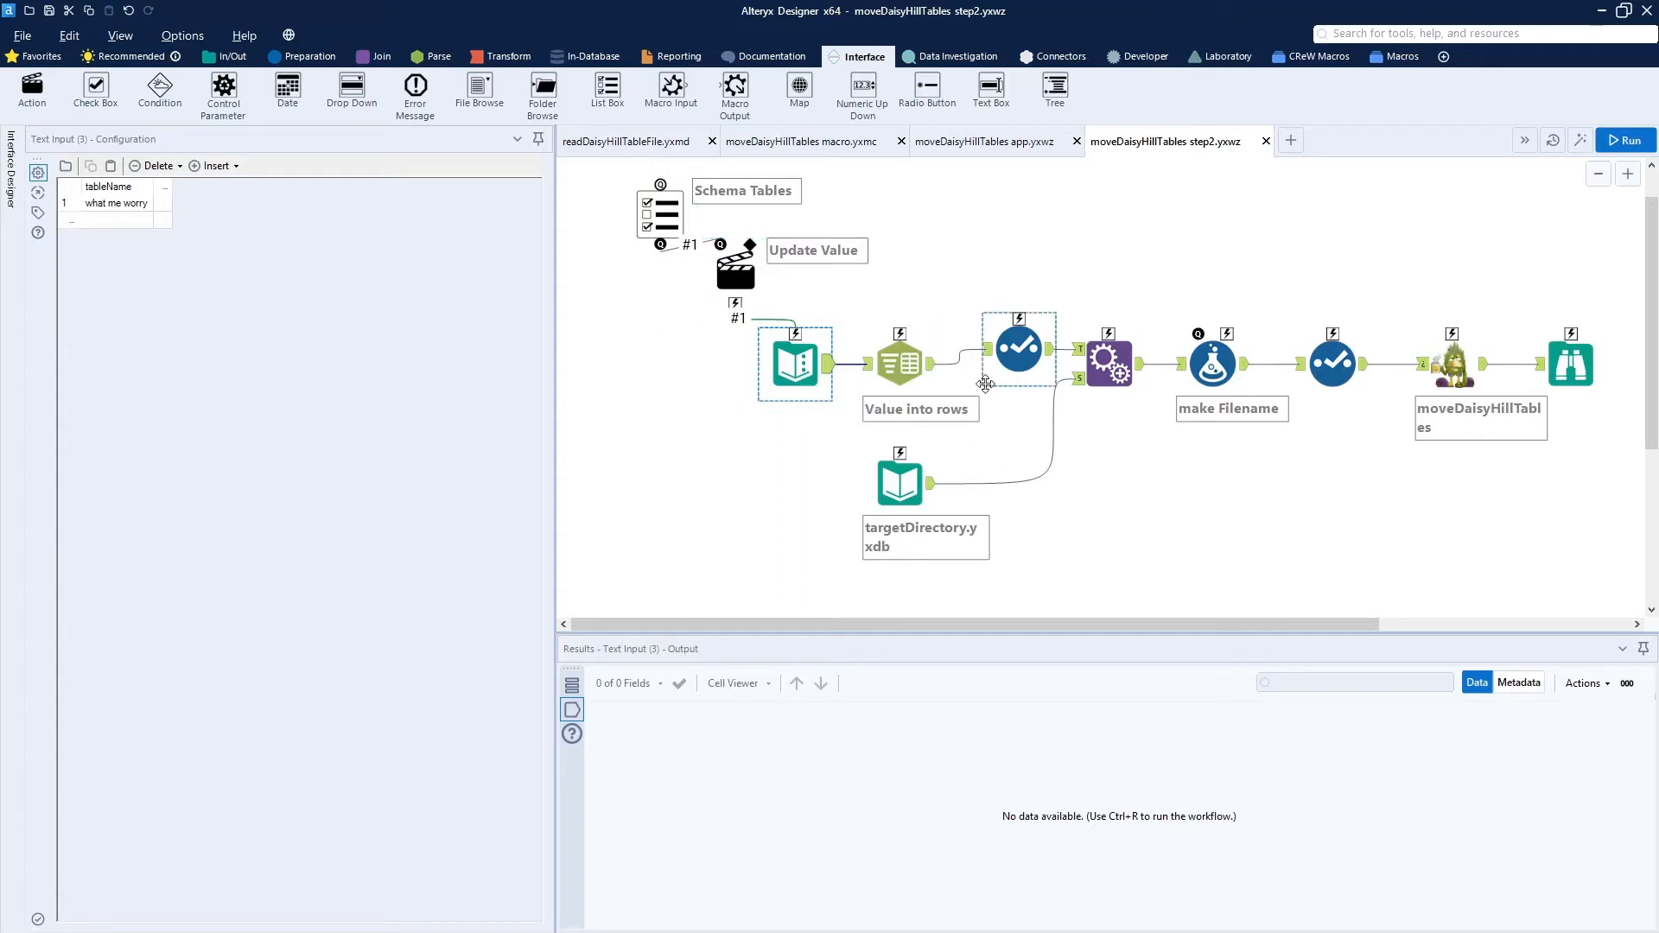
mouse_move(985, 373)
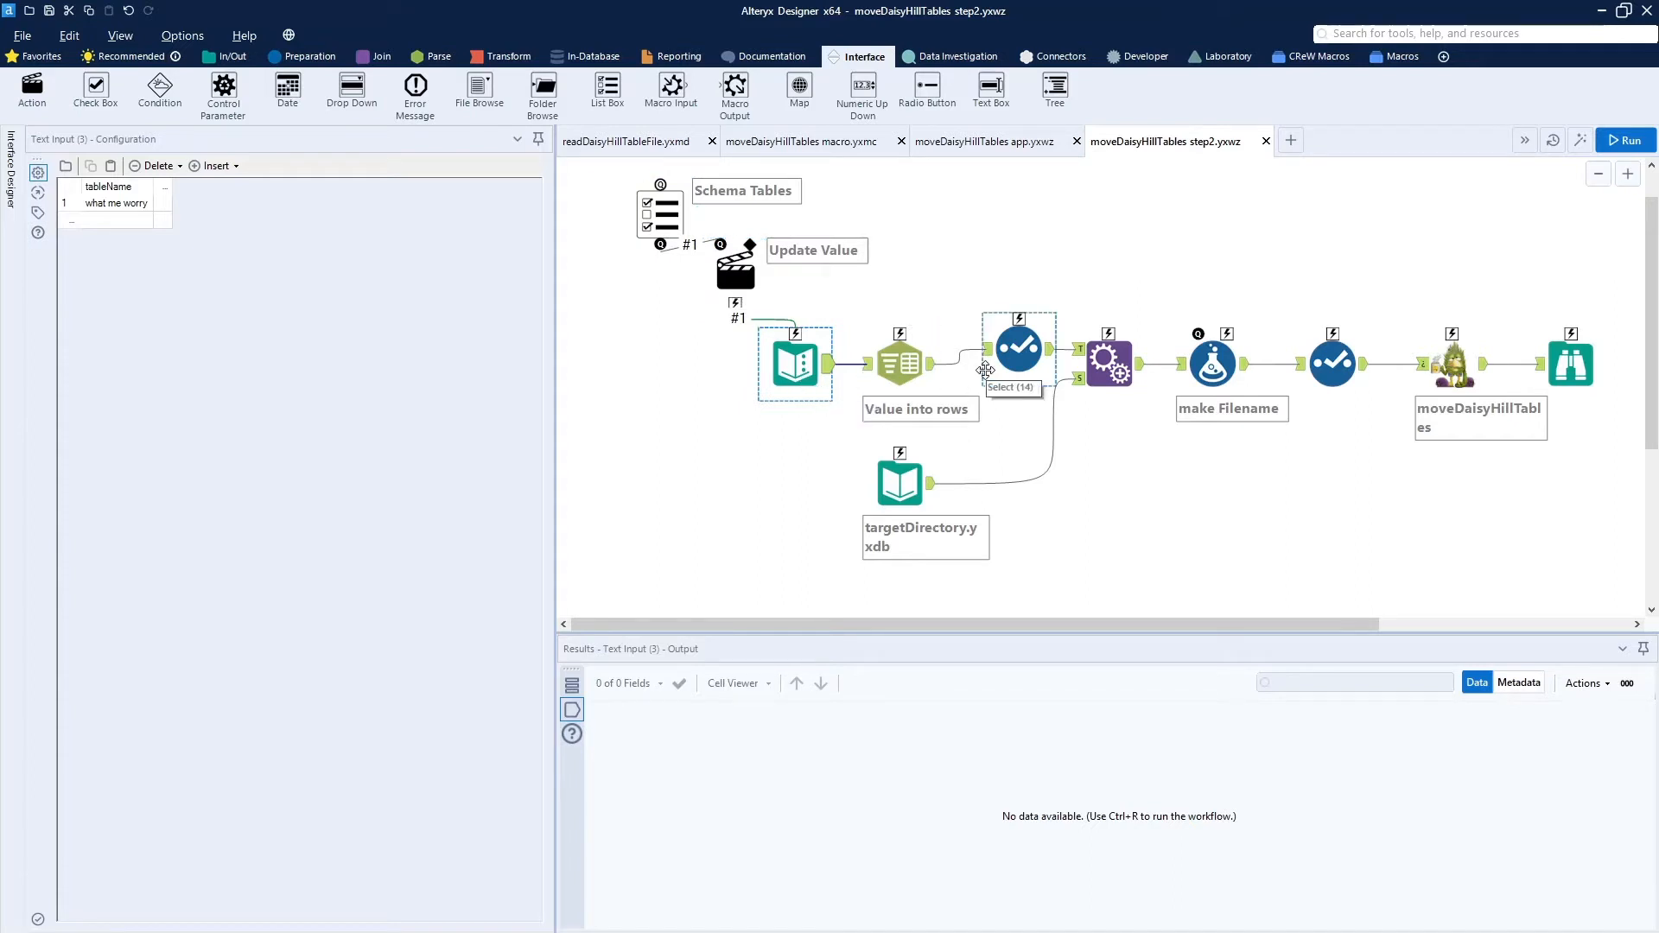
mouse_move(1148, 471)
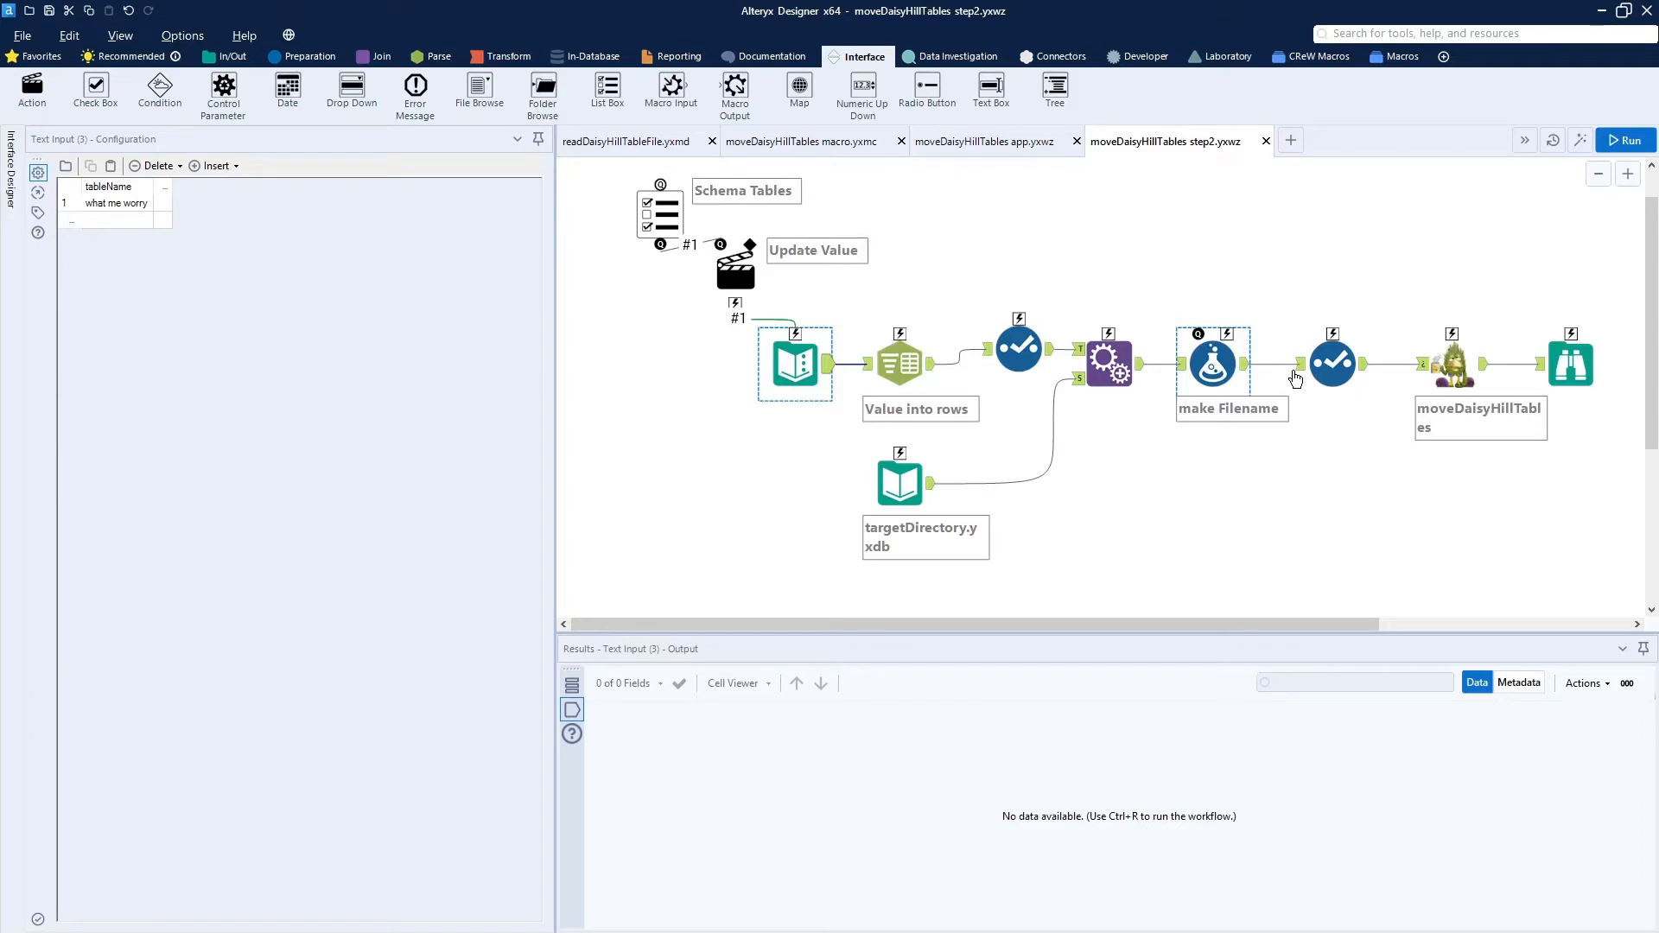
click(1450, 360)
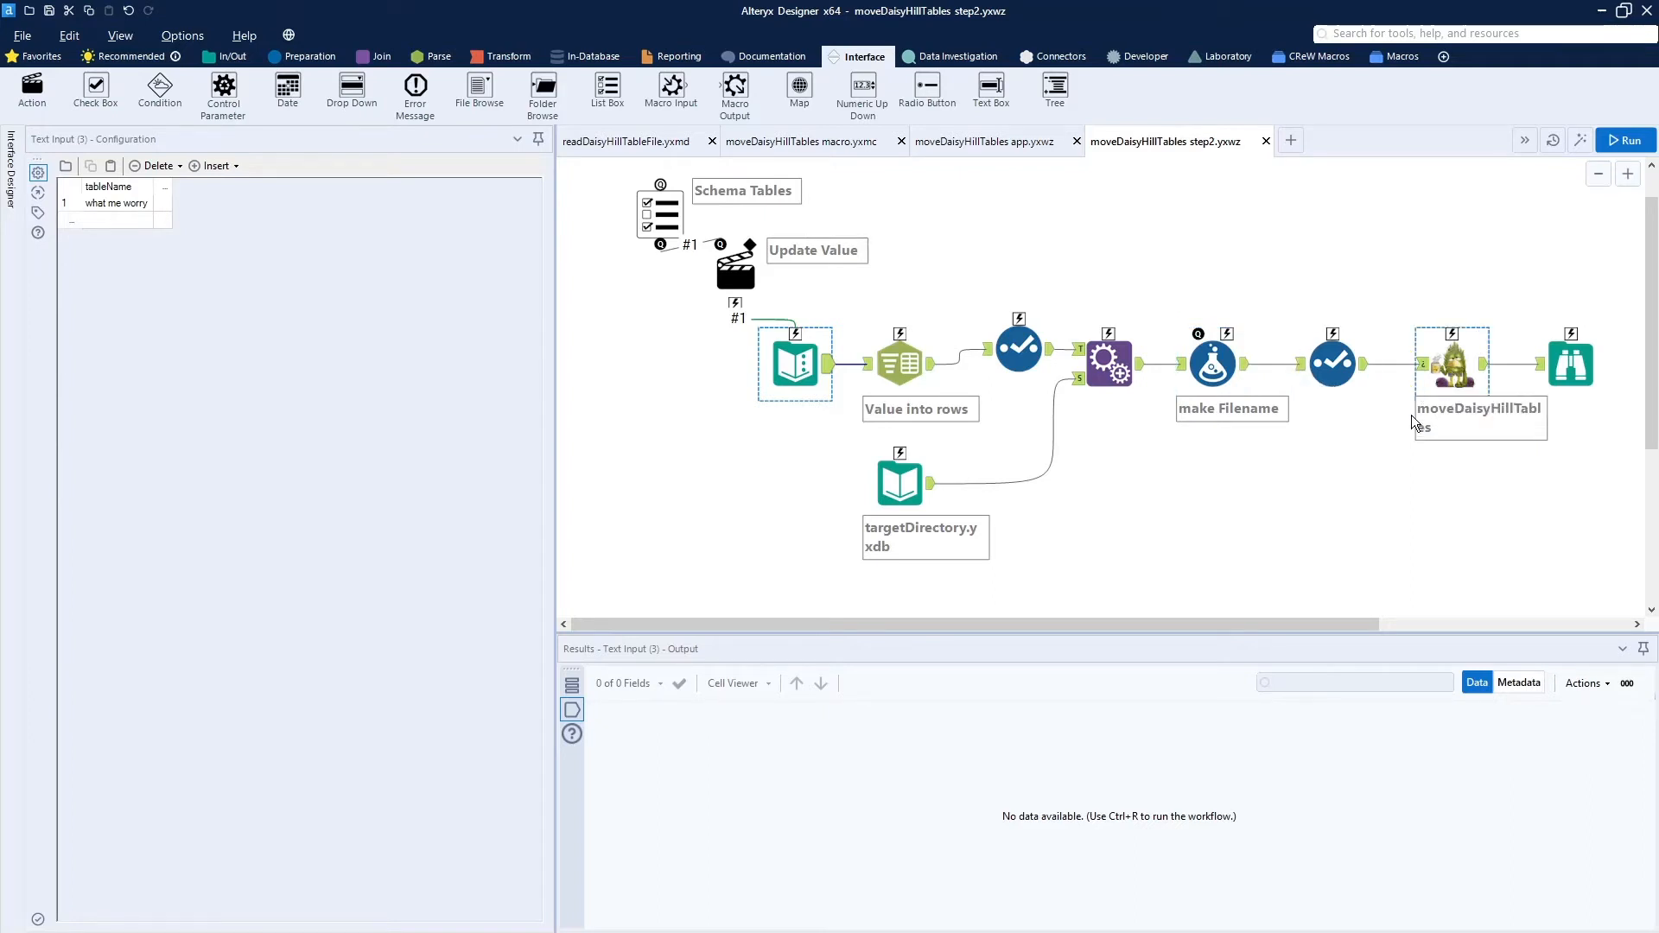
mouse_move(1463, 379)
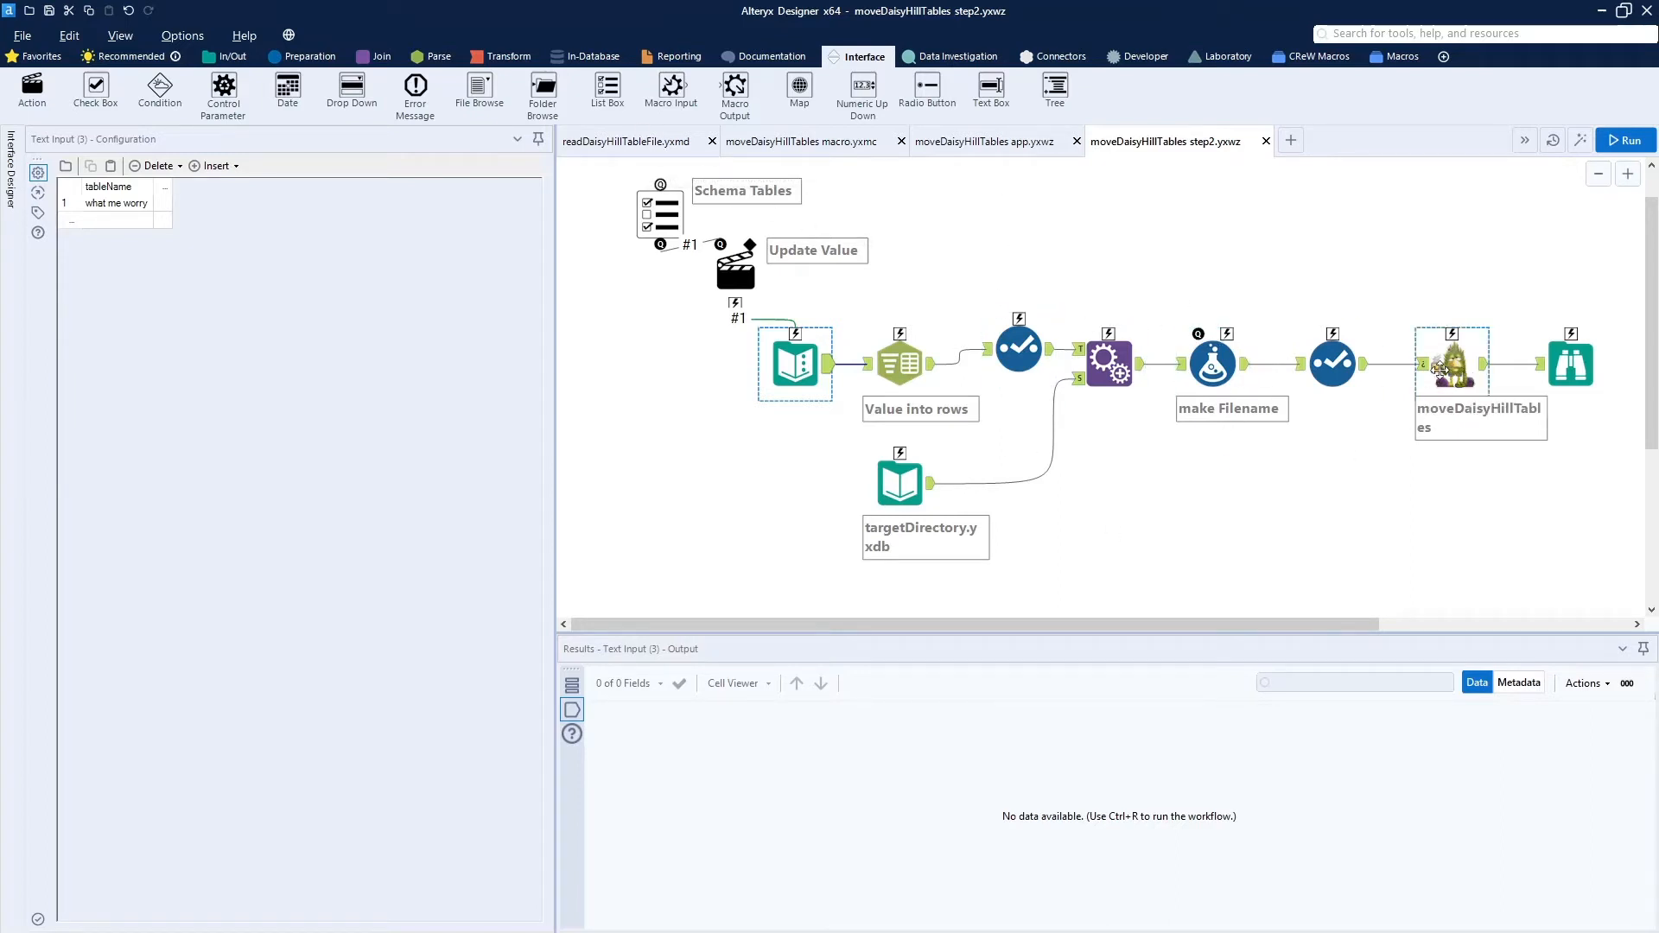
mouse_move(1452, 365)
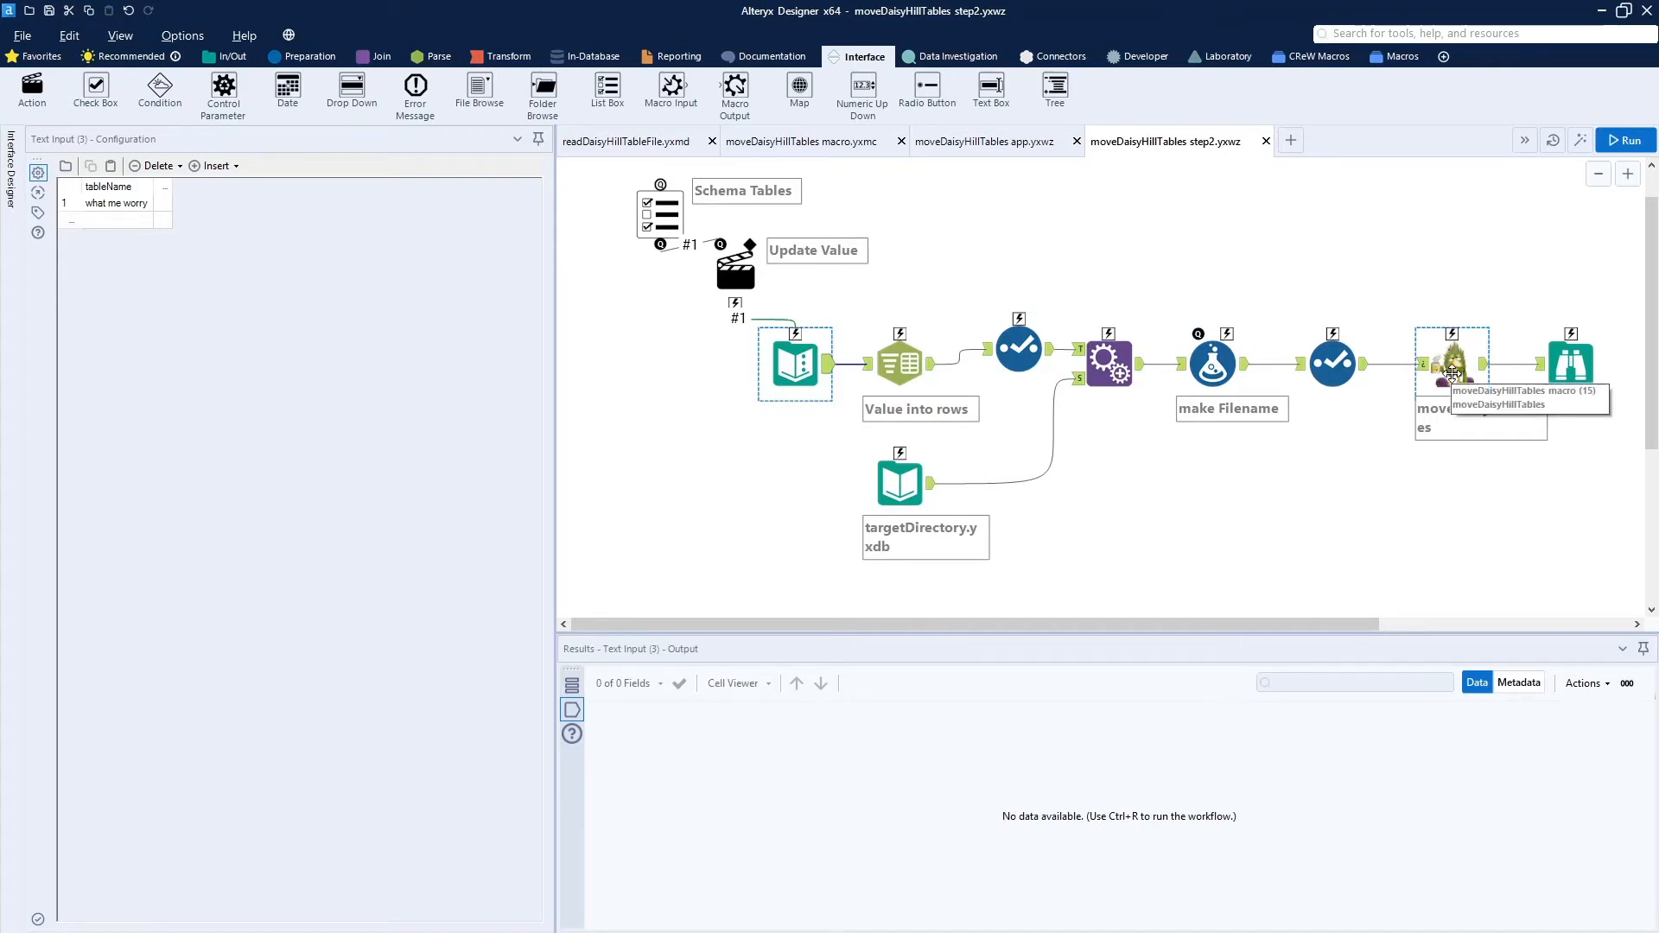
mouse_move(661, 171)
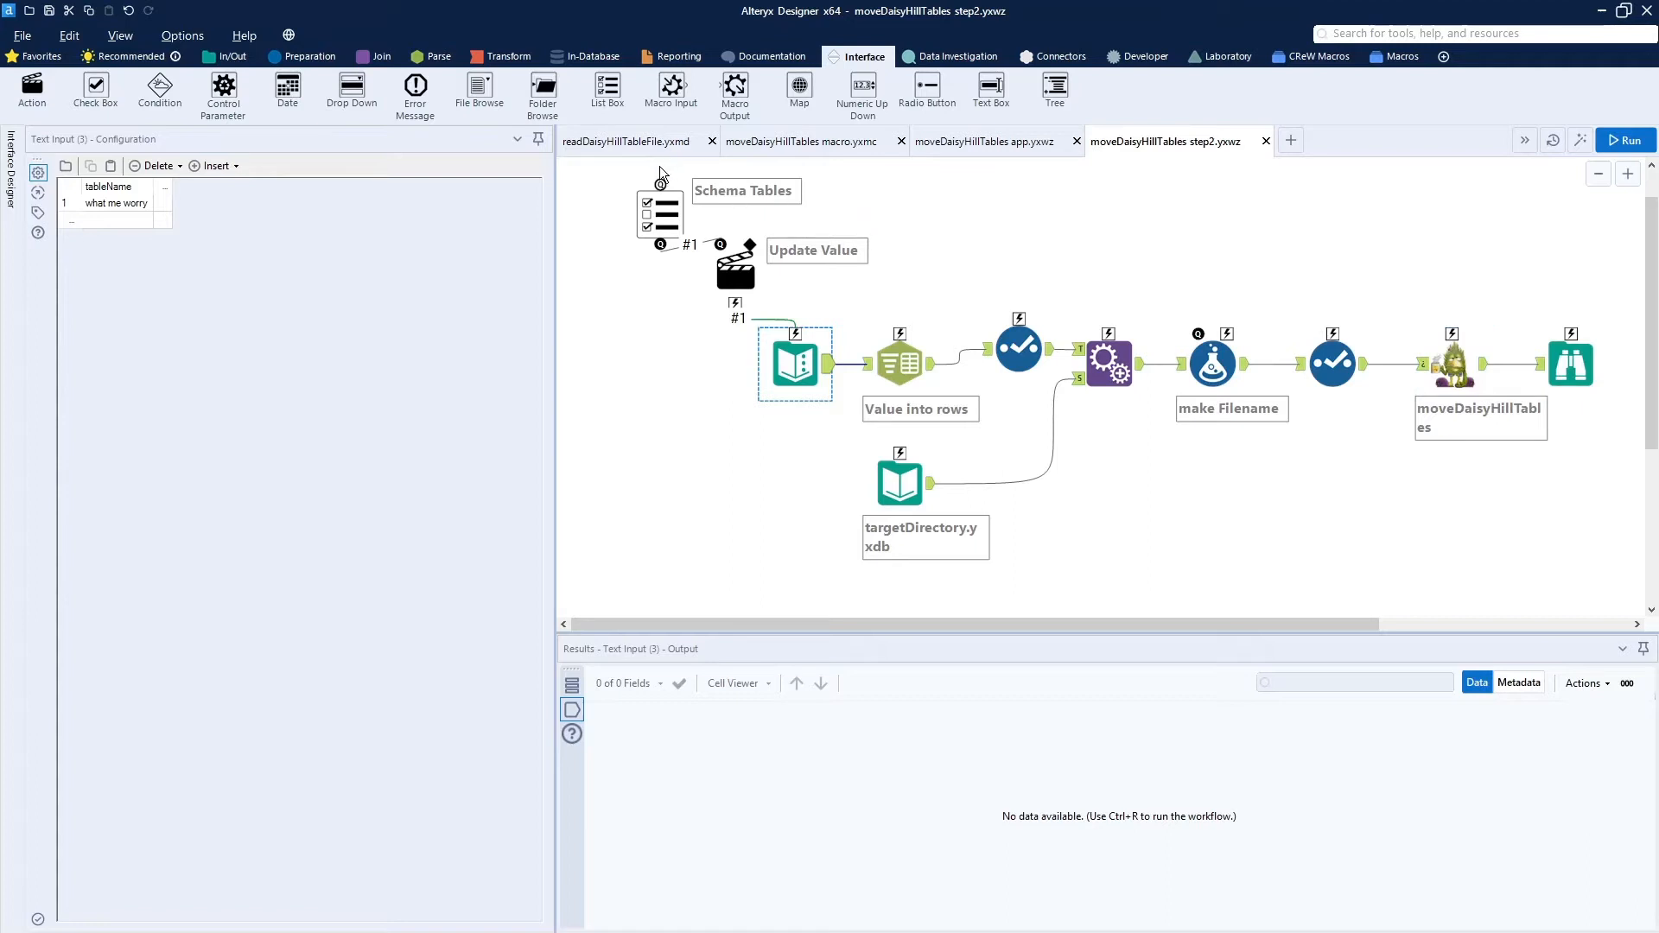
- In the moveDaisyHillTables macro, inspect the RDS MySQL input and DAISYHILL_TilDual.csv output settings
click(626, 141)
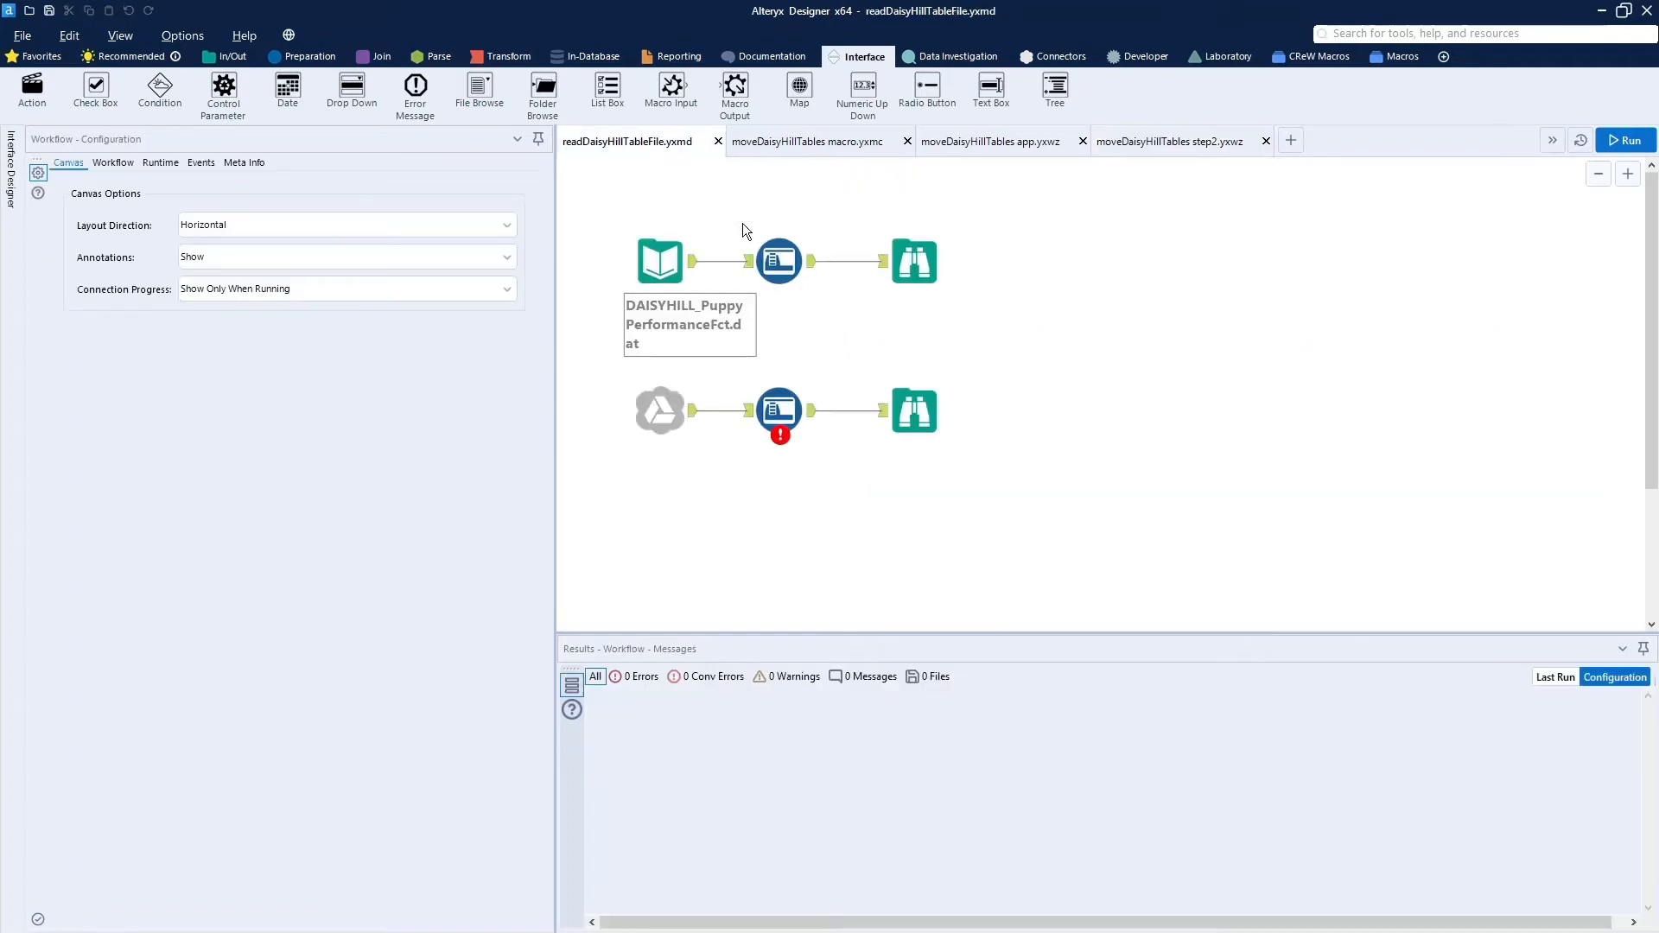
click(806, 141)
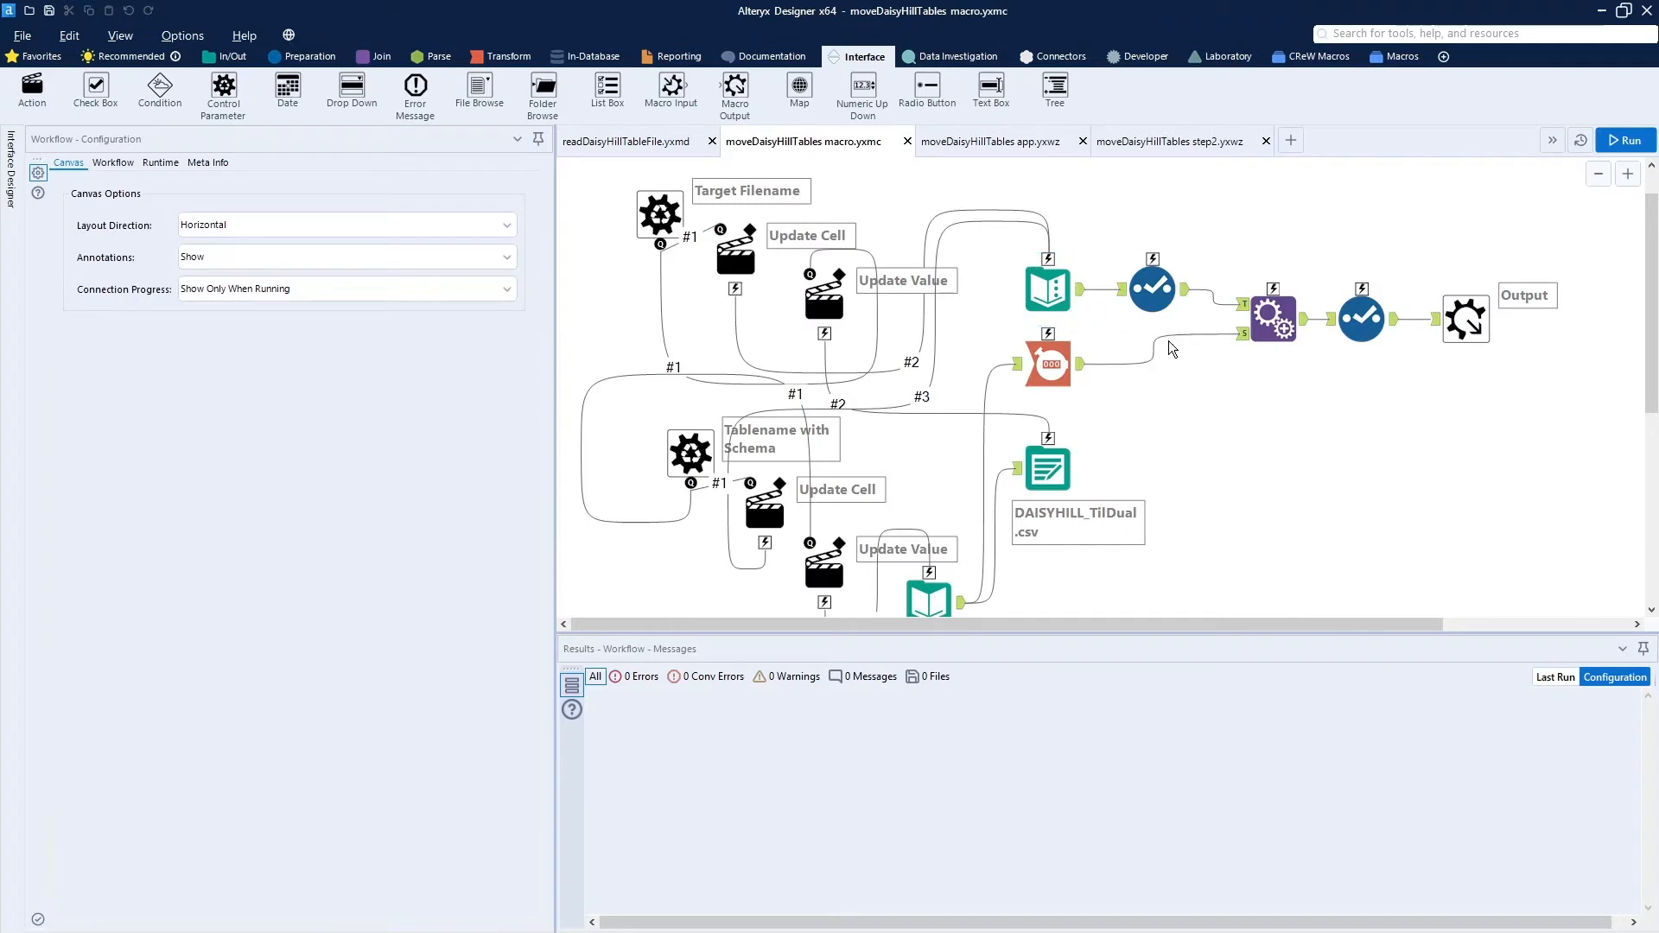
mouse_move(1526, 366)
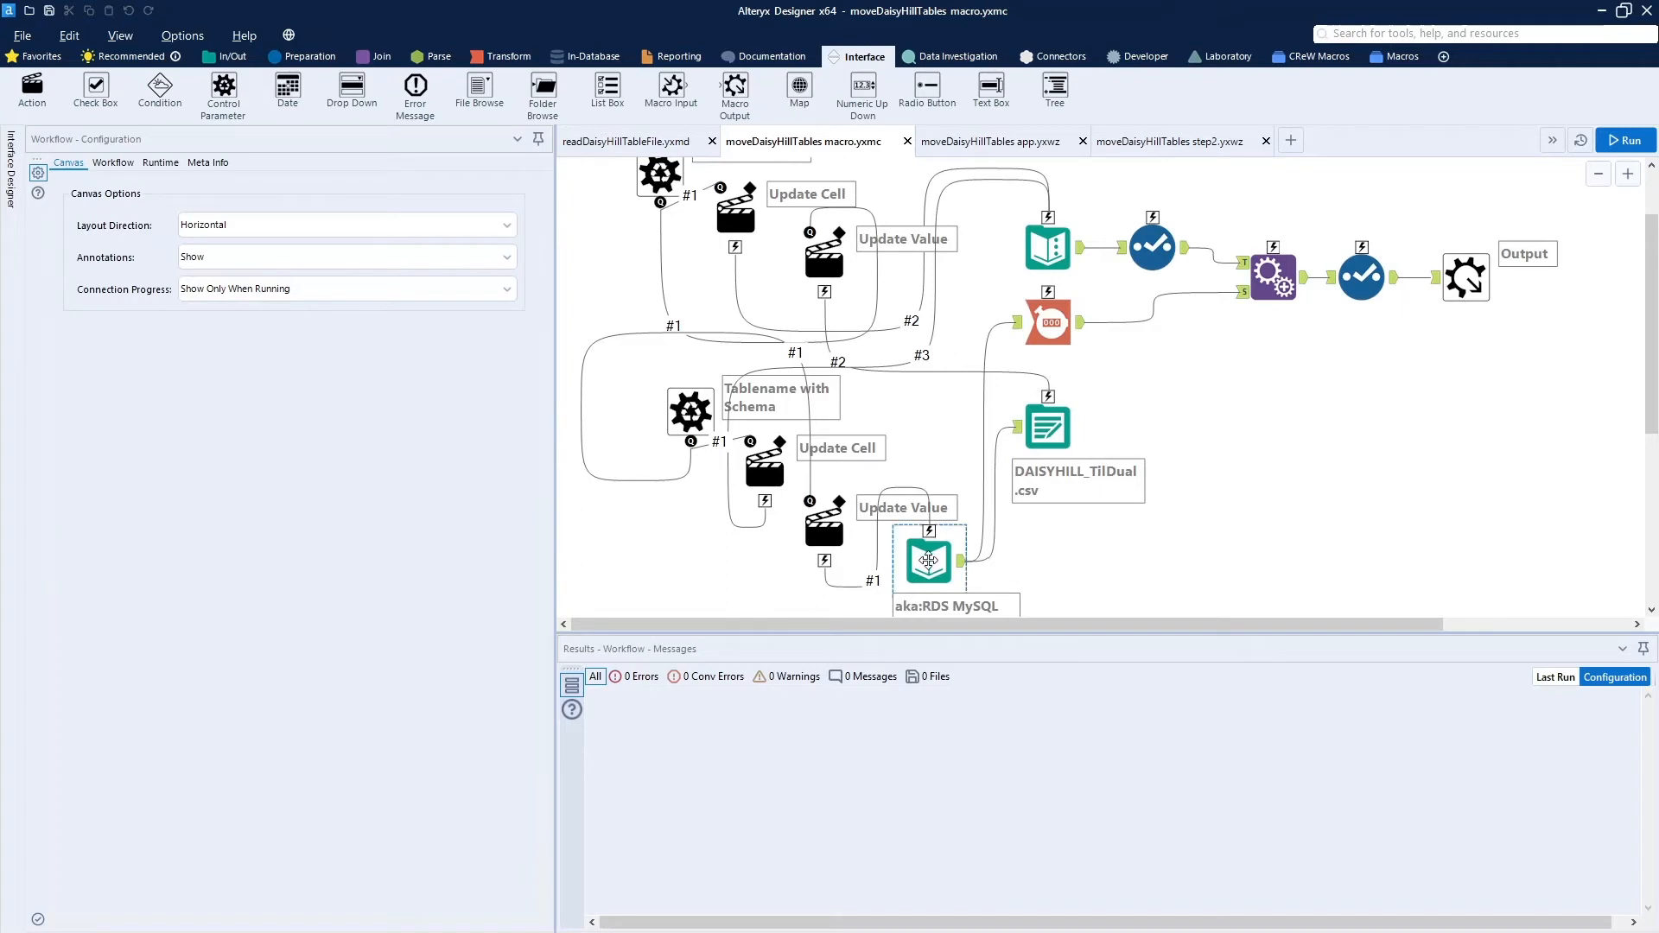
click(927, 560)
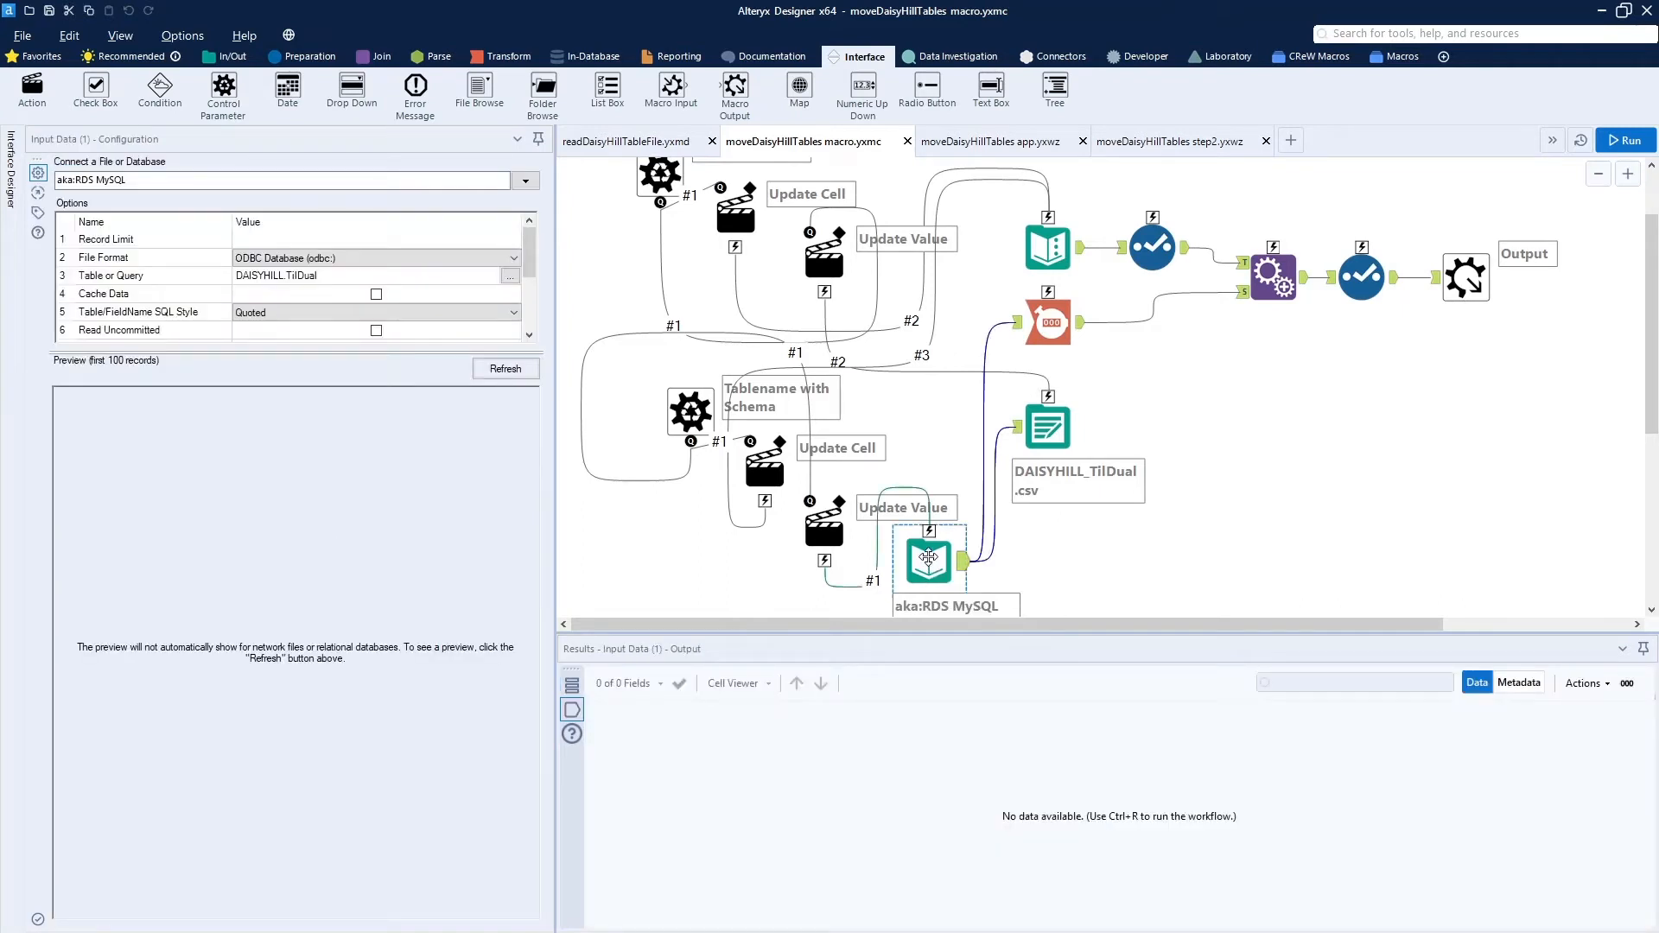
mouse_move(1046, 425)
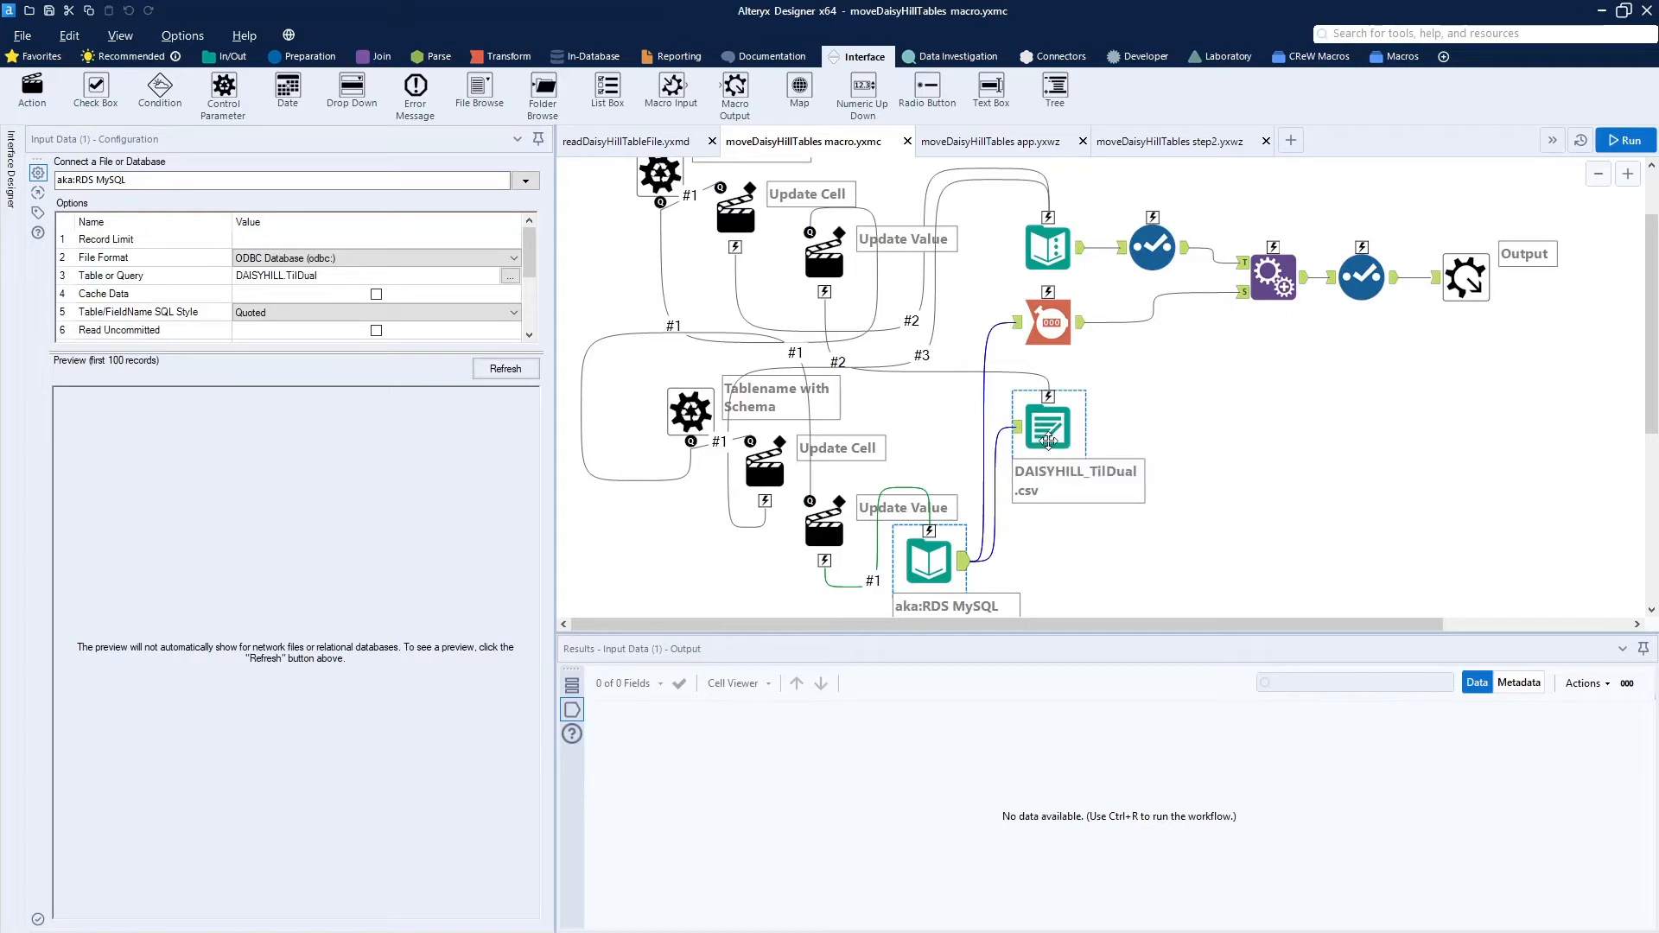
click(1047, 423)
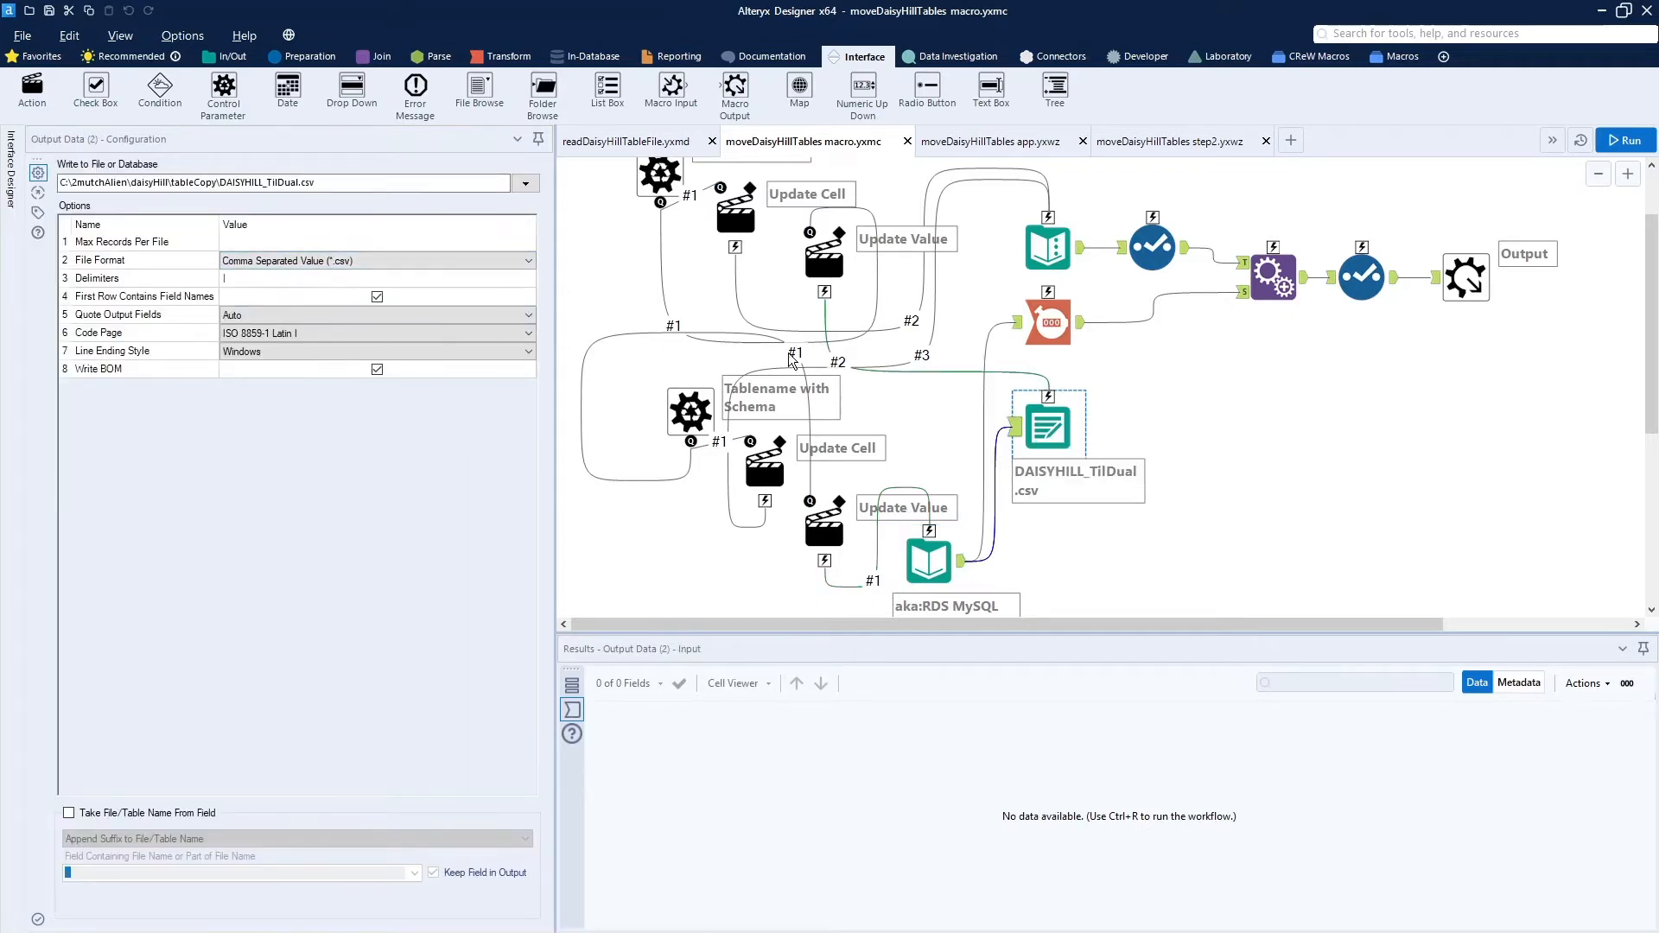
mouse_move(1048, 322)
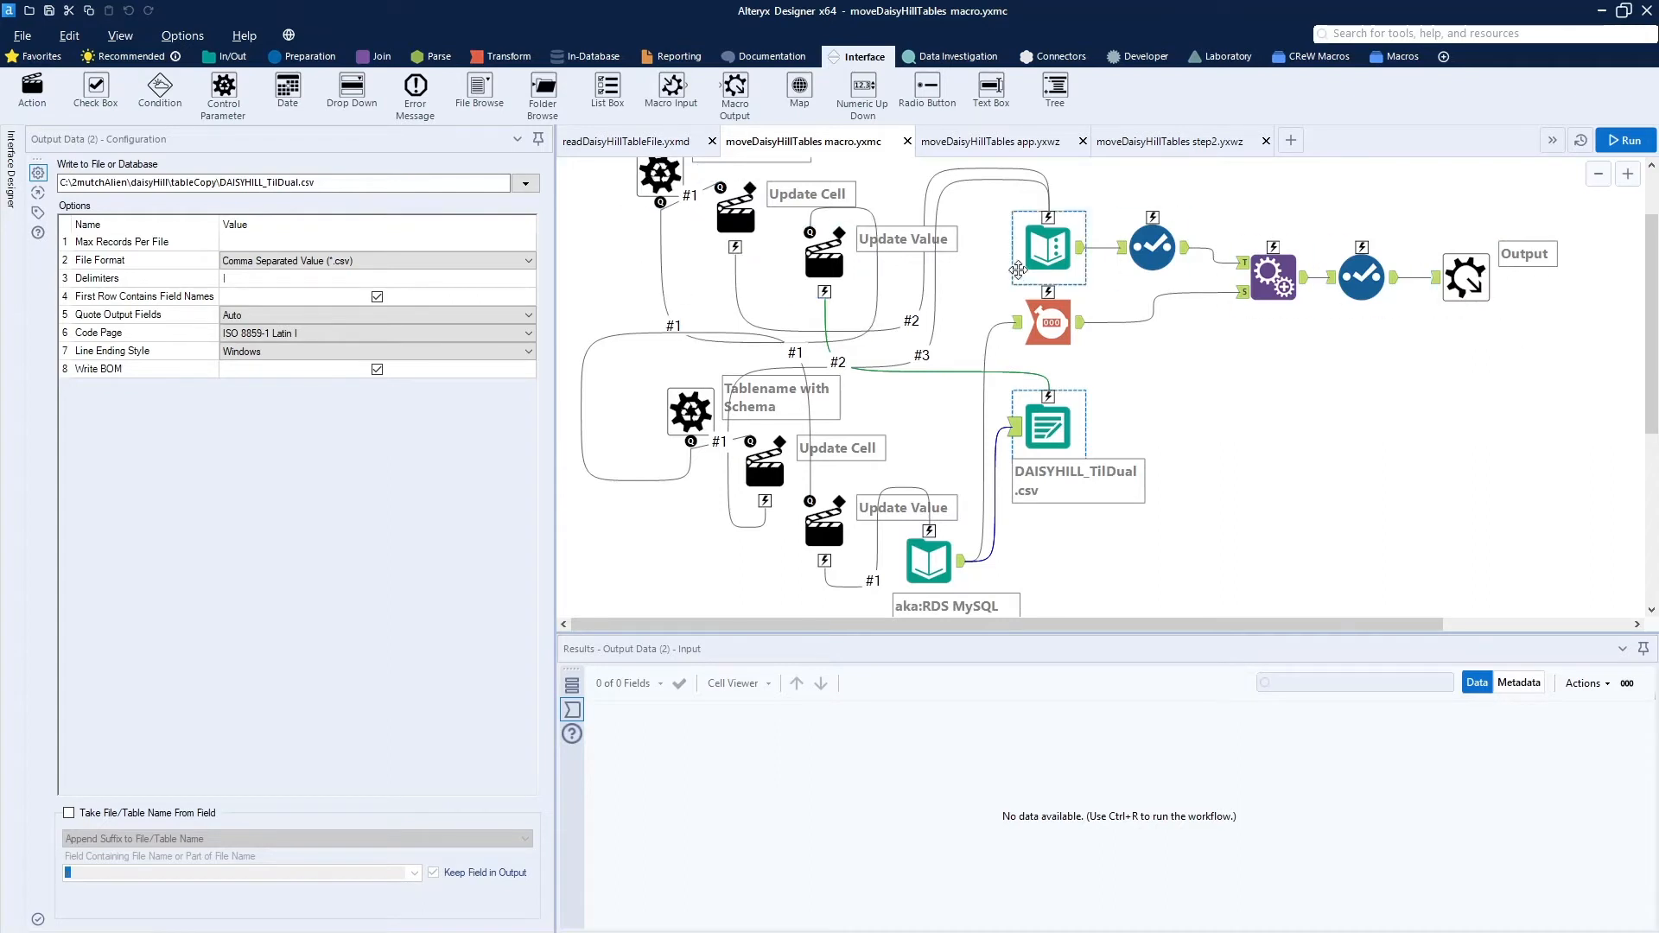
click(1047, 249)
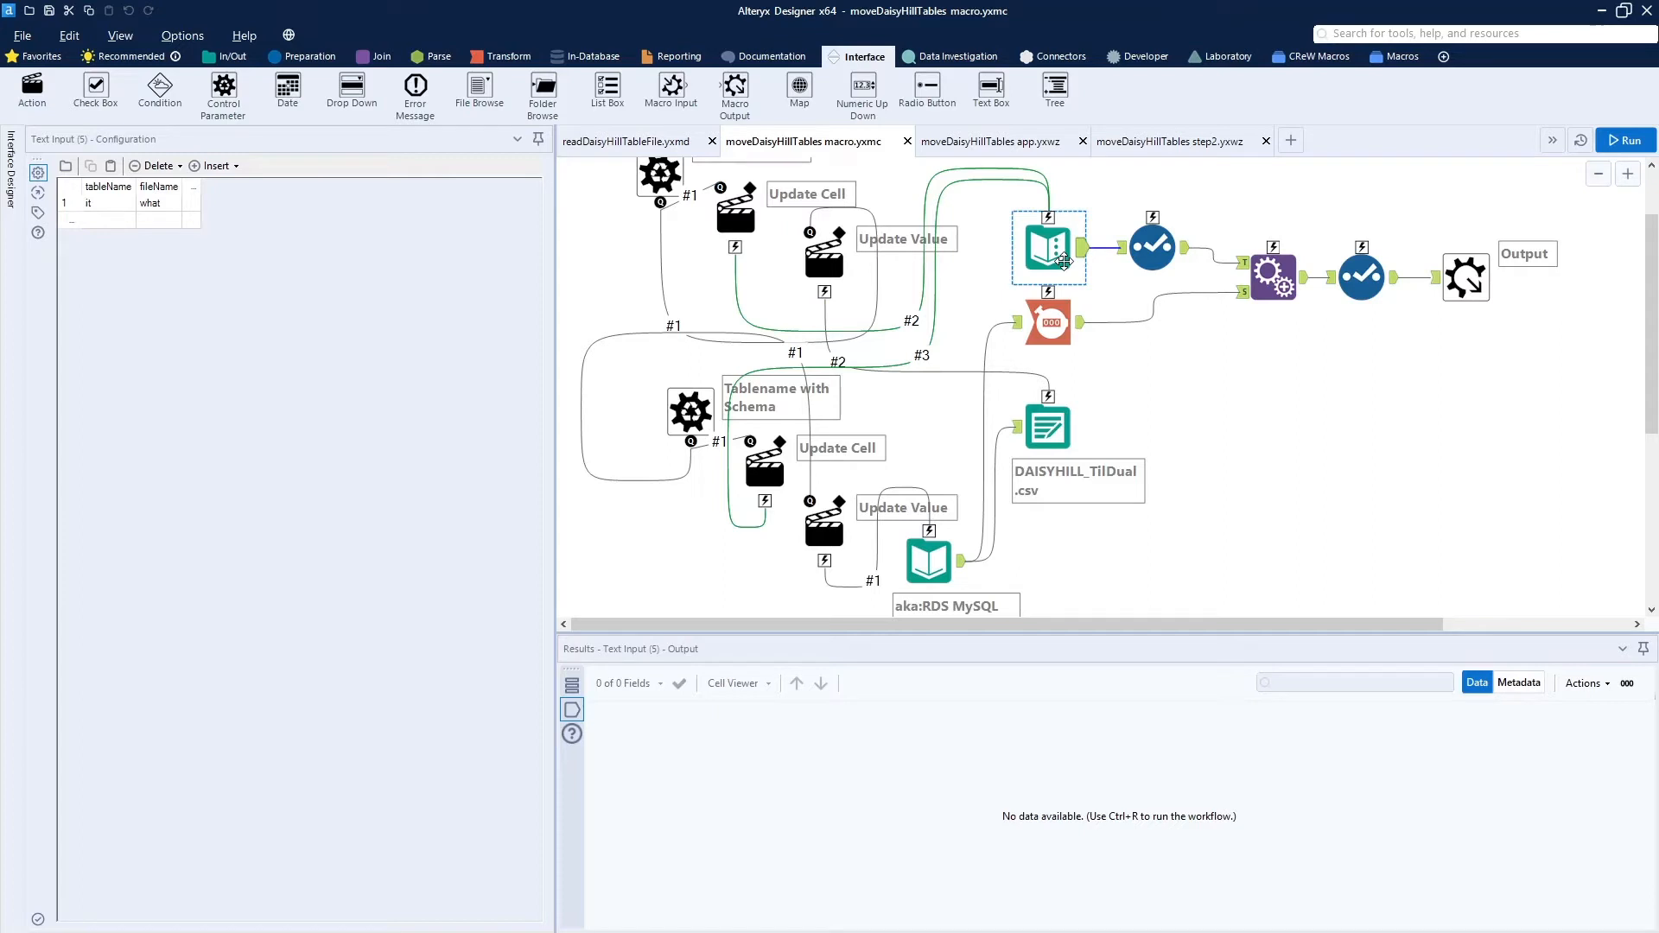
mouse_move(649, 251)
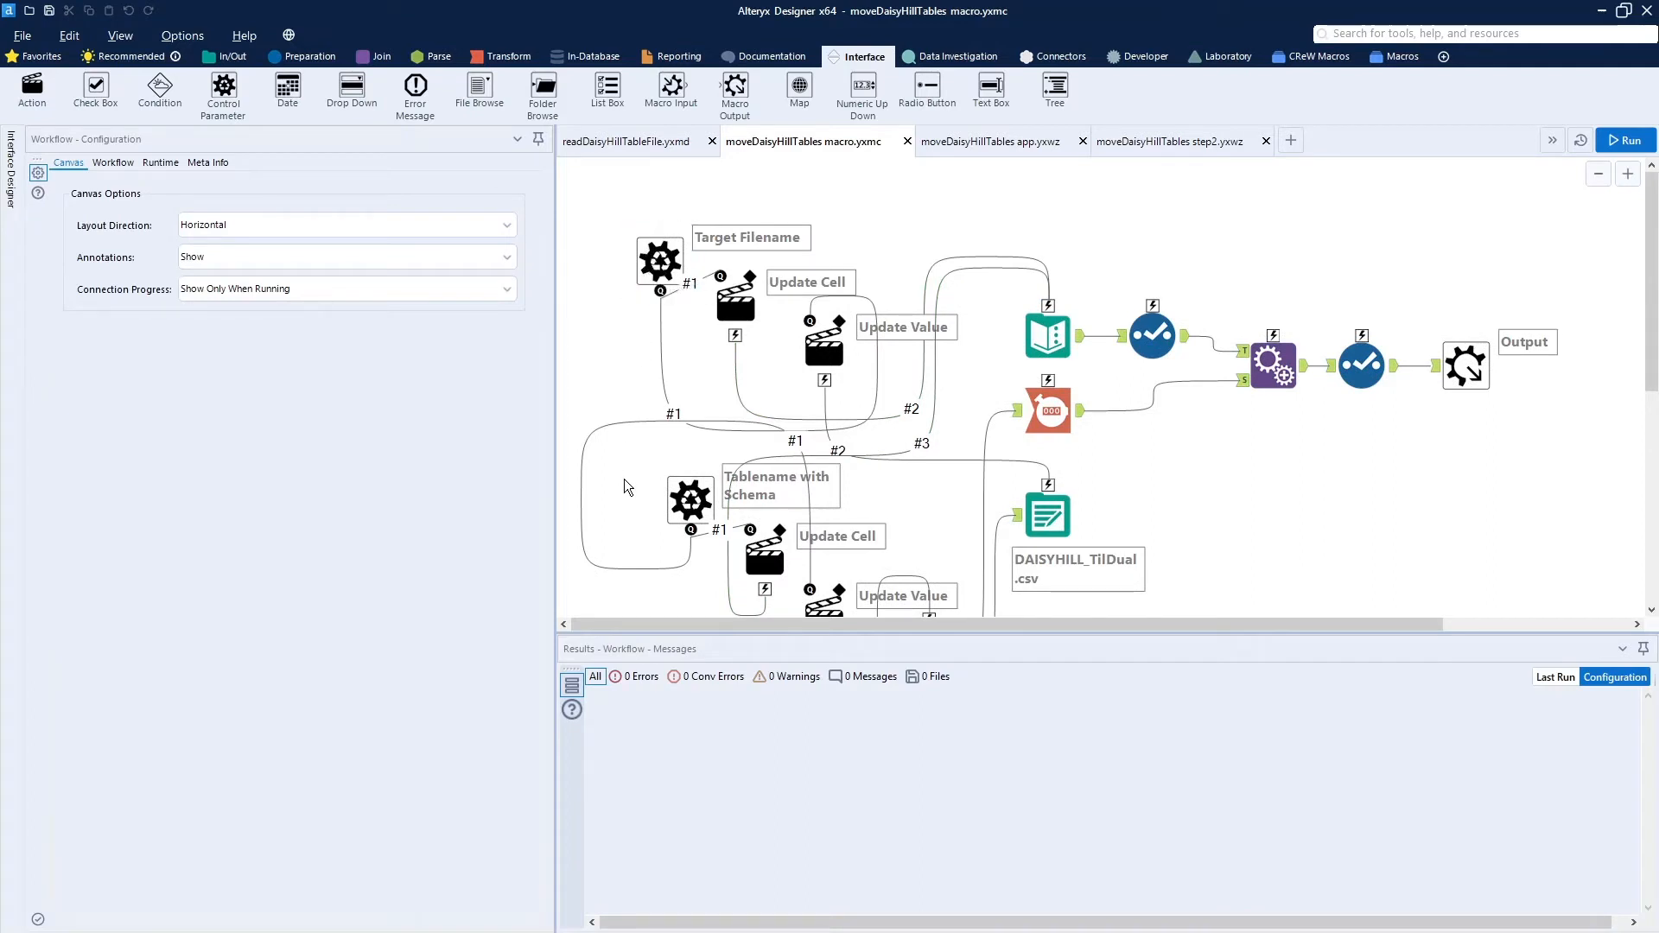
click(688, 500)
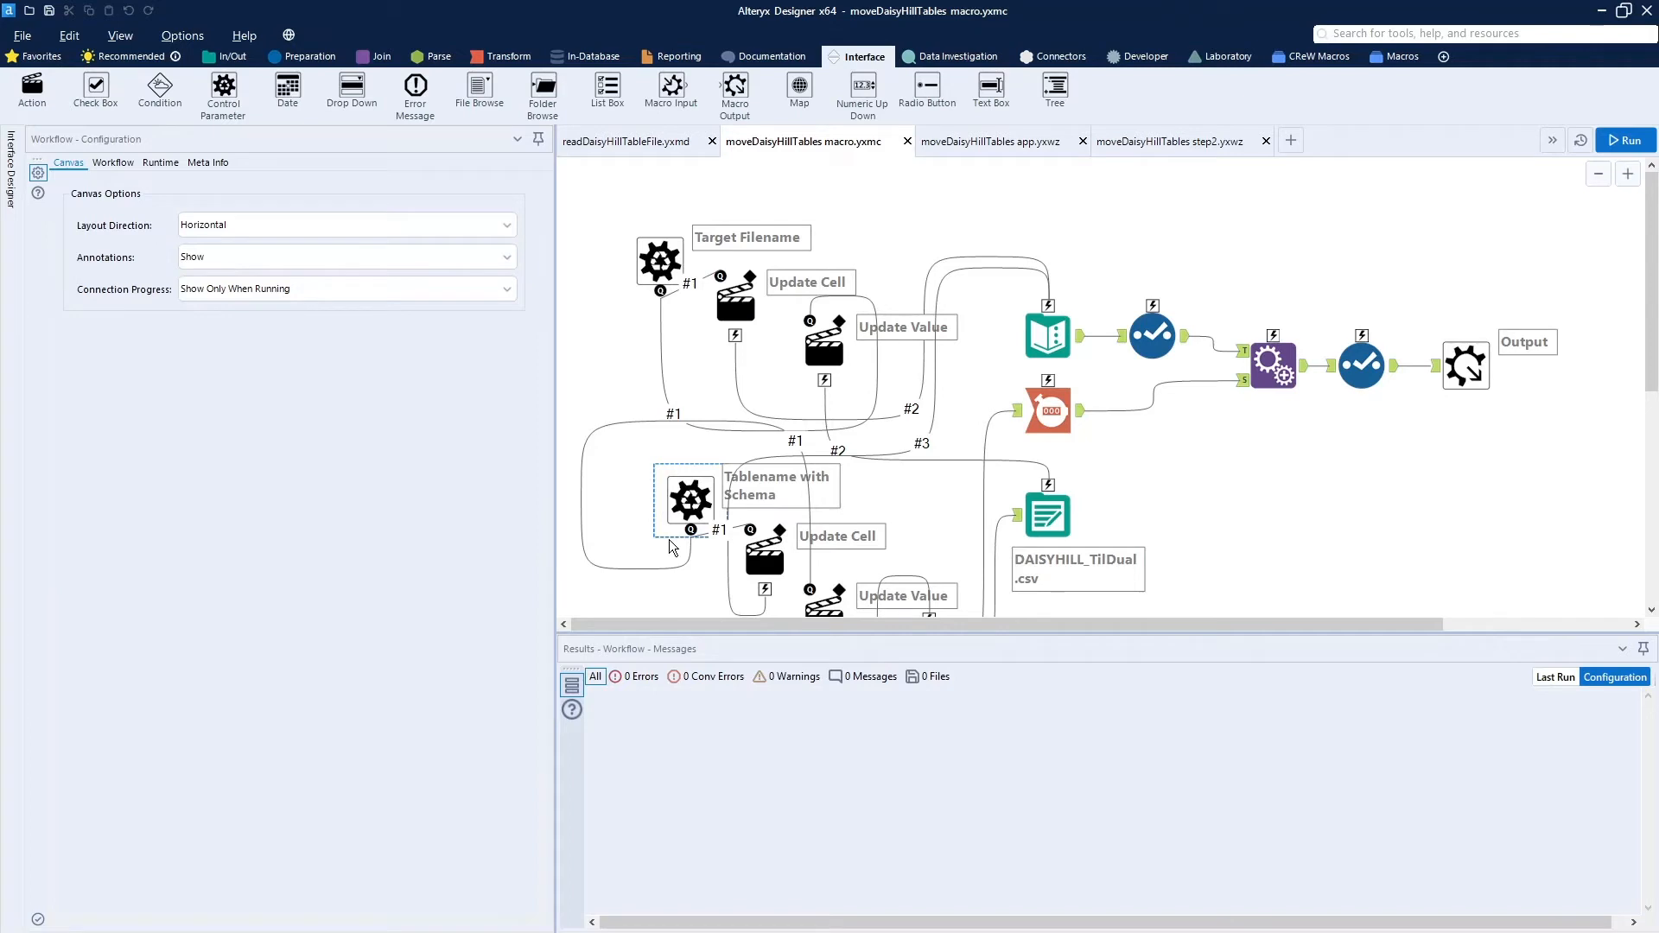
scroll(down, 3)
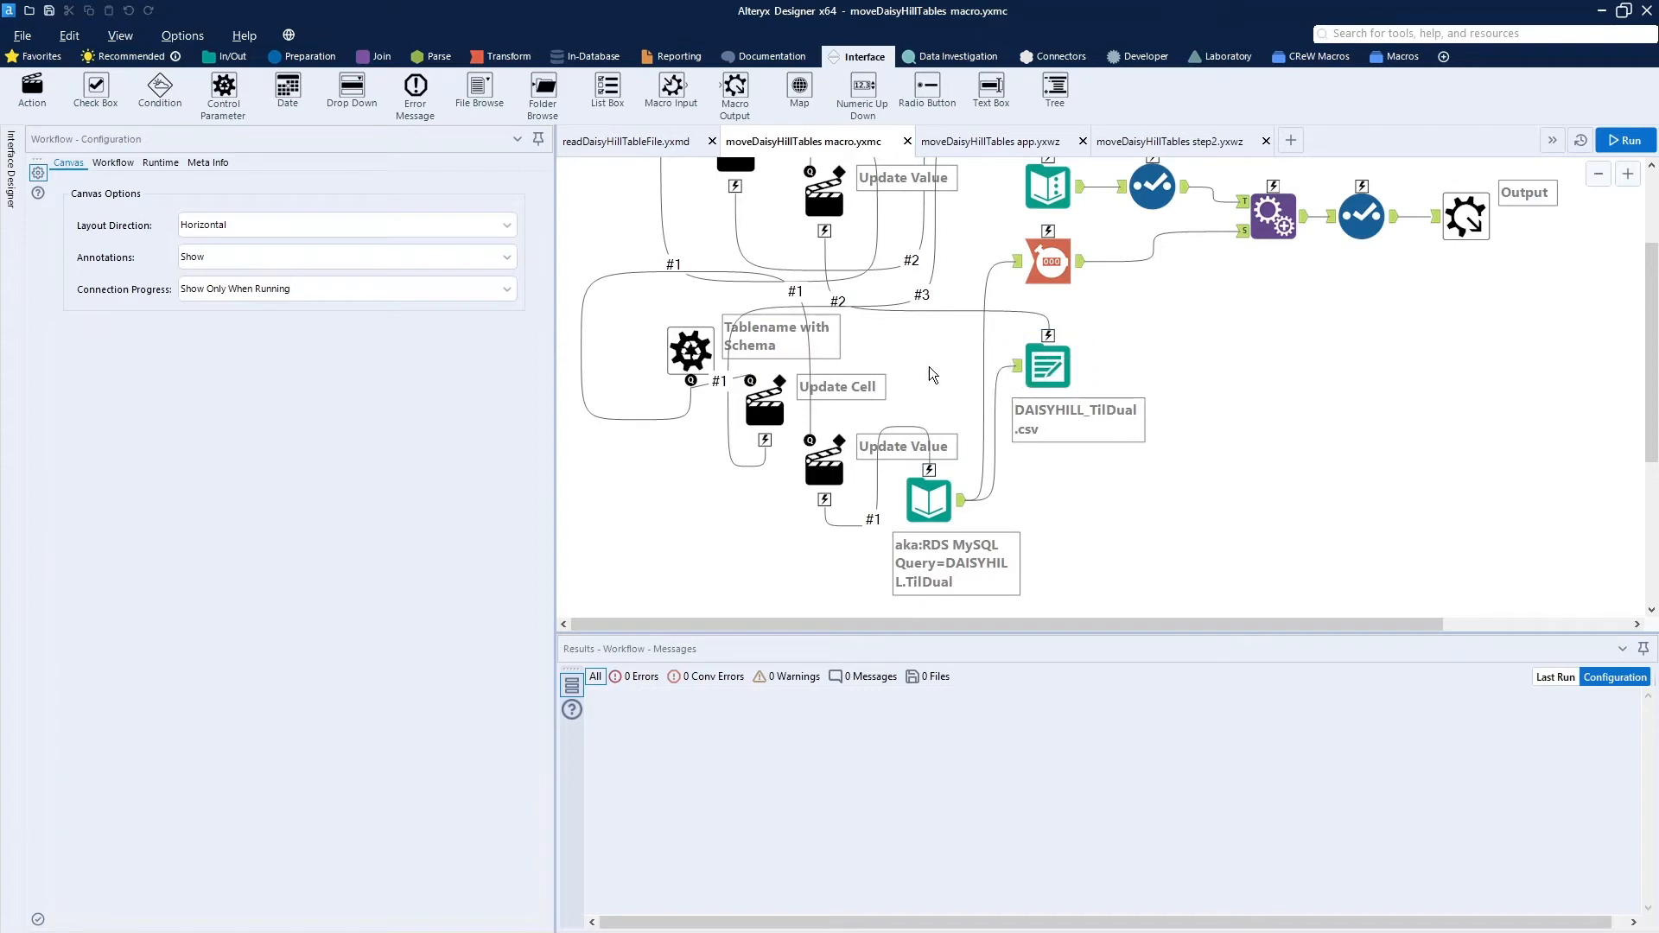
scroll(down, 3)
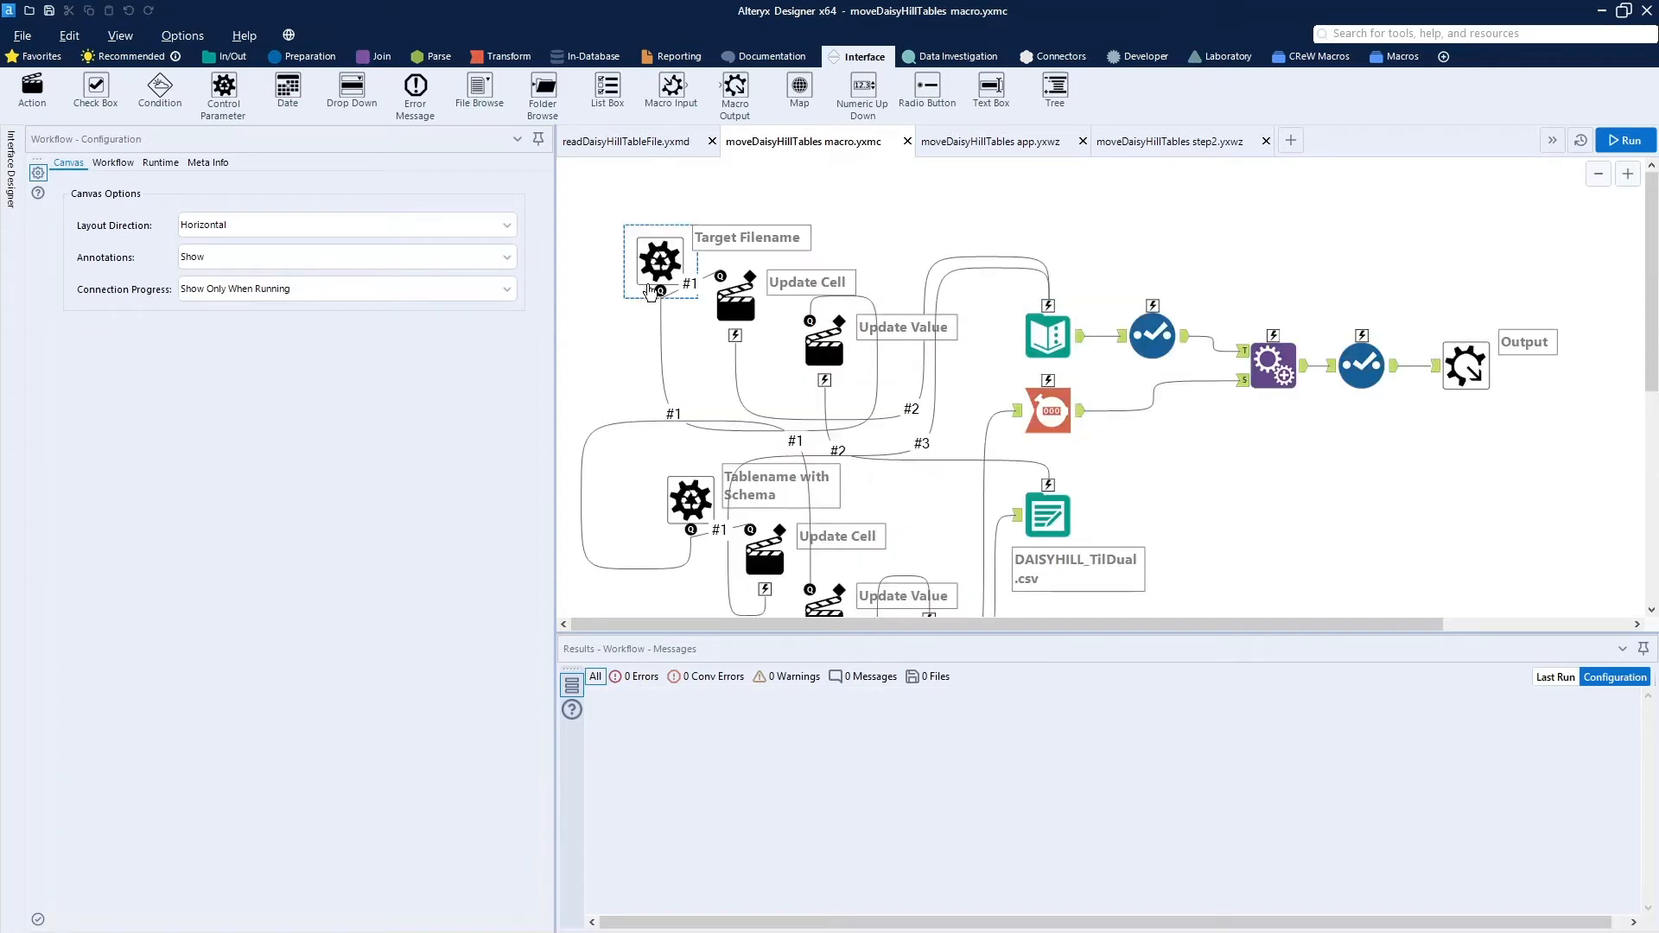
mouse_move(659, 261)
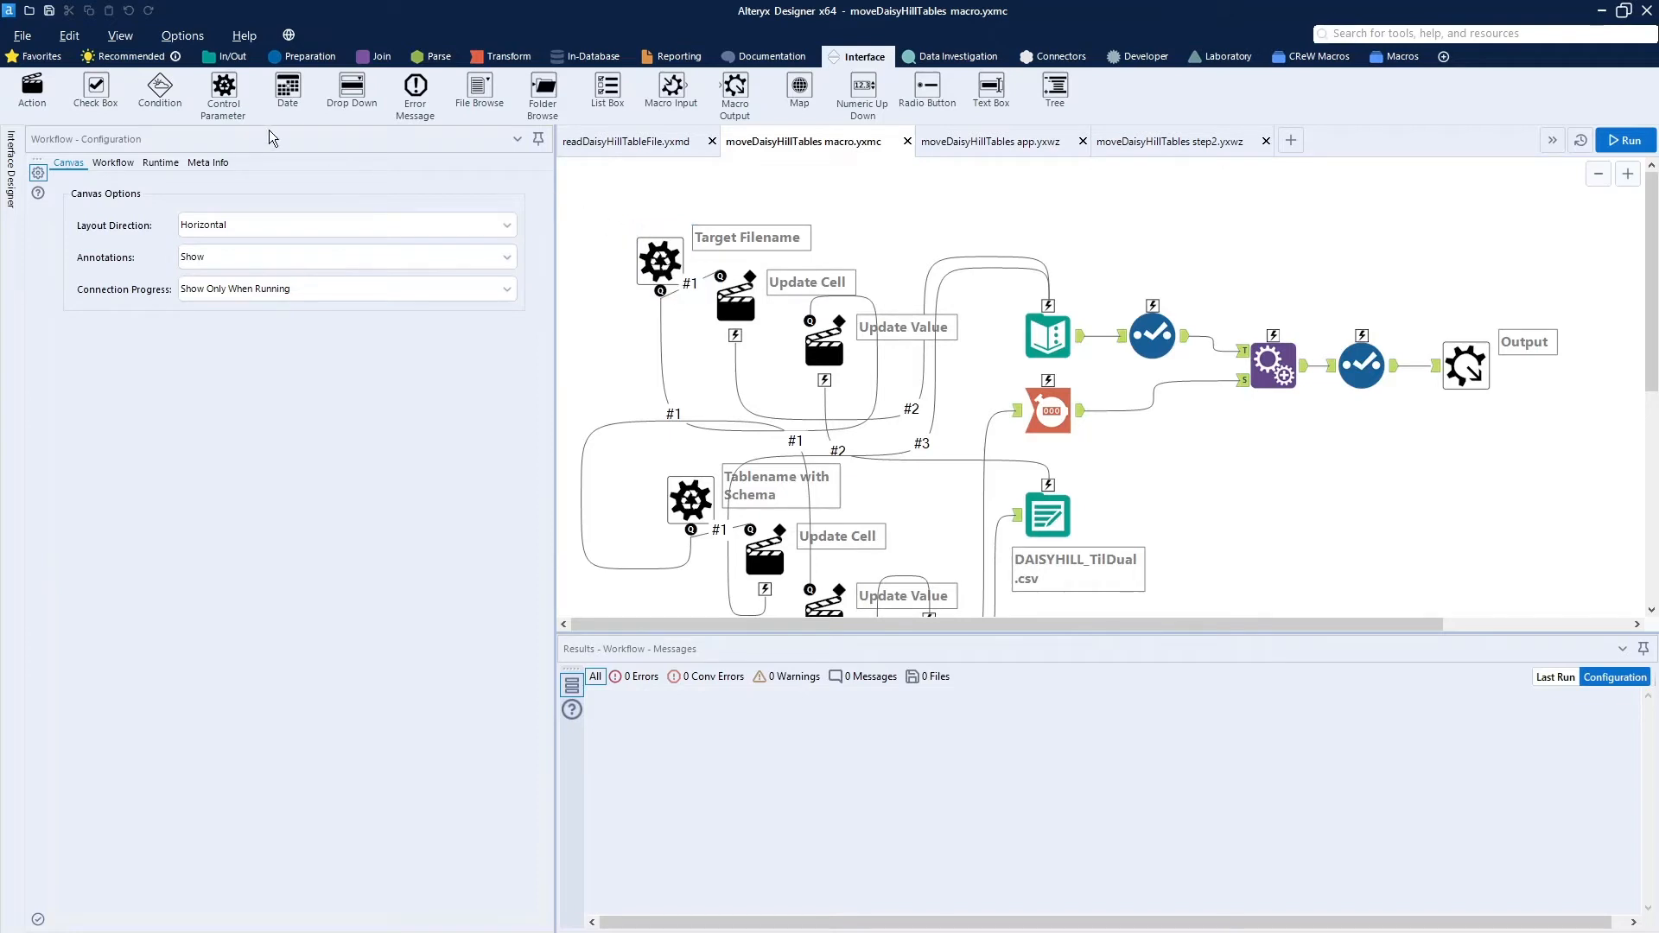
mouse_move(608, 308)
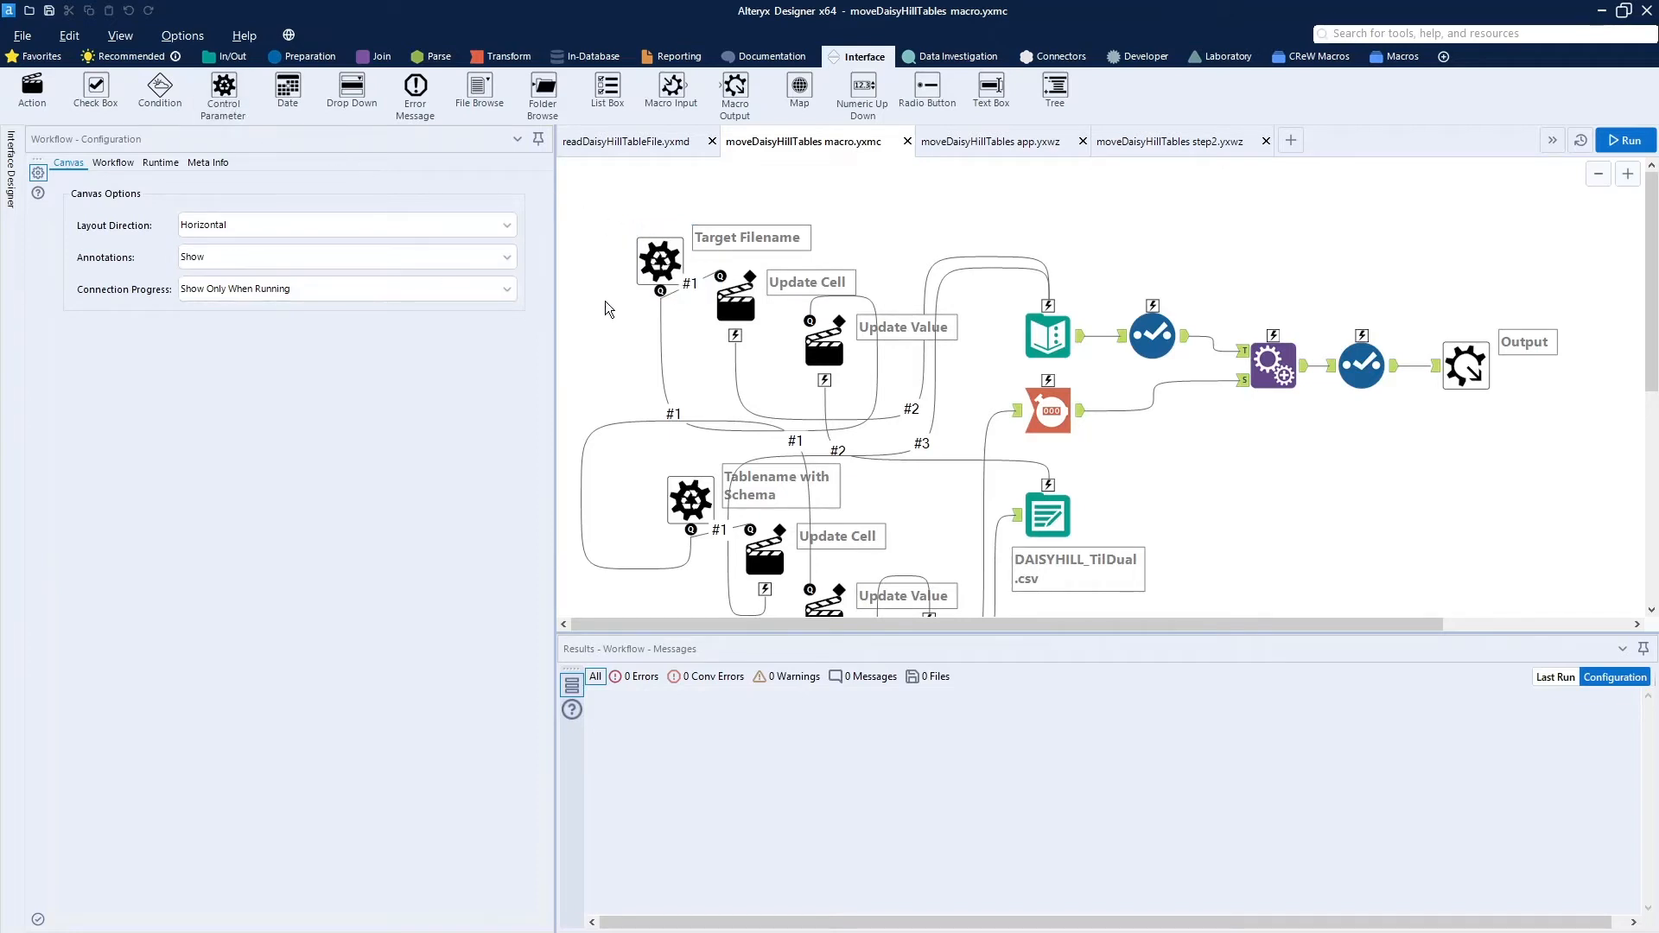
mouse_move(626, 353)
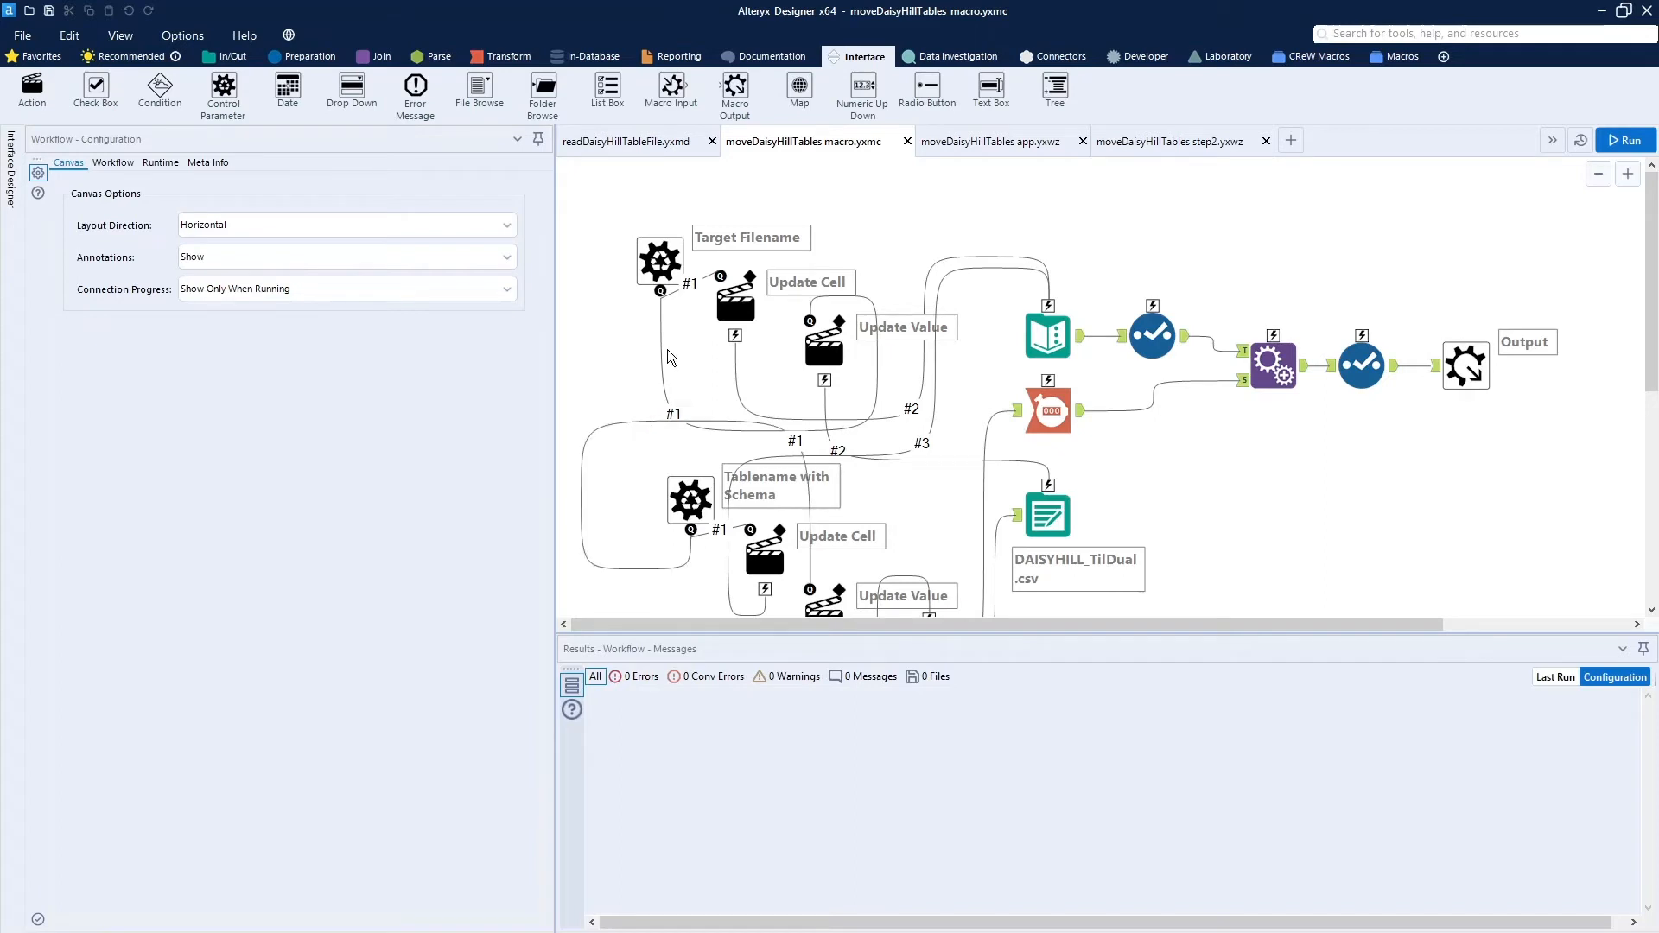
click(660, 263)
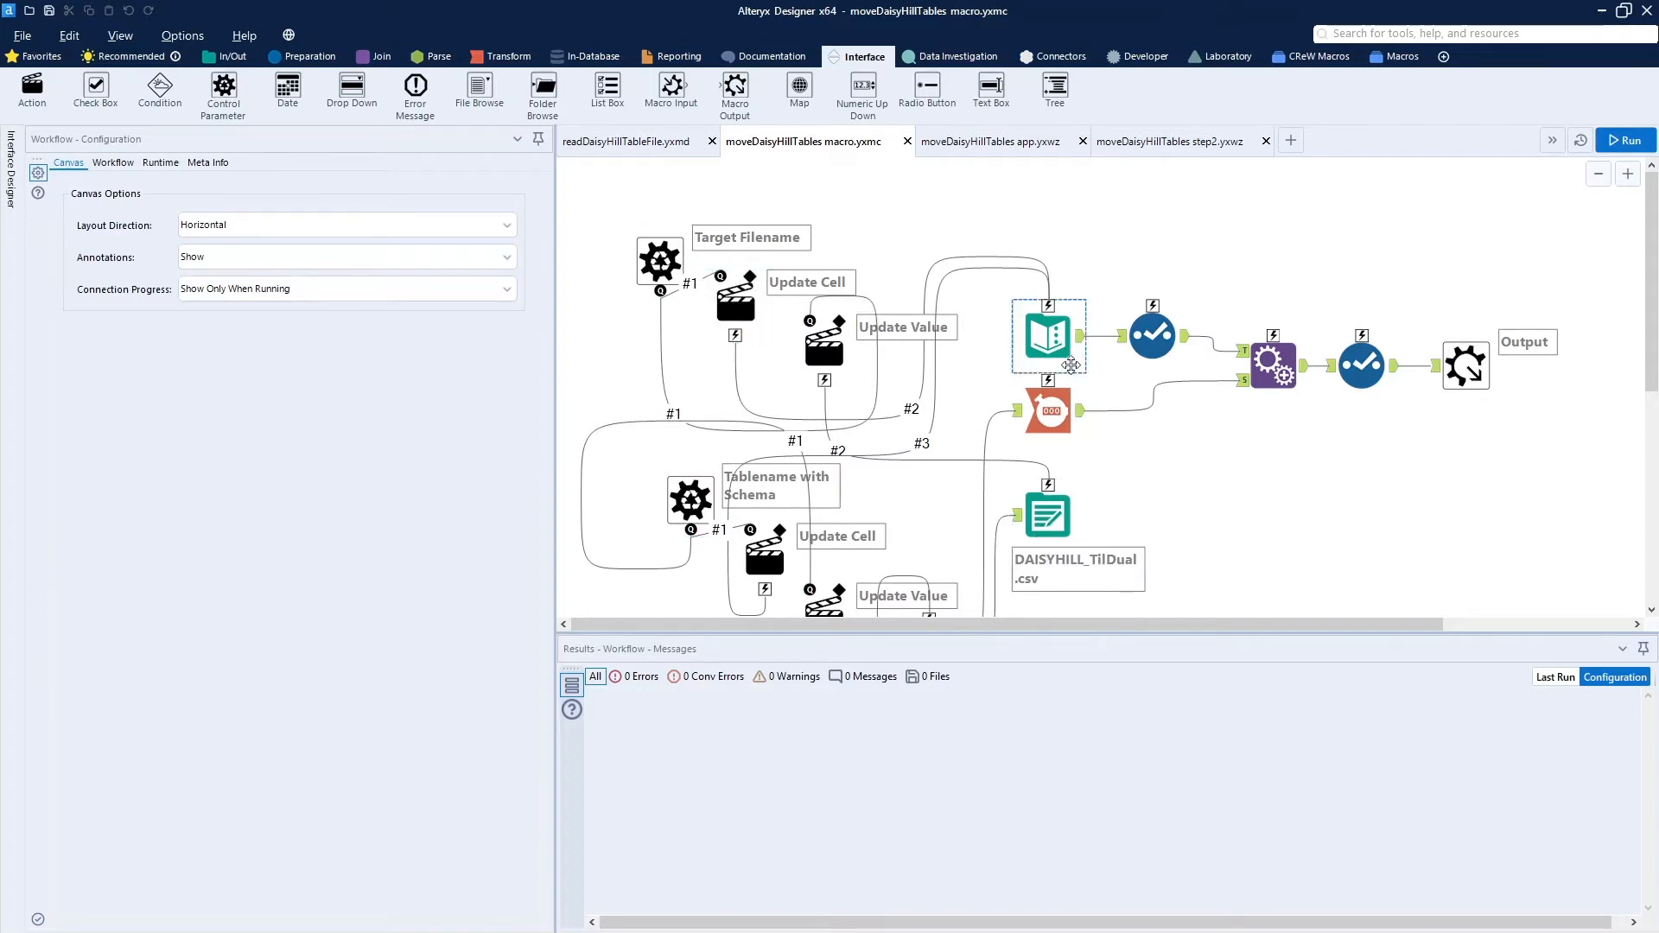
mouse_move(1046, 338)
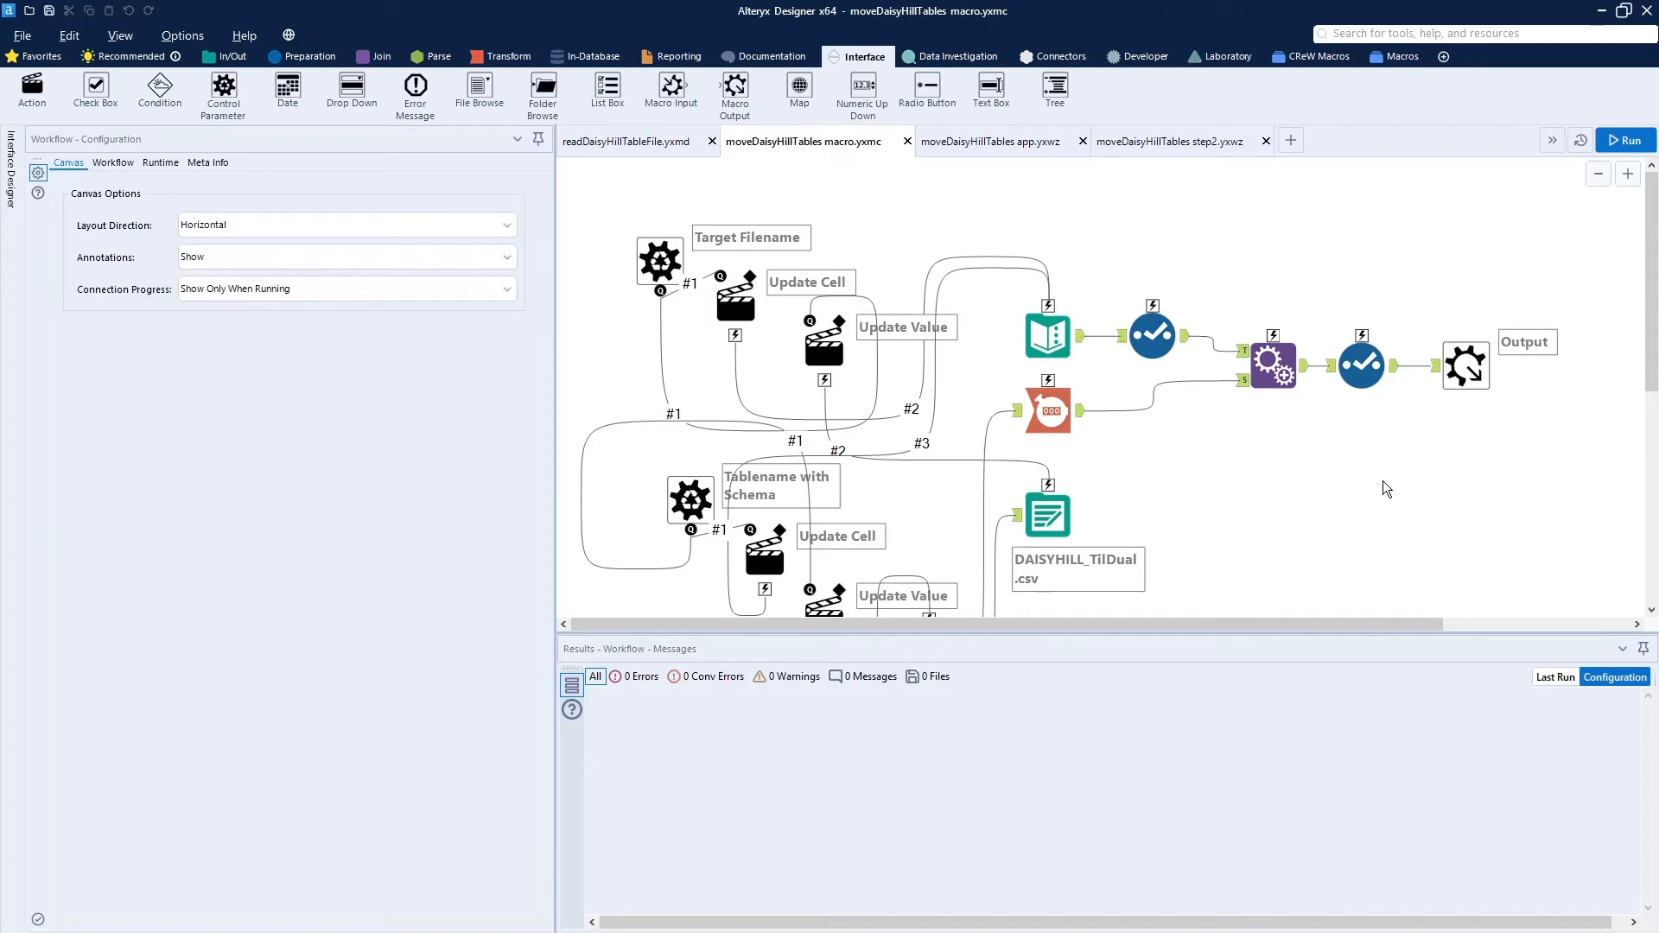
mouse_move(1387, 474)
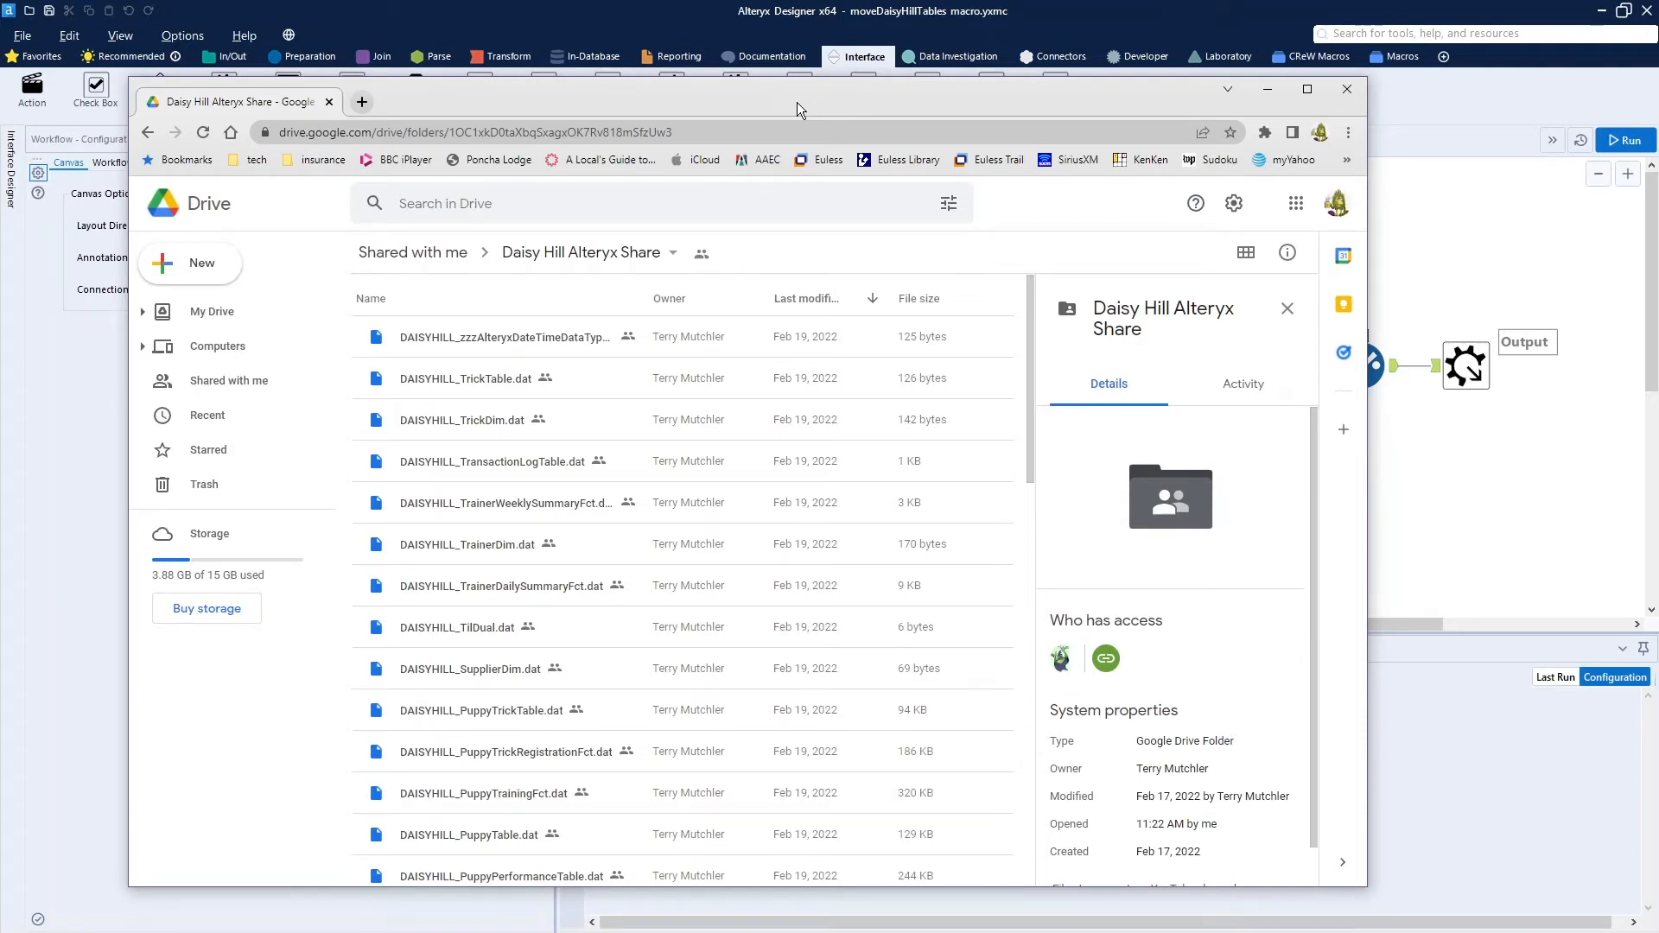
mouse_move(698, 151)
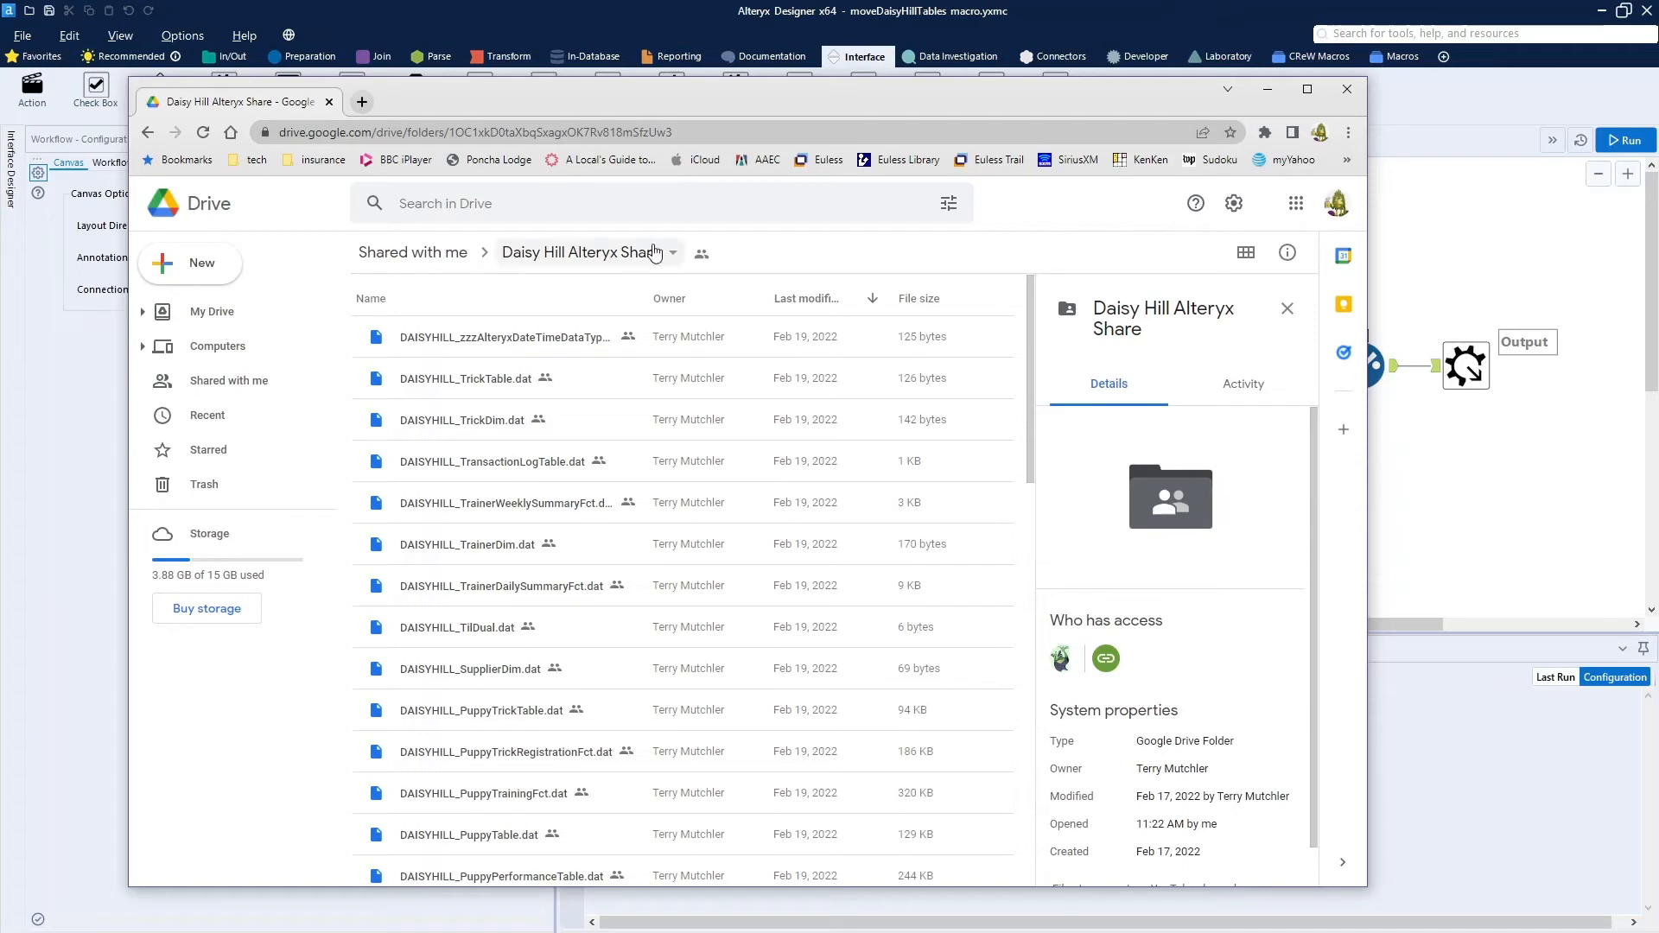
mouse_move(590, 274)
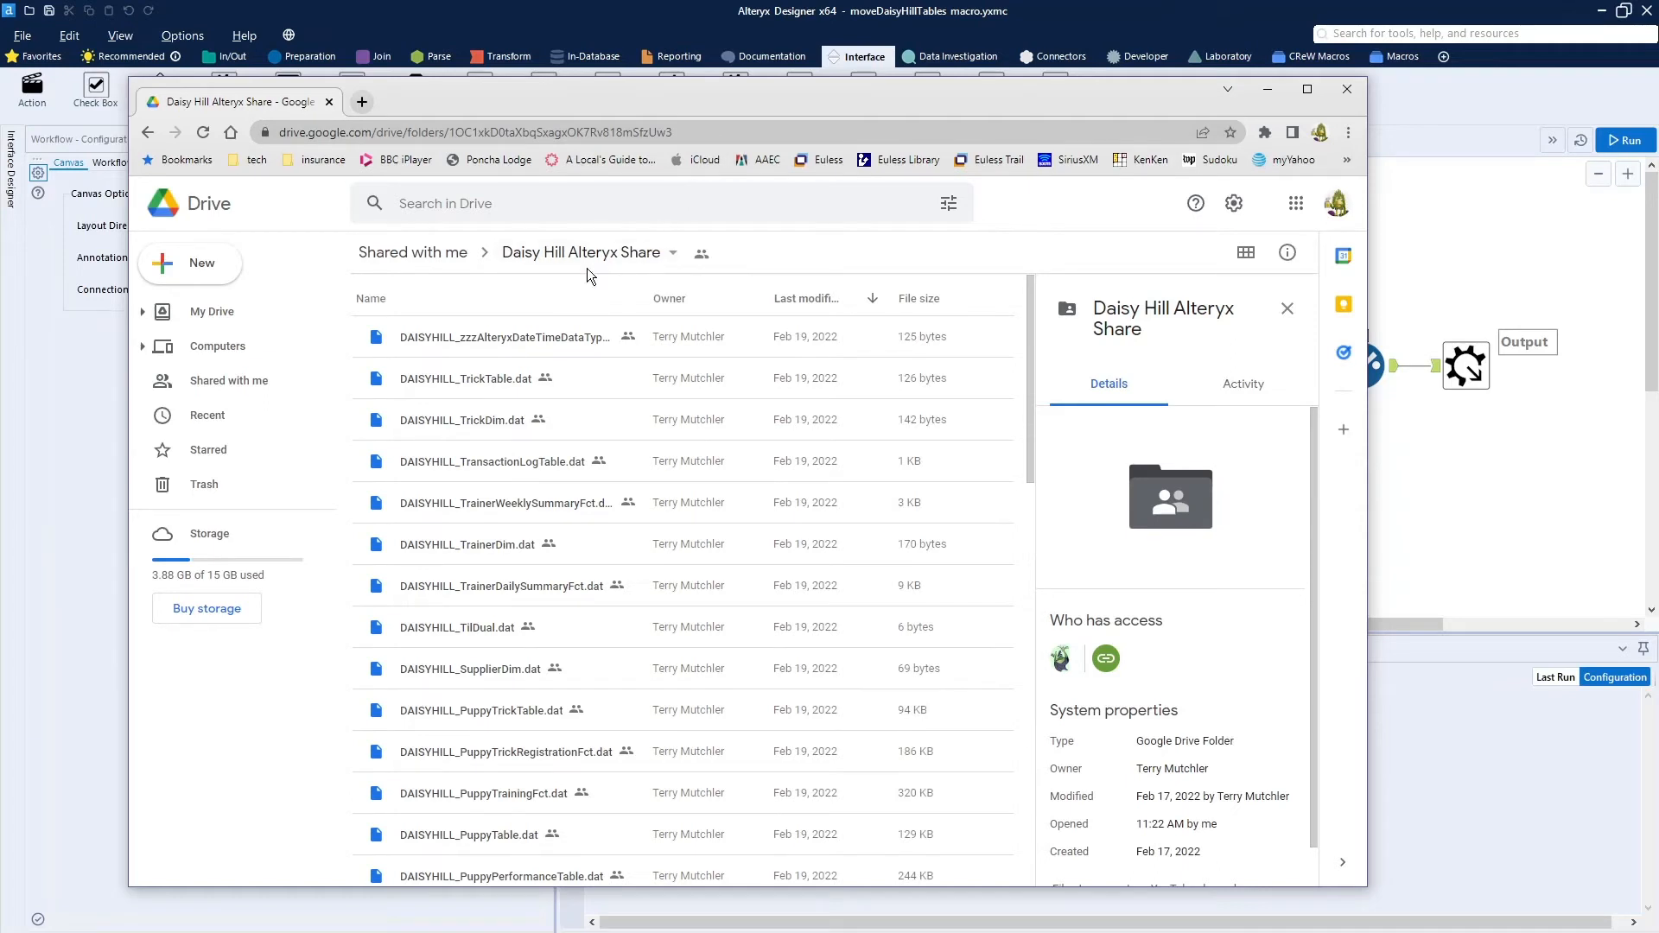
mouse_move(579, 278)
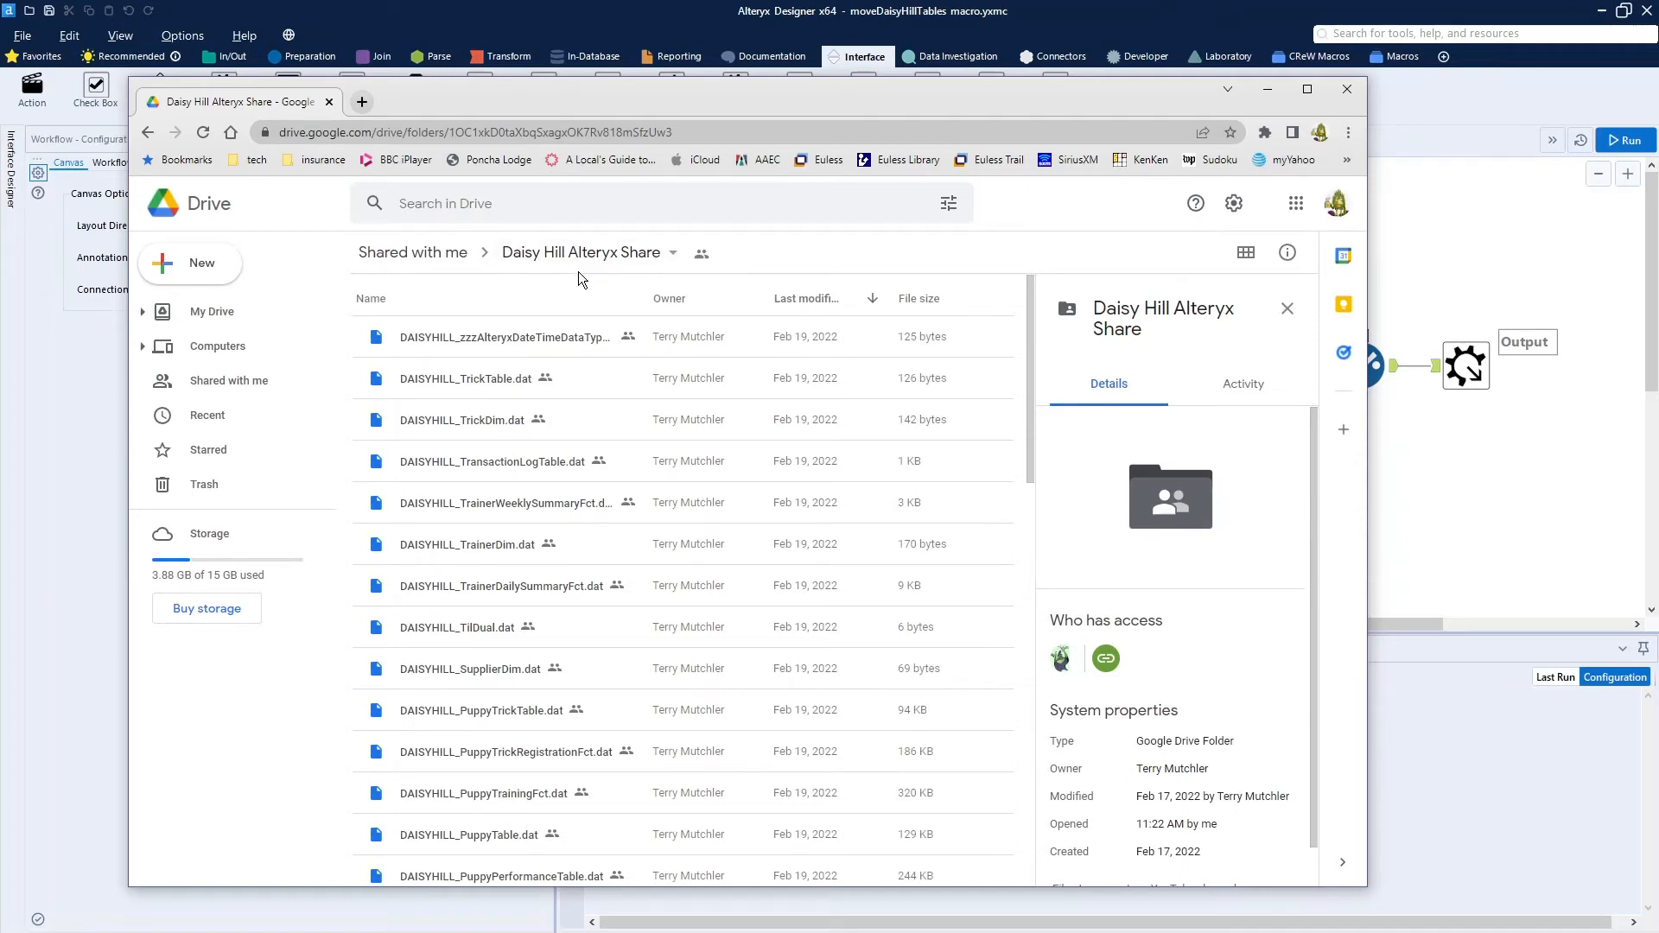
mouse_move(1193, 571)
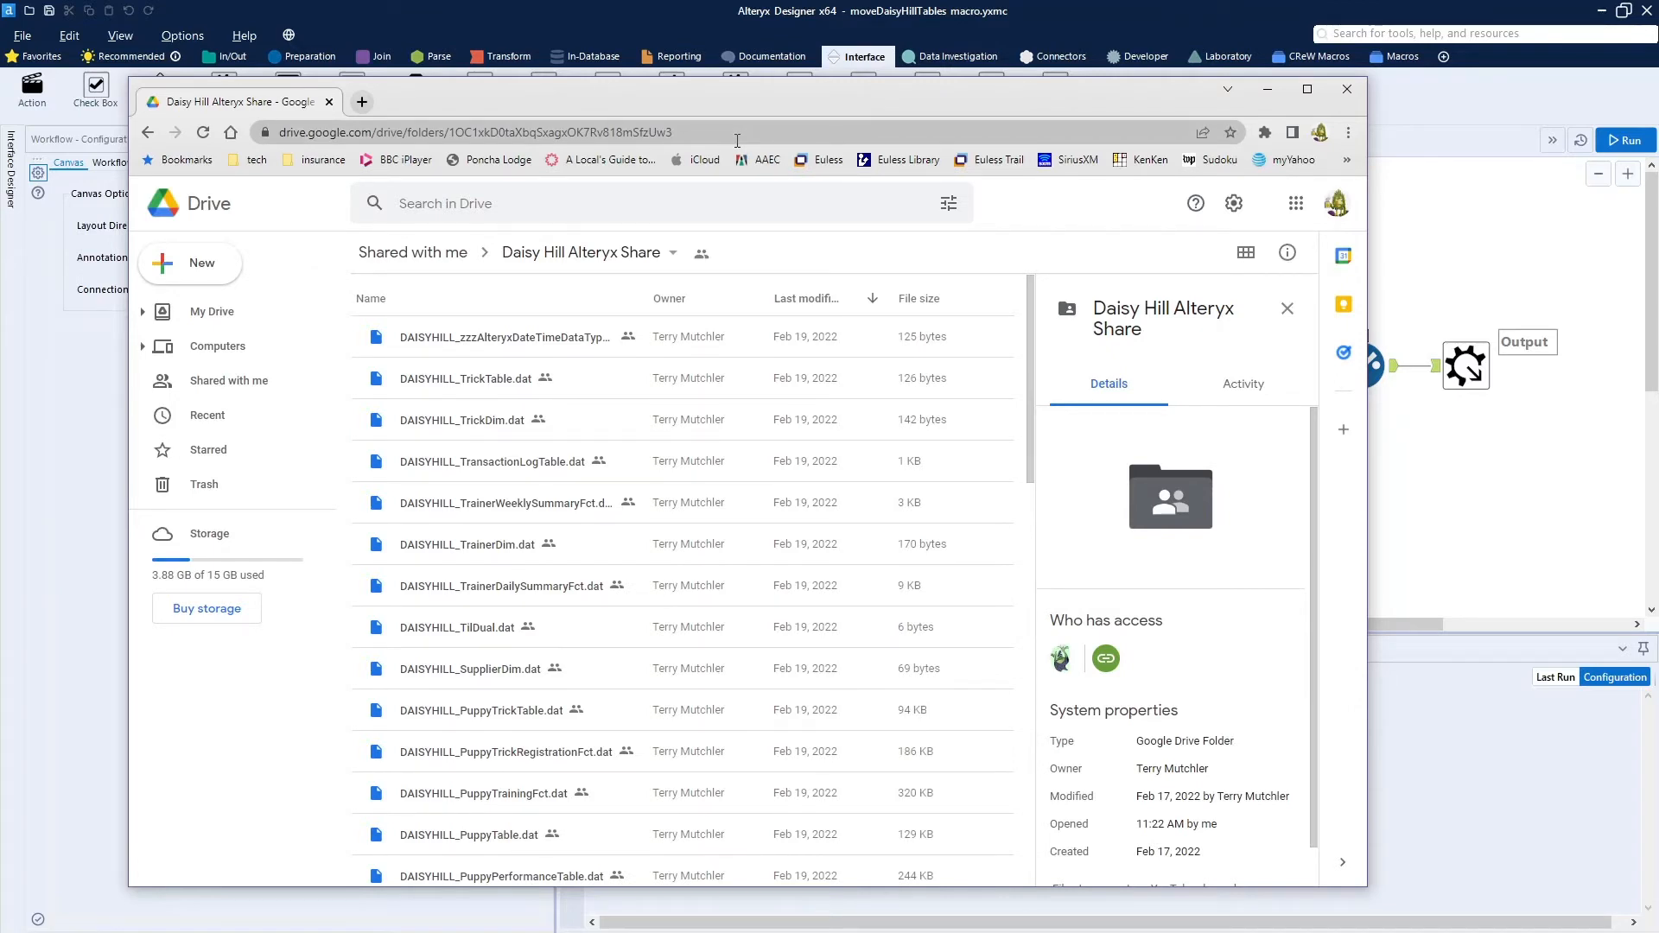
- View details of the TransactionLogTable, zzzAlteryxDateTimeDataTypes and TrickDim .dat files in the shared folder
scroll(down, 3)
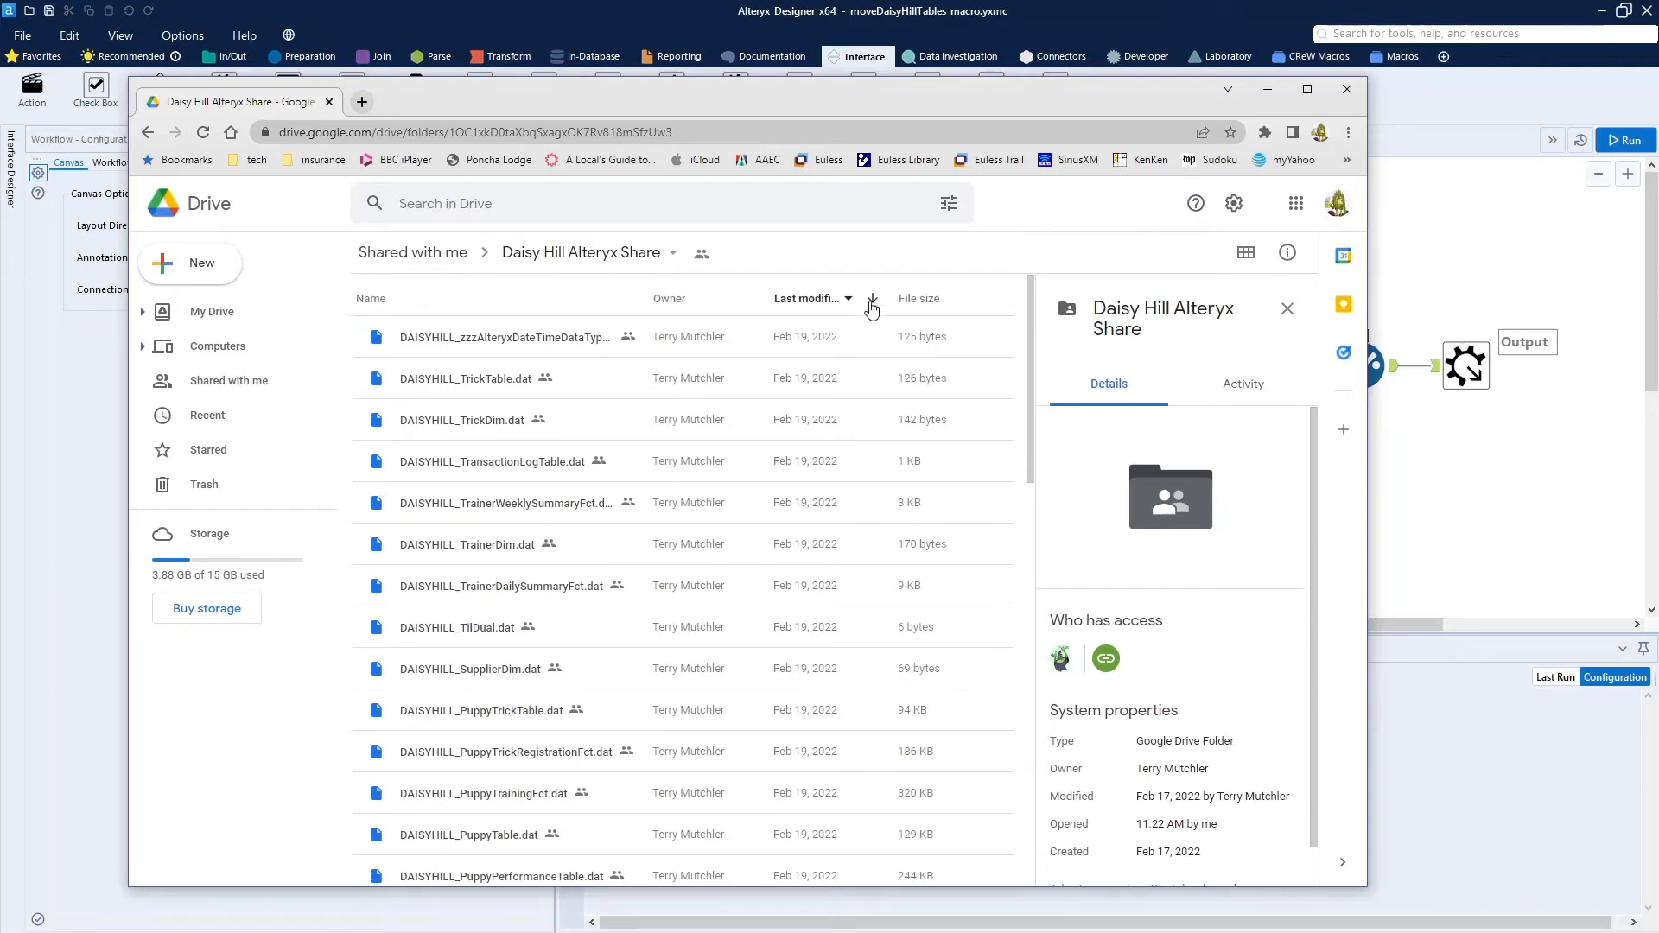
click(872, 304)
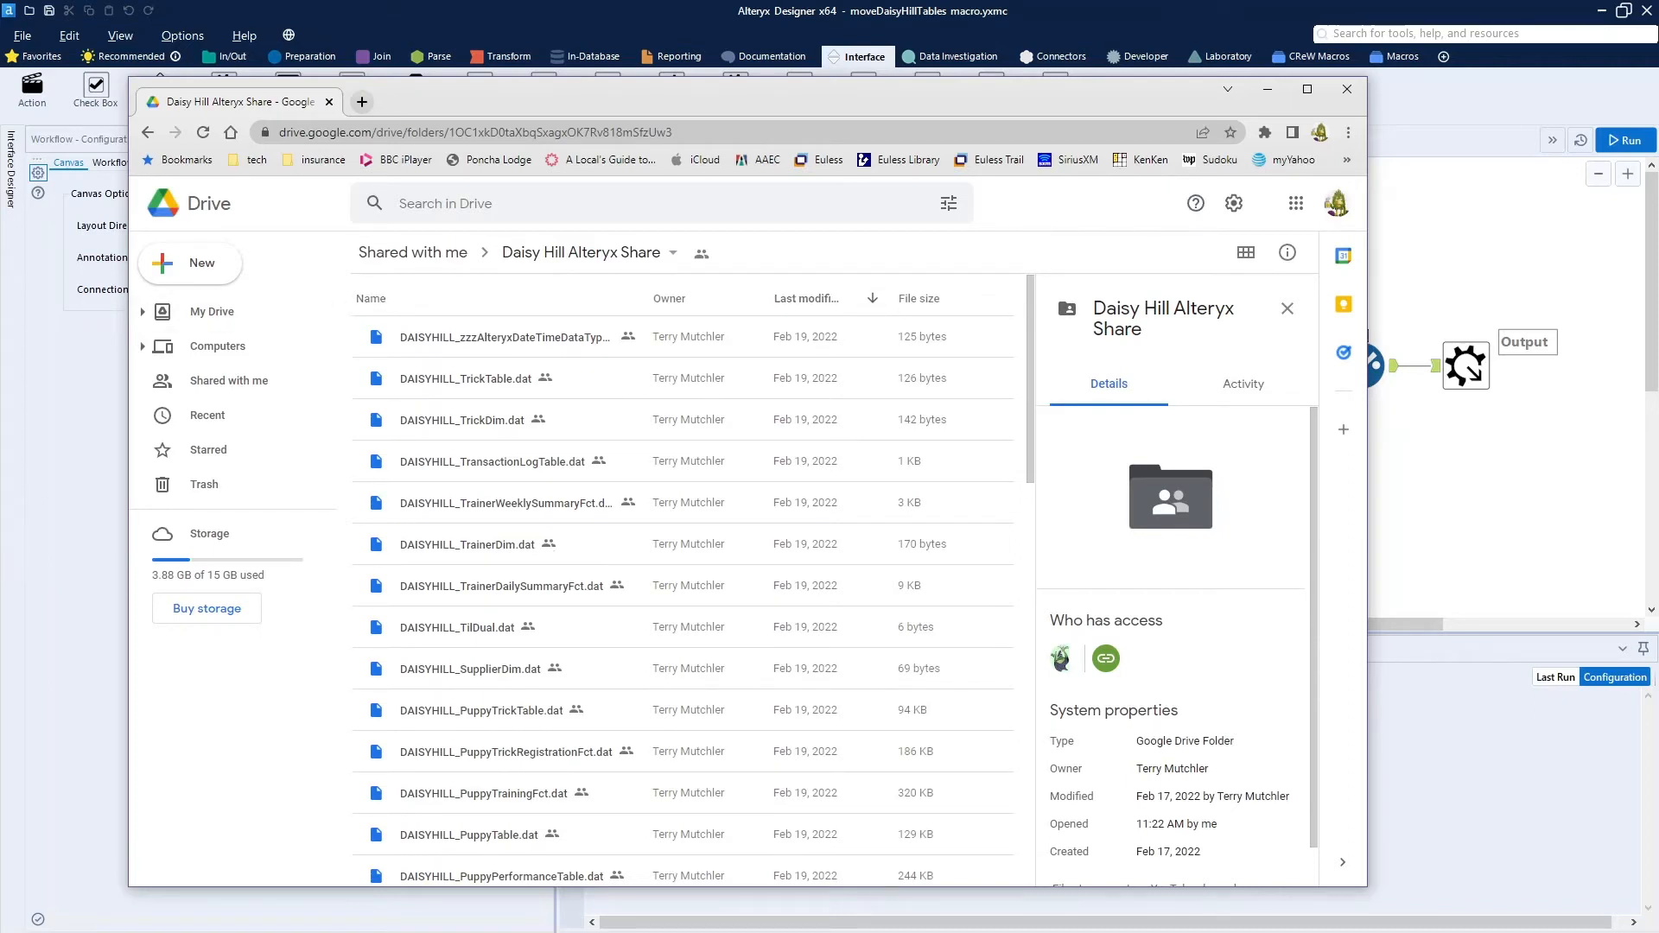
click(491, 460)
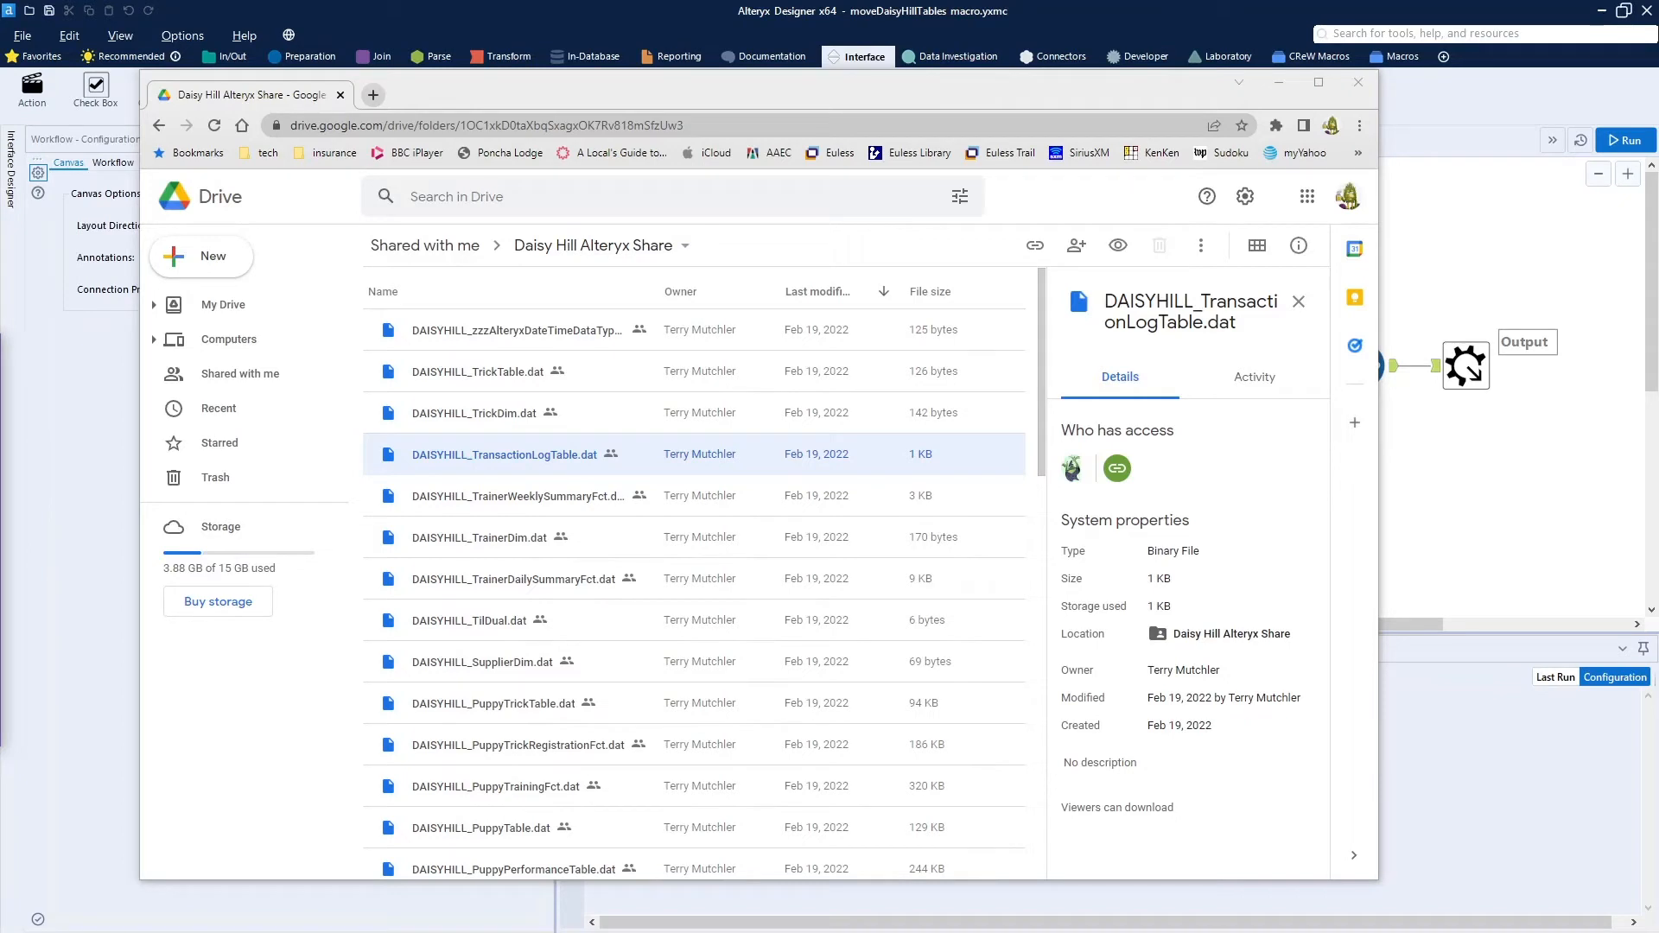
mouse_move(458, 668)
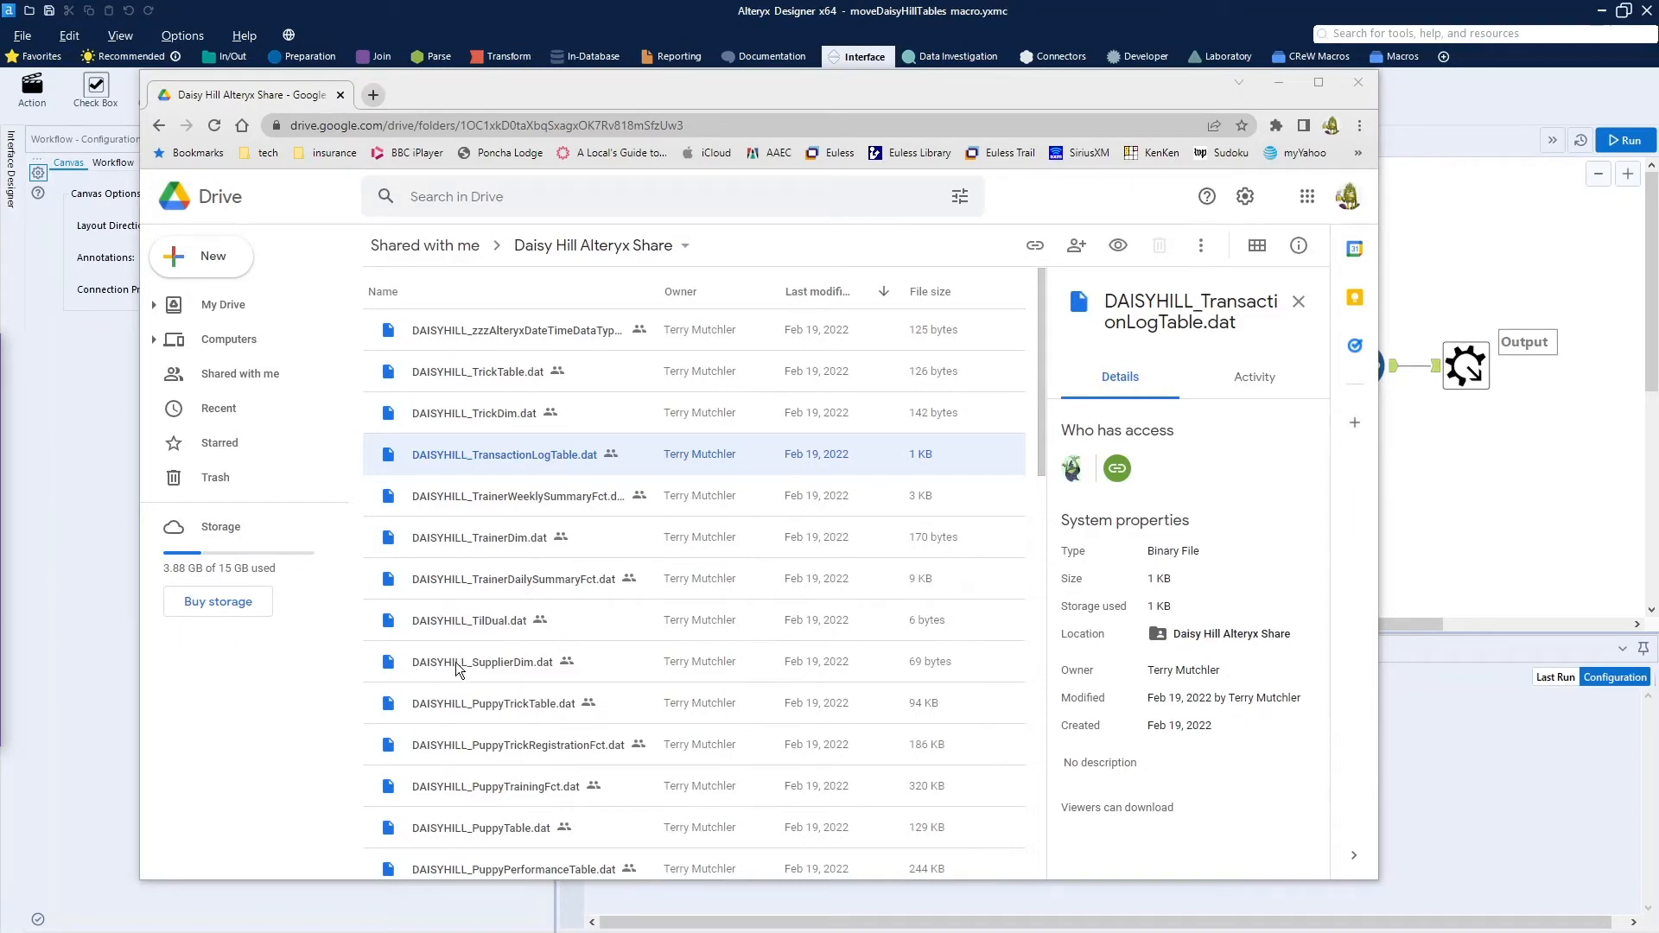
mouse_move(658, 484)
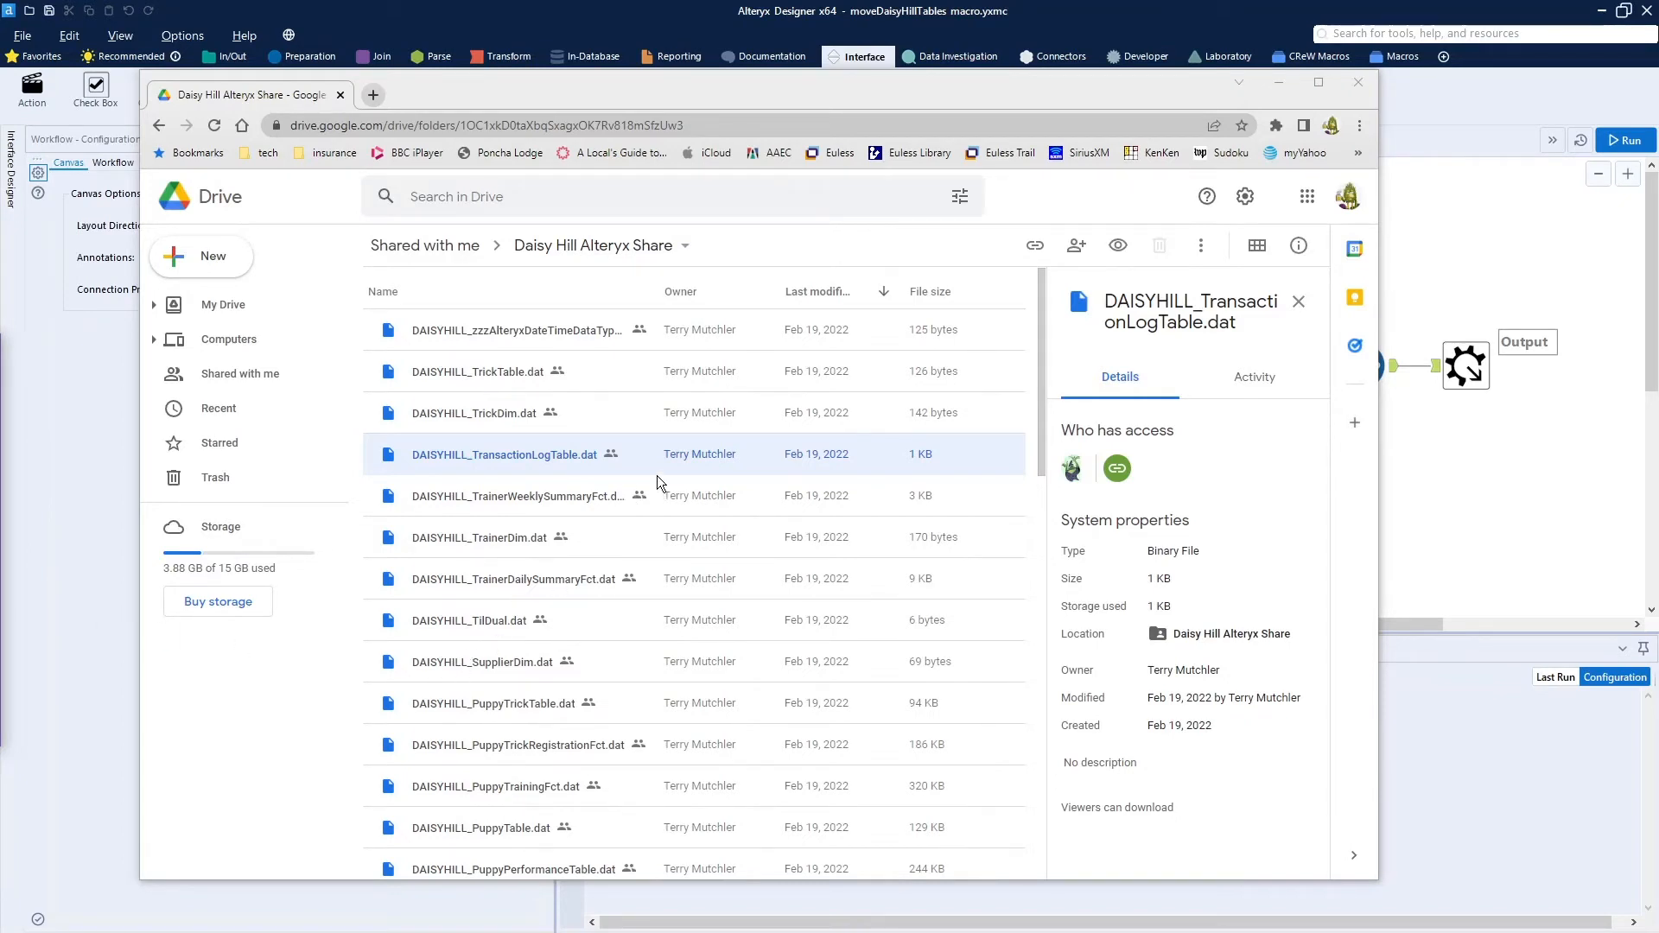
mouse_move(643, 446)
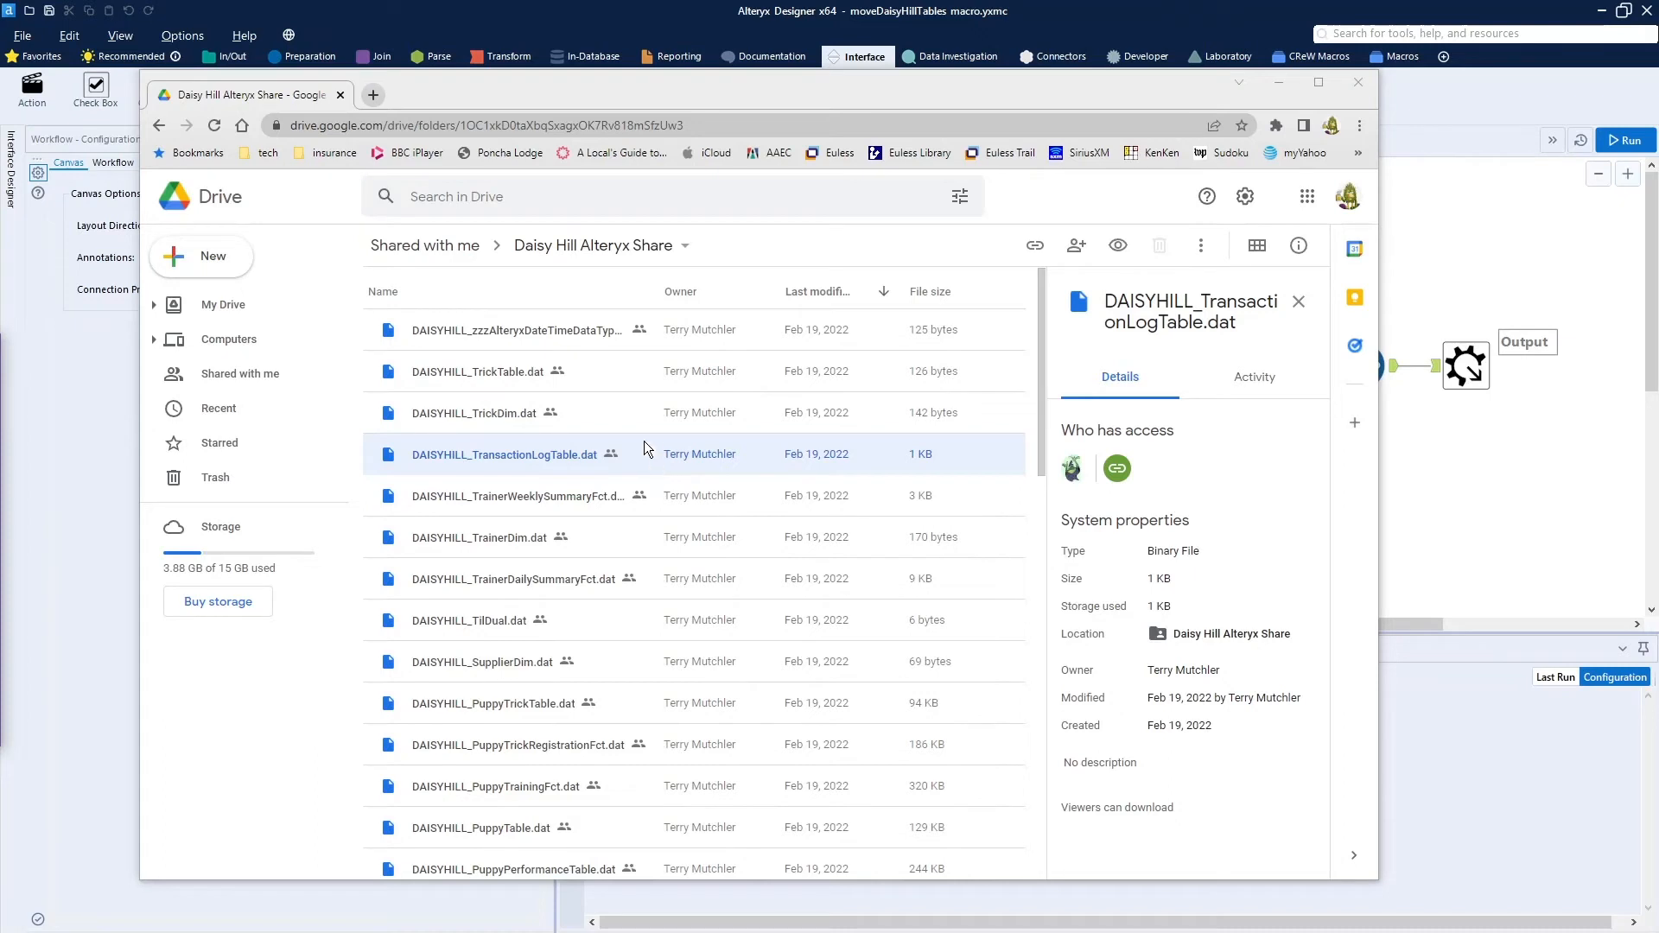
click(515, 329)
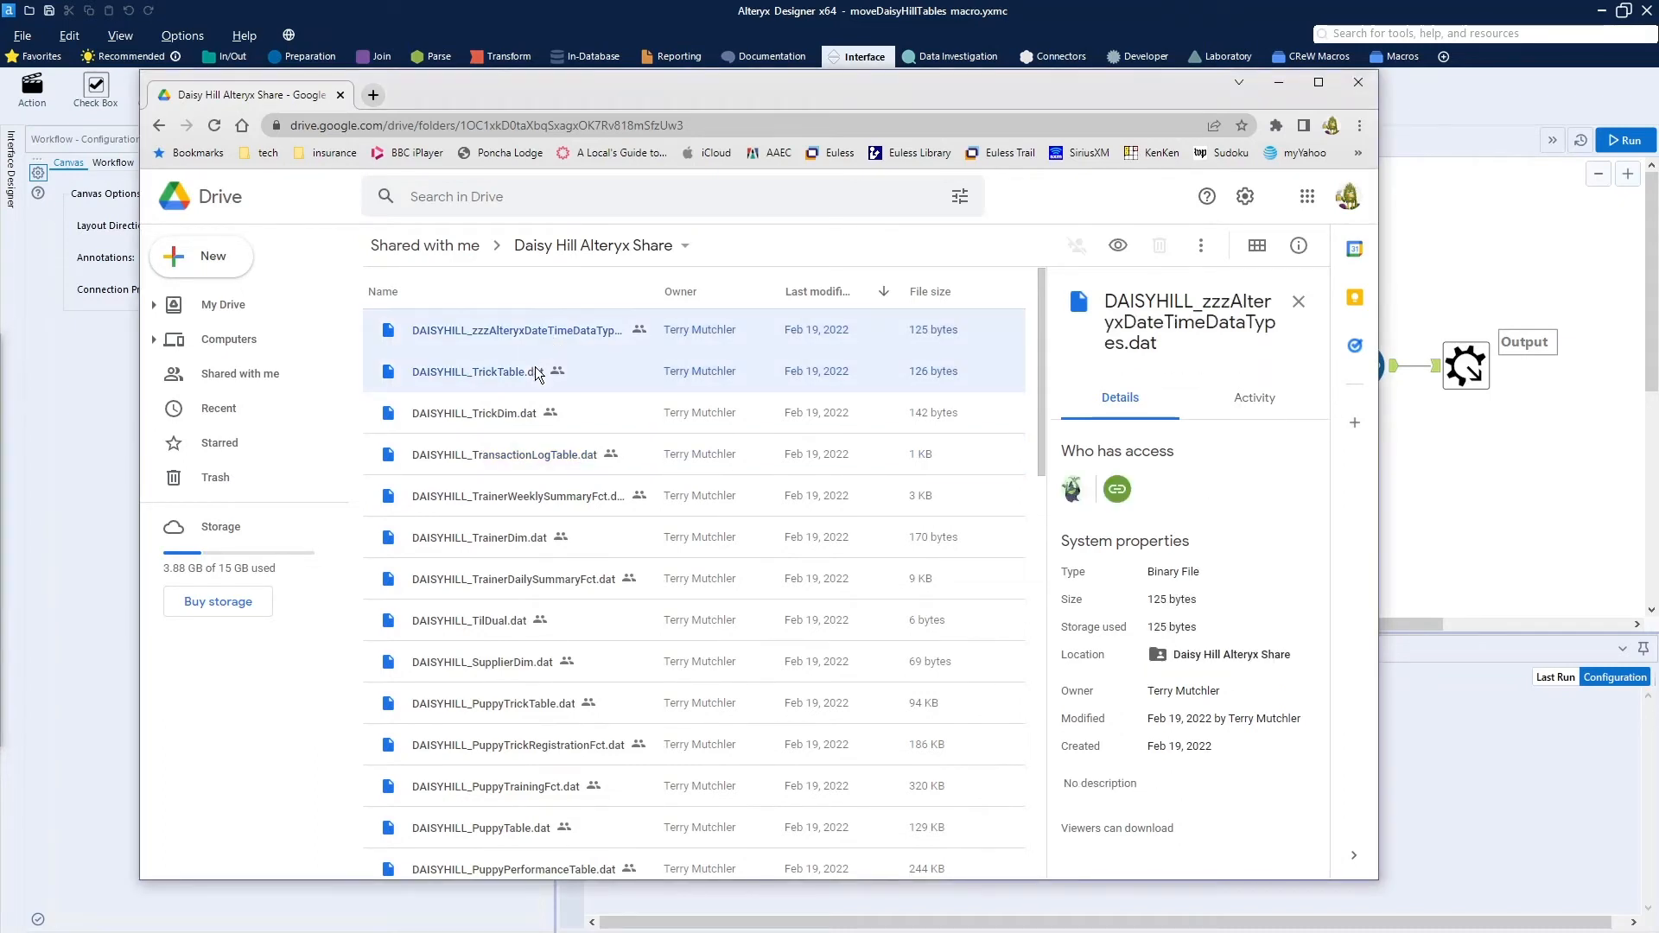
click(472, 413)
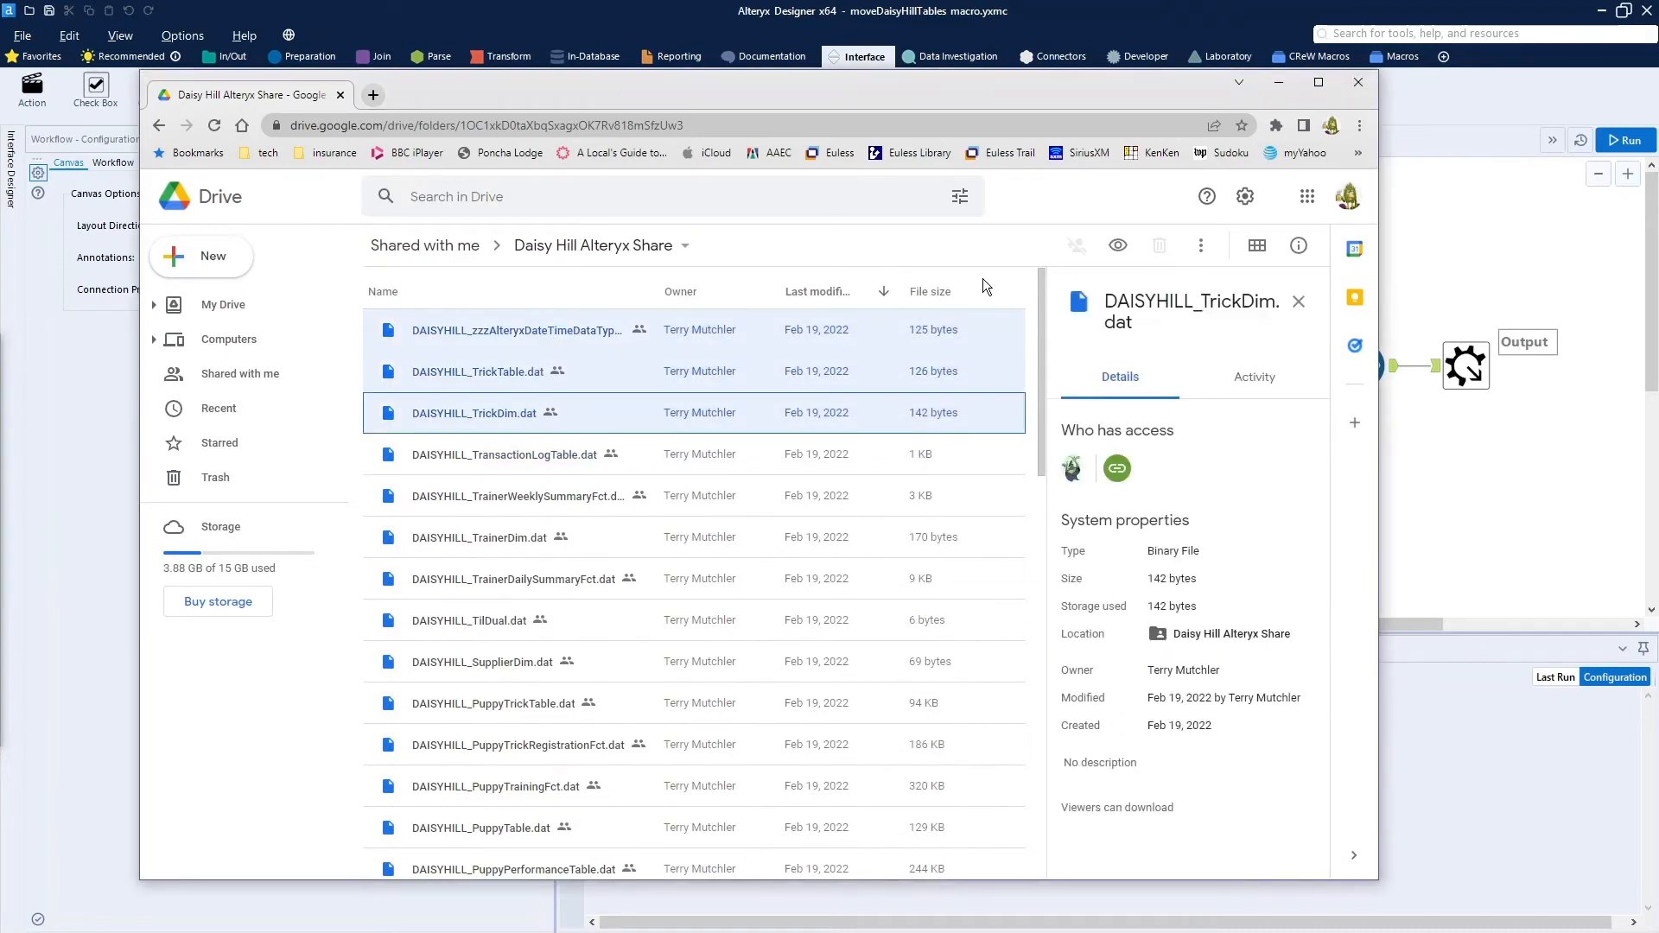
click(1201, 245)
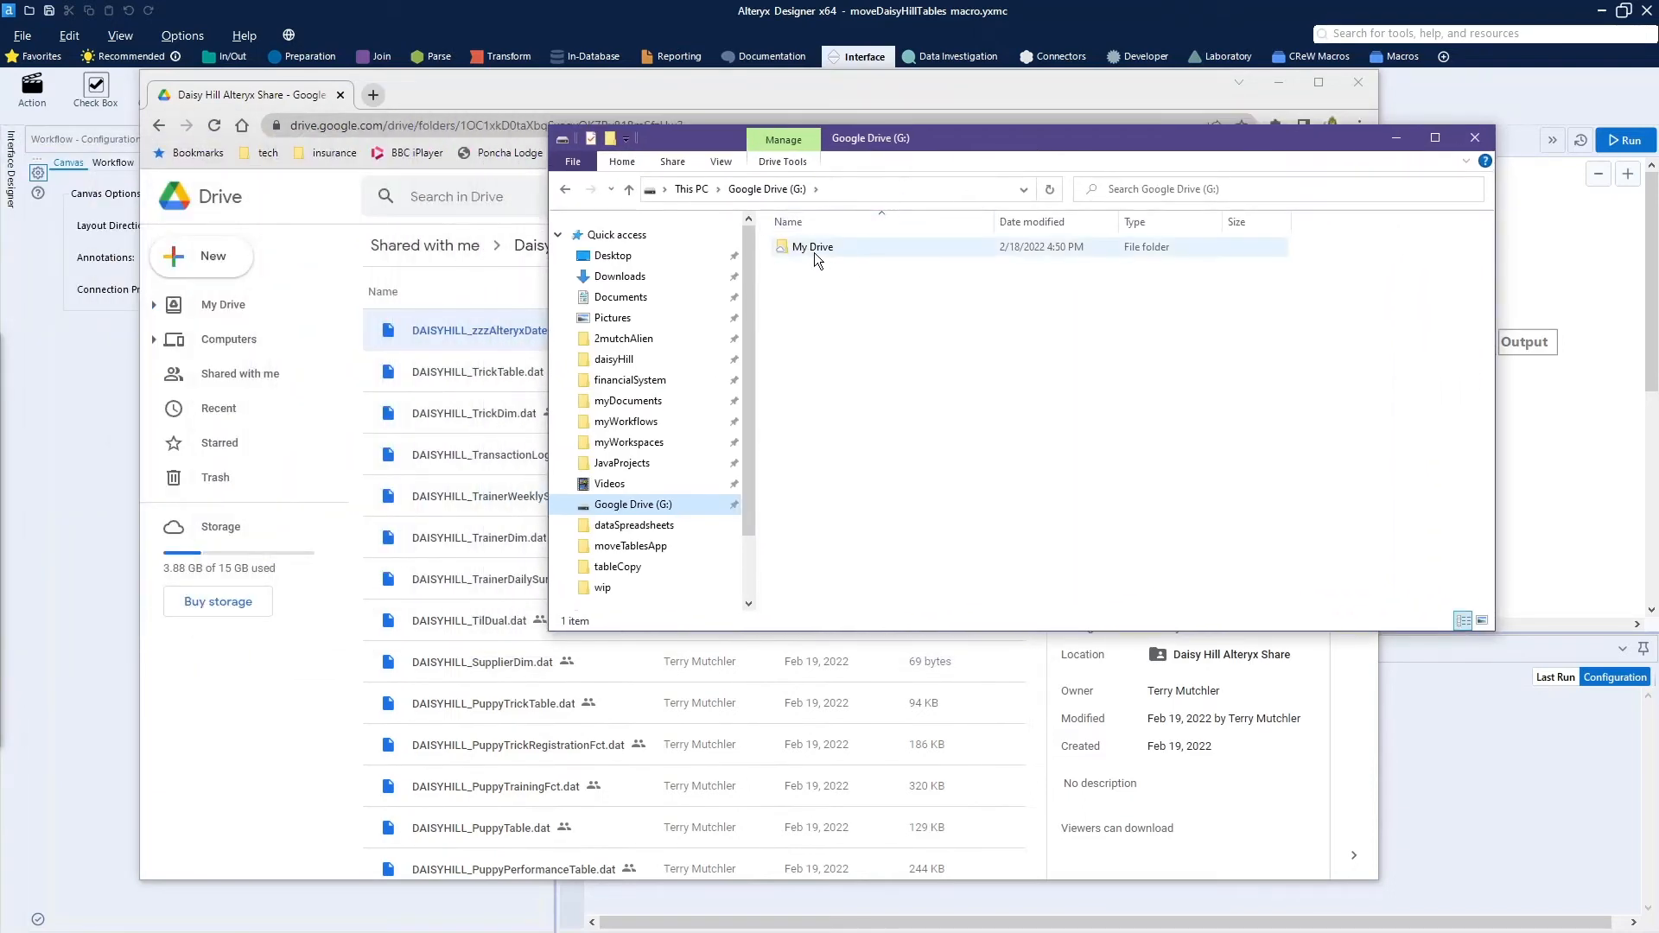
mouse_move(814, 247)
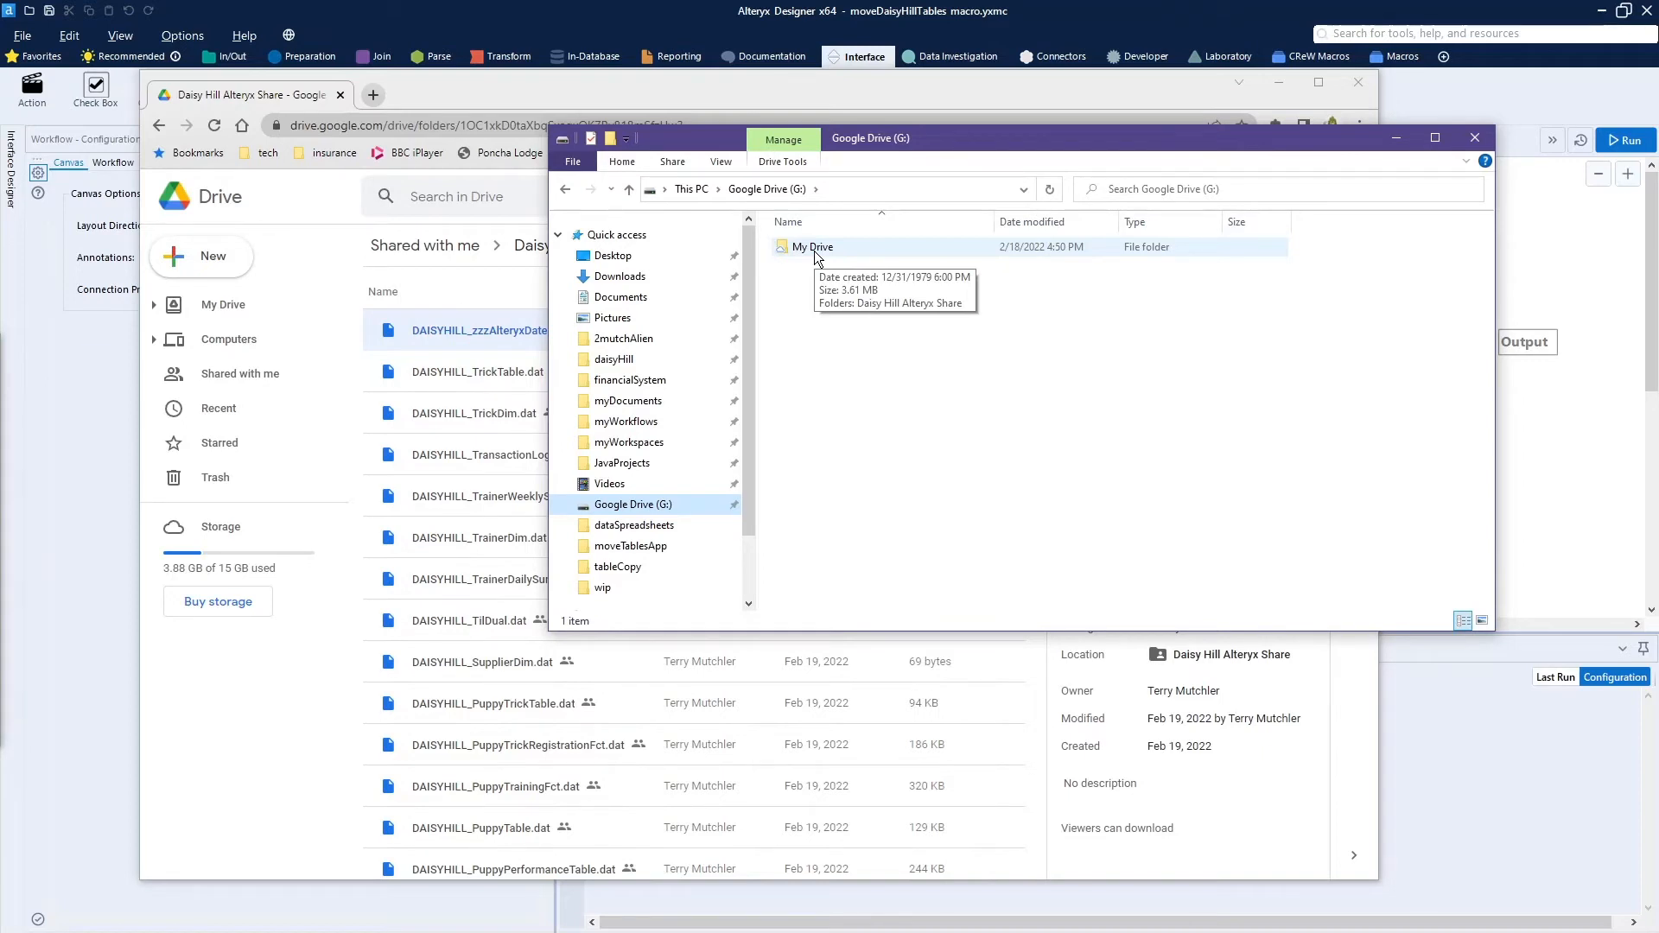
- Open My Drive on Google Drive (G:) to reach the Daisy Hill Alteryx Share folder
double_click(812, 246)
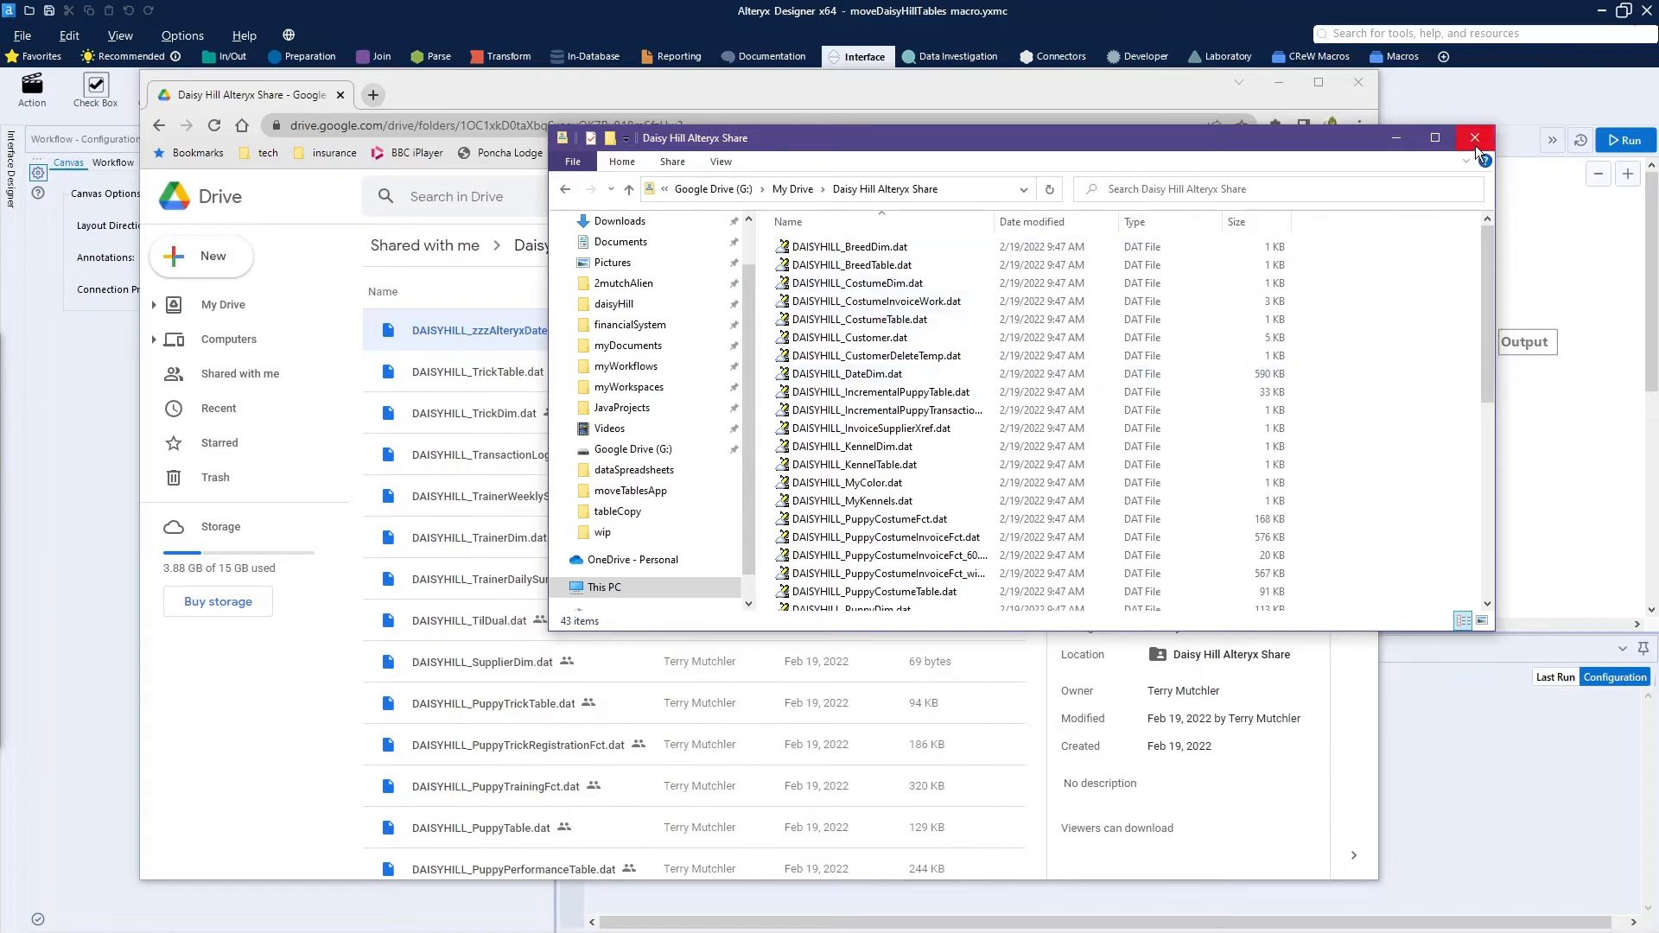
mouse_move(1474, 137)
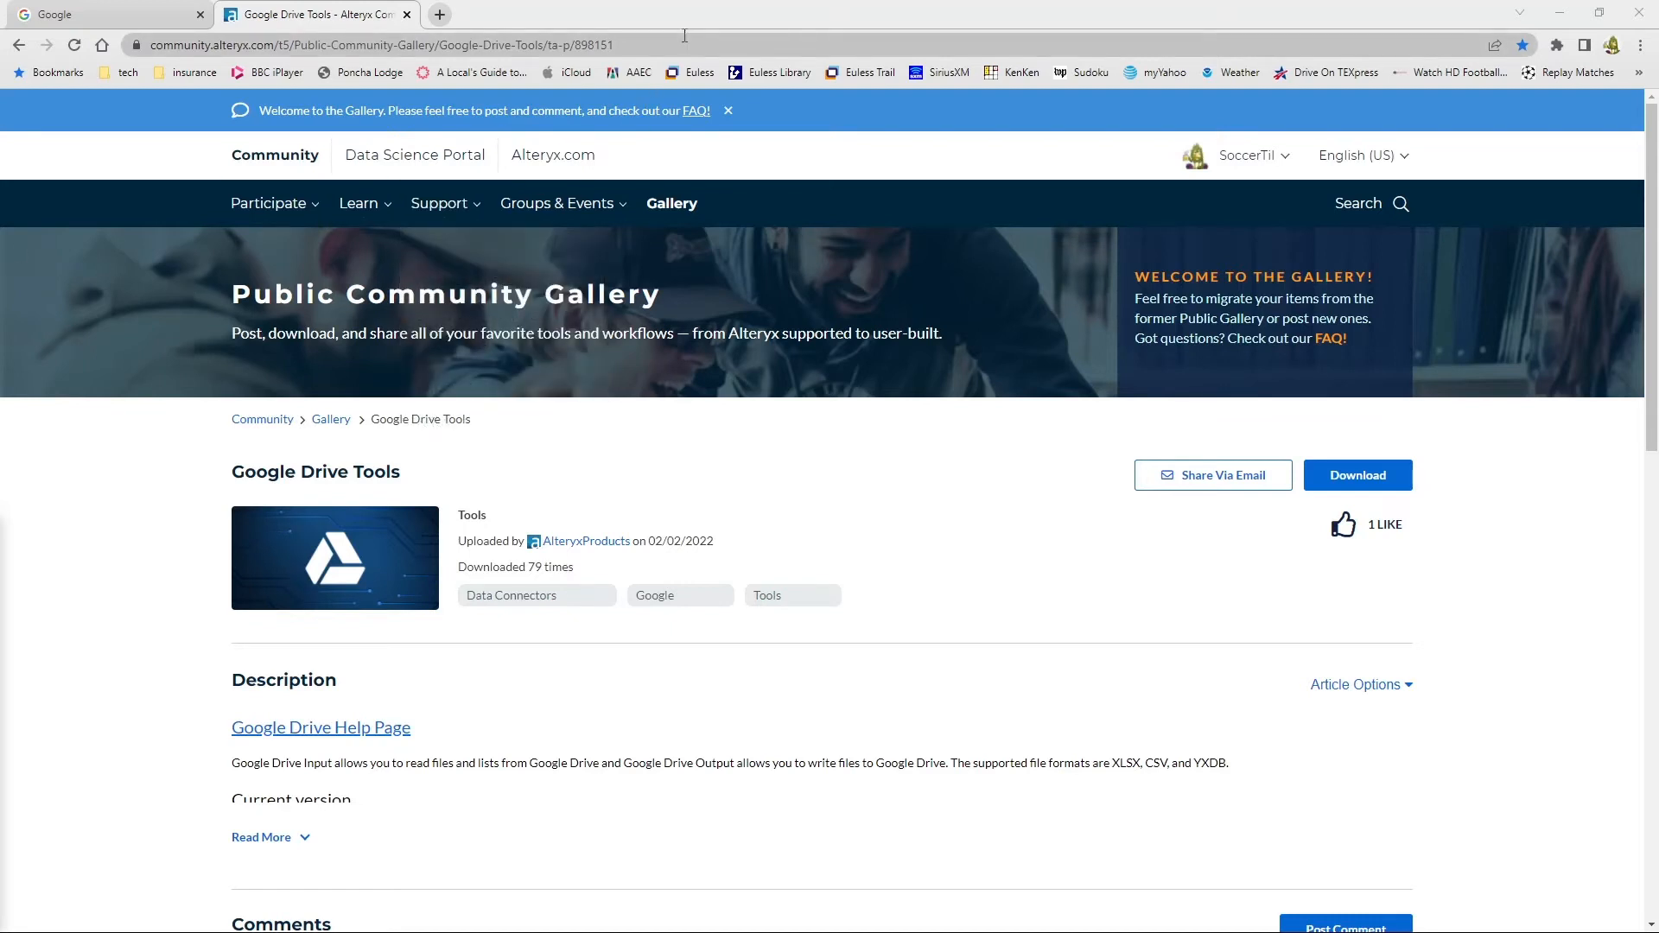
mouse_move(993, 443)
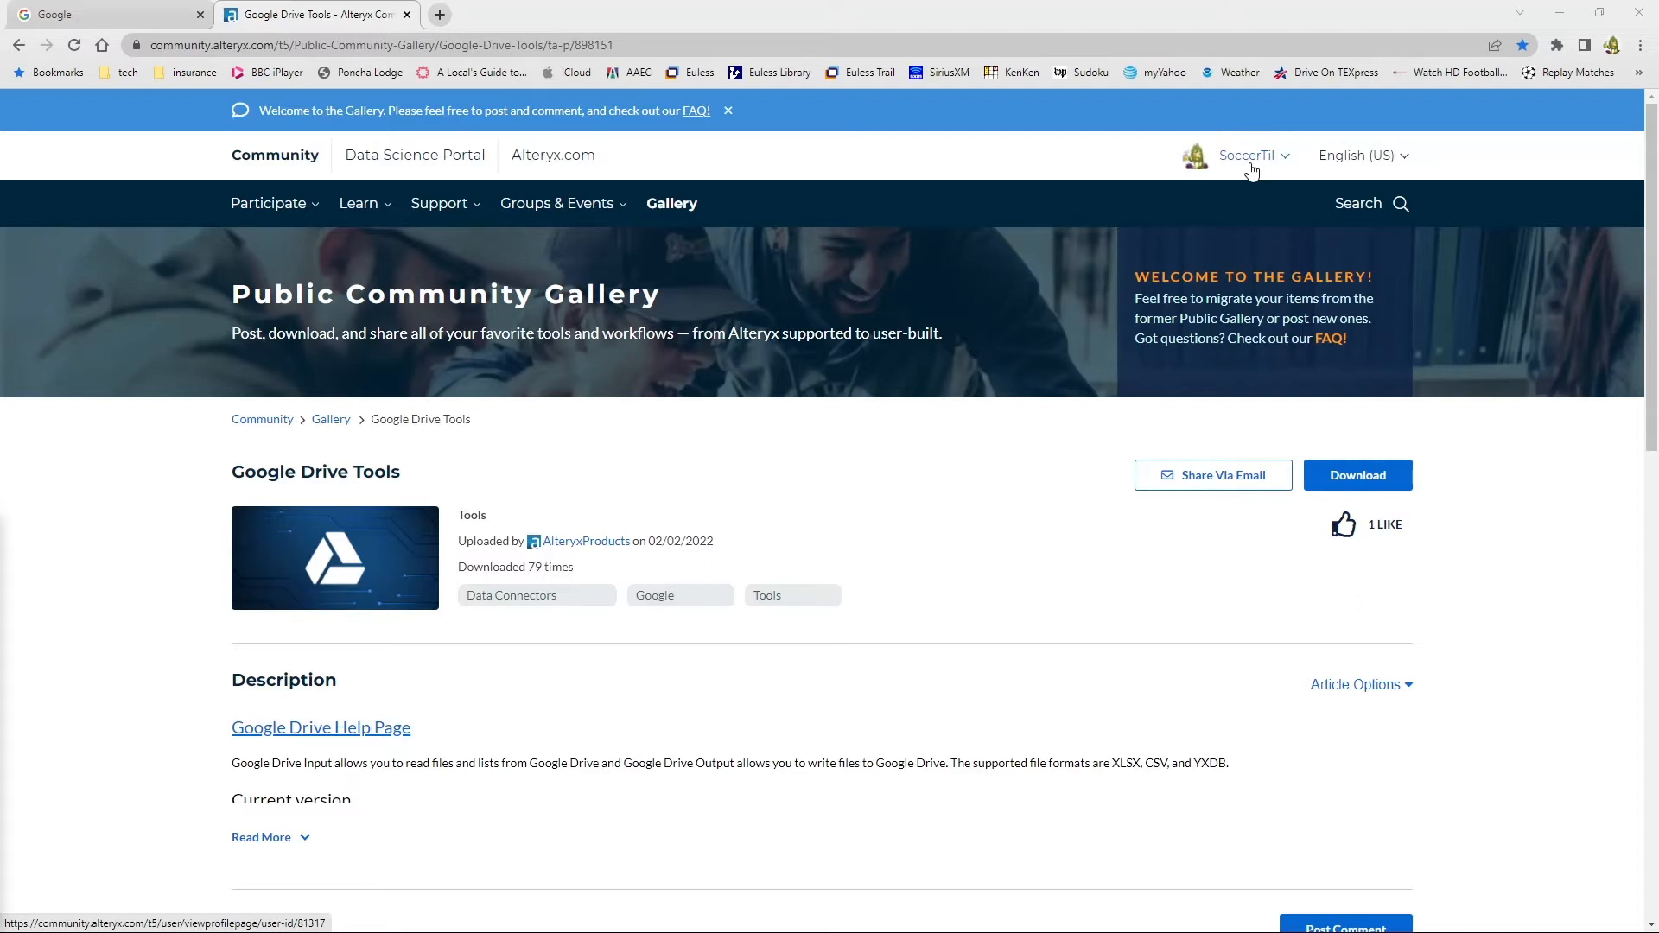
mouse_move(985, 538)
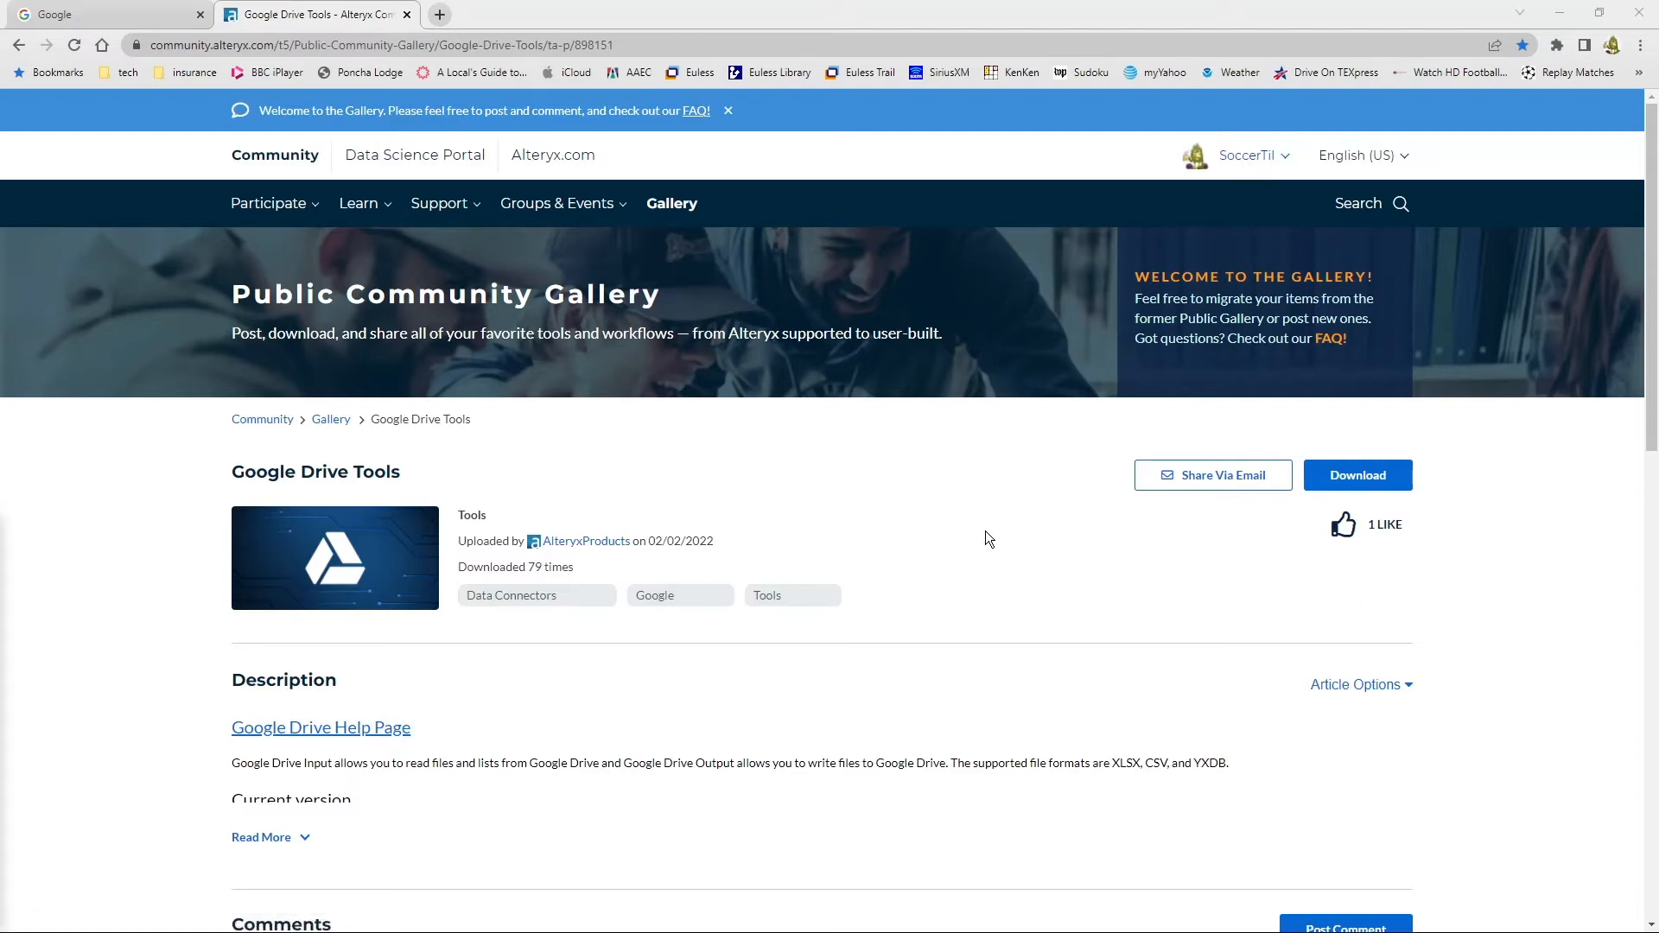
mouse_move(927, 454)
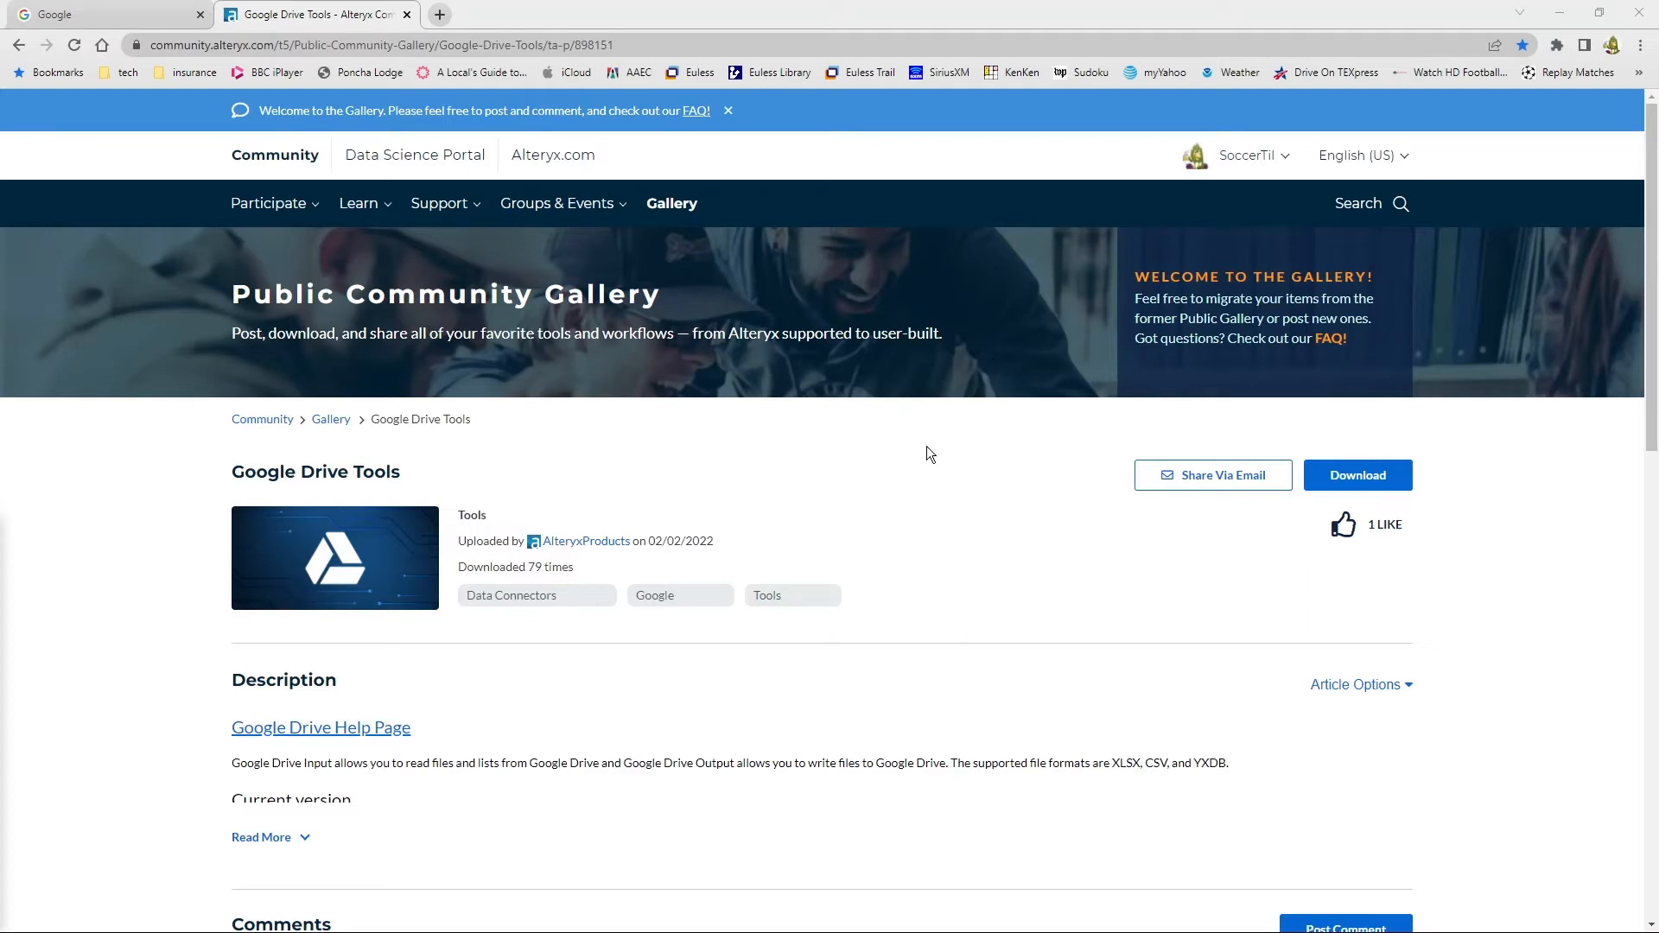
mouse_move(898, 497)
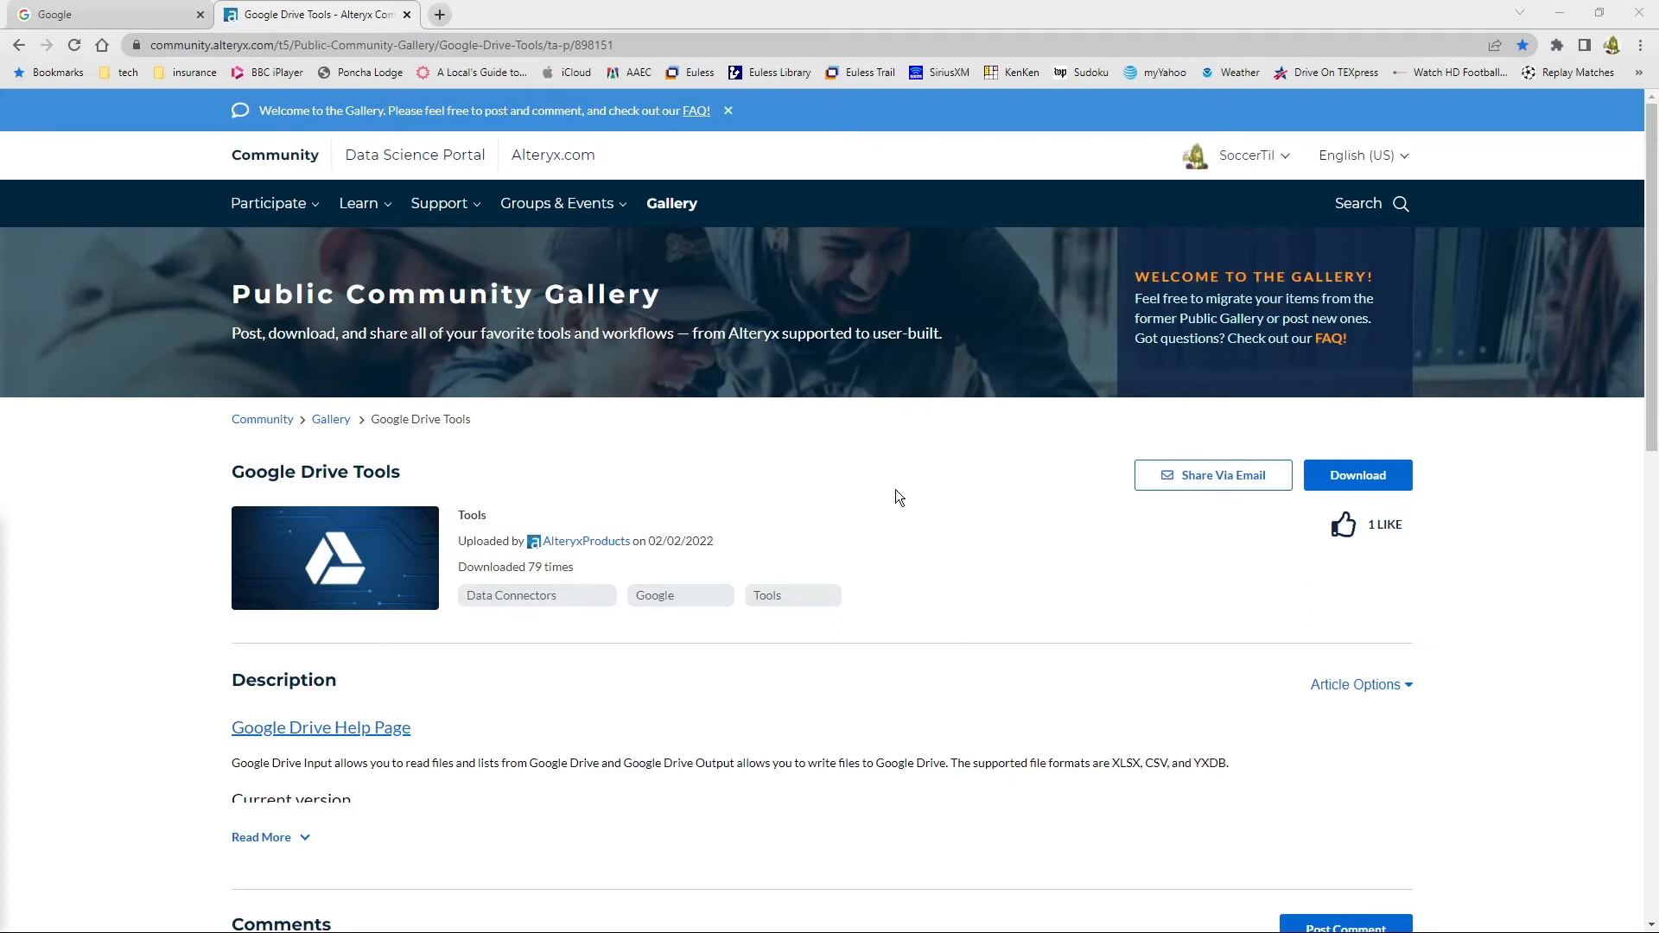
mouse_move(630, 641)
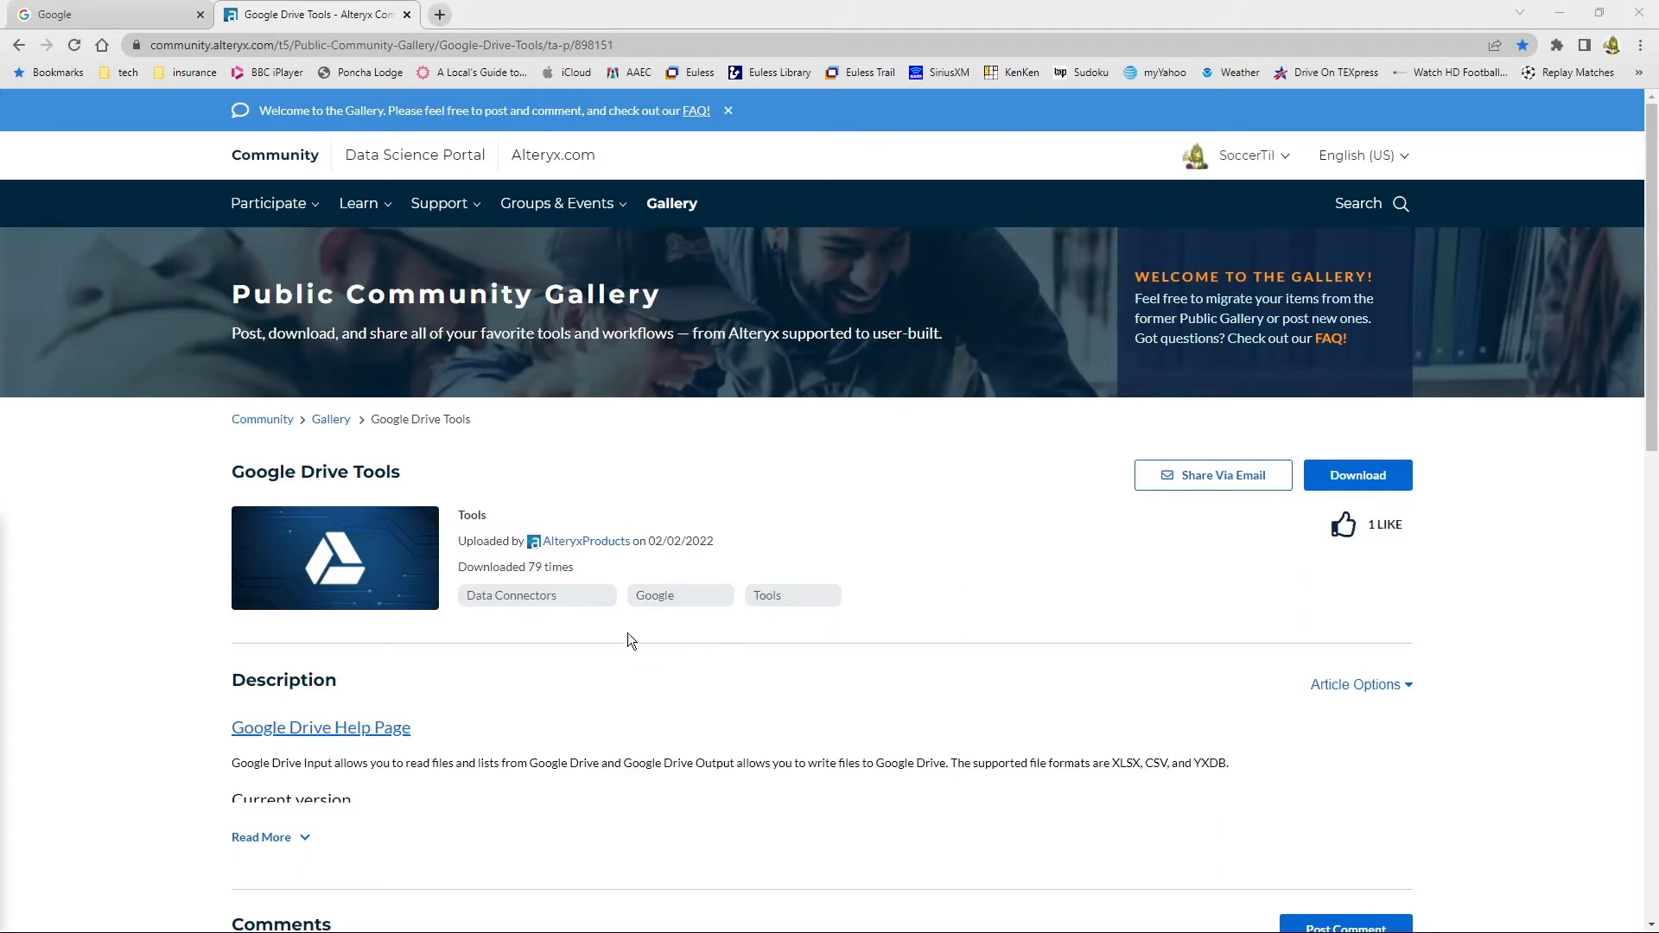
mouse_move(892, 519)
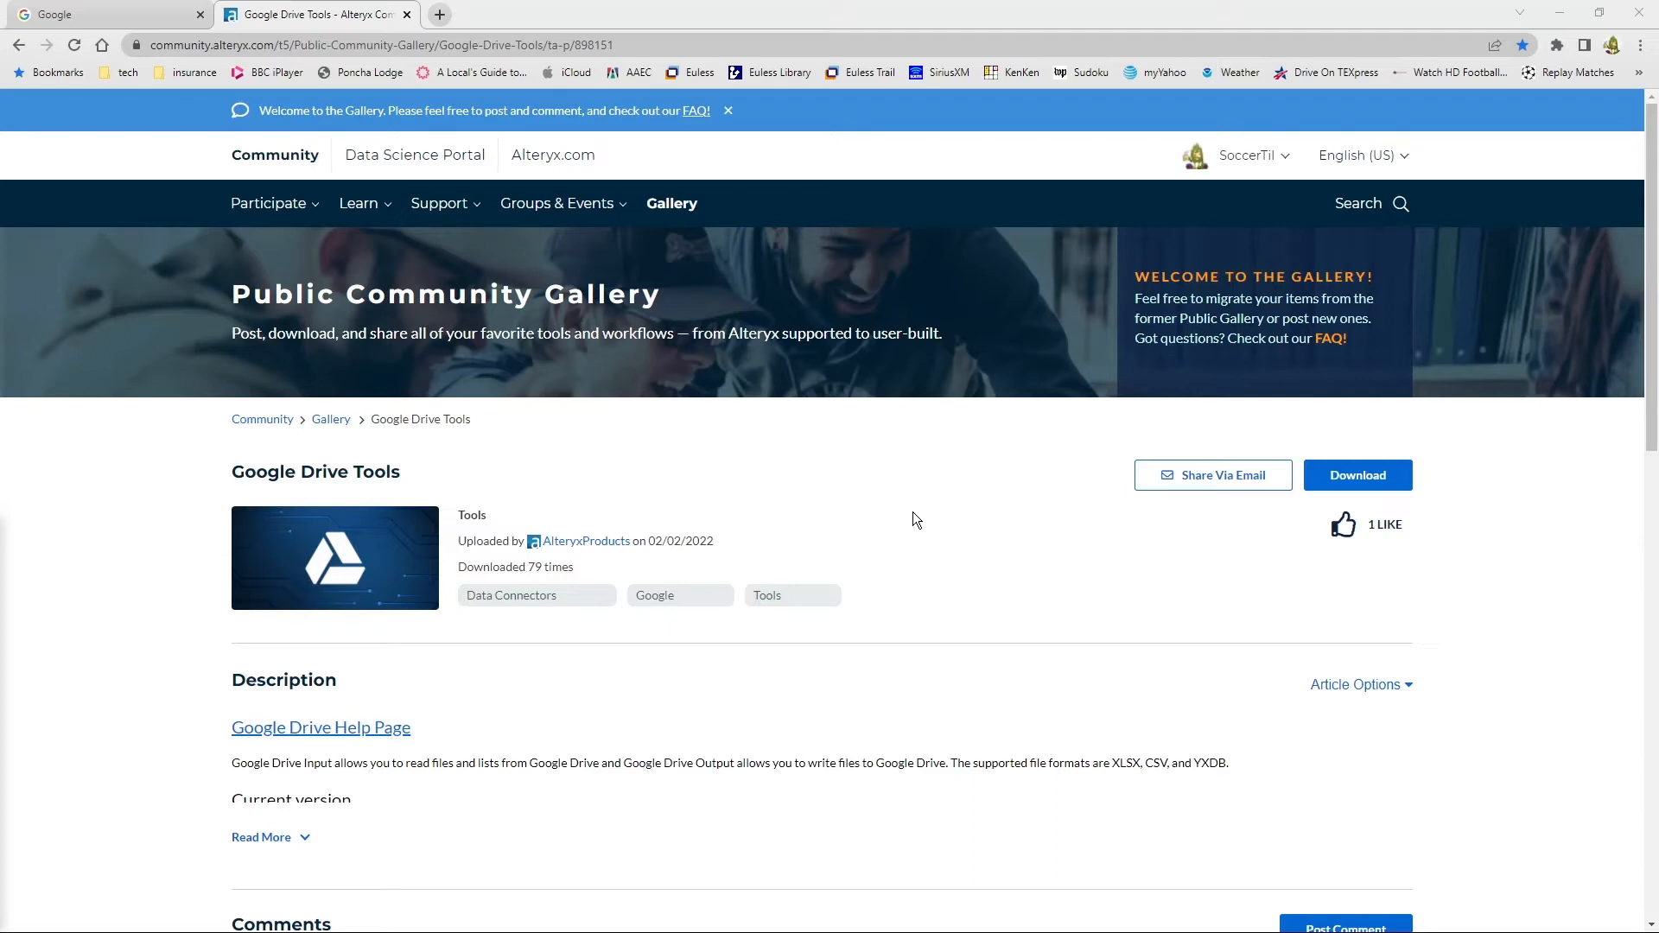
mouse_move(583, 541)
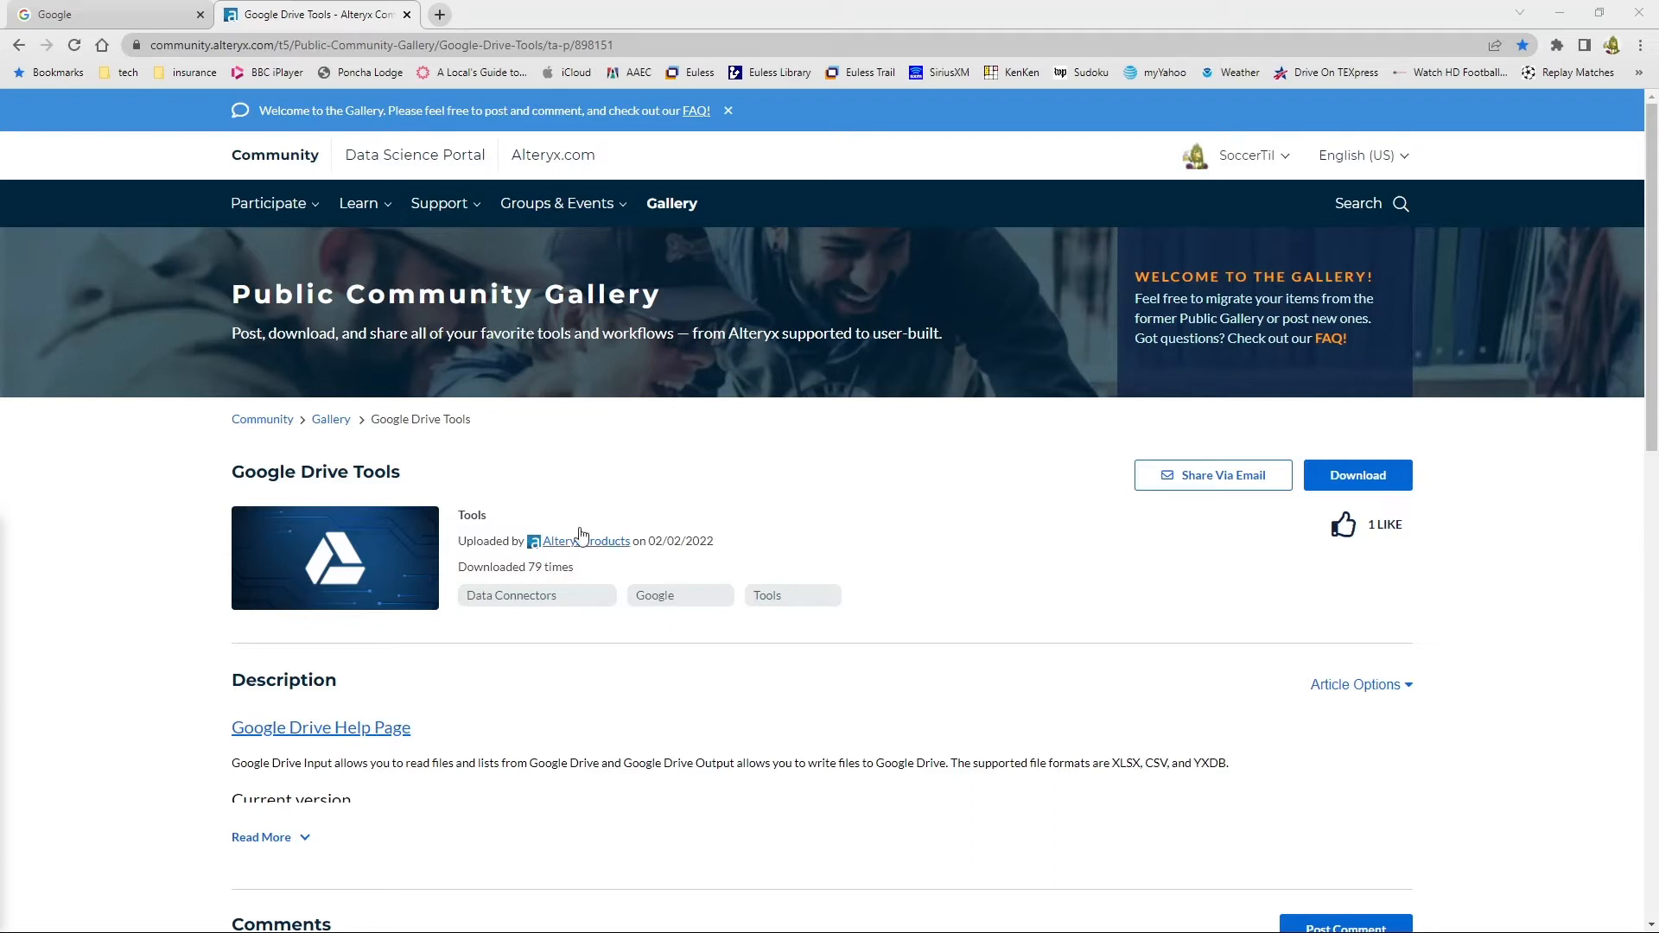
mouse_move(580, 541)
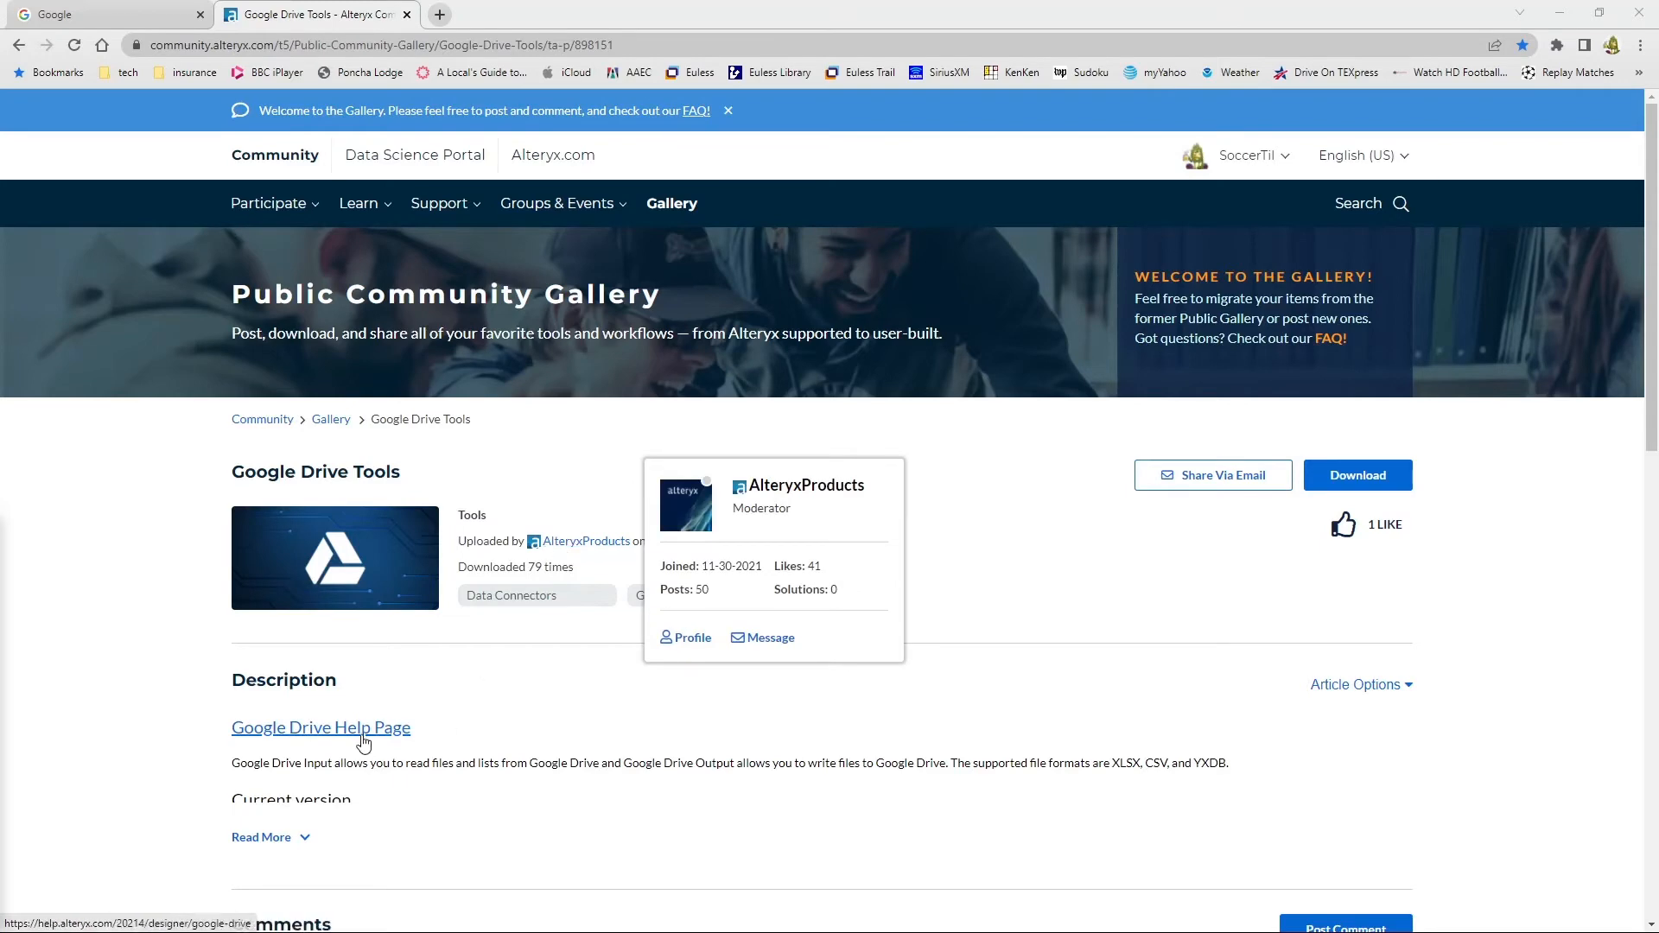
mouse_move(518, 782)
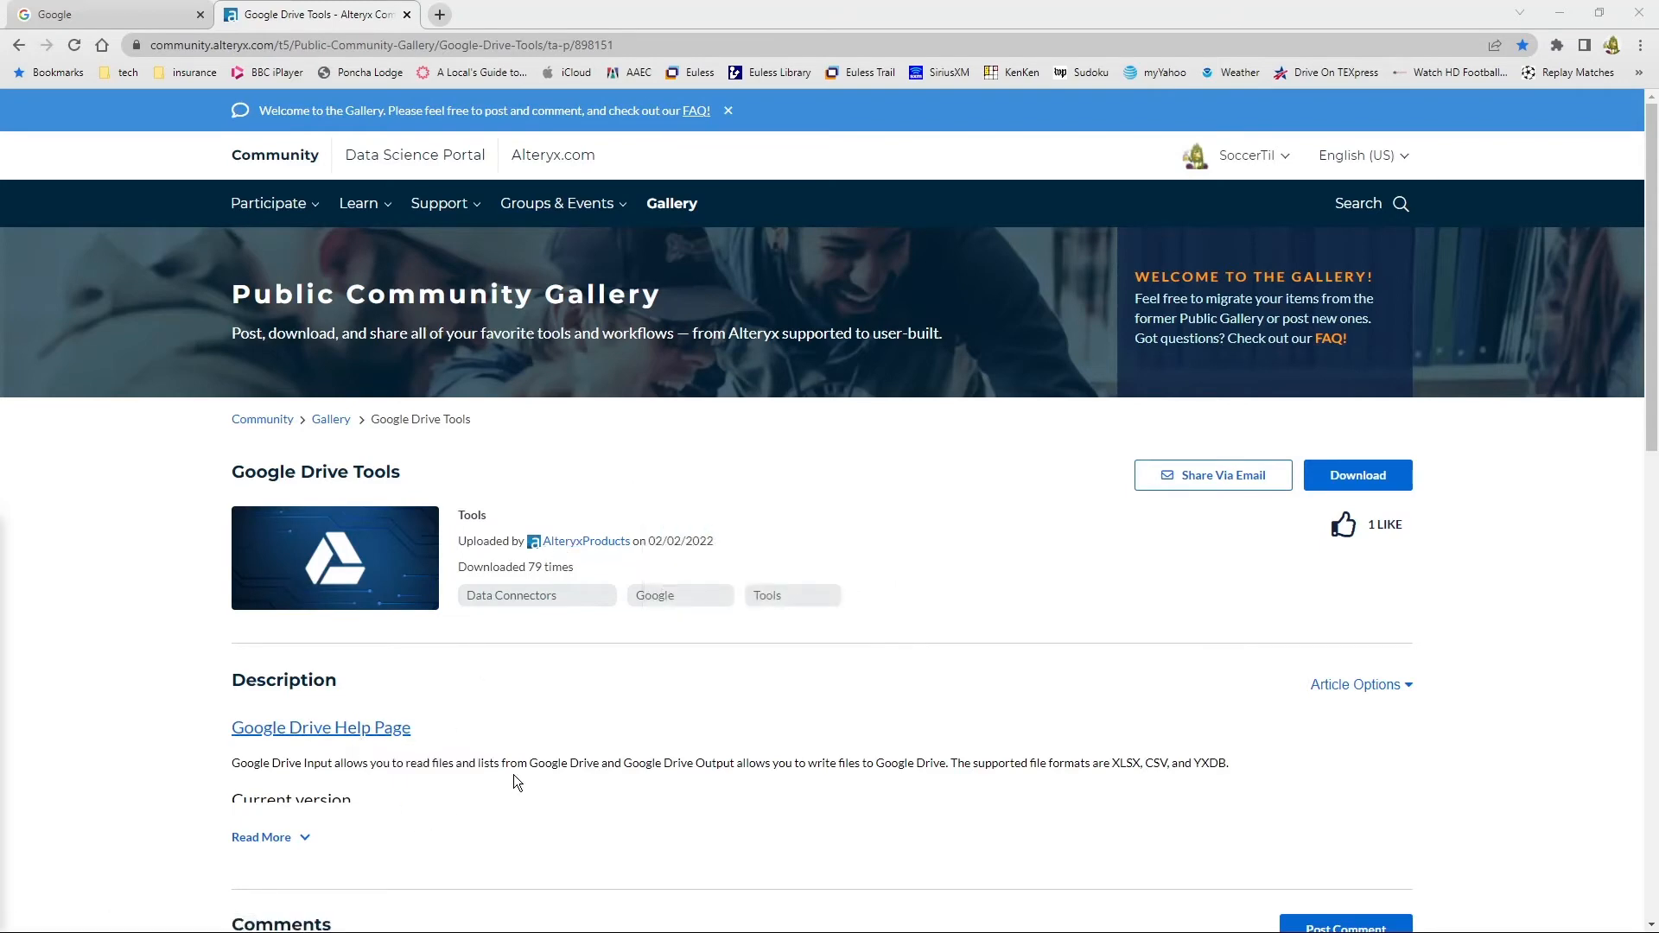
- Scroll the Google Drive Tools gallery page and request its package download
scroll(down, 3)
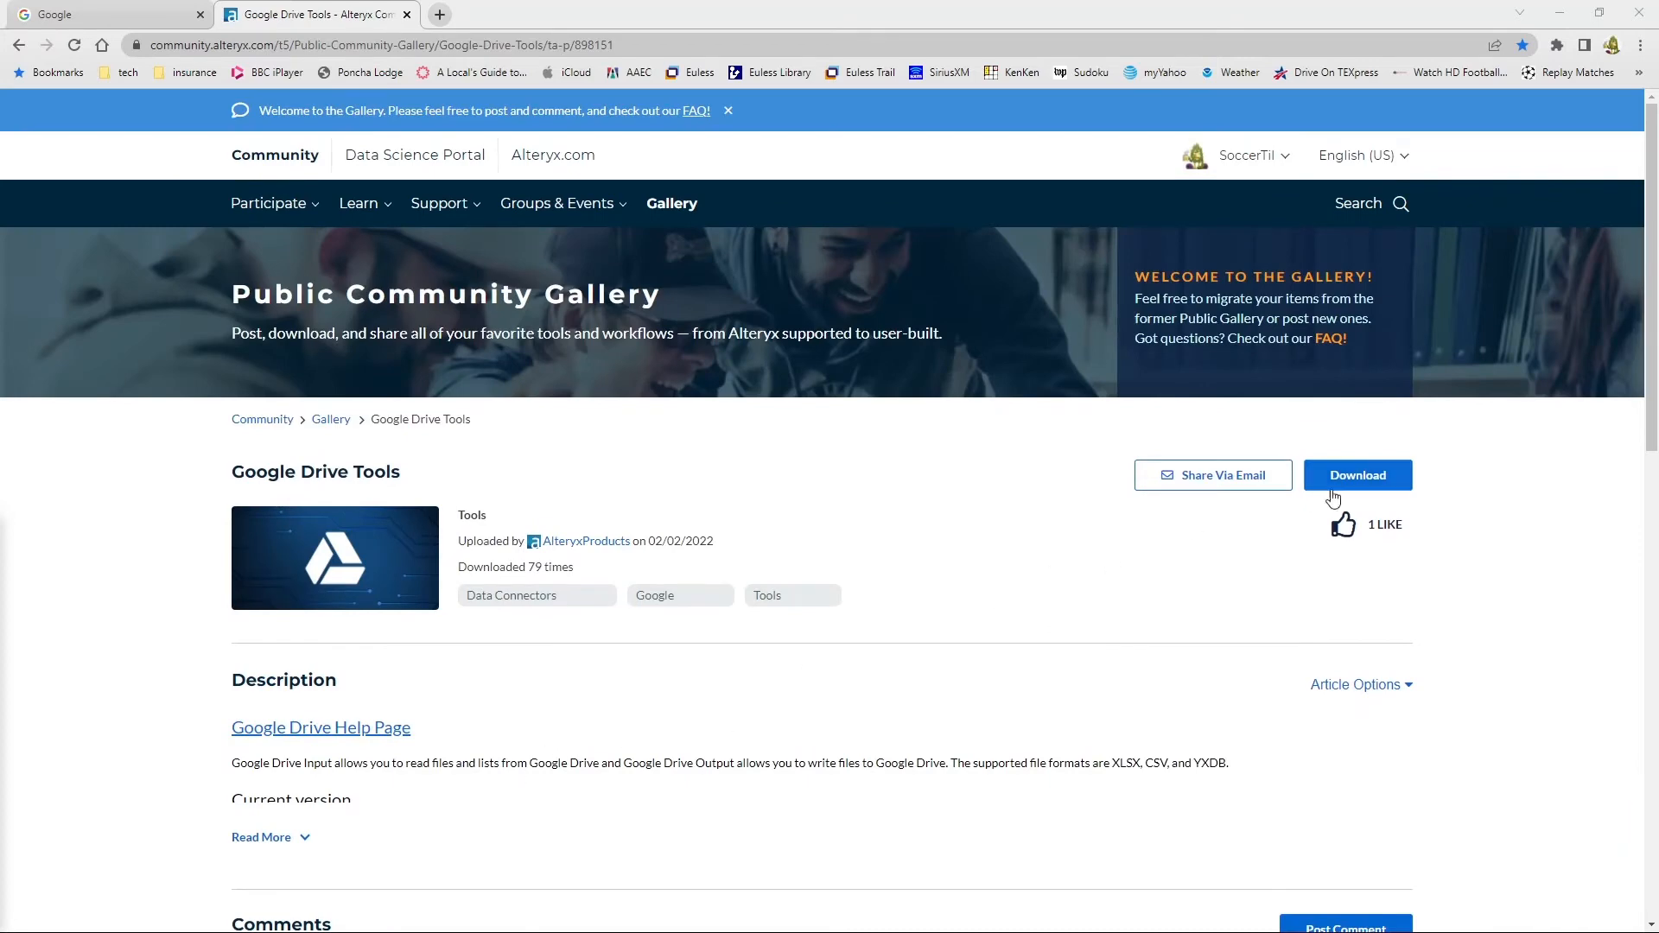
click(1357, 475)
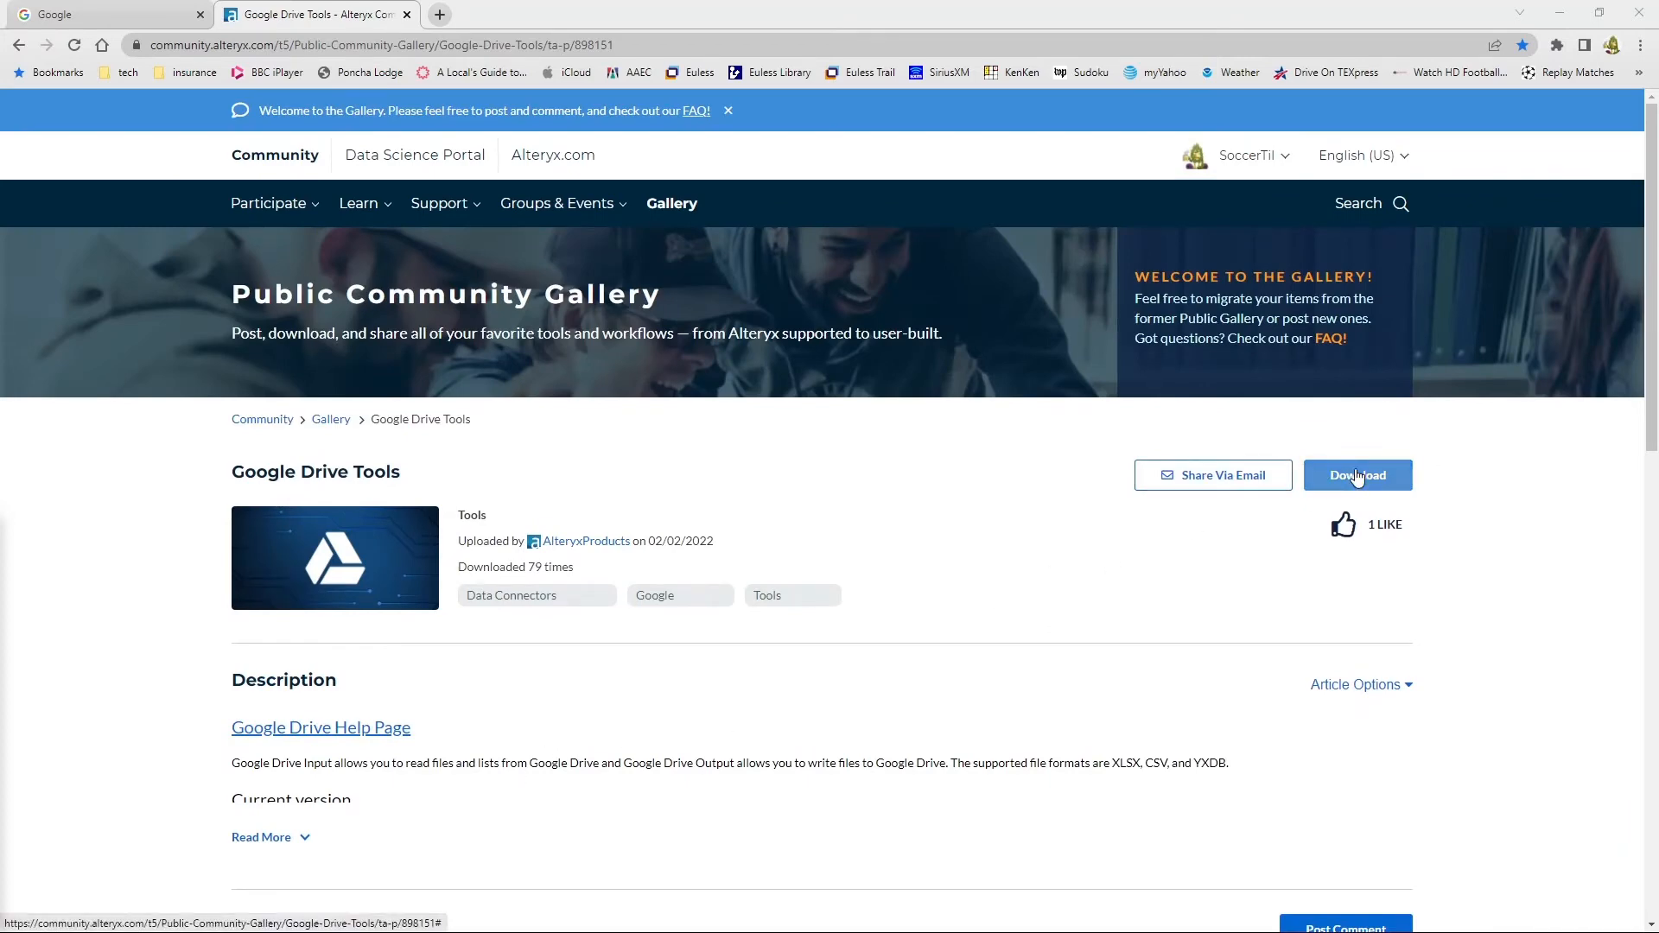
- Save GoogleDrive_v1.0.0.yxi to Downloads and bring up the downloaded installer's options
click(1358, 475)
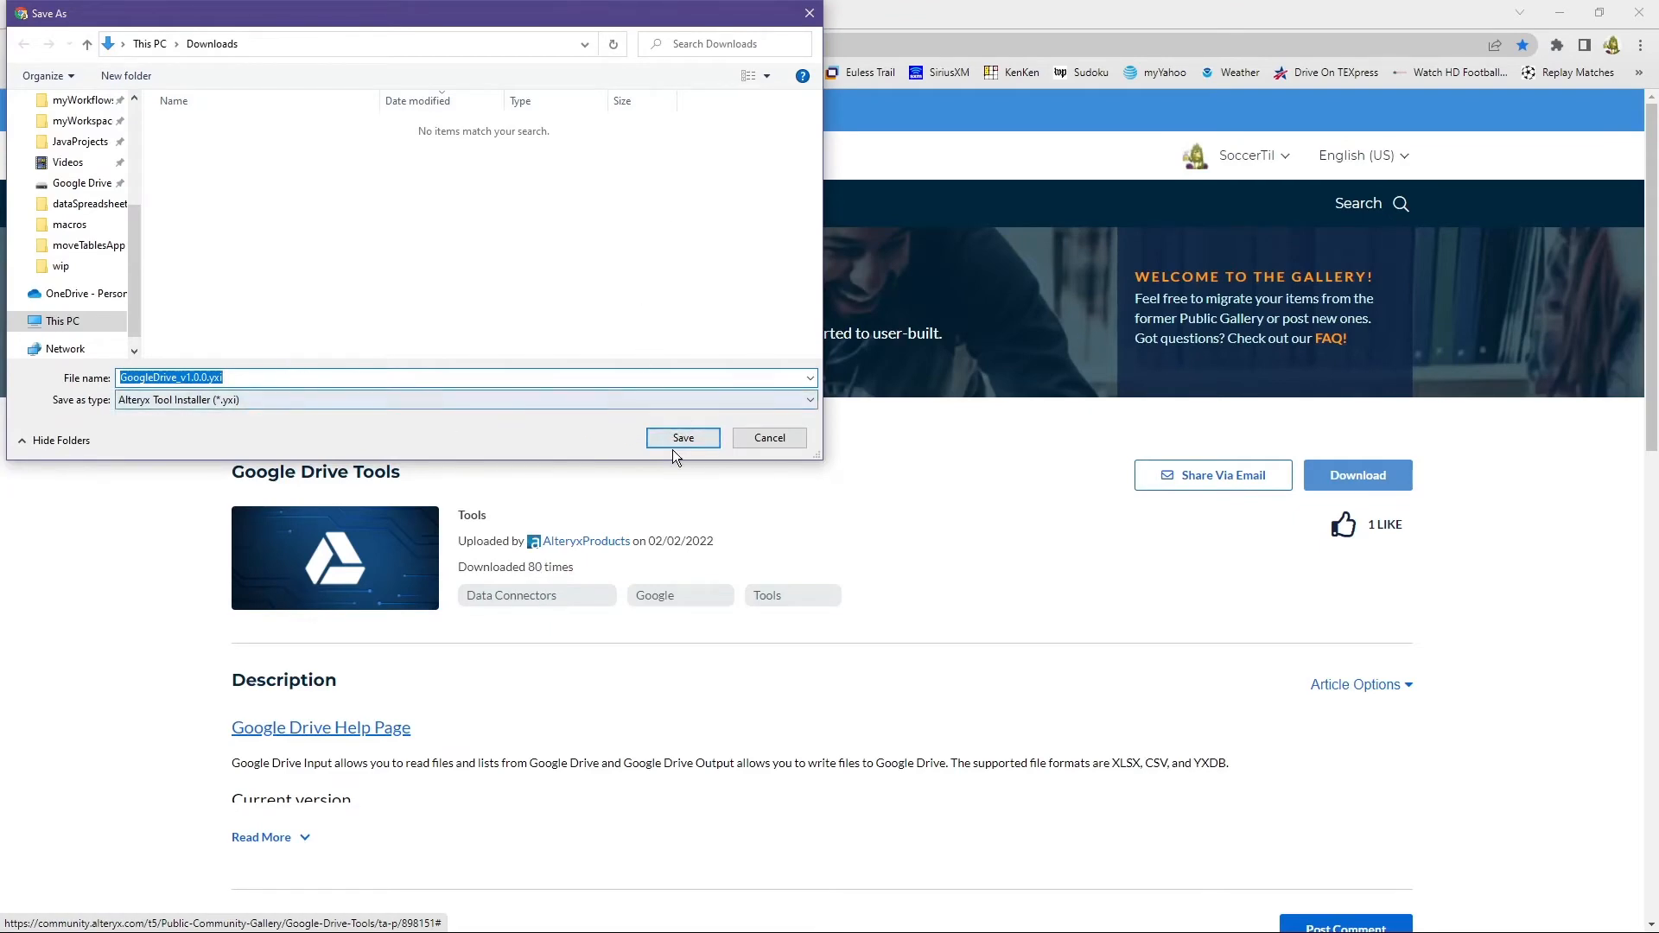
click(683, 438)
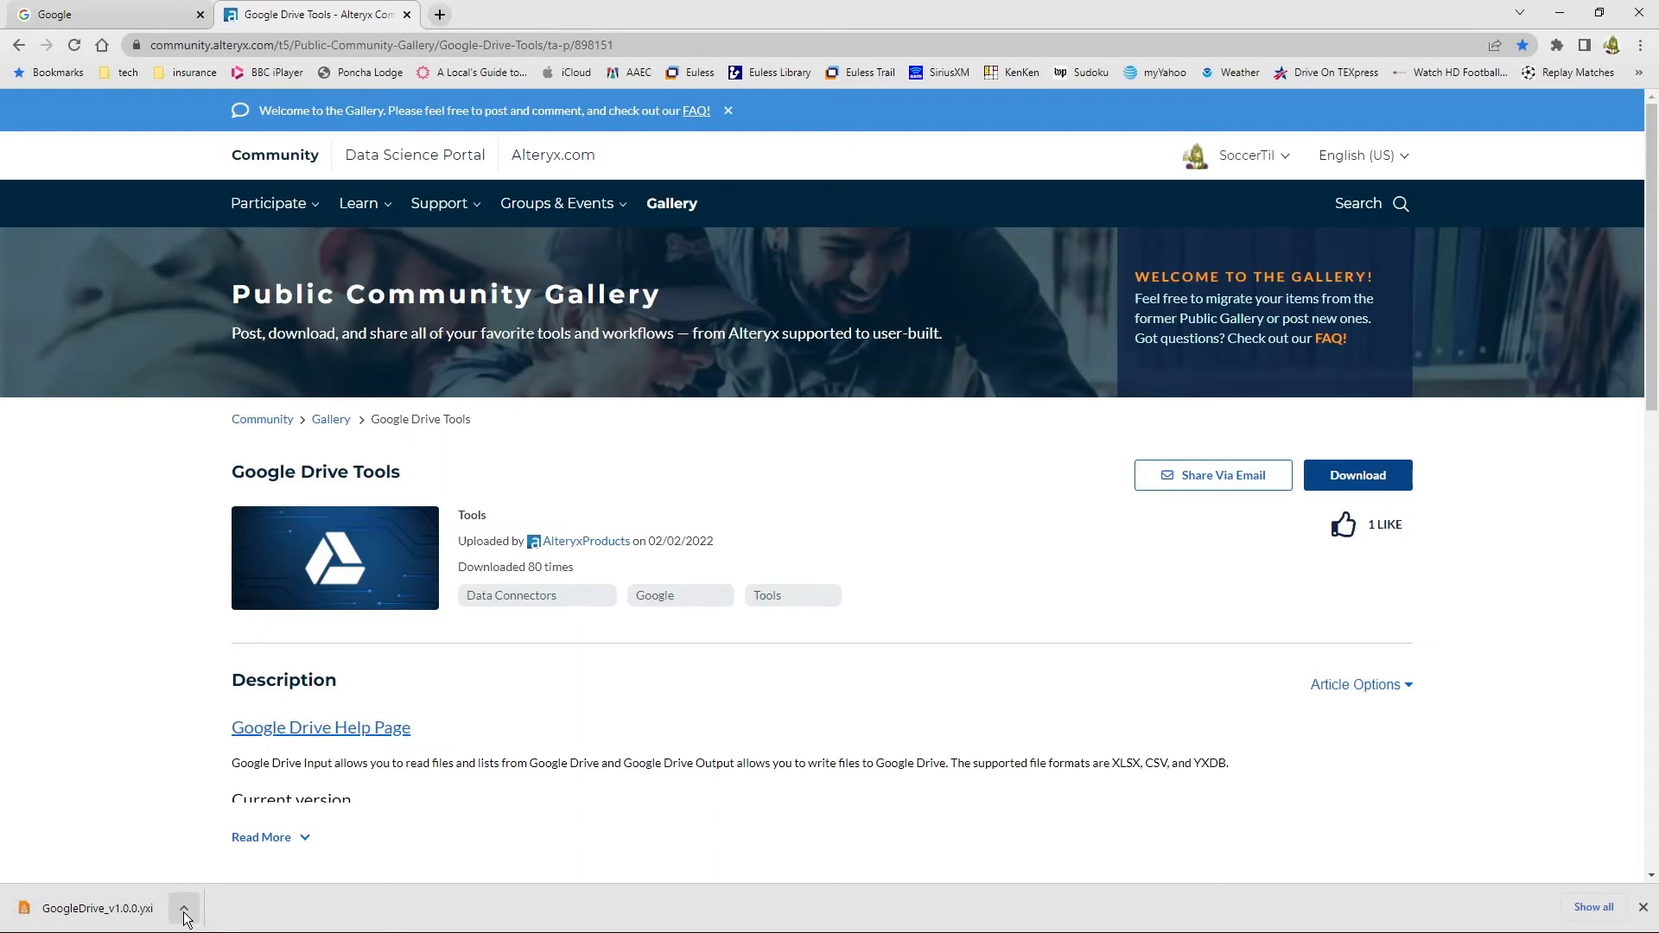
click(183, 909)
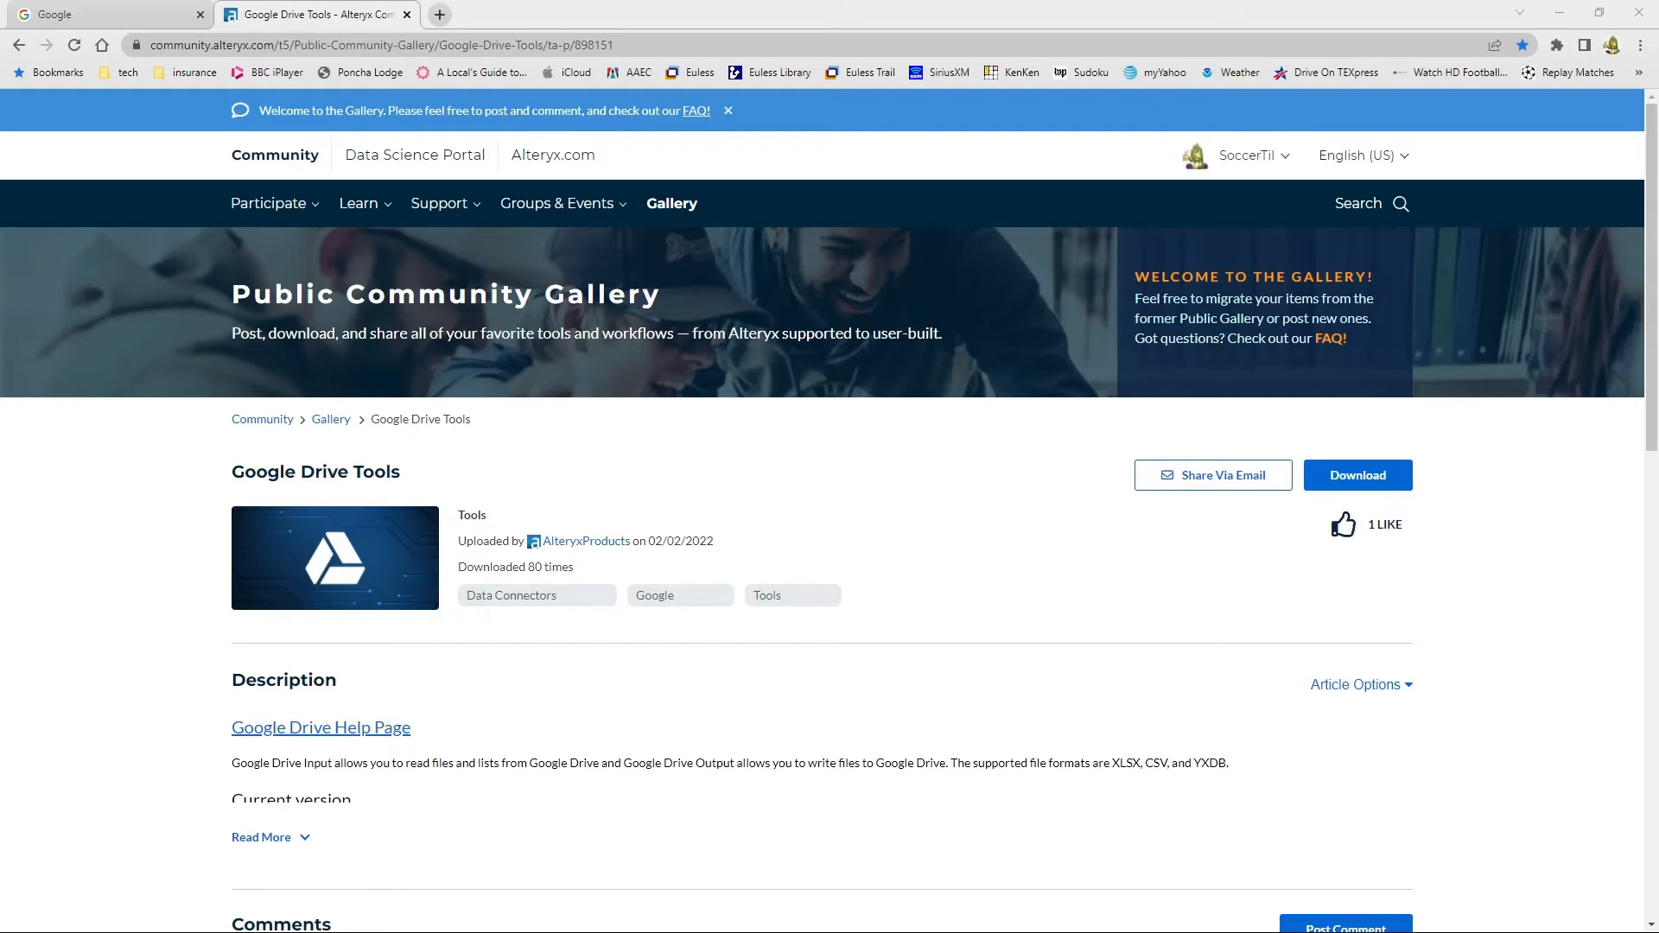
- Run GoogleDrive_v1.0.0.yxi and install the GoogleDrive Connector tools via Tool Installer
click(1357, 475)
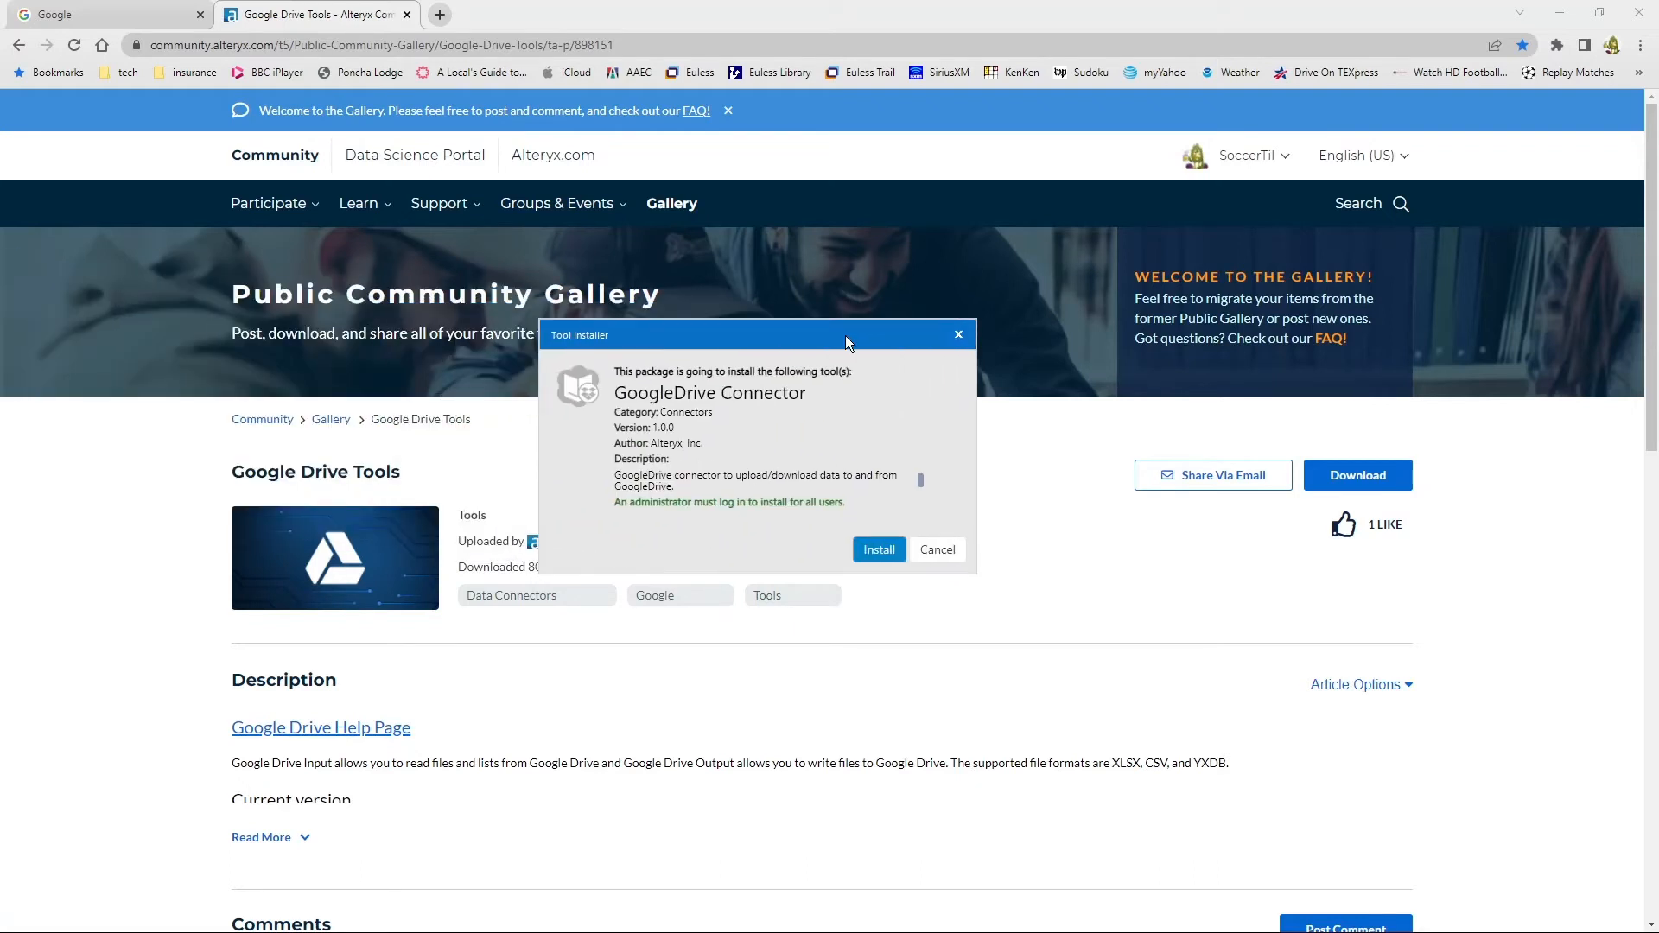
mouse_move(730, 446)
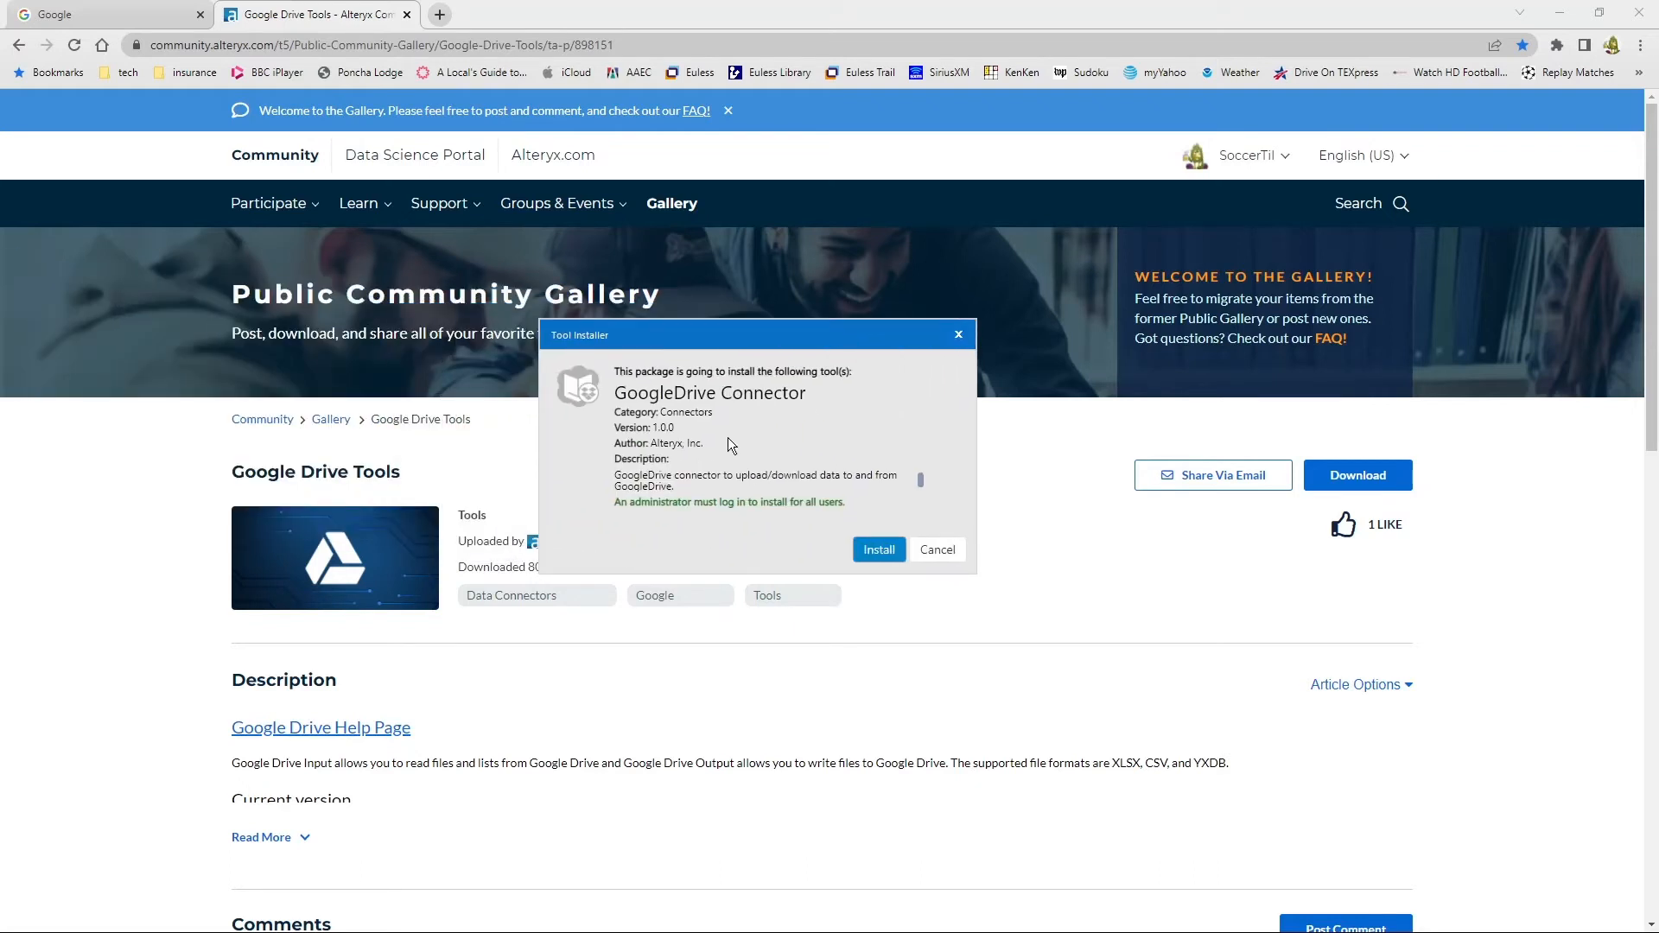
mouse_move(878, 549)
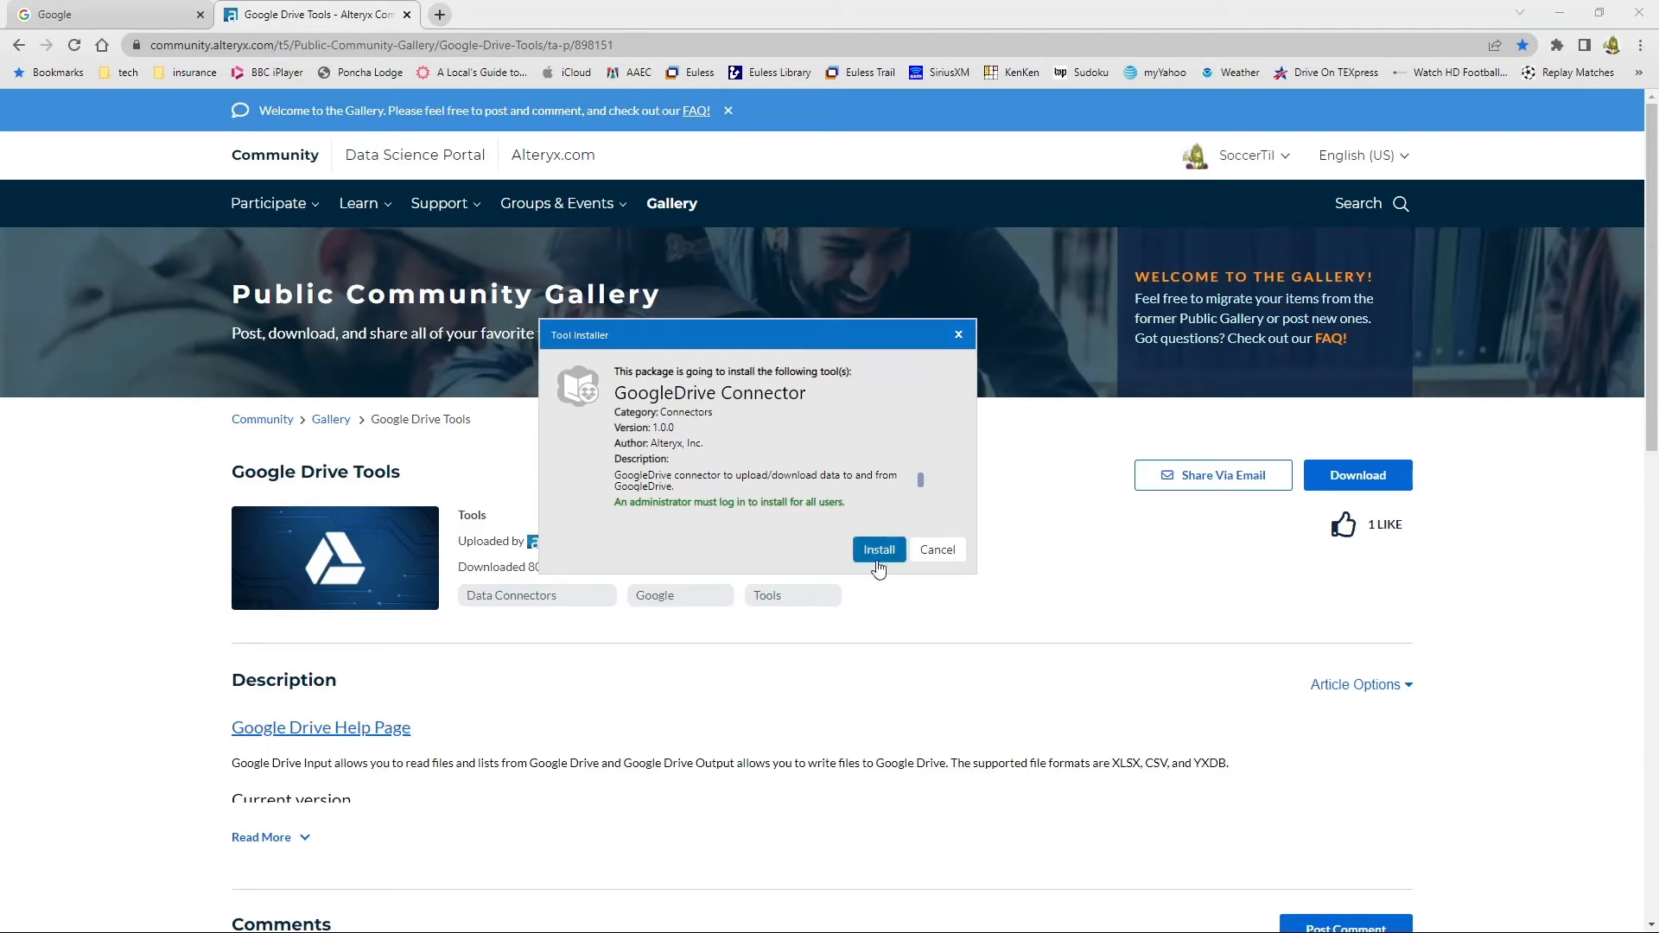
click(878, 549)
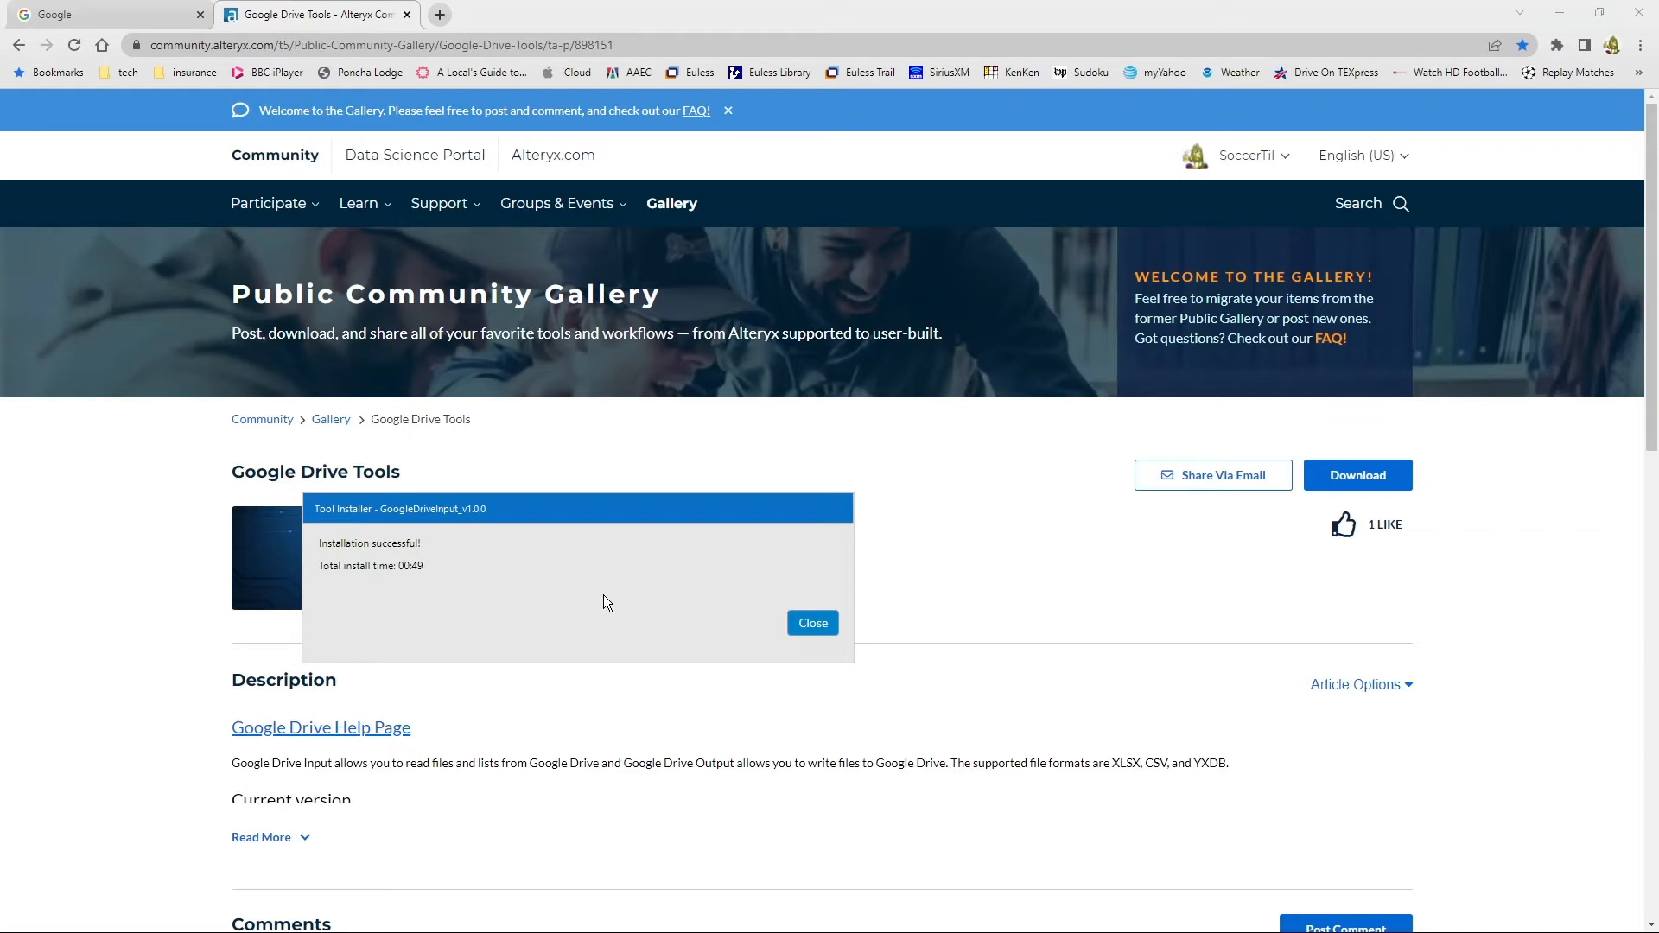
mouse_move(534, 583)
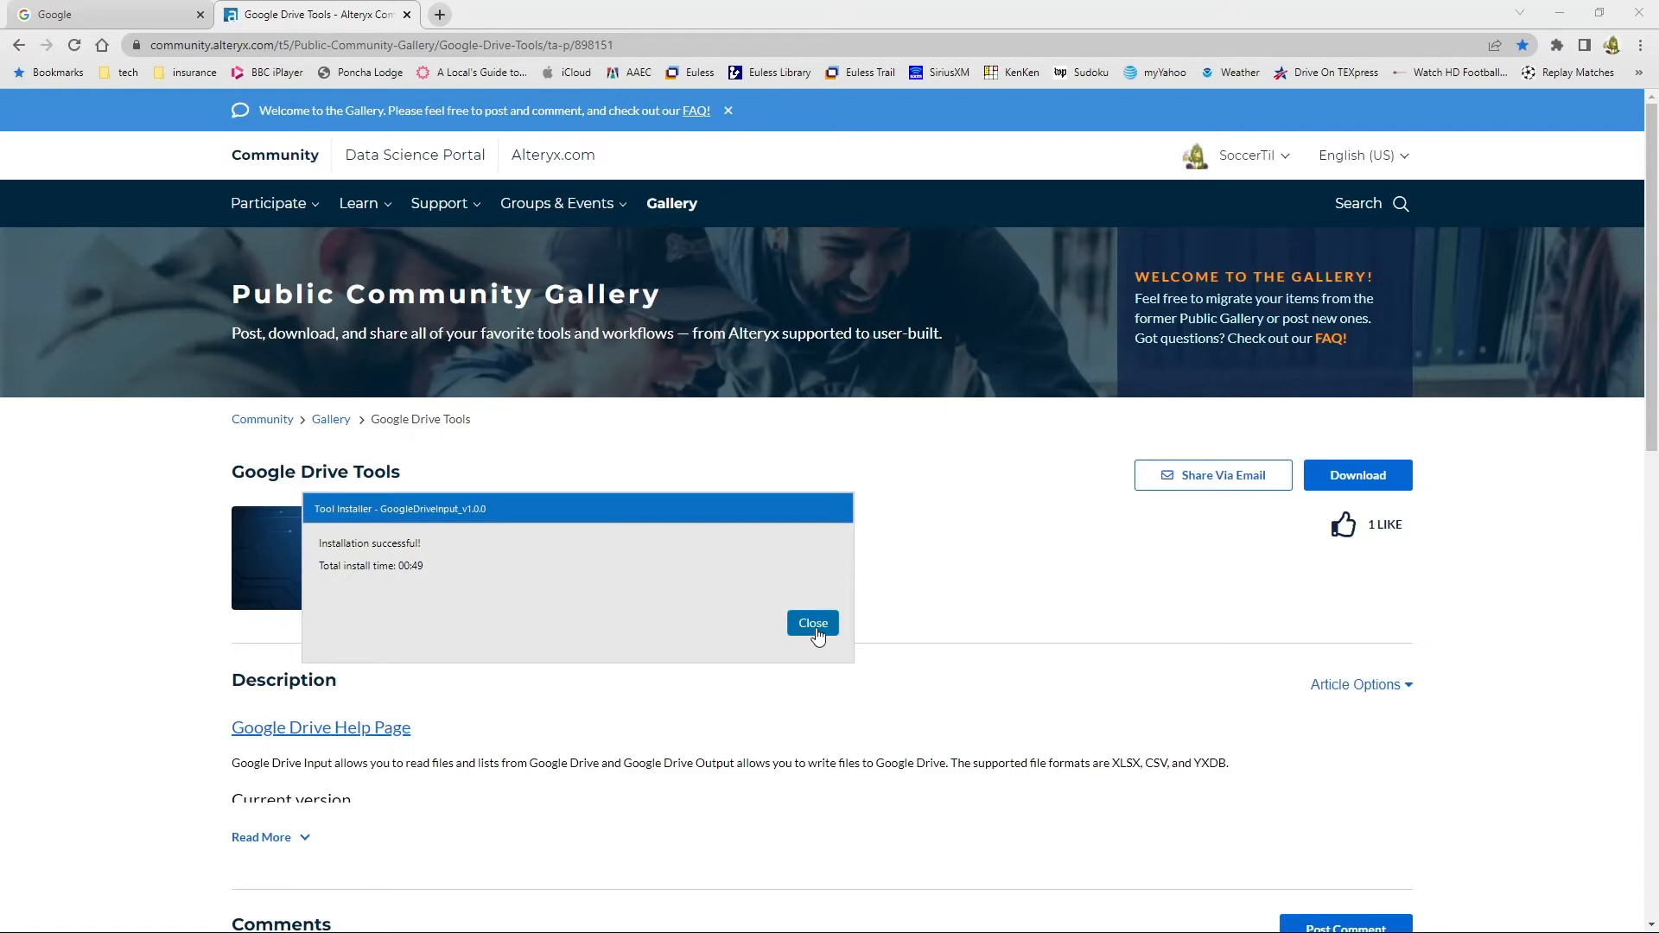
- Search 'google', place a GoogleDrive Input tool on the canvas, and show its settings
click(811, 622)
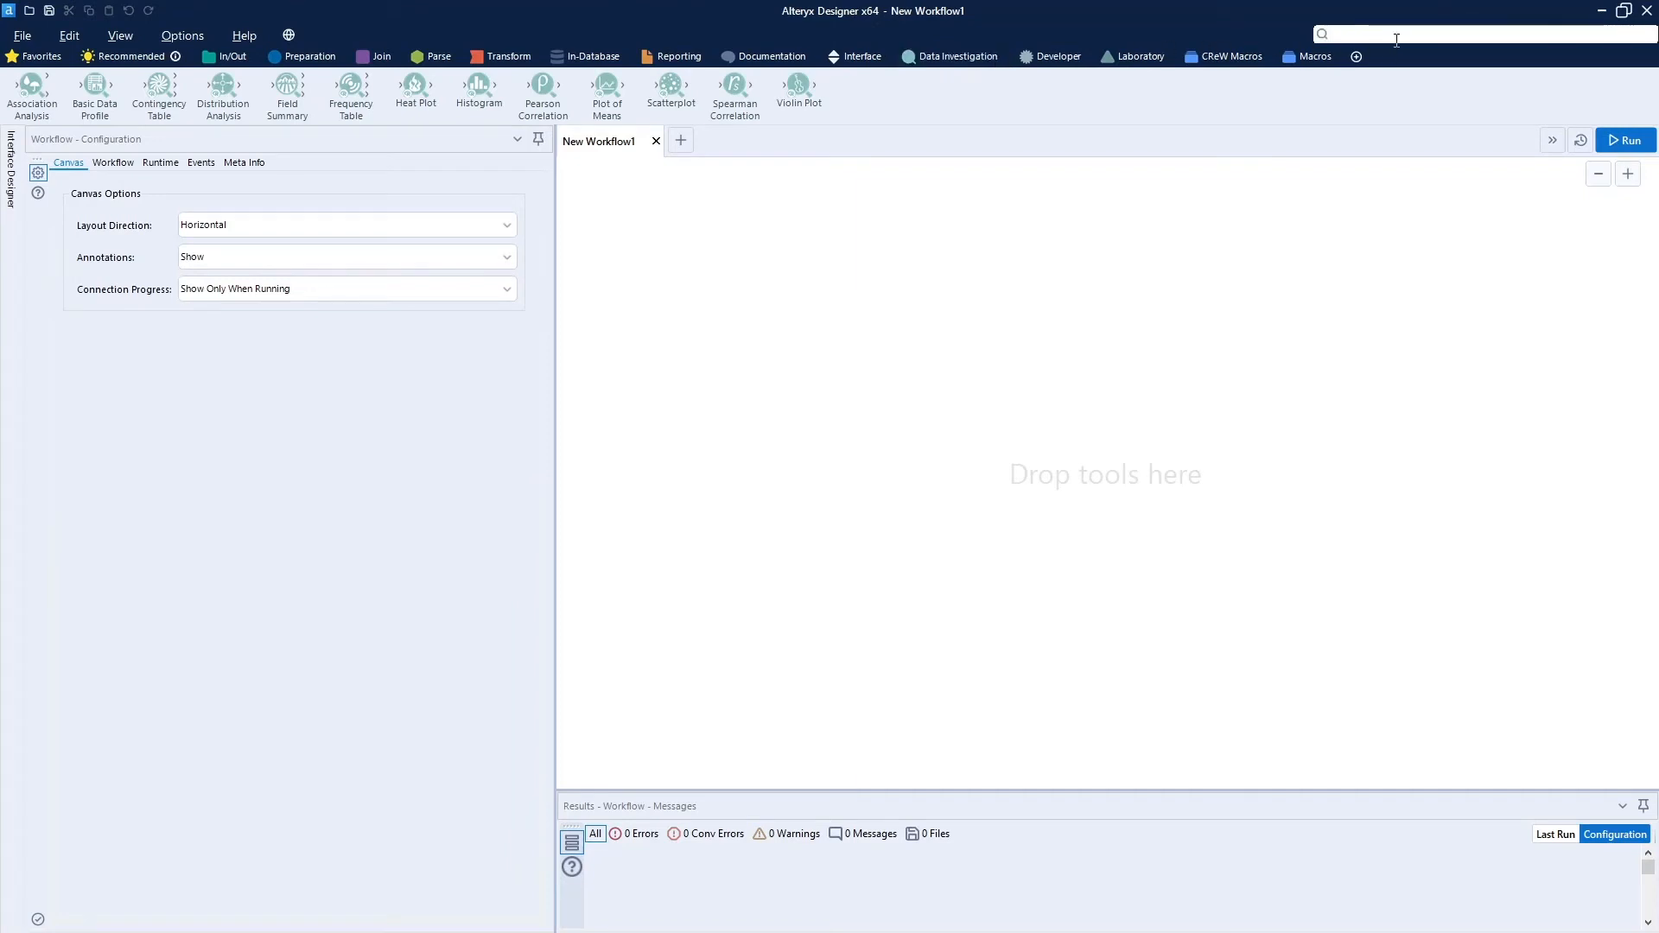
text(google)
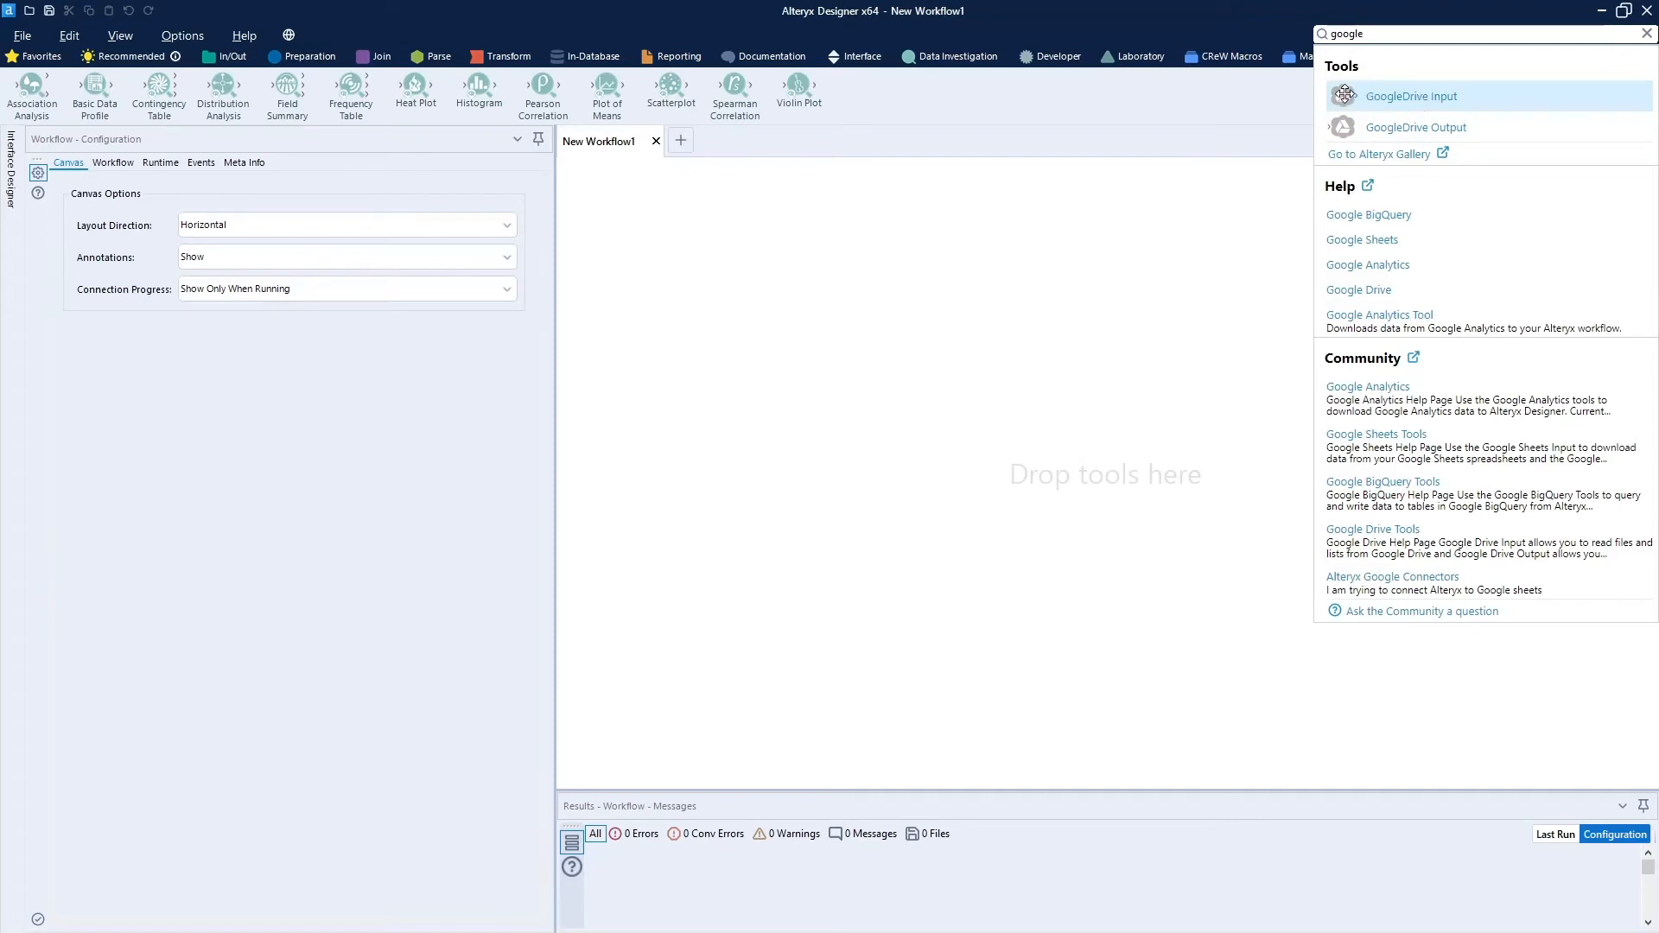
drag(1409, 95, 659, 261)
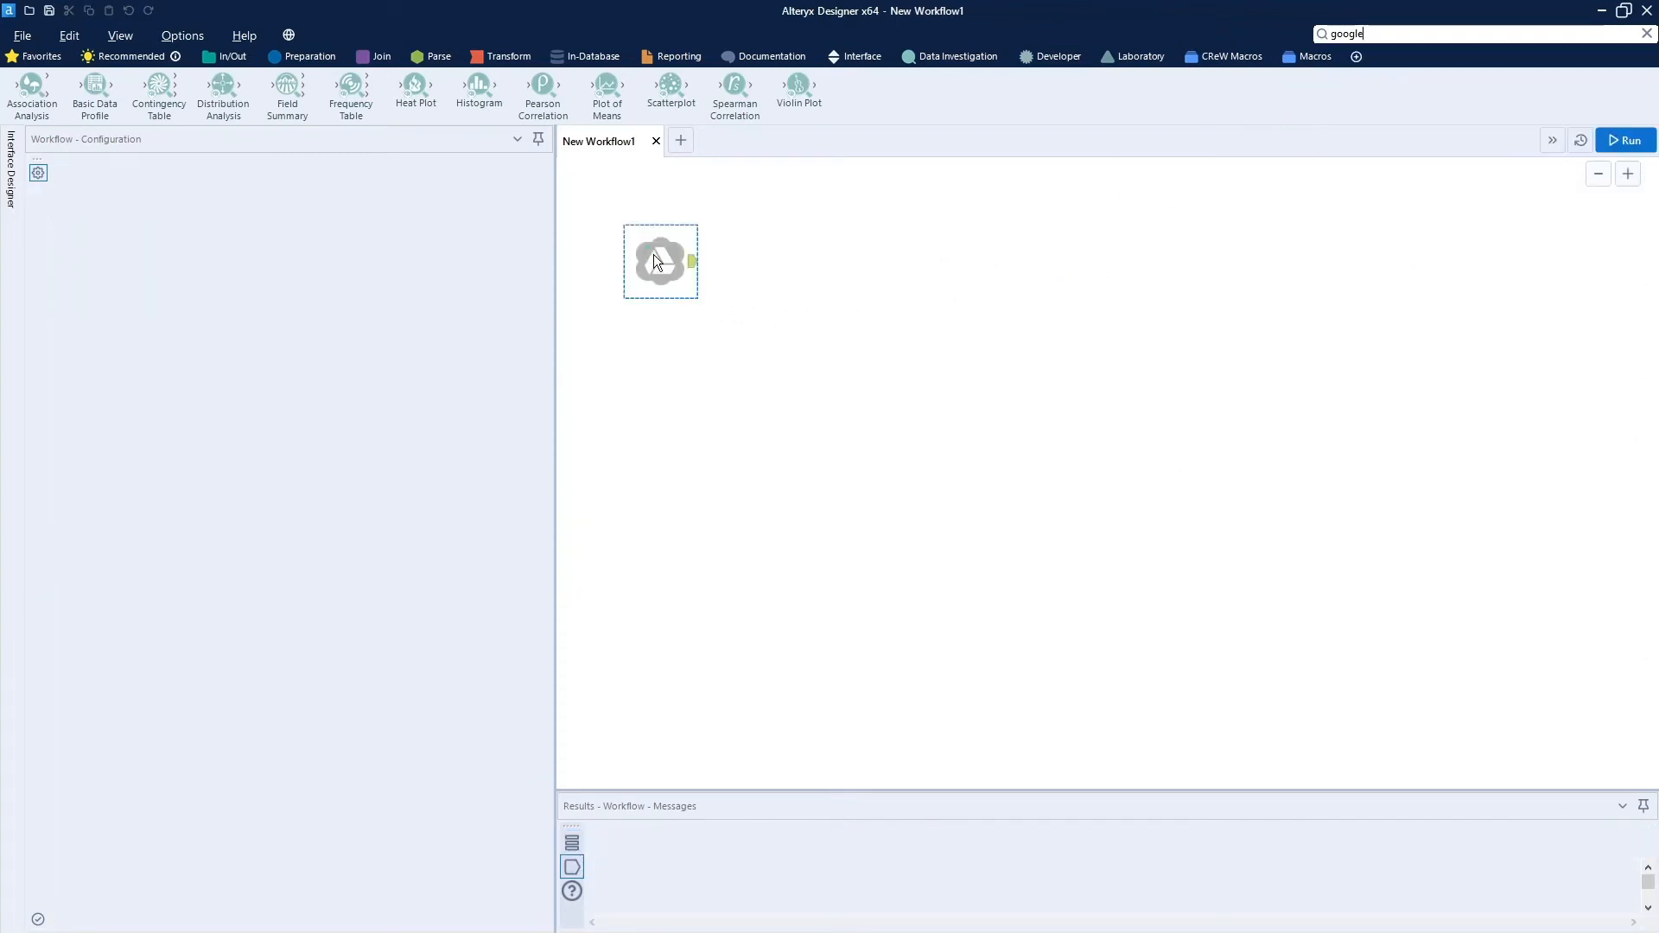
click(660, 261)
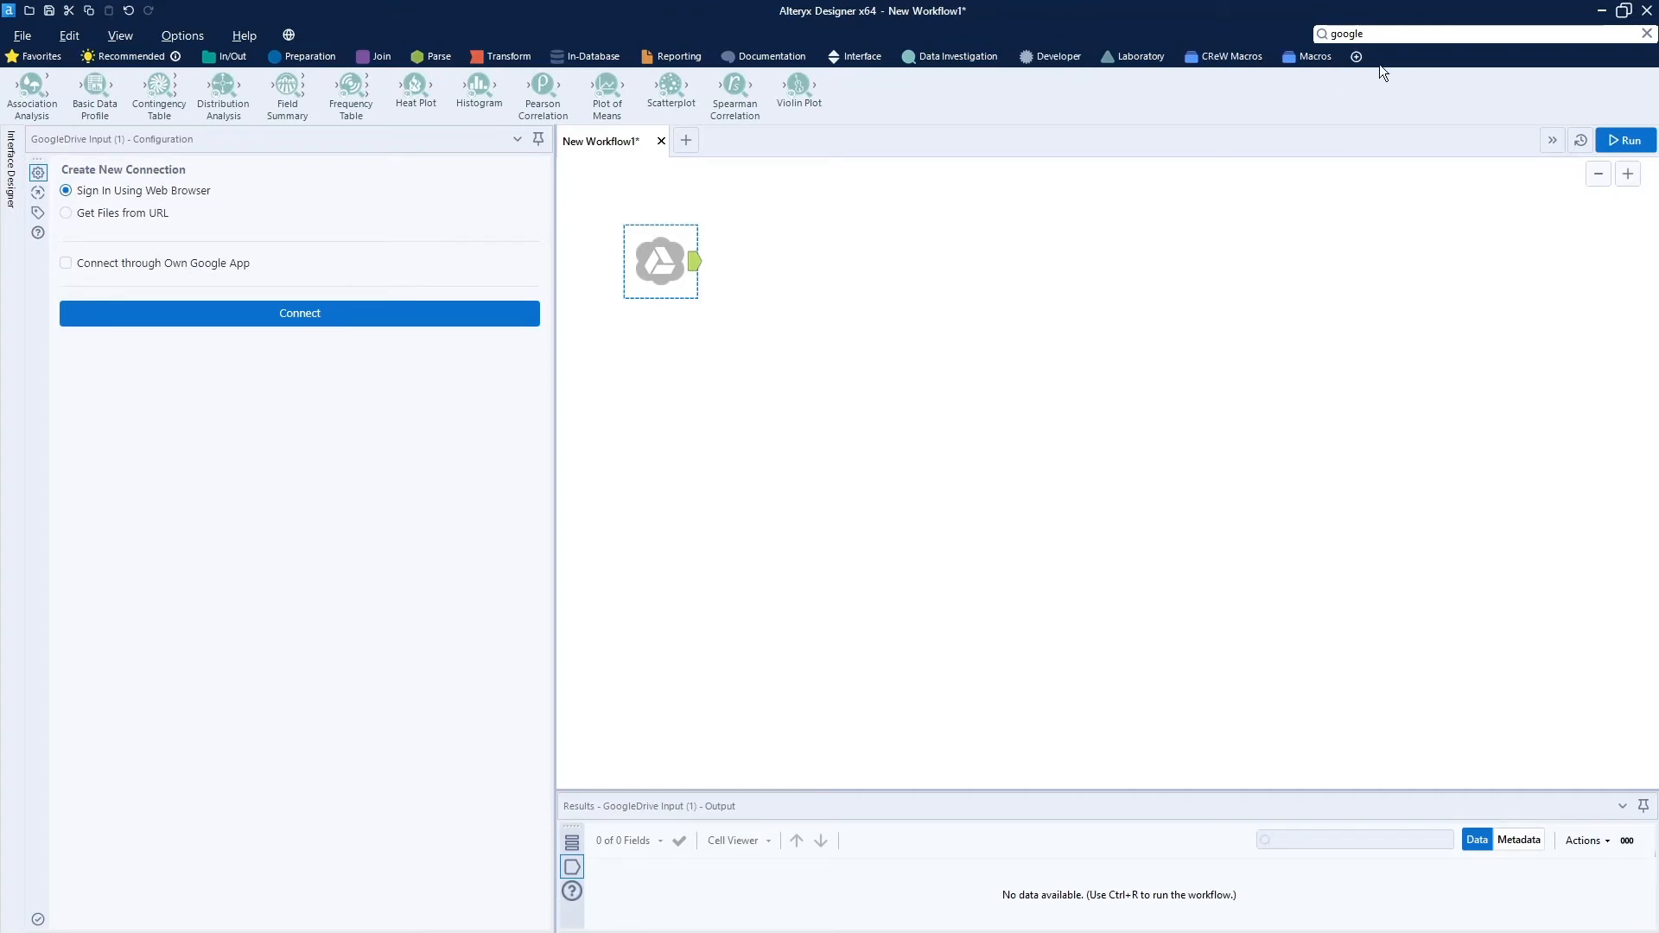
- Enable the Connectors category in Configure Tool Palette to show the GoogleDrive tools
click(1356, 56)
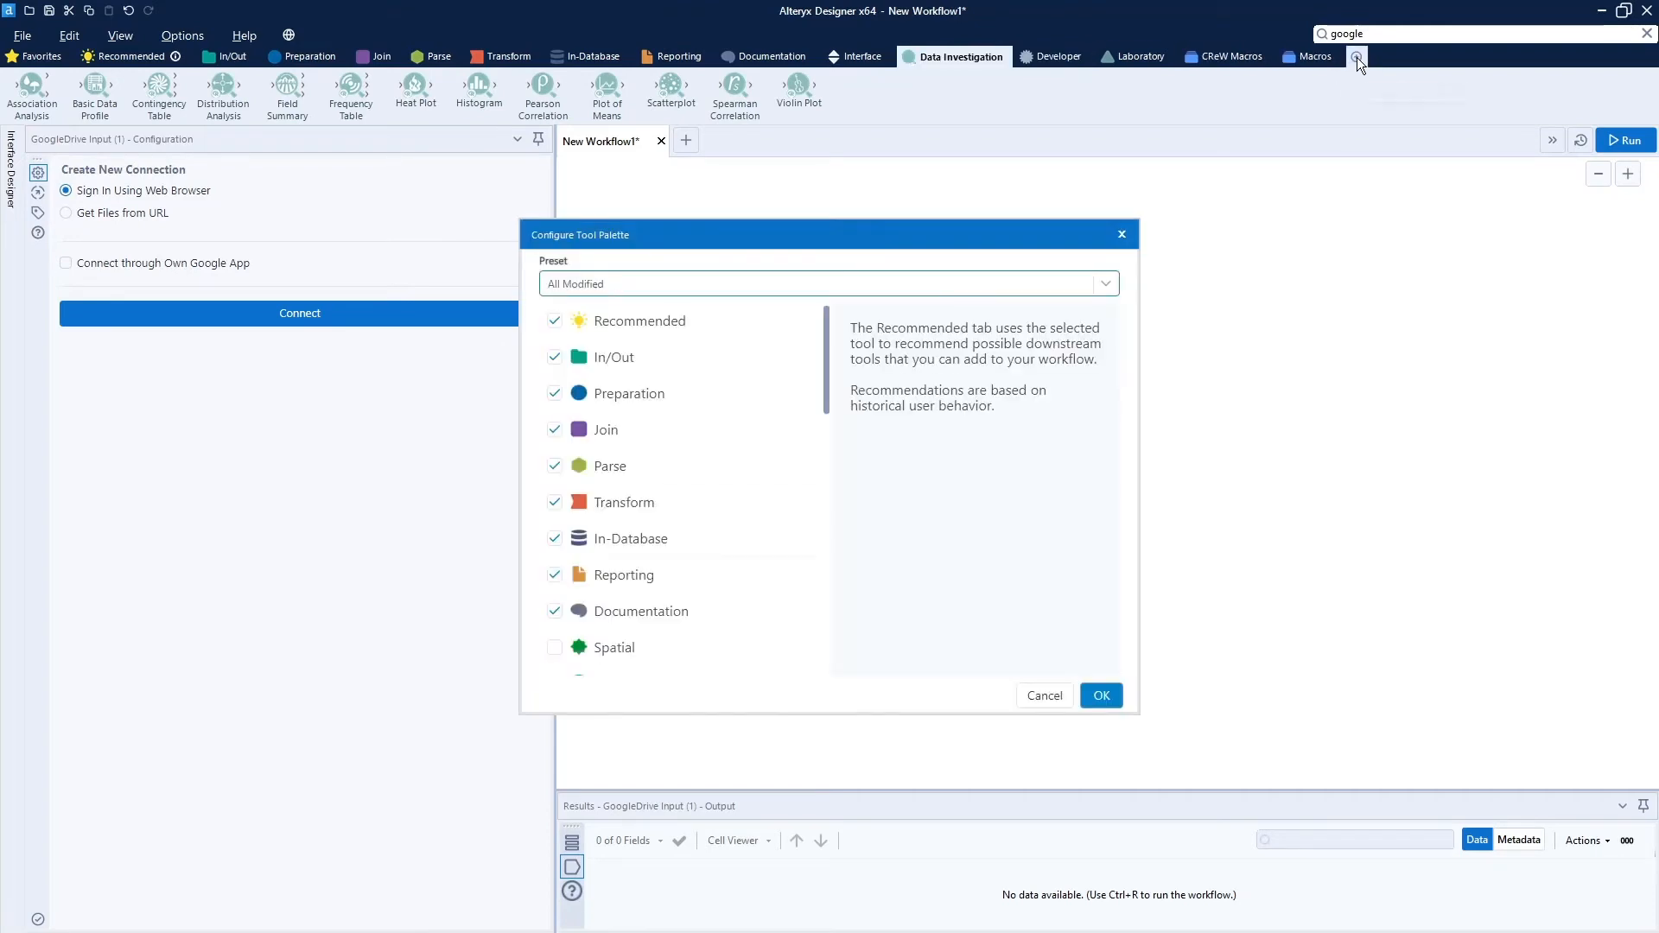
scroll(down, 3)
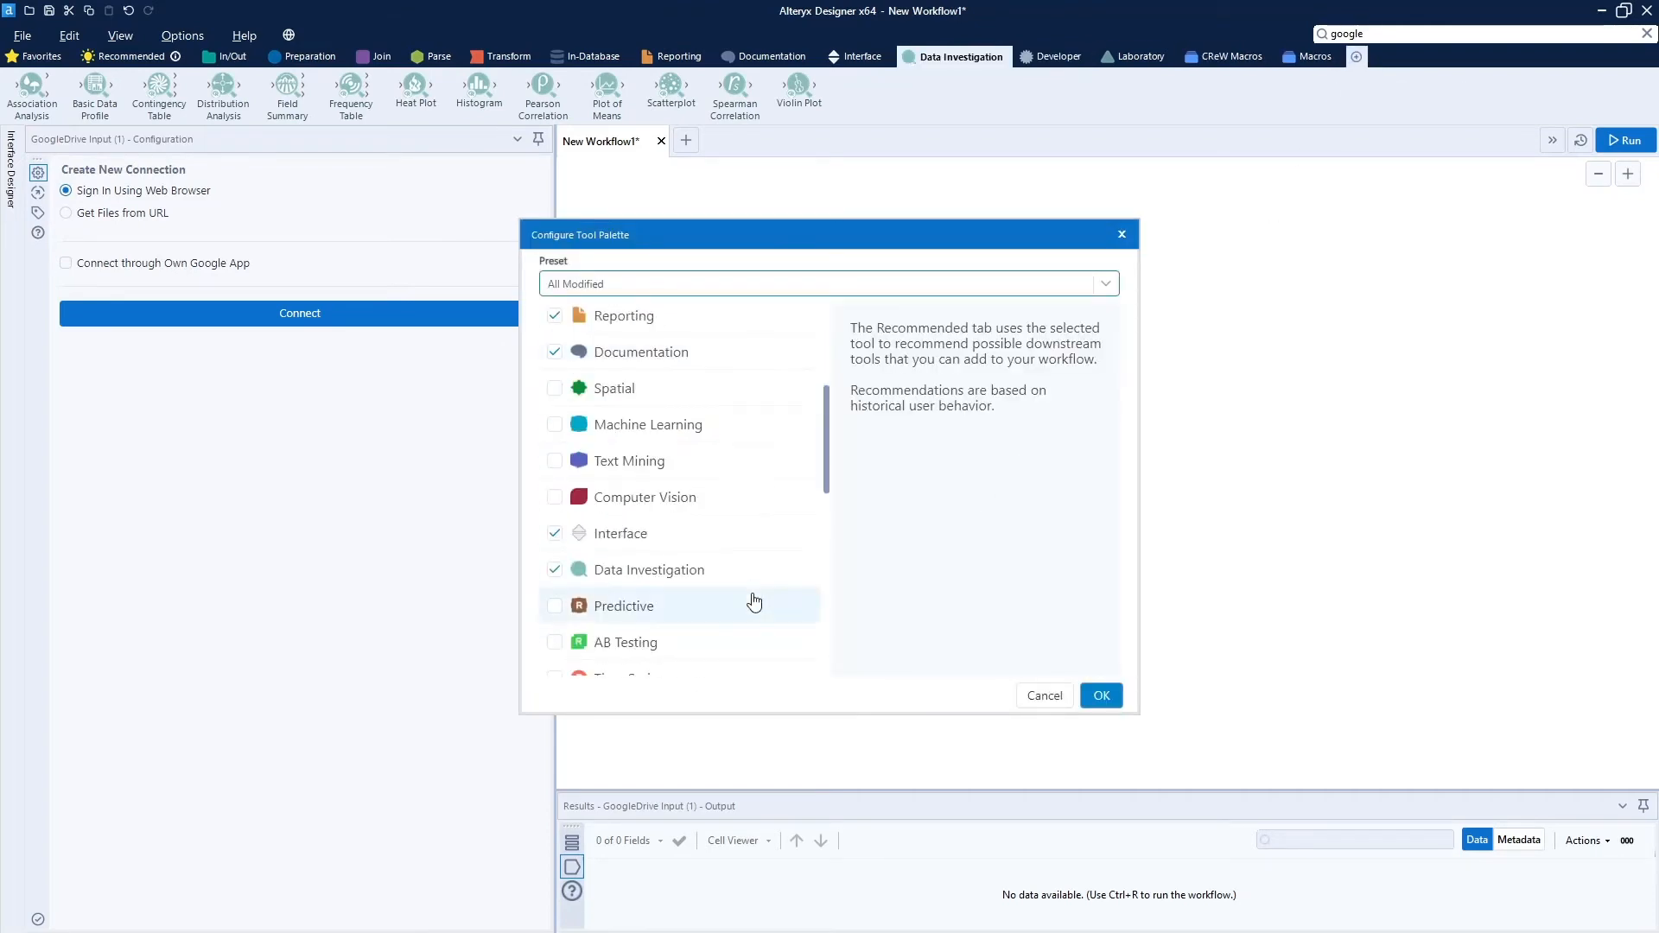
scroll(down, 3)
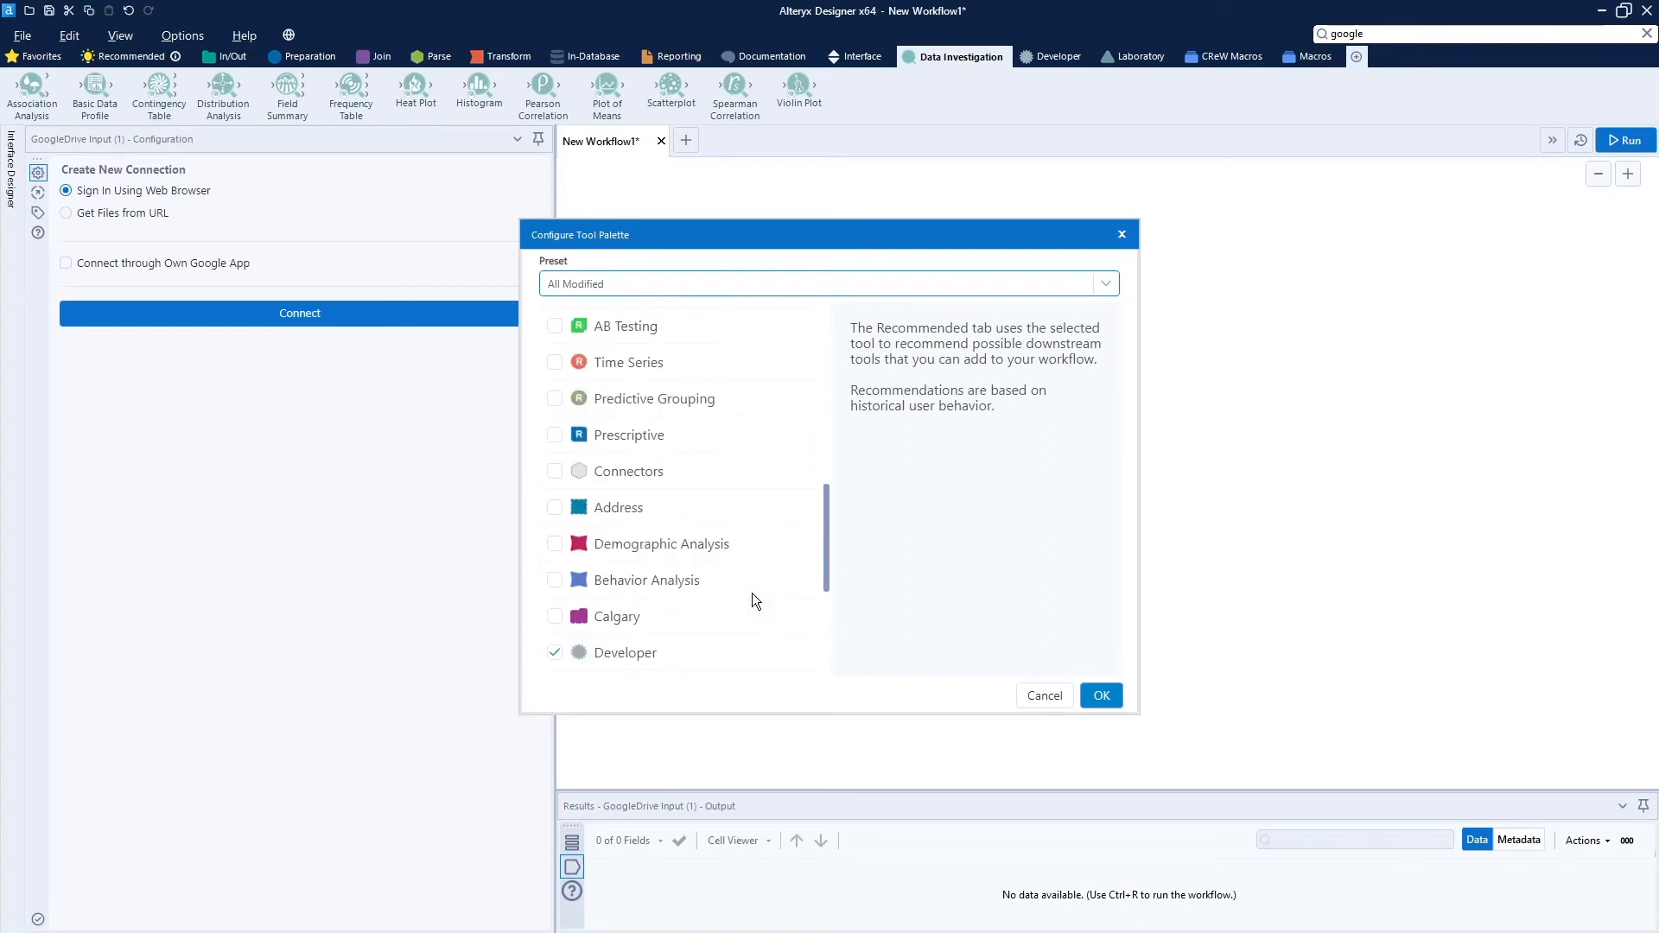
mouse_move(638, 470)
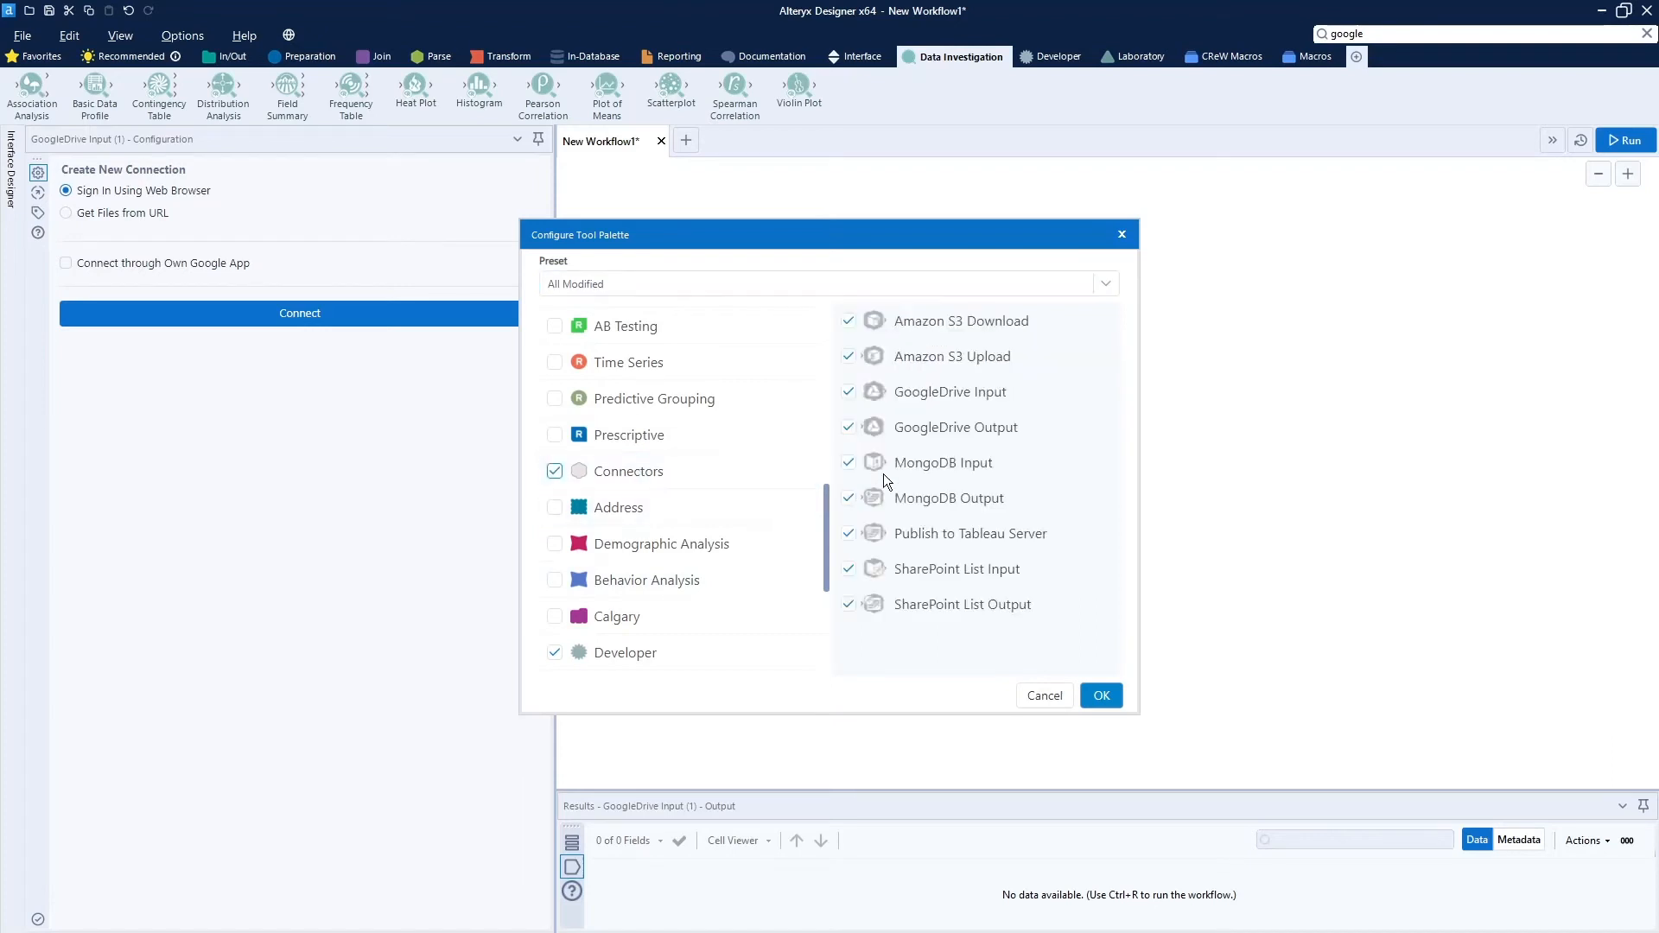
mouse_move(1102, 695)
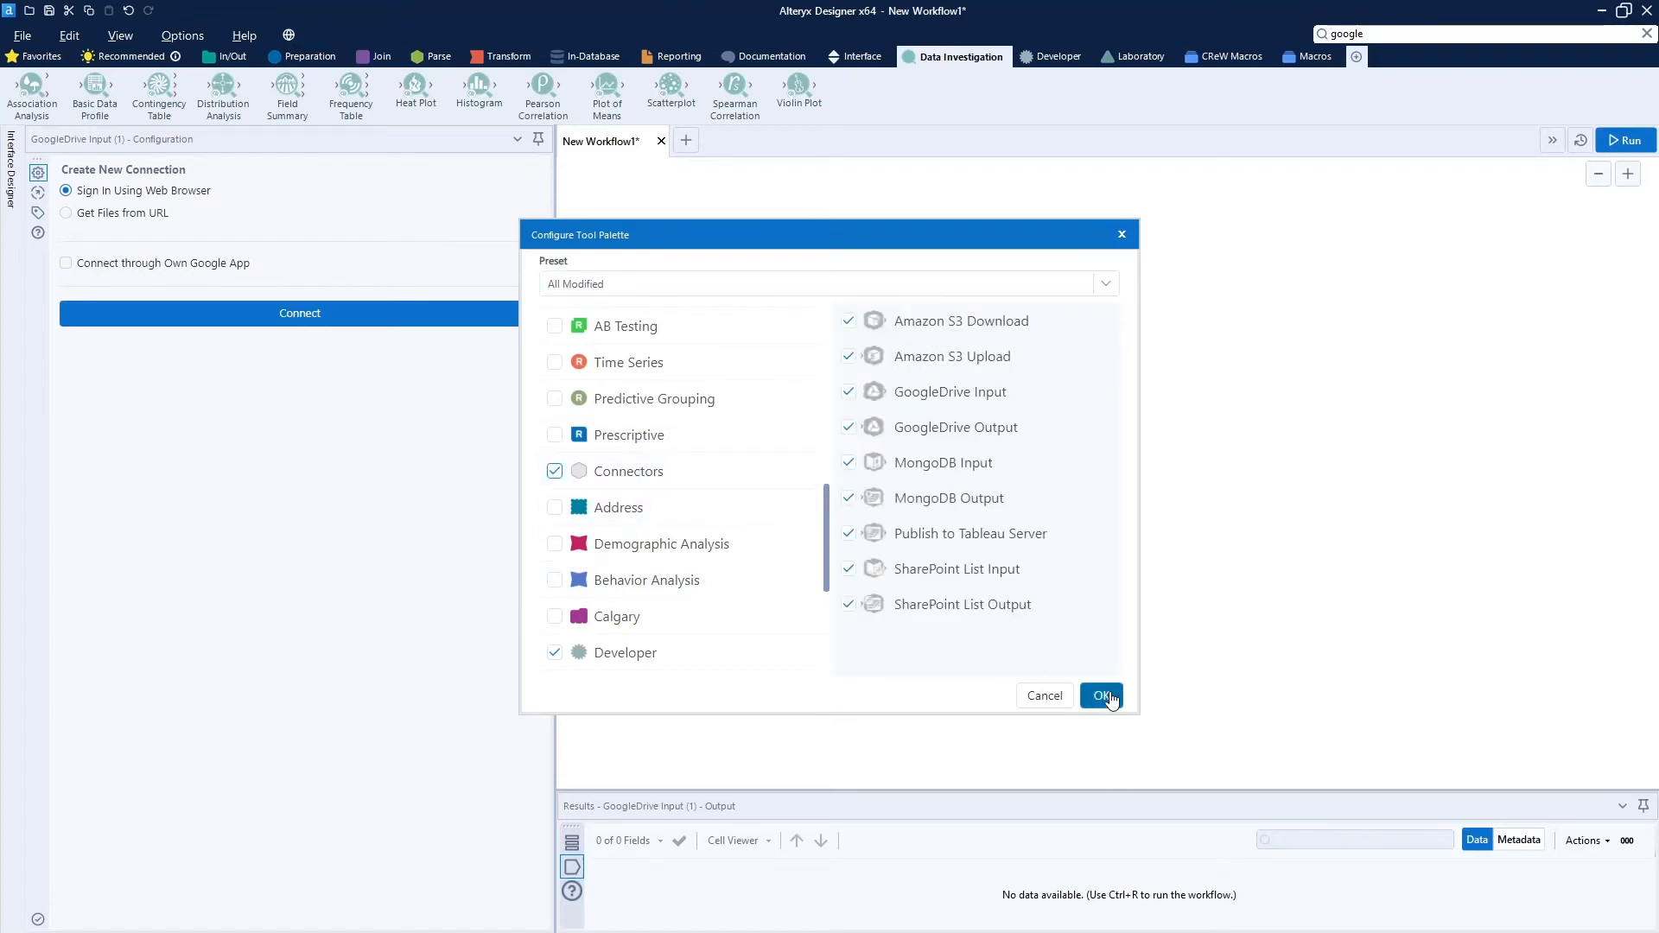
click(1100, 697)
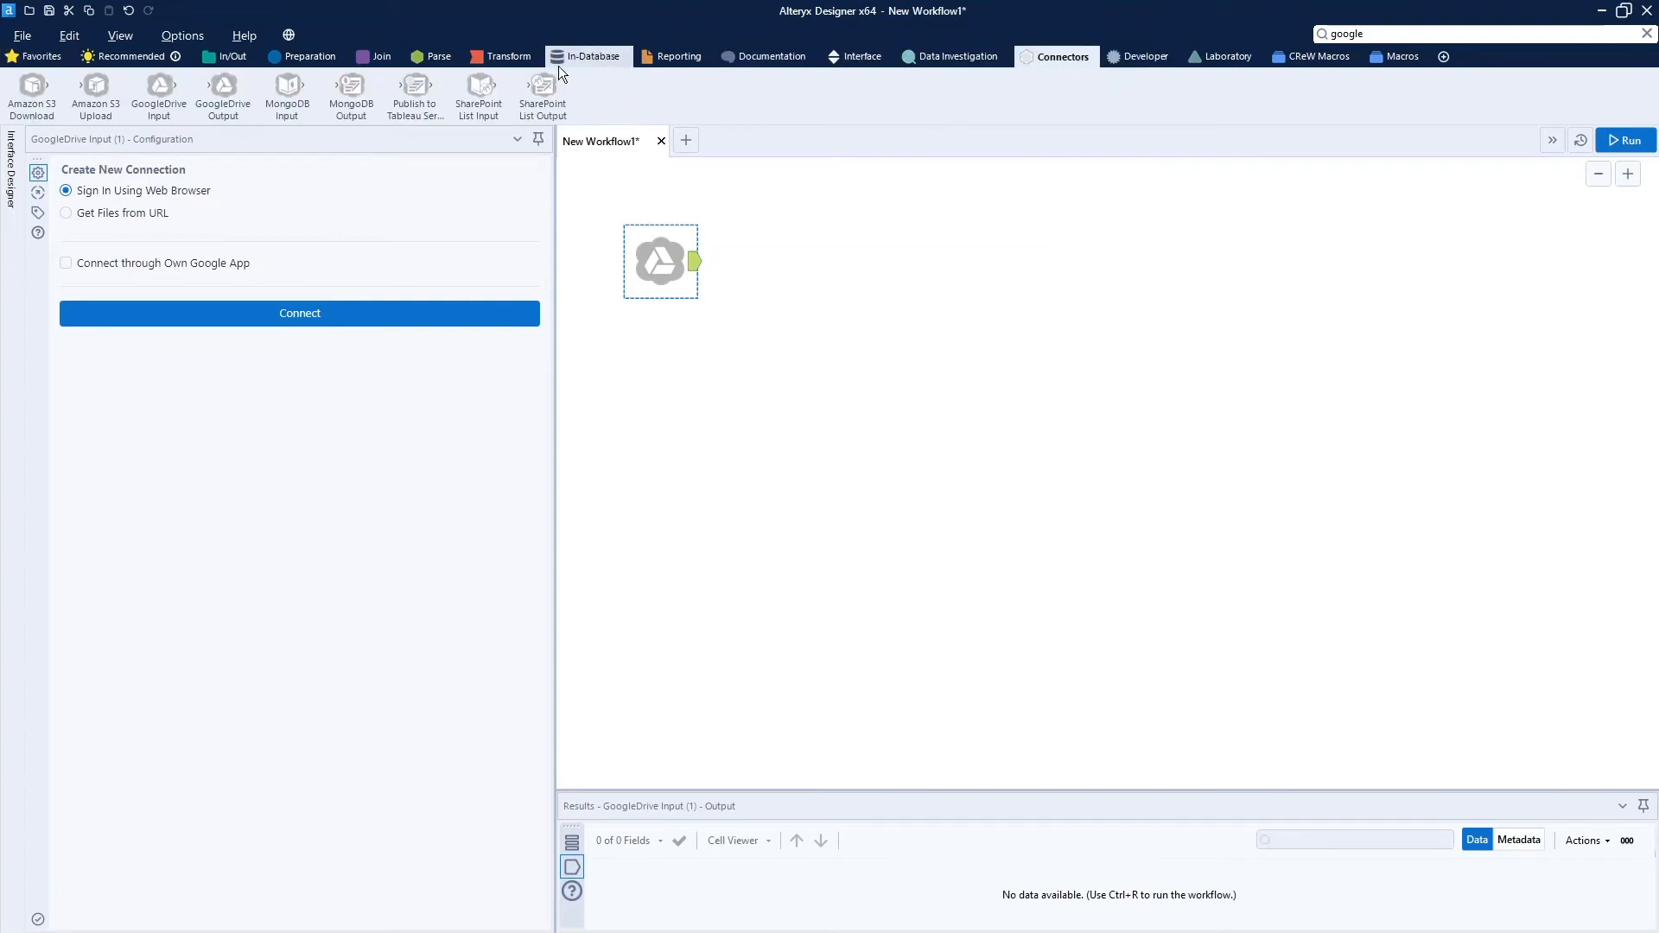
mouse_move(287, 95)
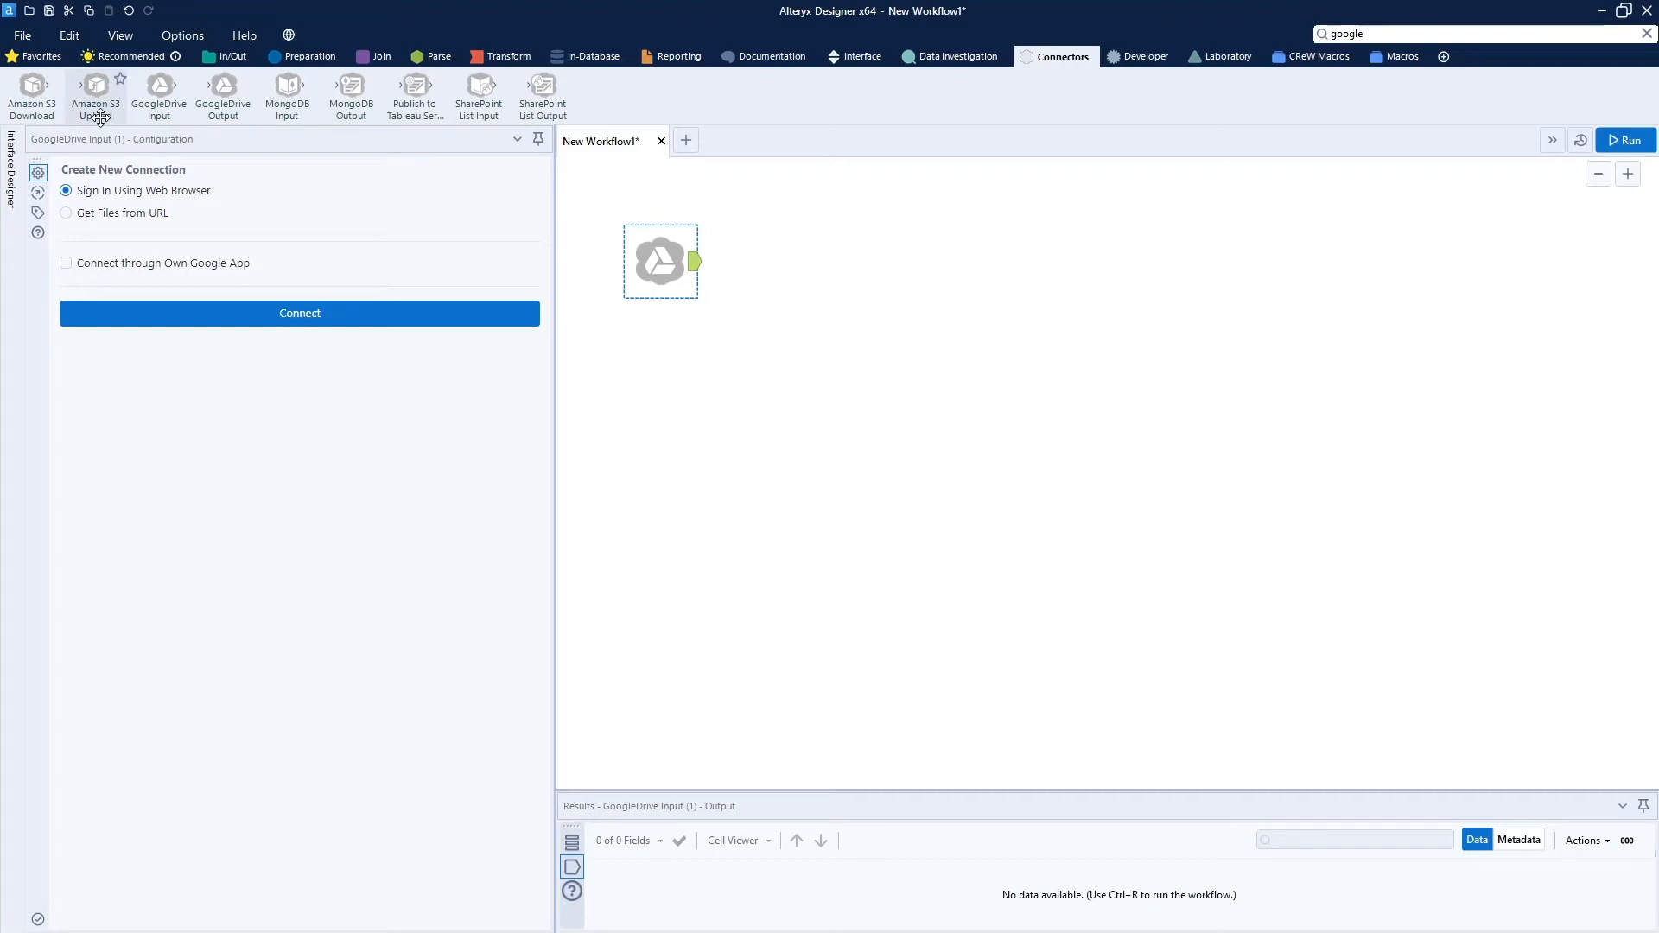
mouse_move(828, 279)
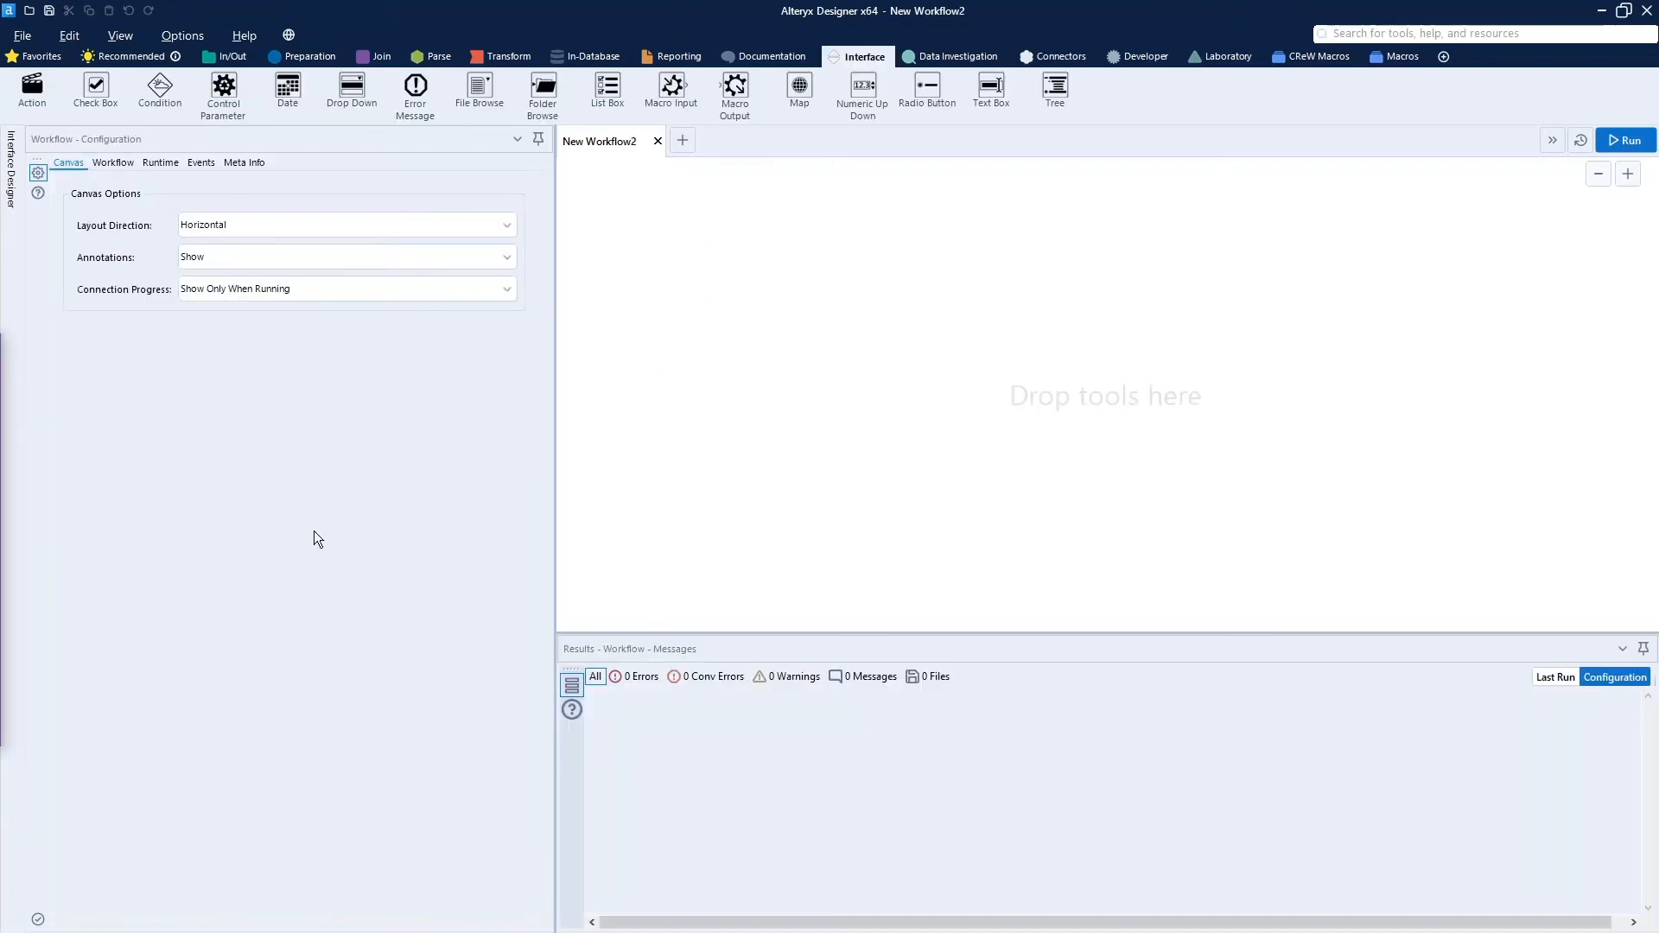
mouse_move(941, 221)
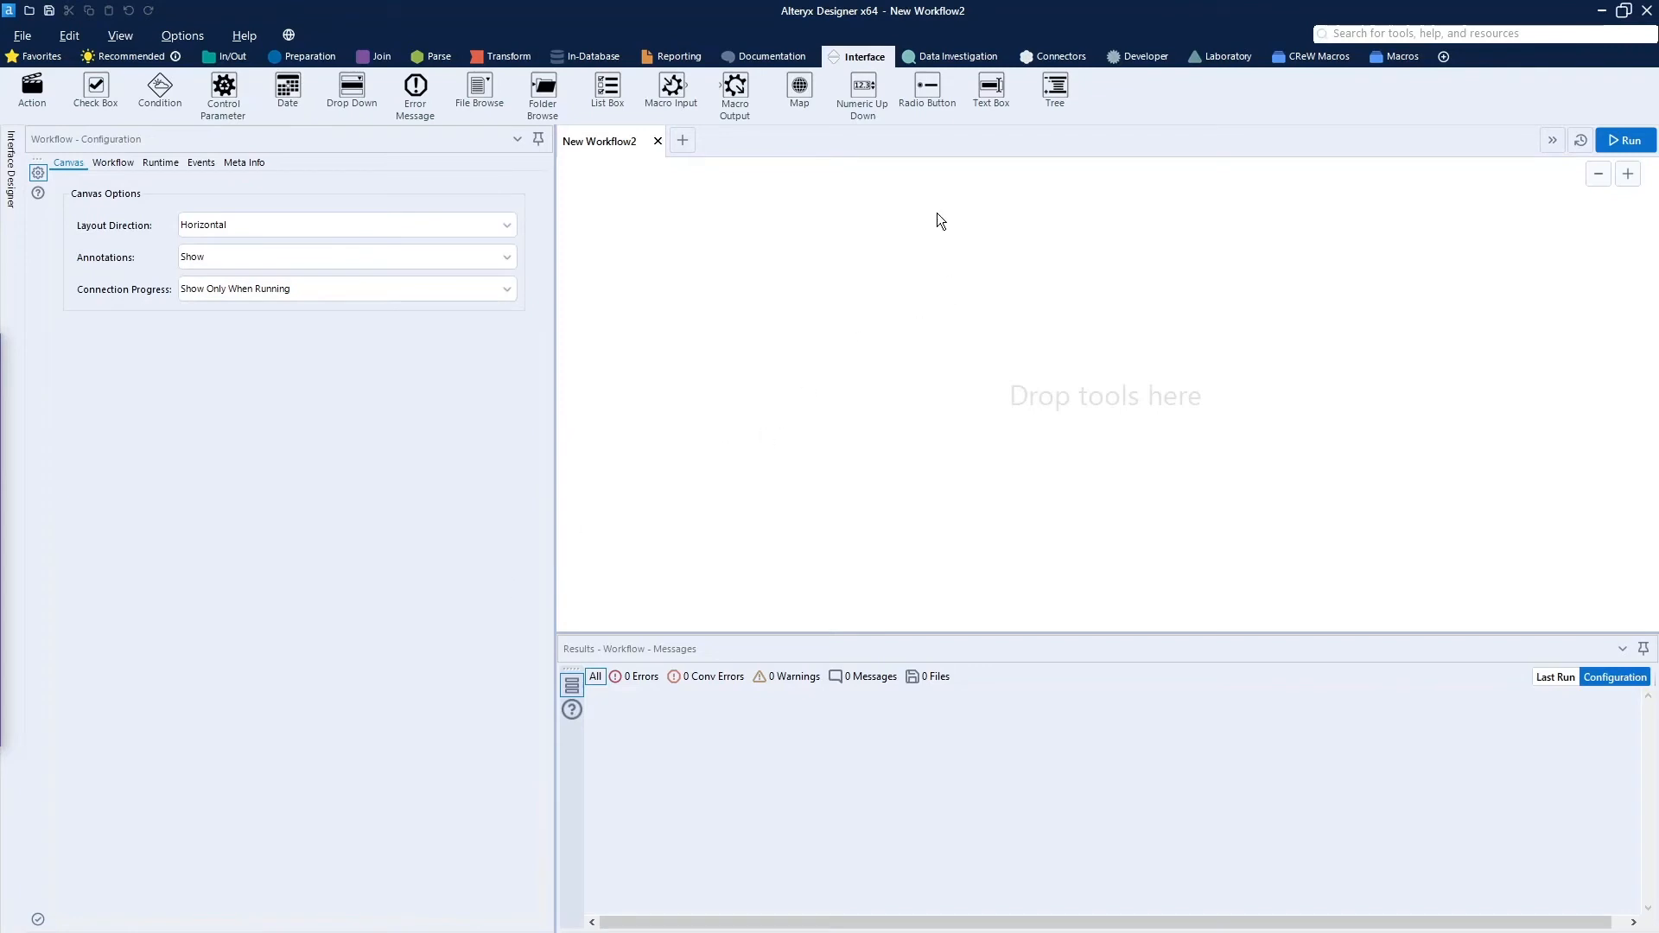
- Drag GoogleDrive Input from the Connectors tab and select 'Get Files from URL'
click(1061, 57)
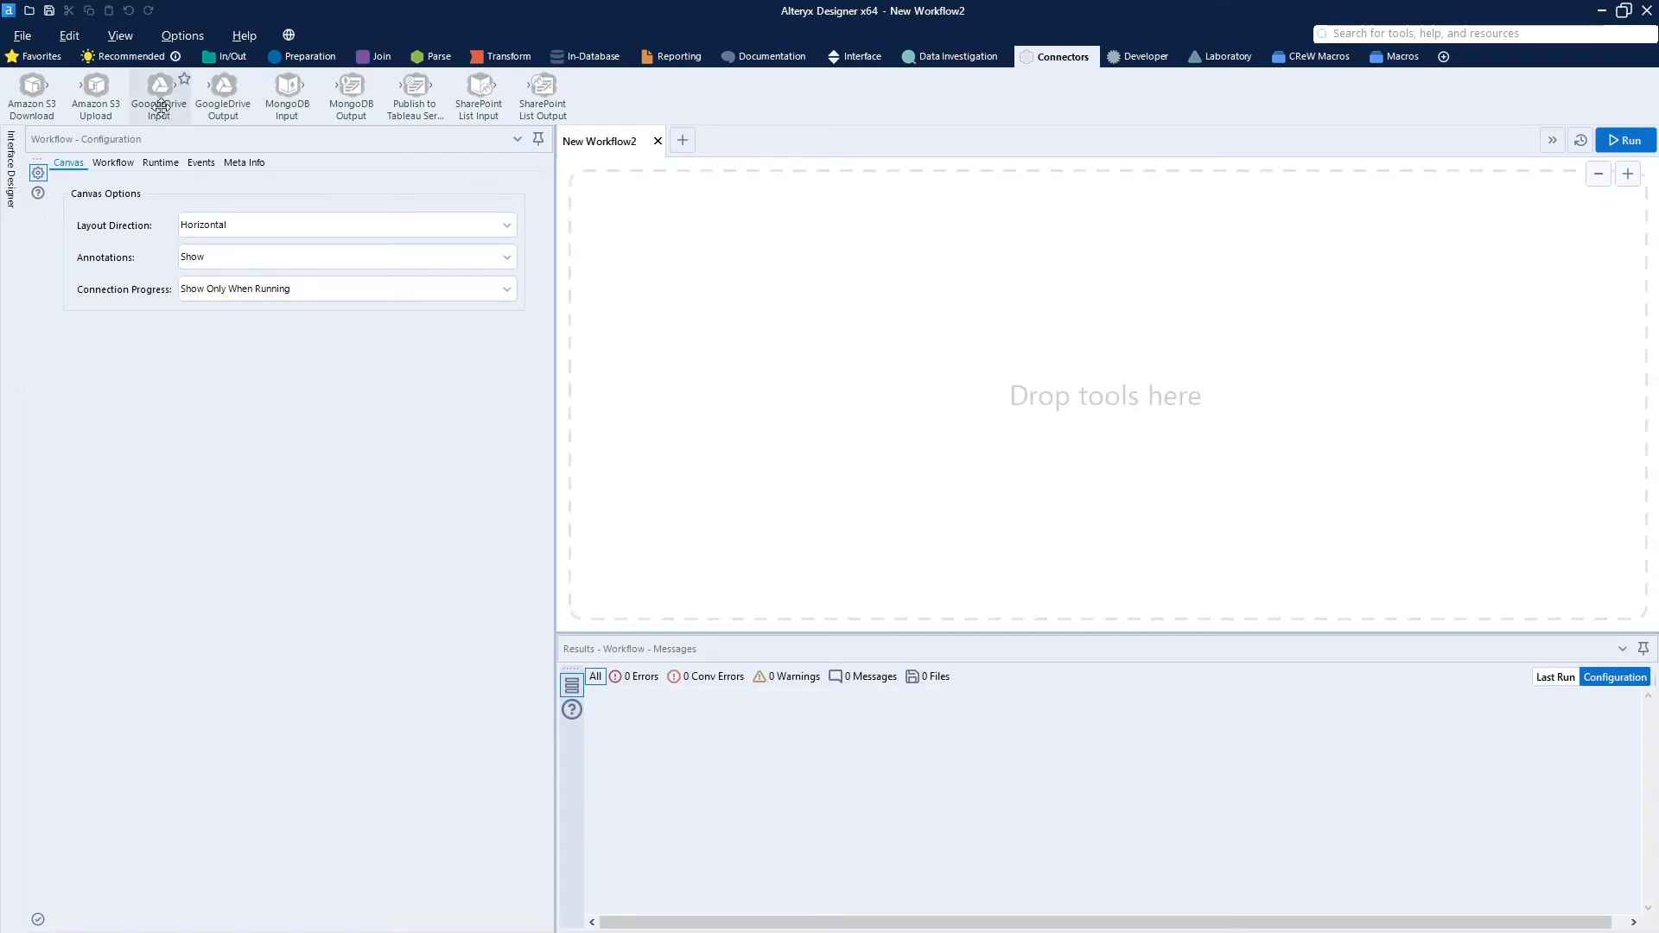
drag(159, 90, 675, 247)
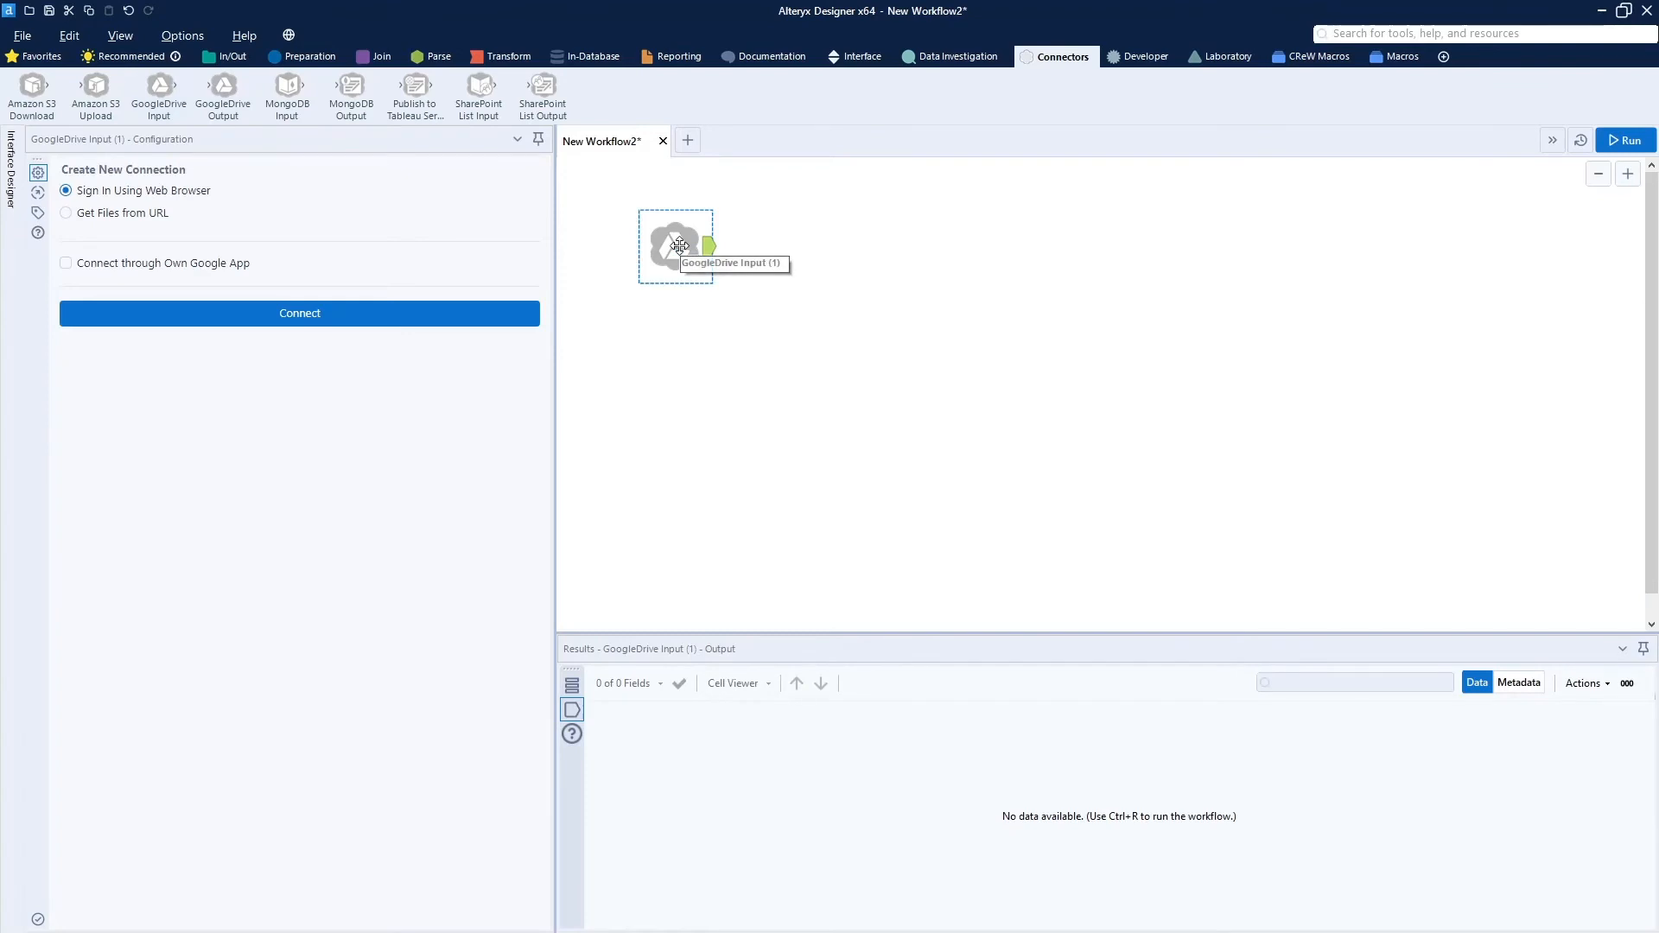
mouse_move(677, 246)
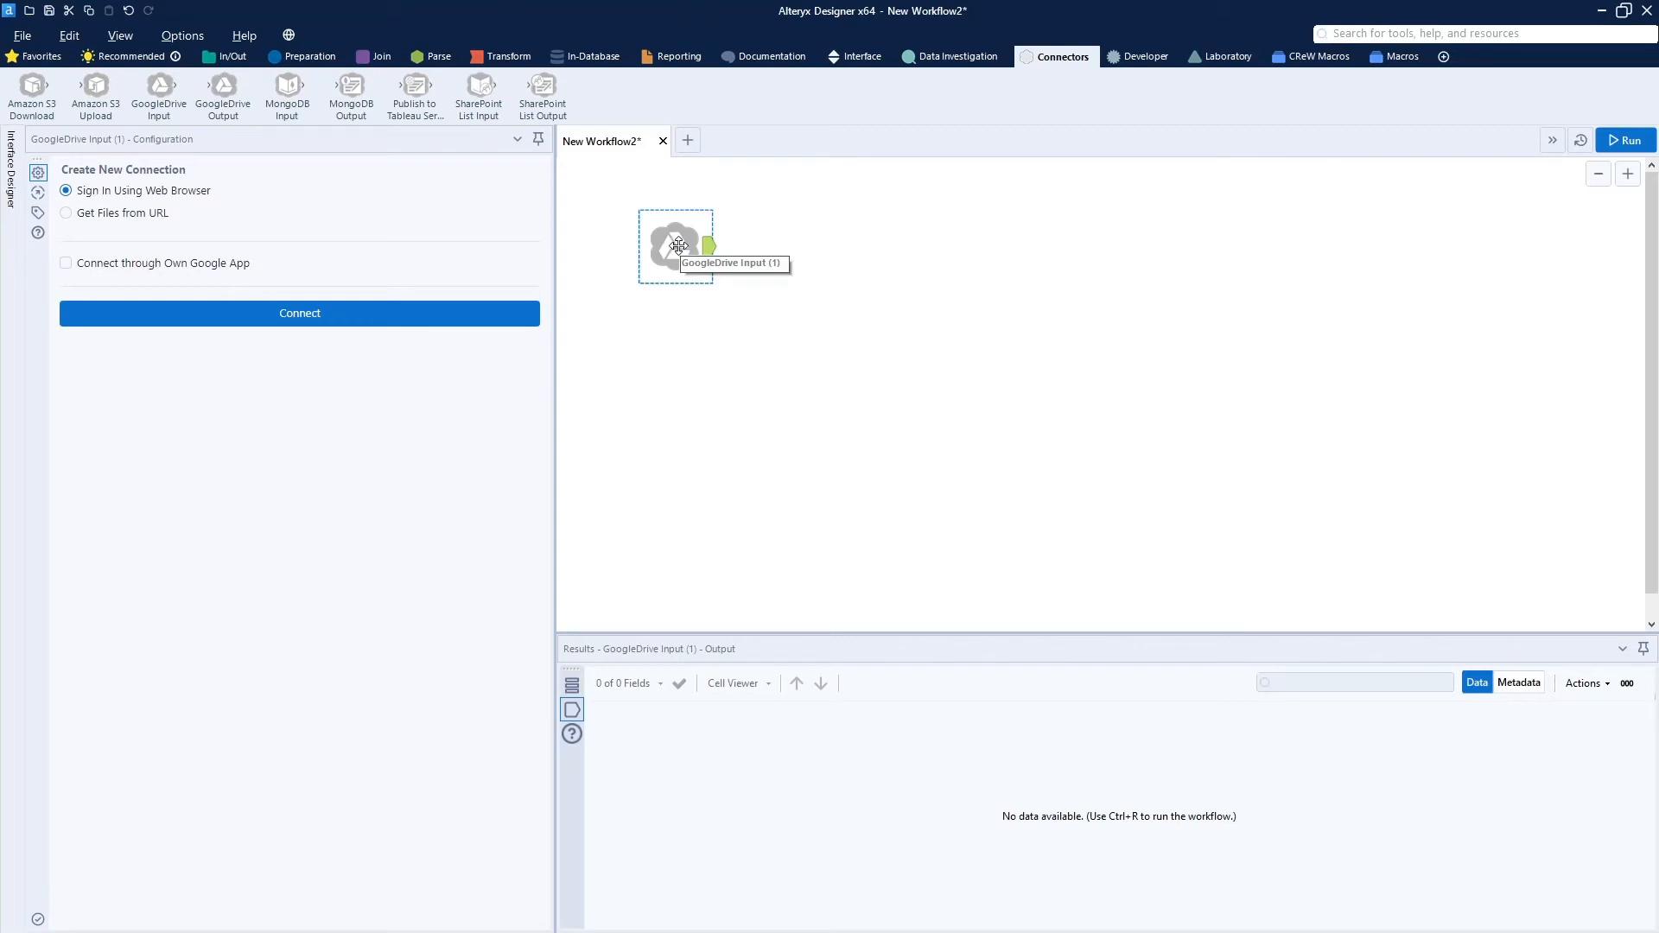
mouse_move(129, 157)
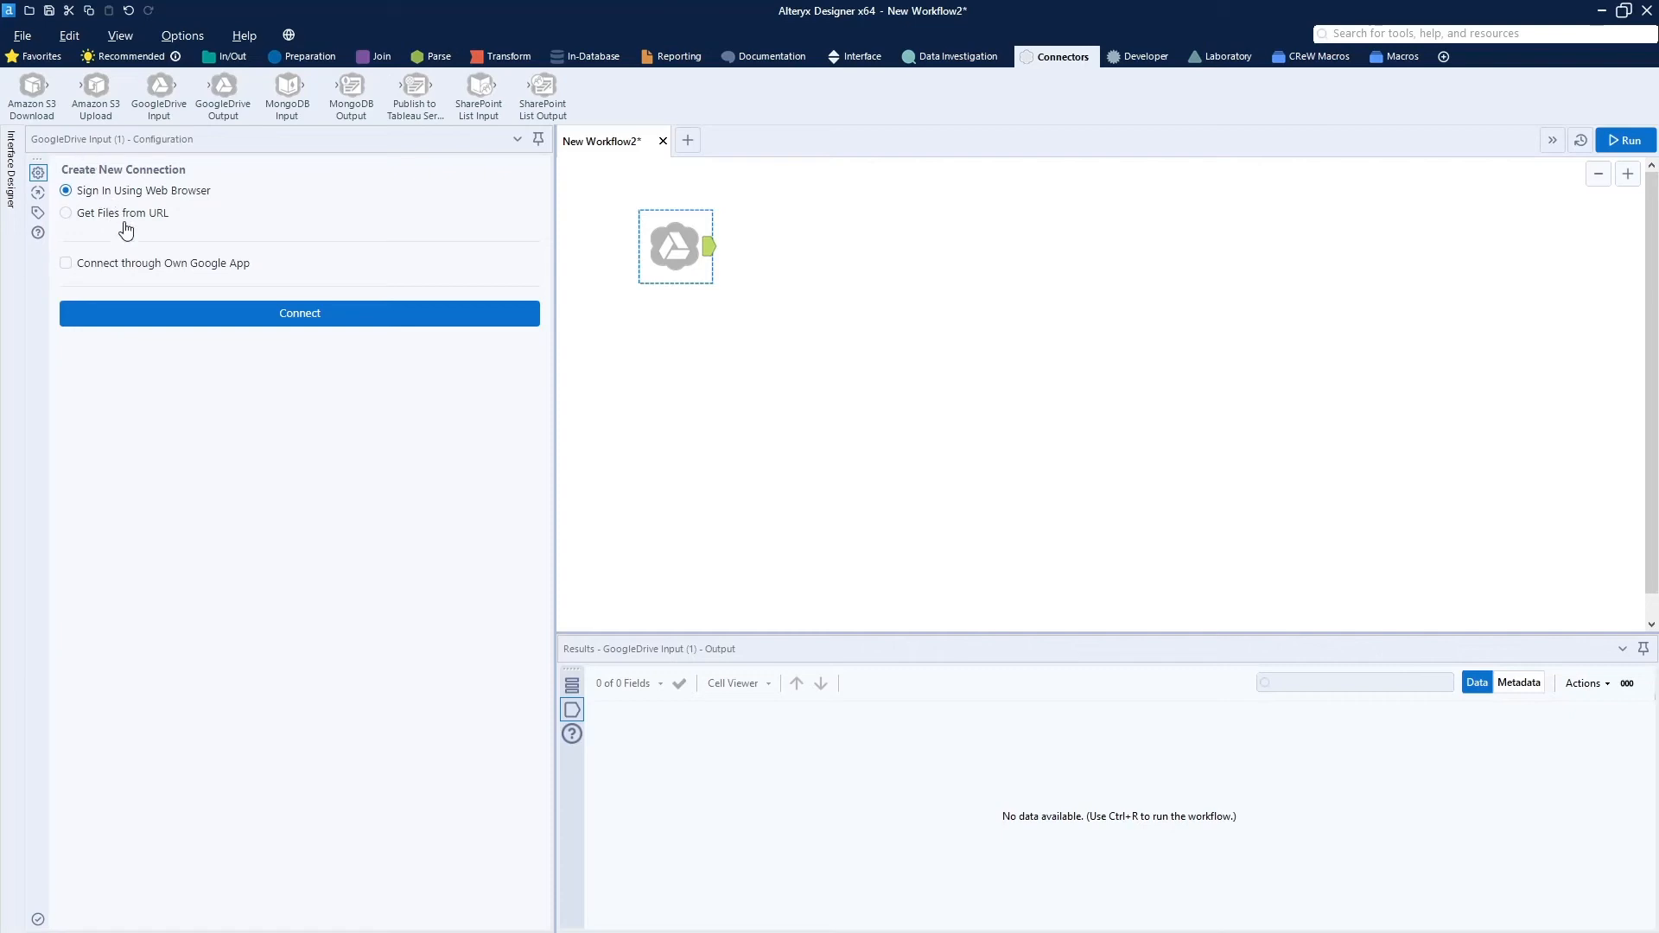
mouse_move(138, 215)
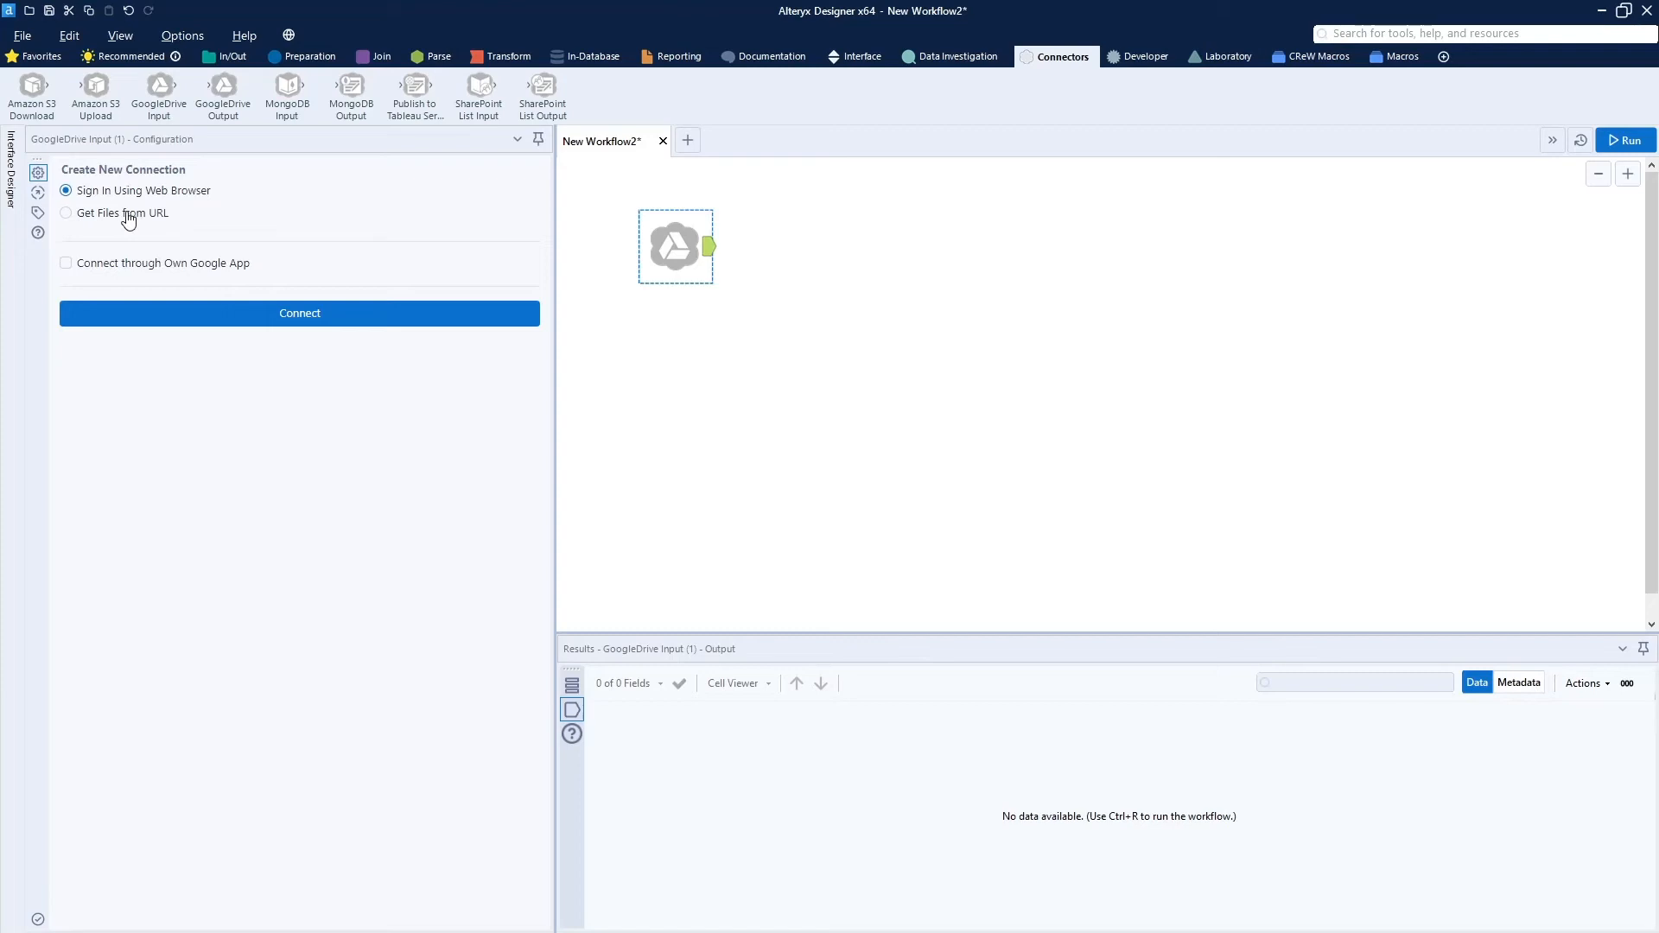
click(66, 213)
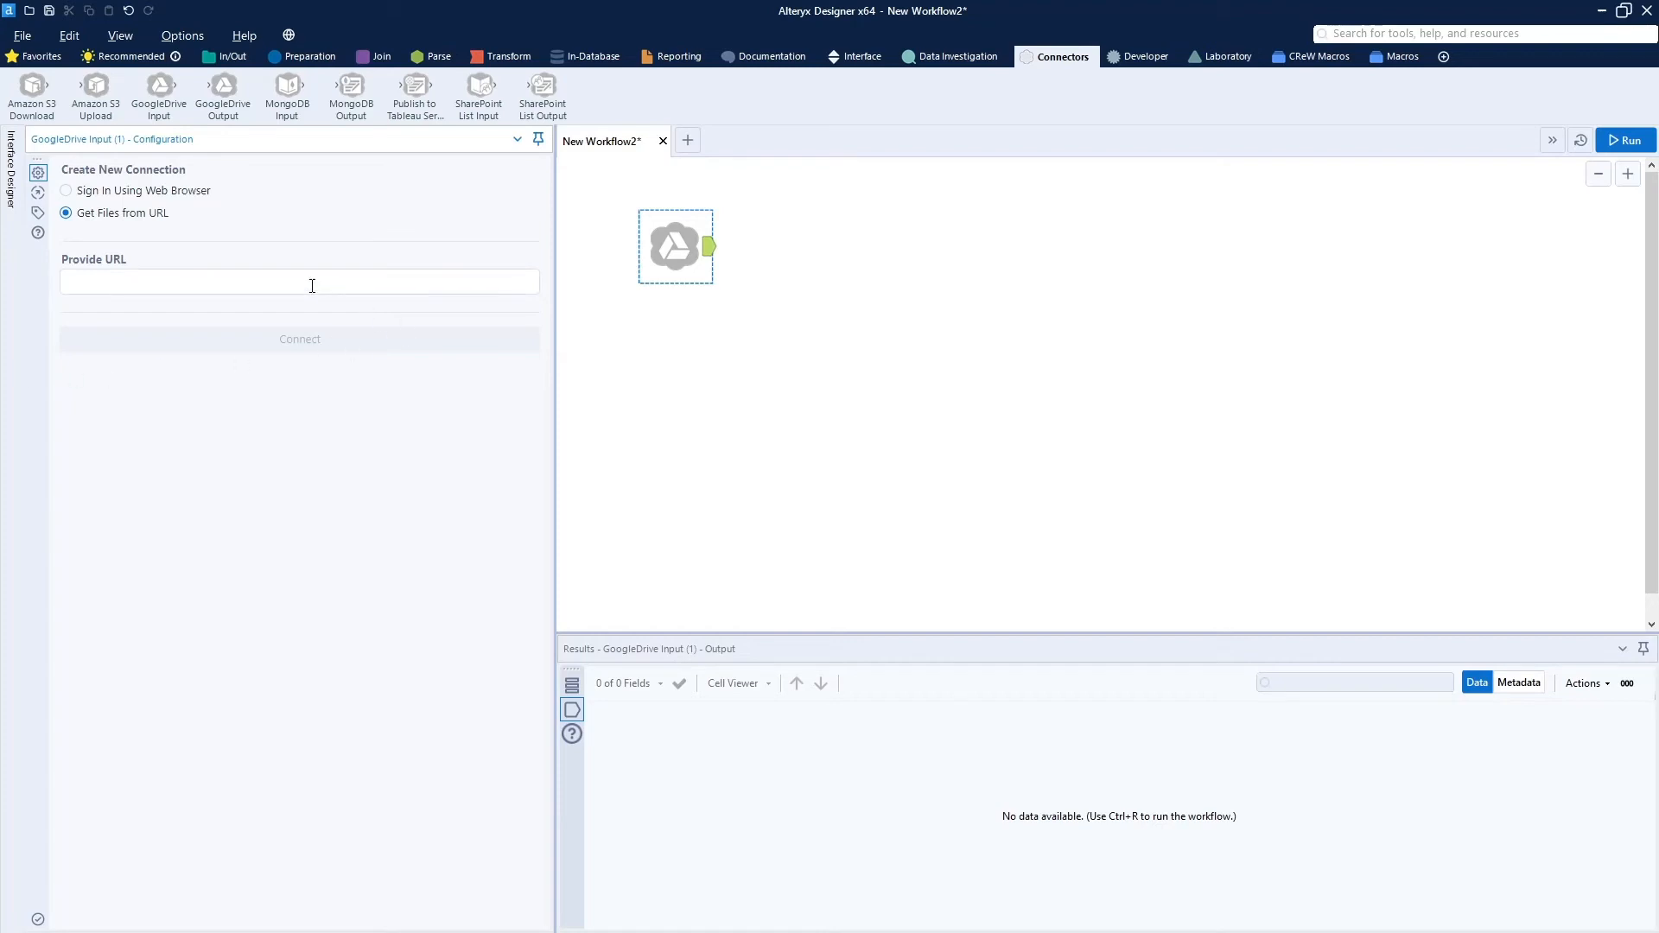
click(299, 282)
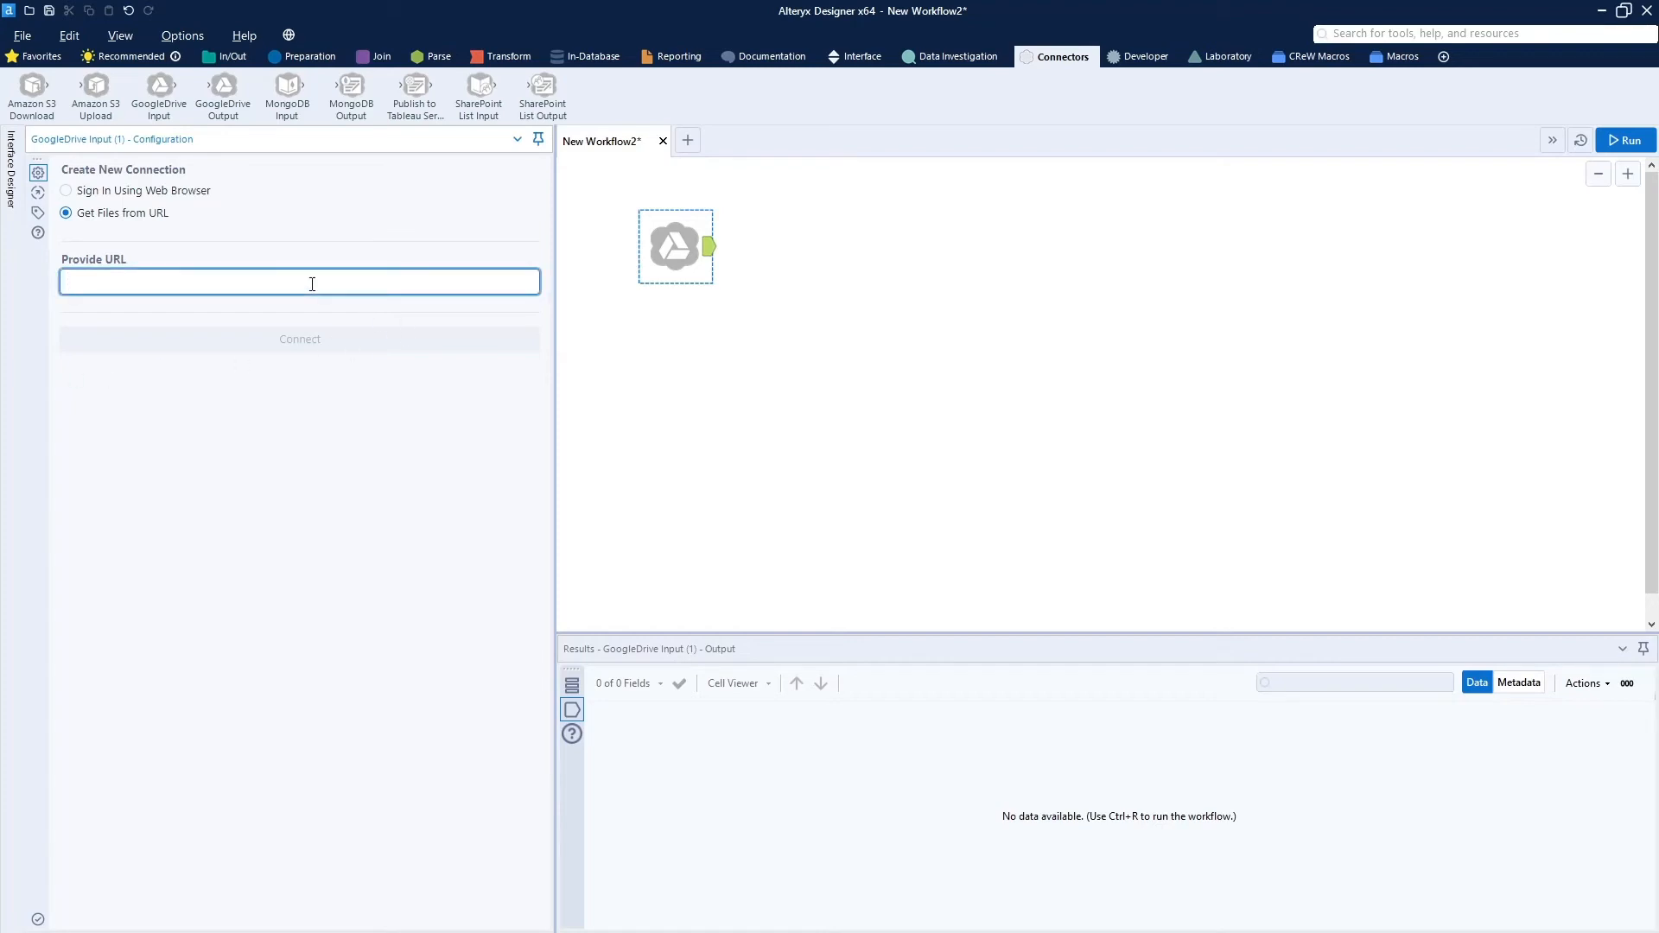
text(https://drive.google.com/drive/folders/1OC1xkD0taXbqSxagxOK7Rv818mSfzUw3?usp=sharing)
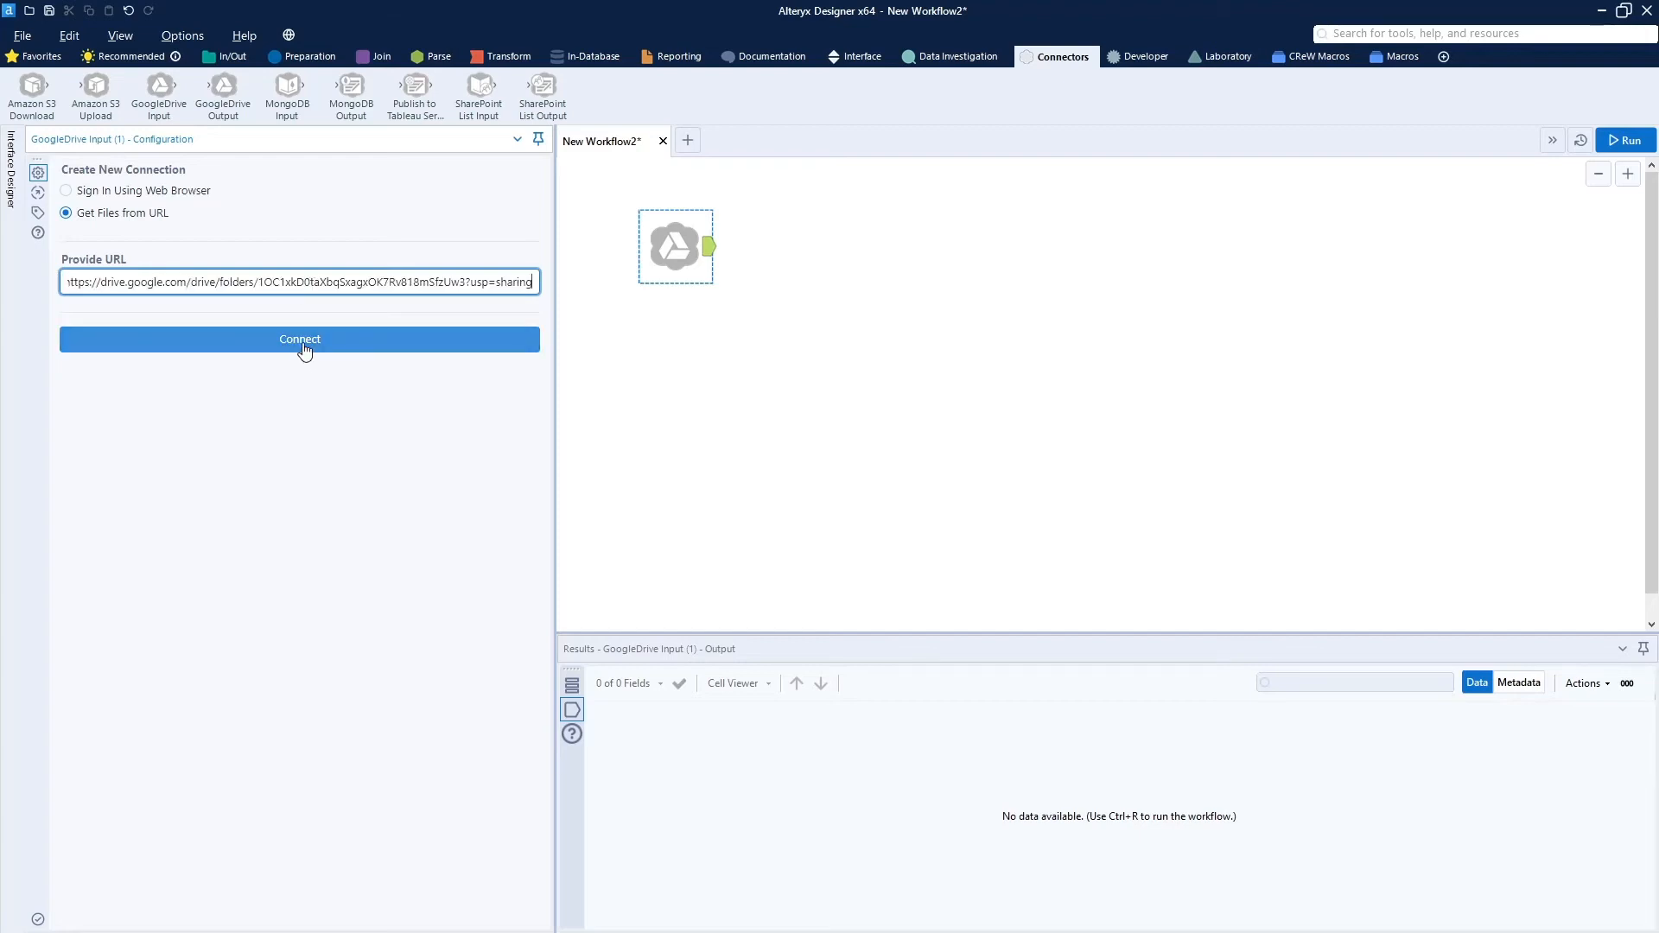
click(300, 338)
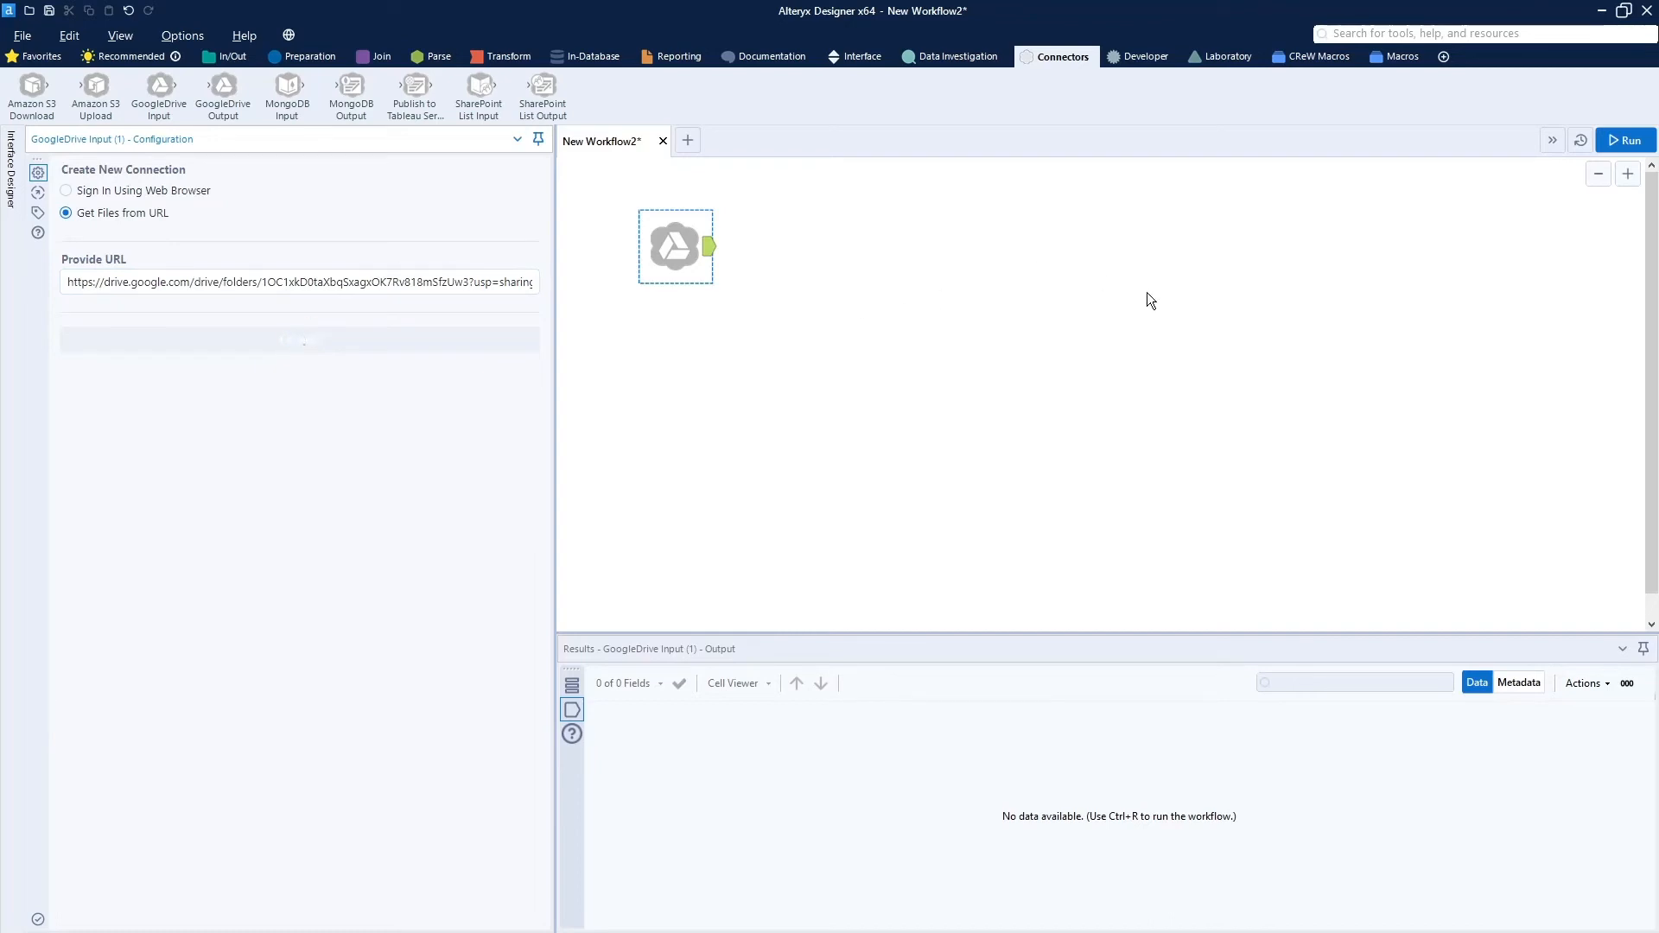
click(300, 339)
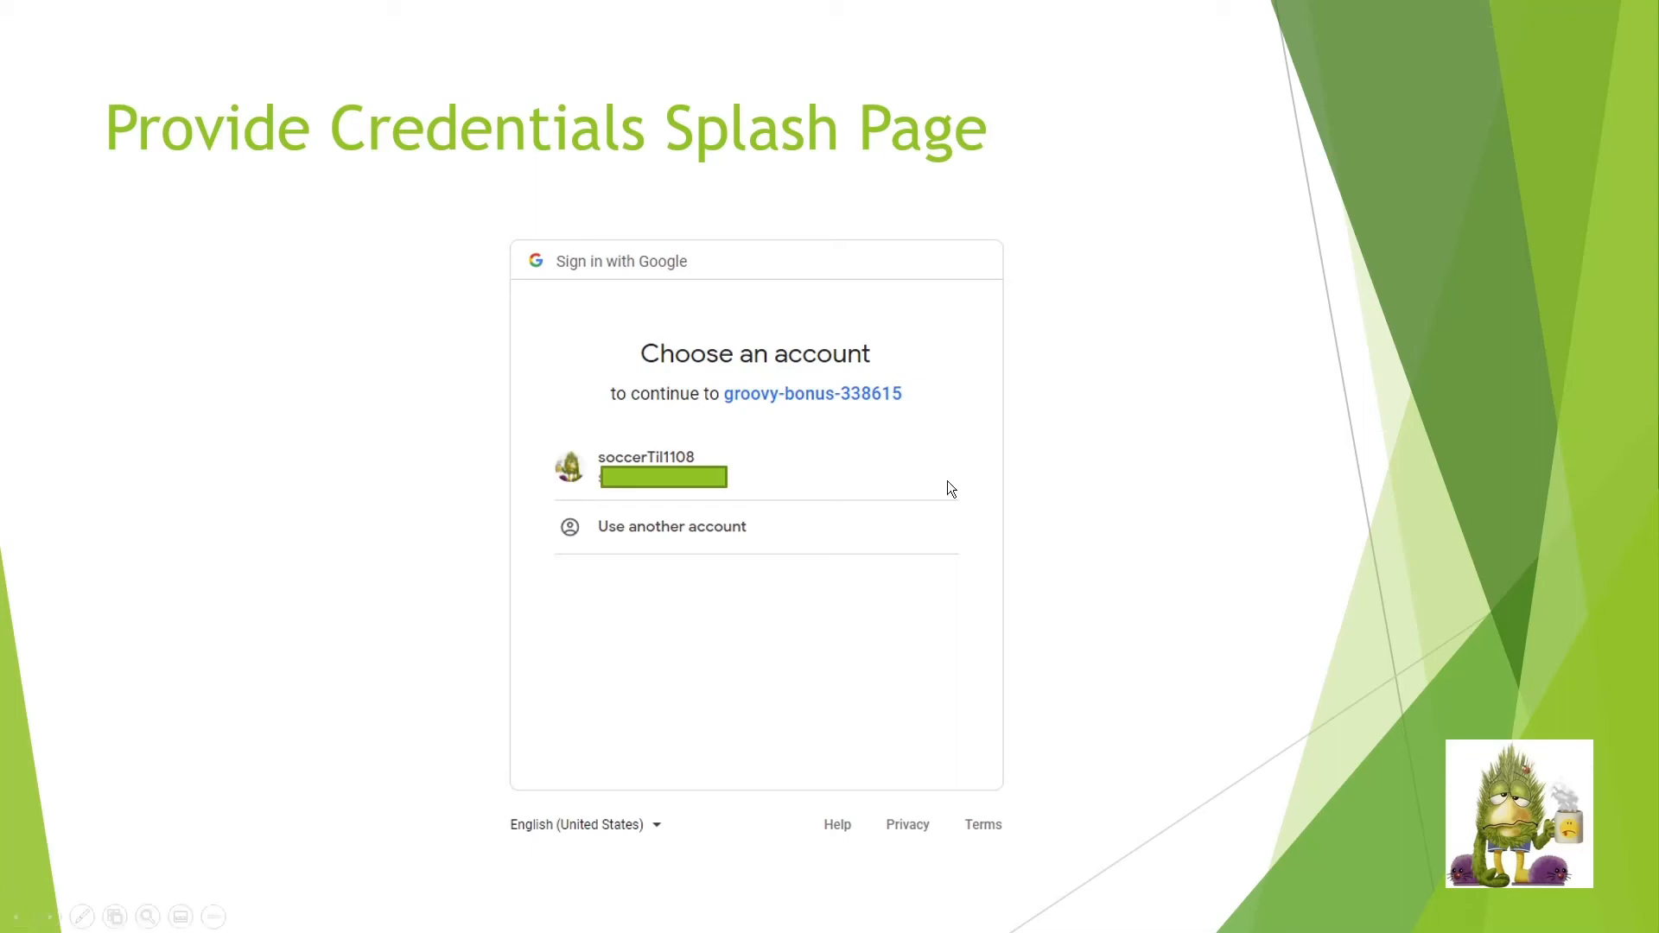
mouse_move(581, 512)
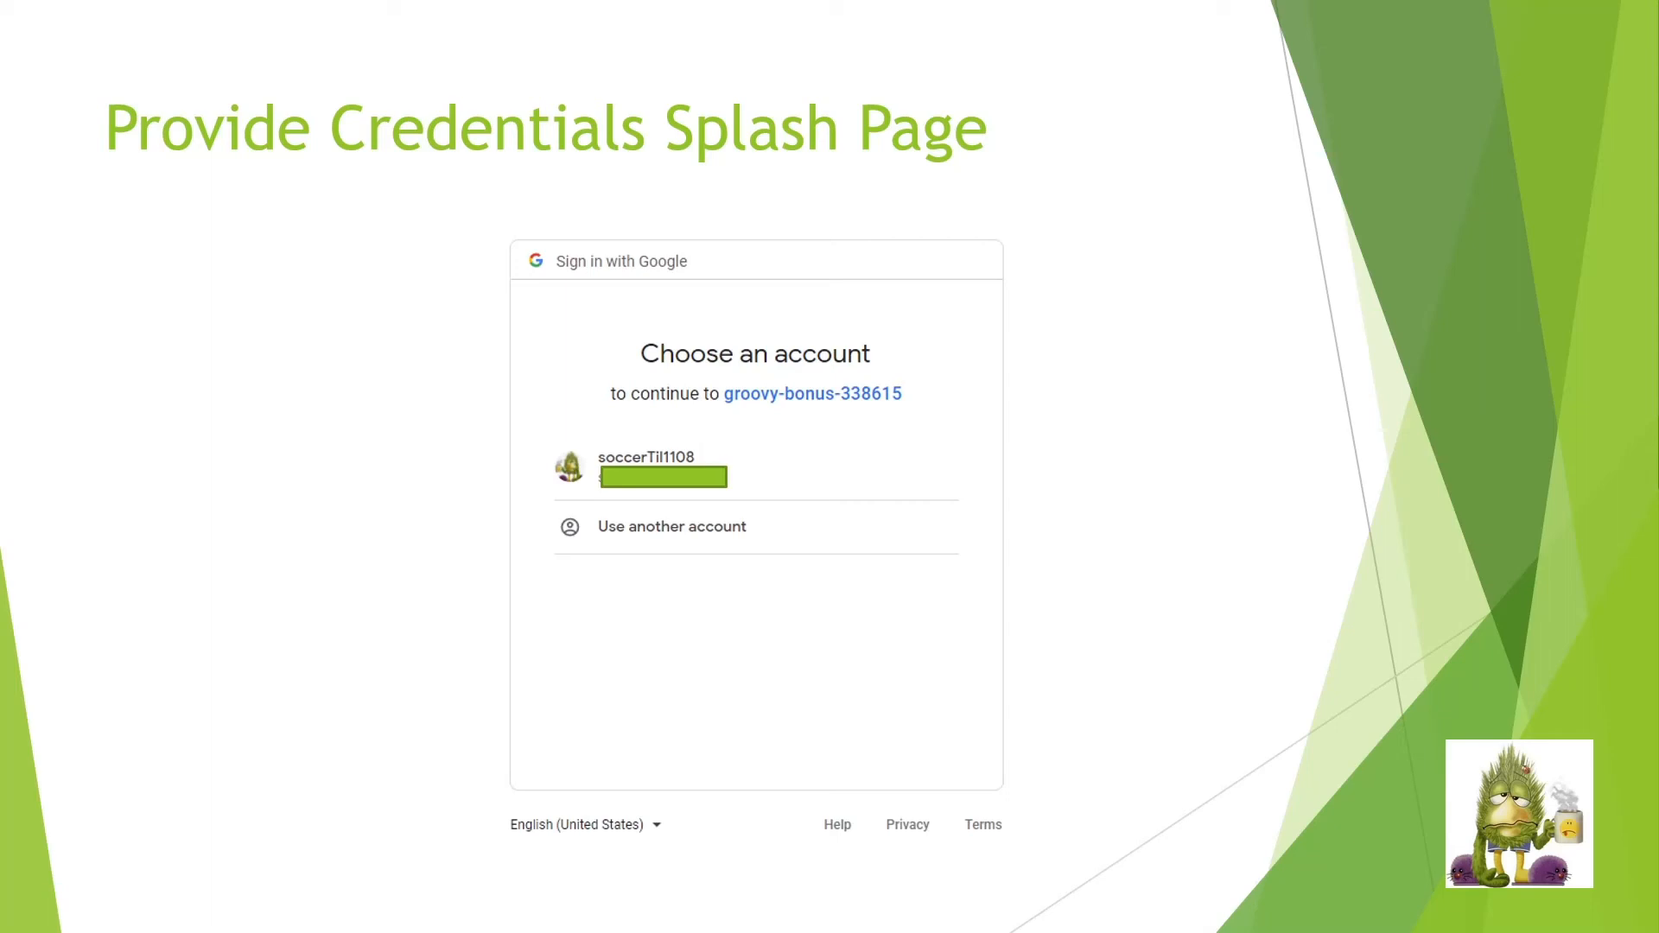
- Move past the 'Provide Credentials Splash Page' slide to the Chrome sign-in warning
click(661, 468)
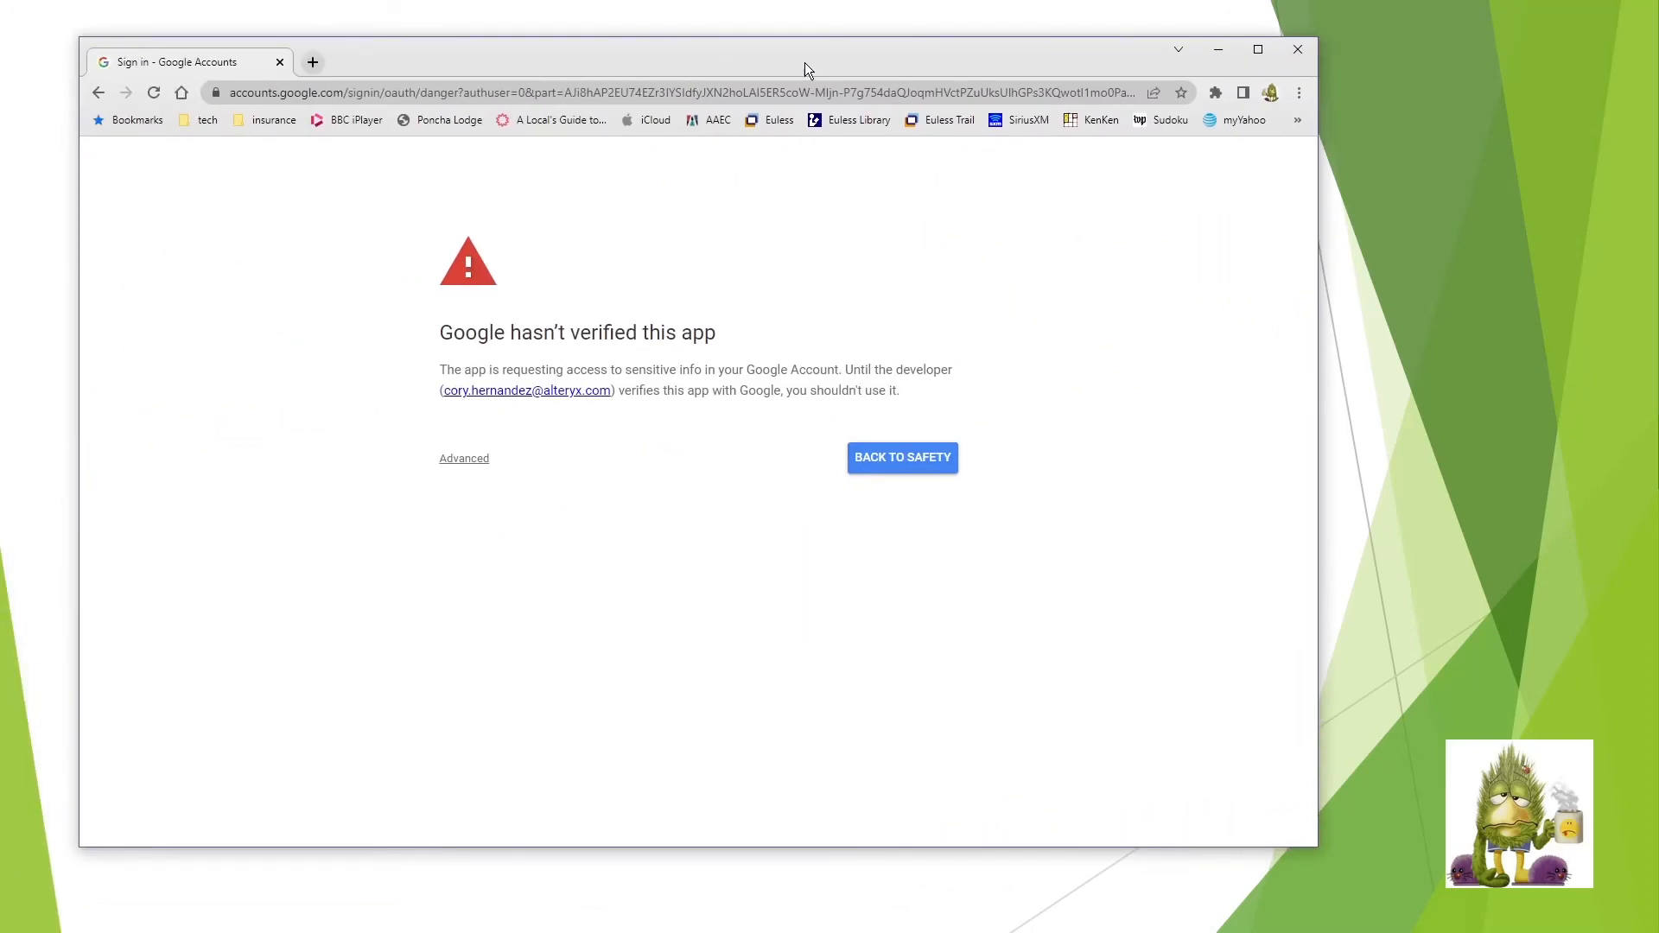
mouse_move(768, 321)
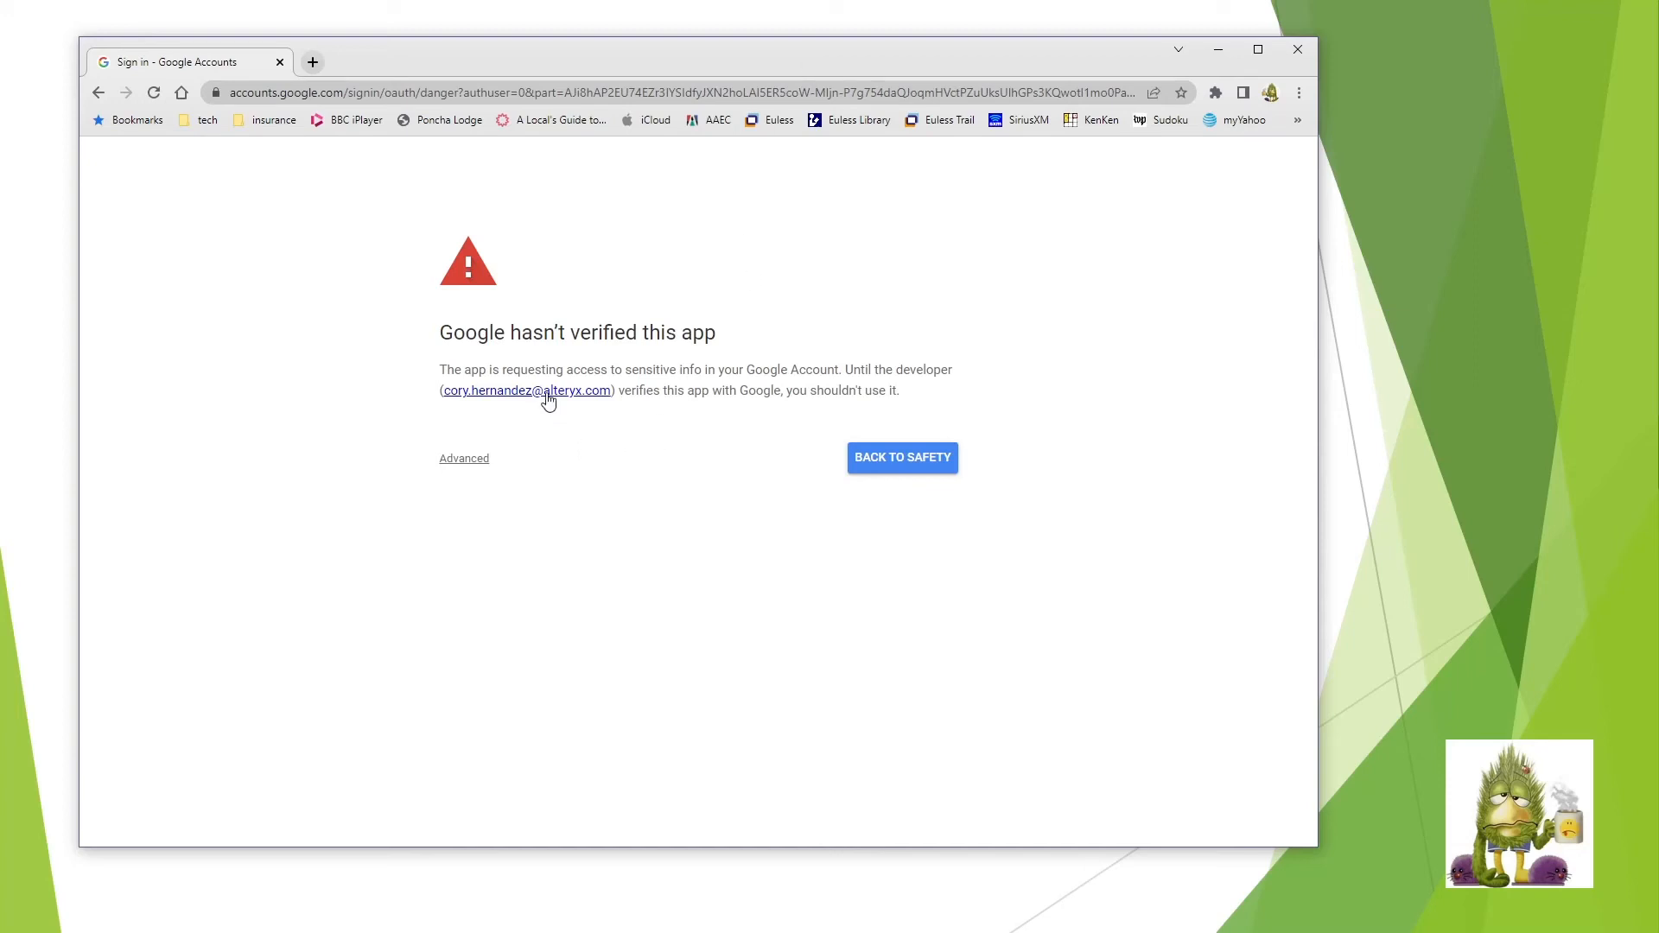
mouse_move(487, 406)
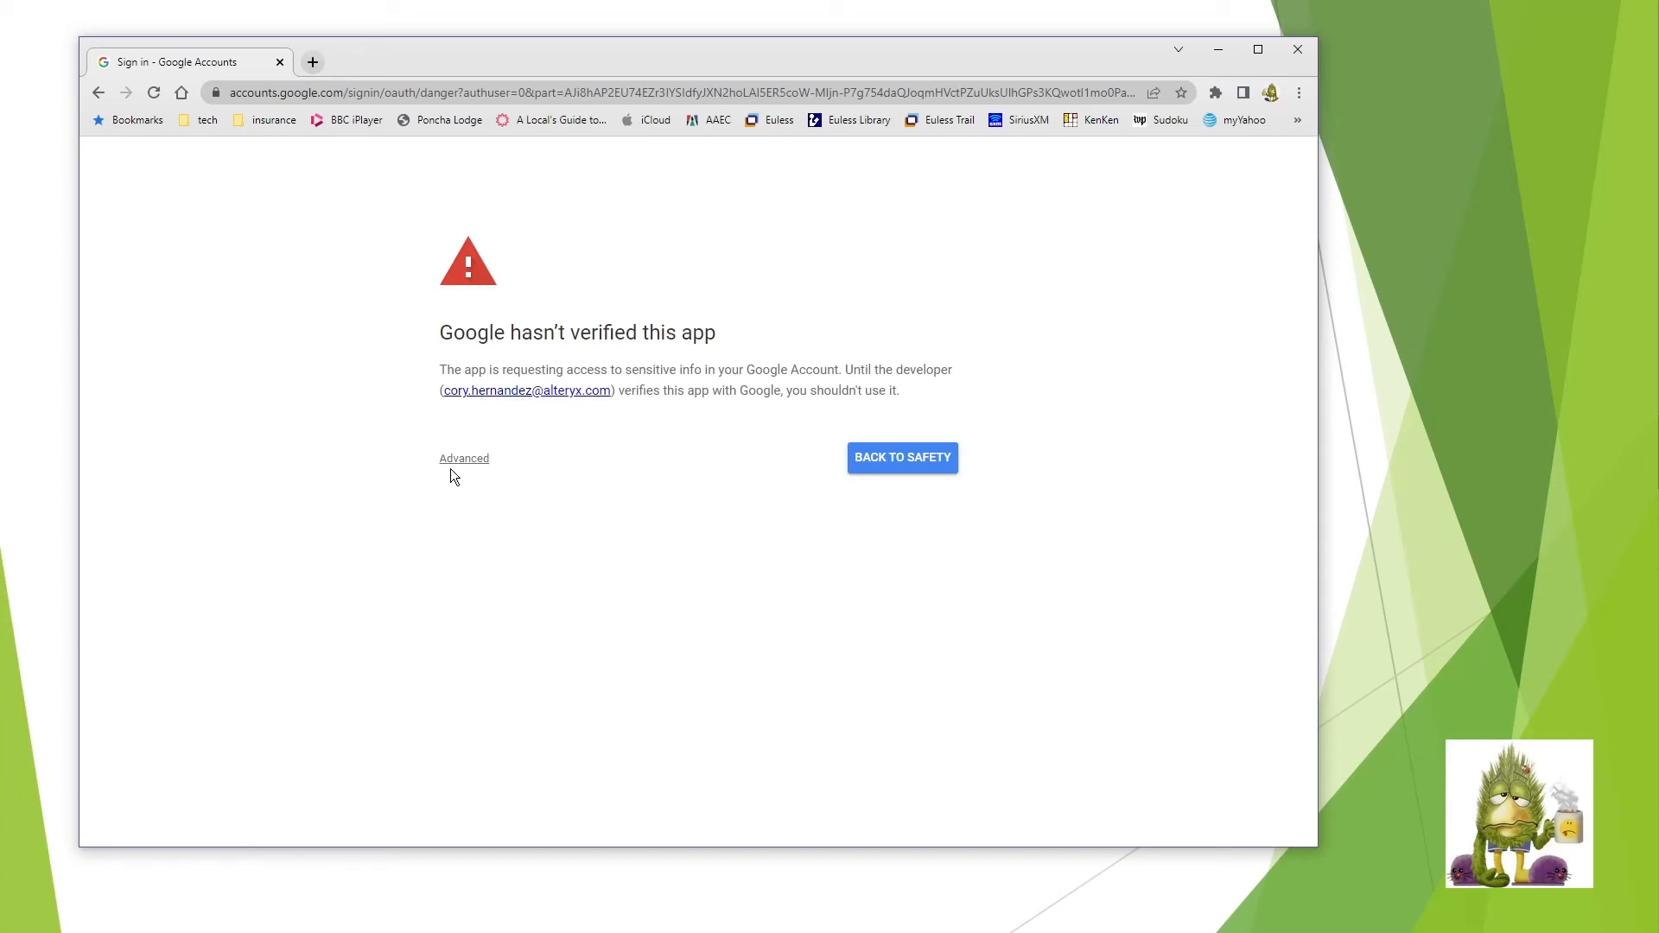
- Choose Advanced, proceed to the unsafe app, and grant it Google Drive access
click(463, 458)
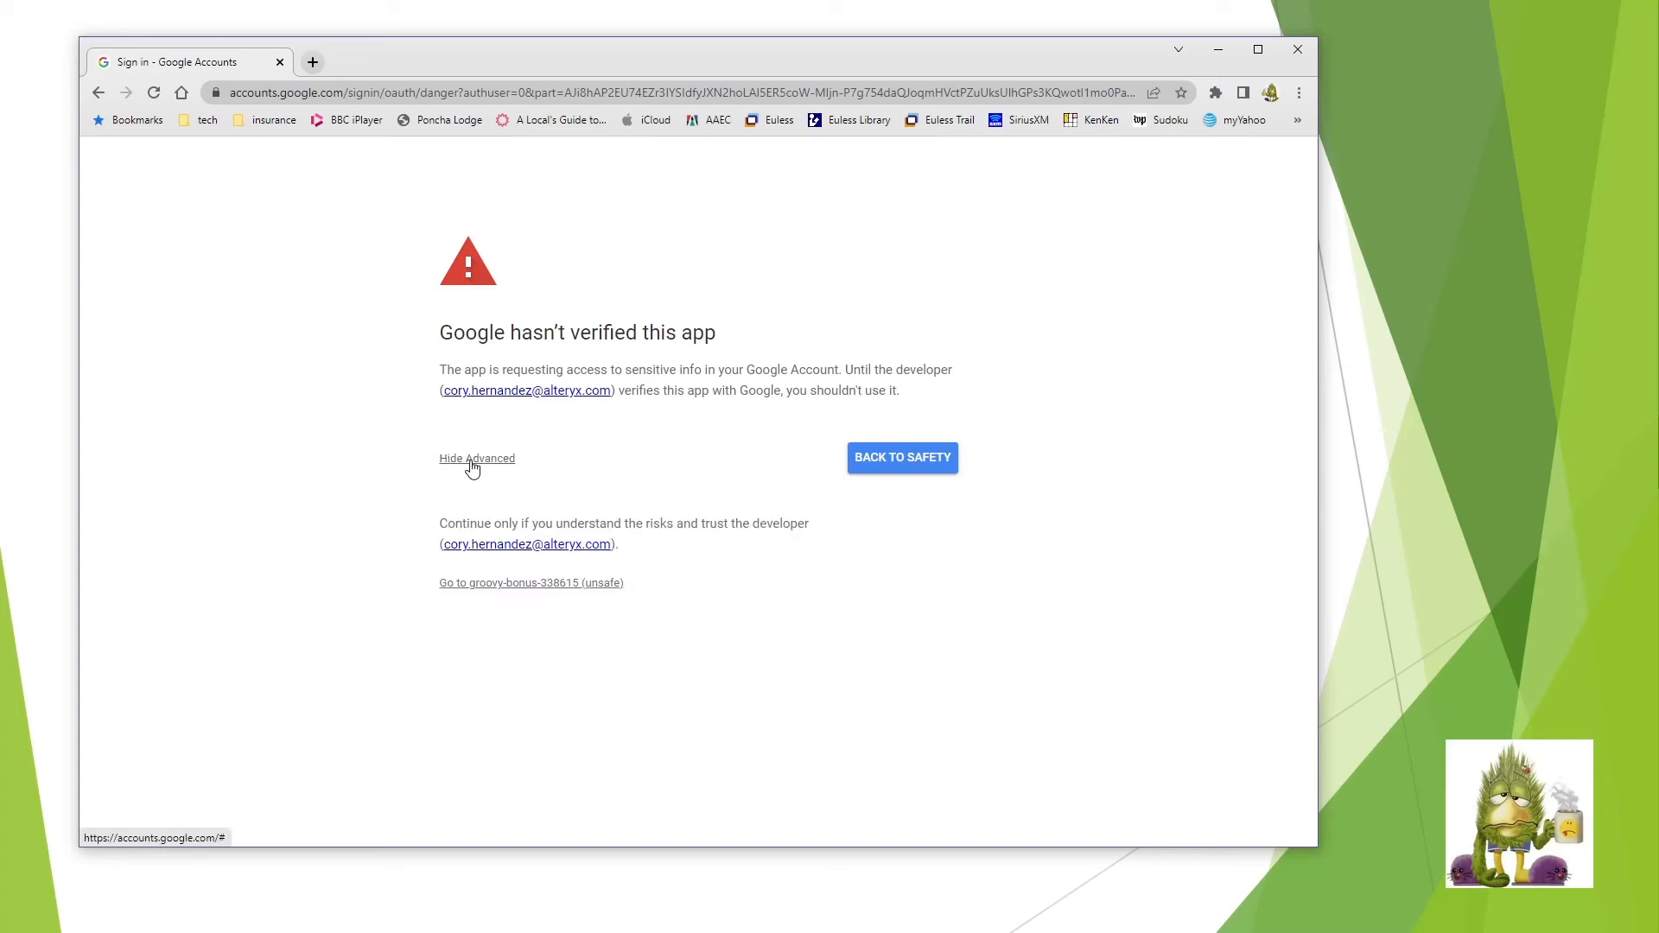
mouse_move(510, 595)
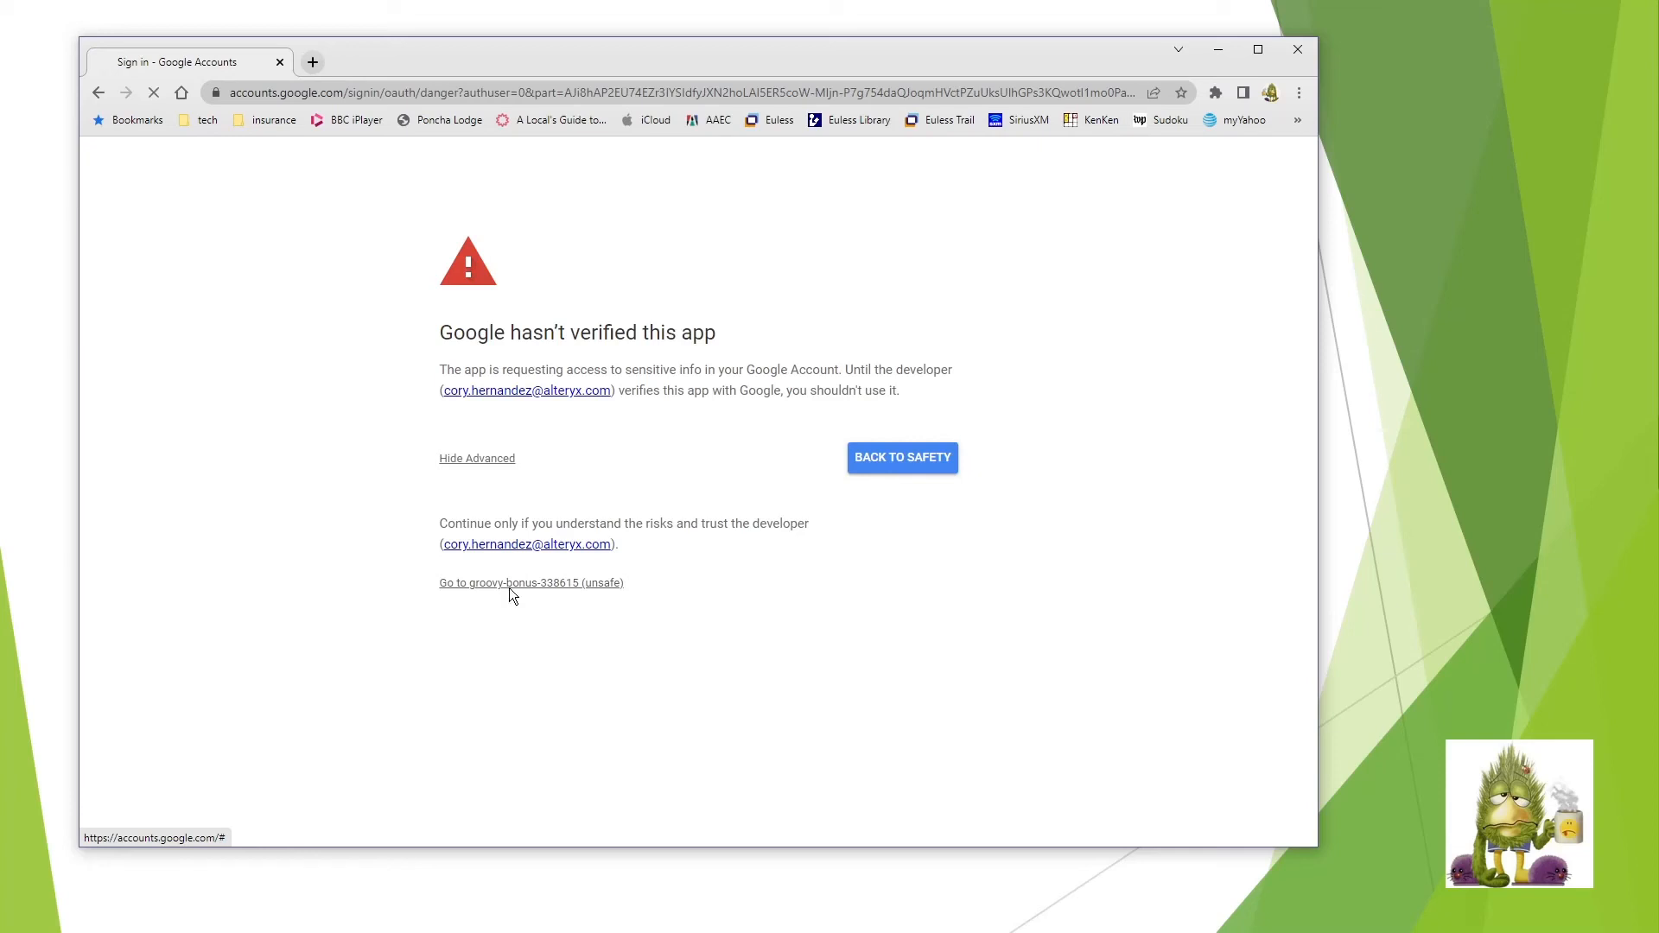
click(529, 582)
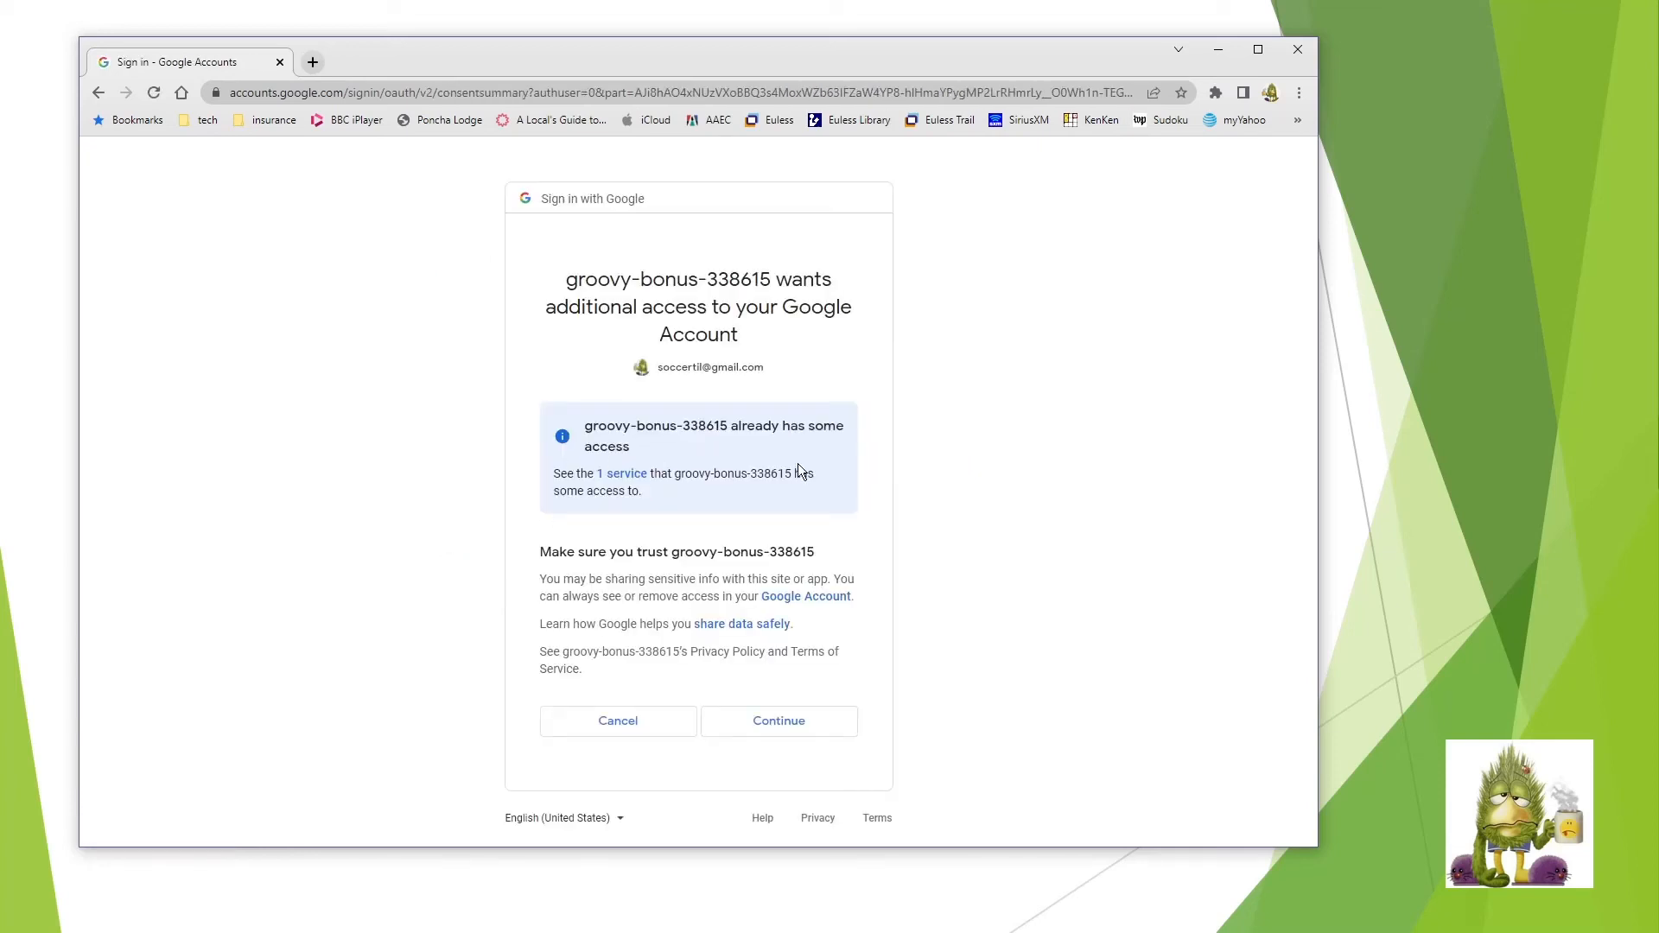
mouse_move(714, 501)
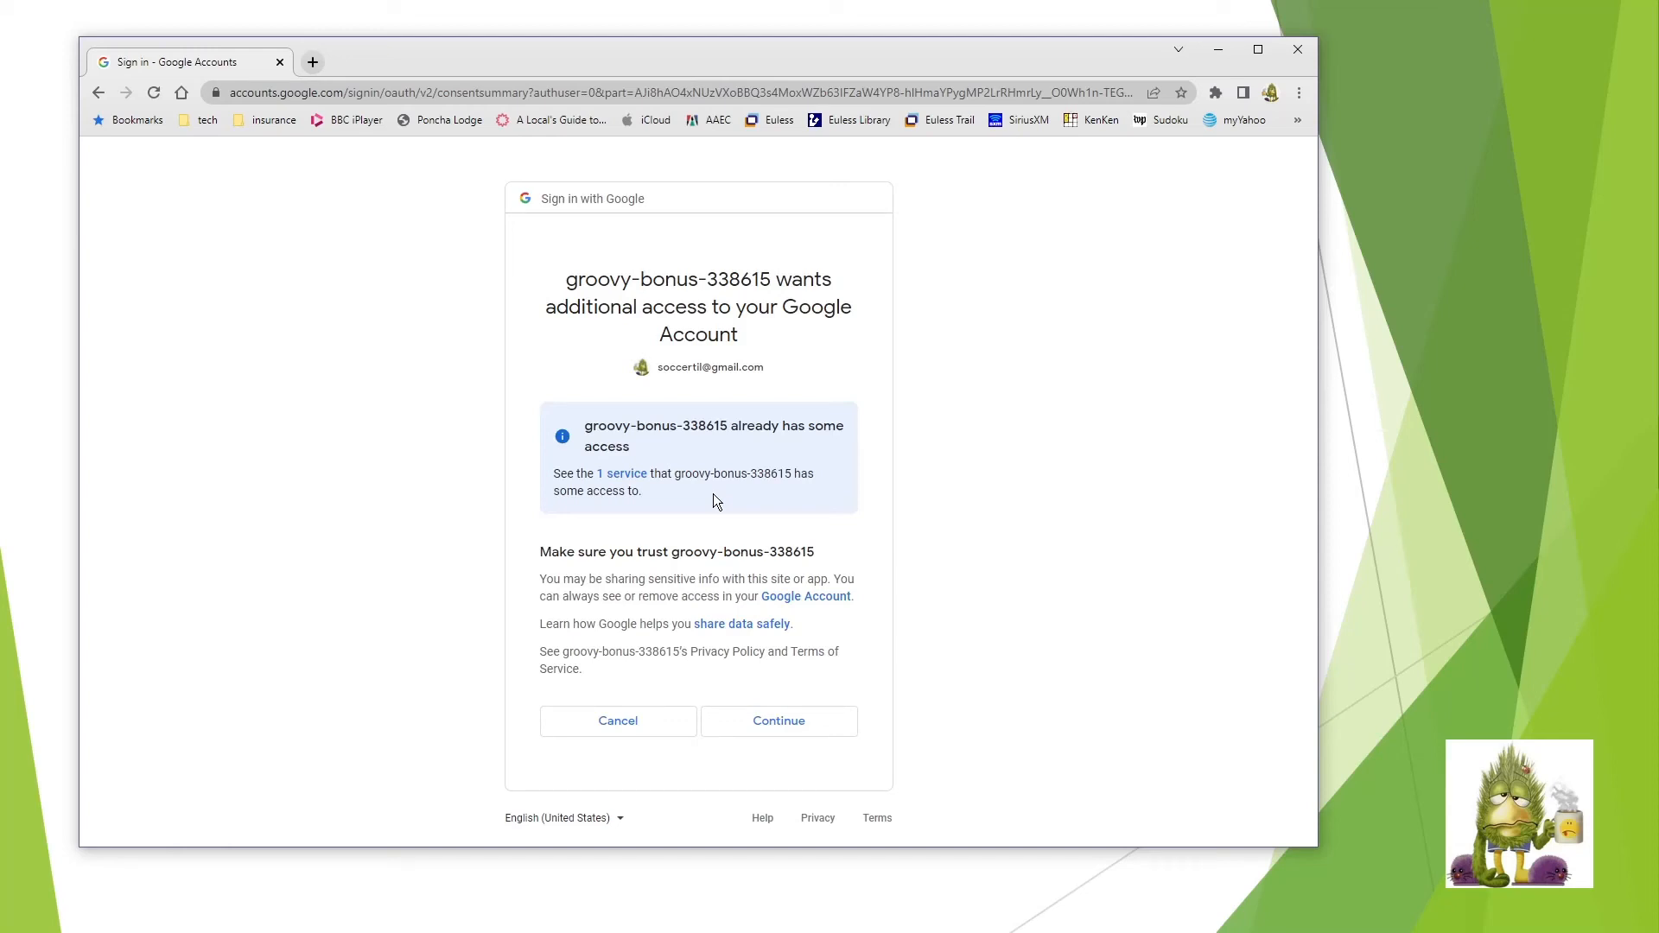
mouse_move(713, 507)
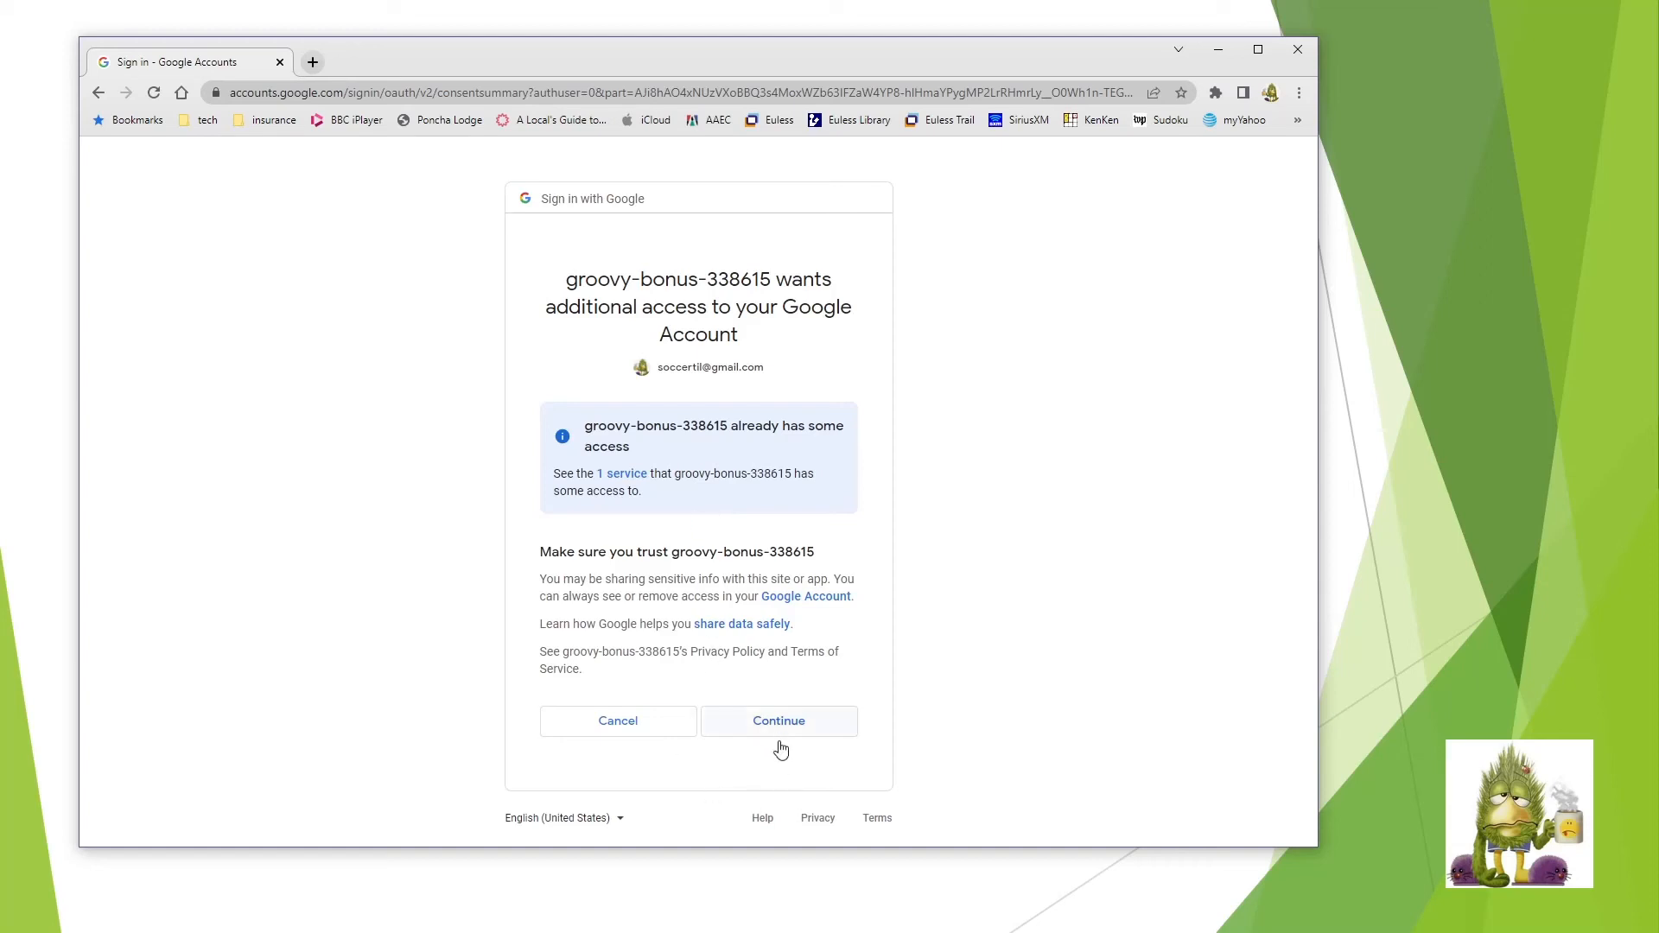
click(778, 721)
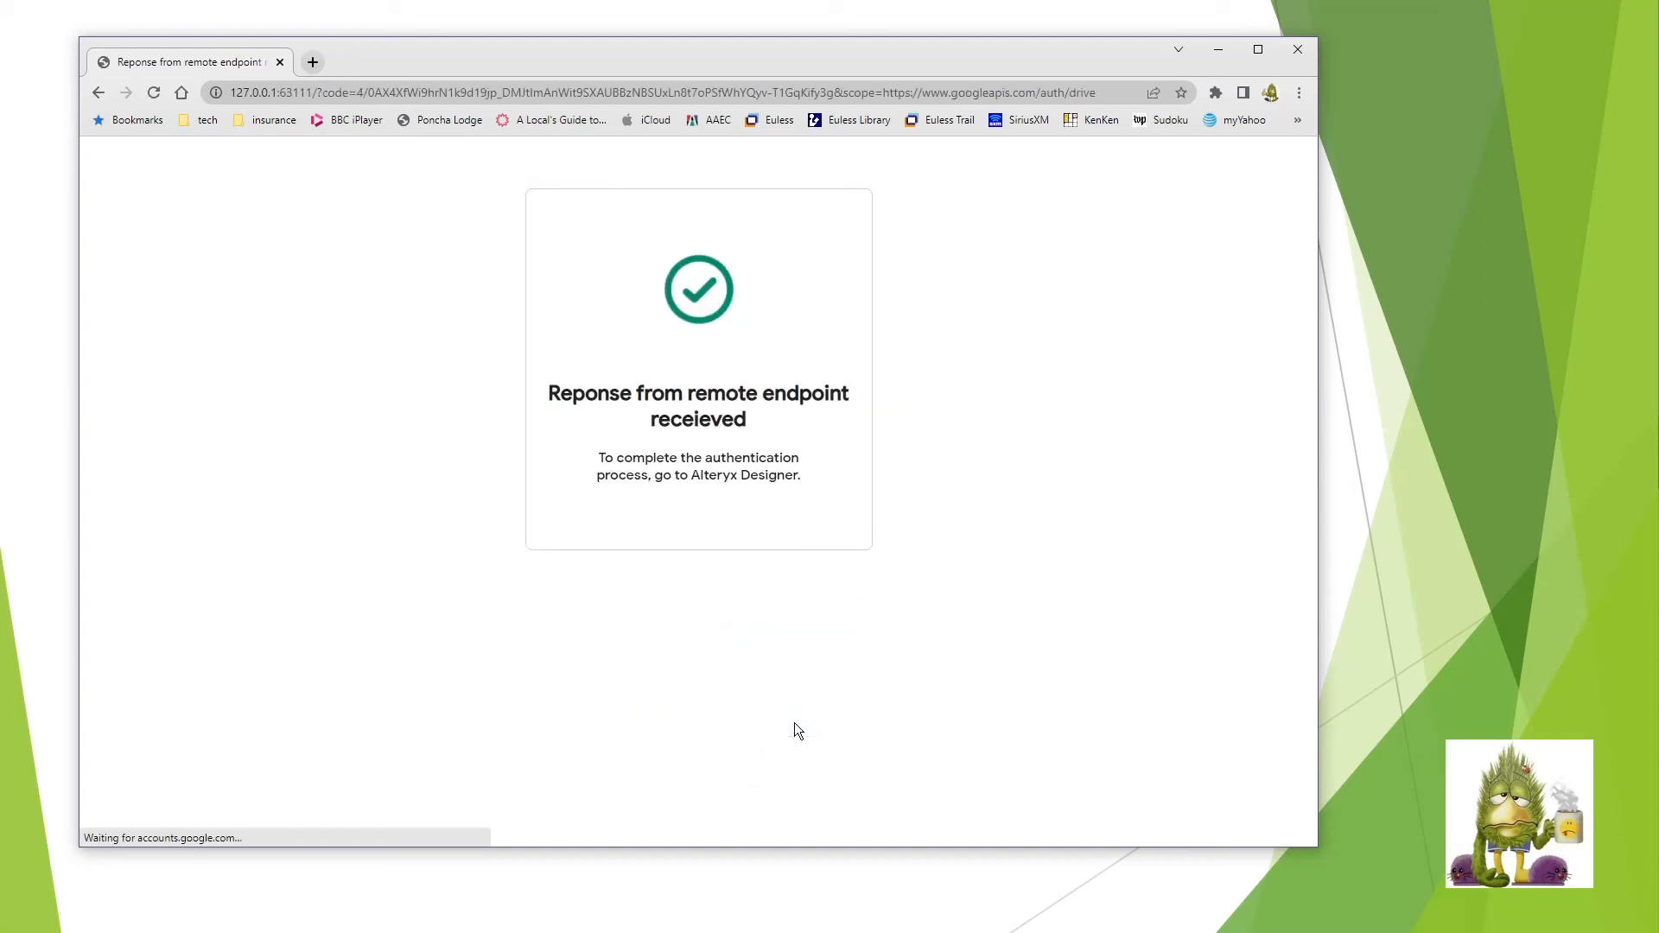
mouse_move(984, 155)
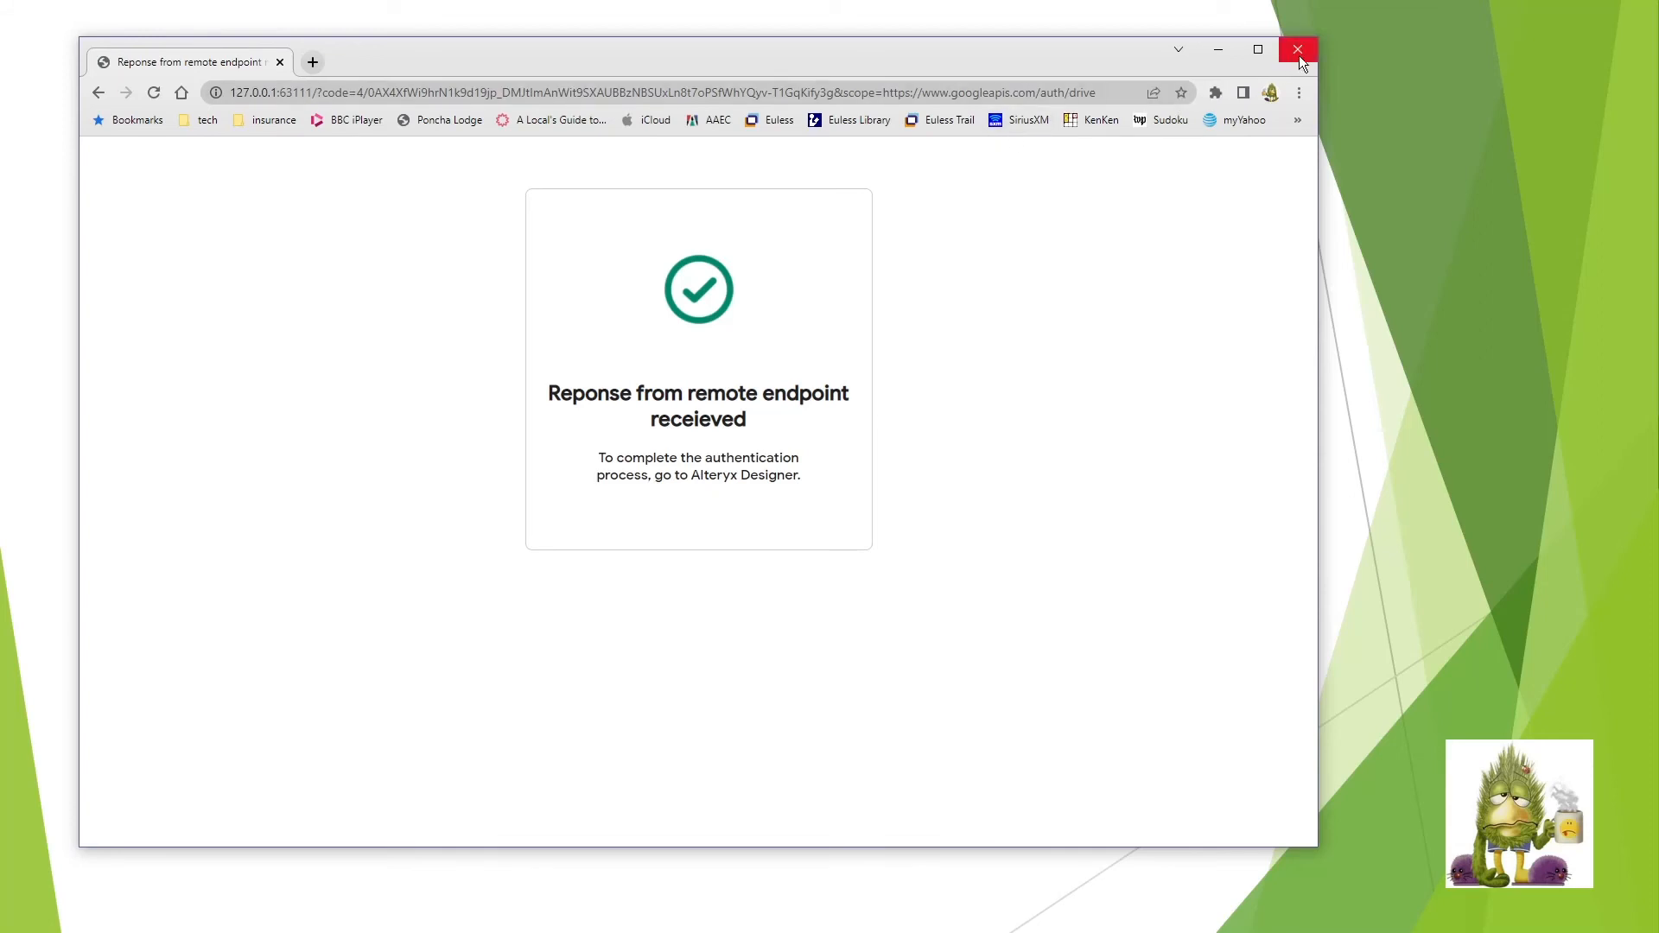
- Close Chrome and select DAISYHILL_CustomerDeleteTemp.dat in the GoogleDrive Input file list
click(1298, 50)
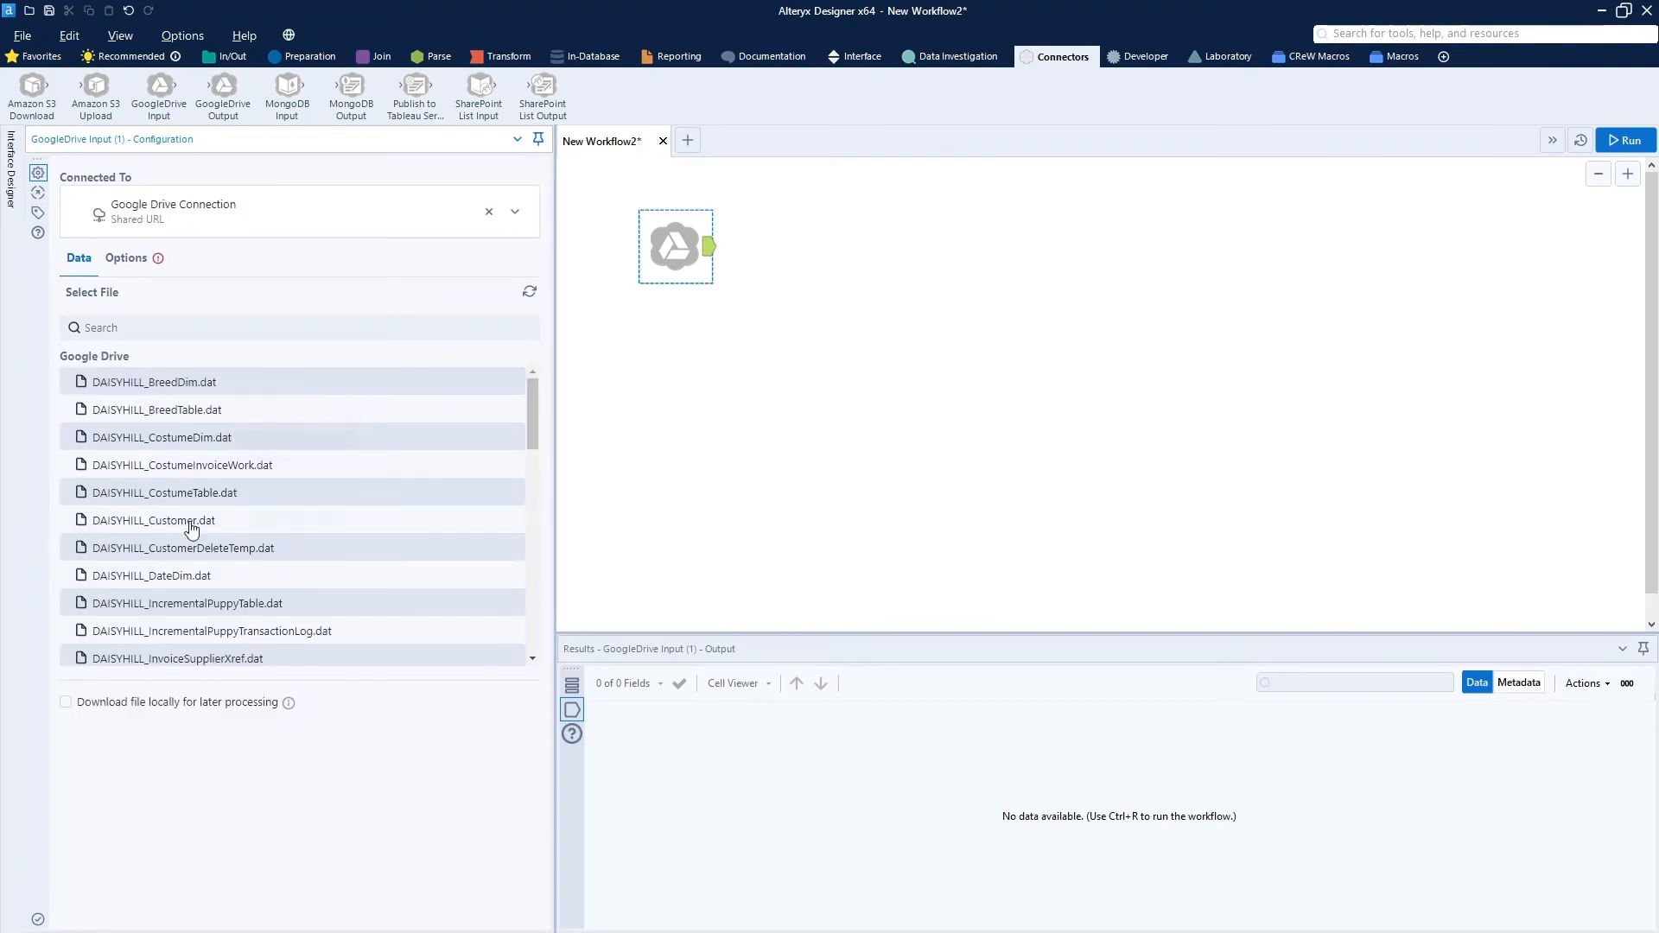
mouse_move(208, 553)
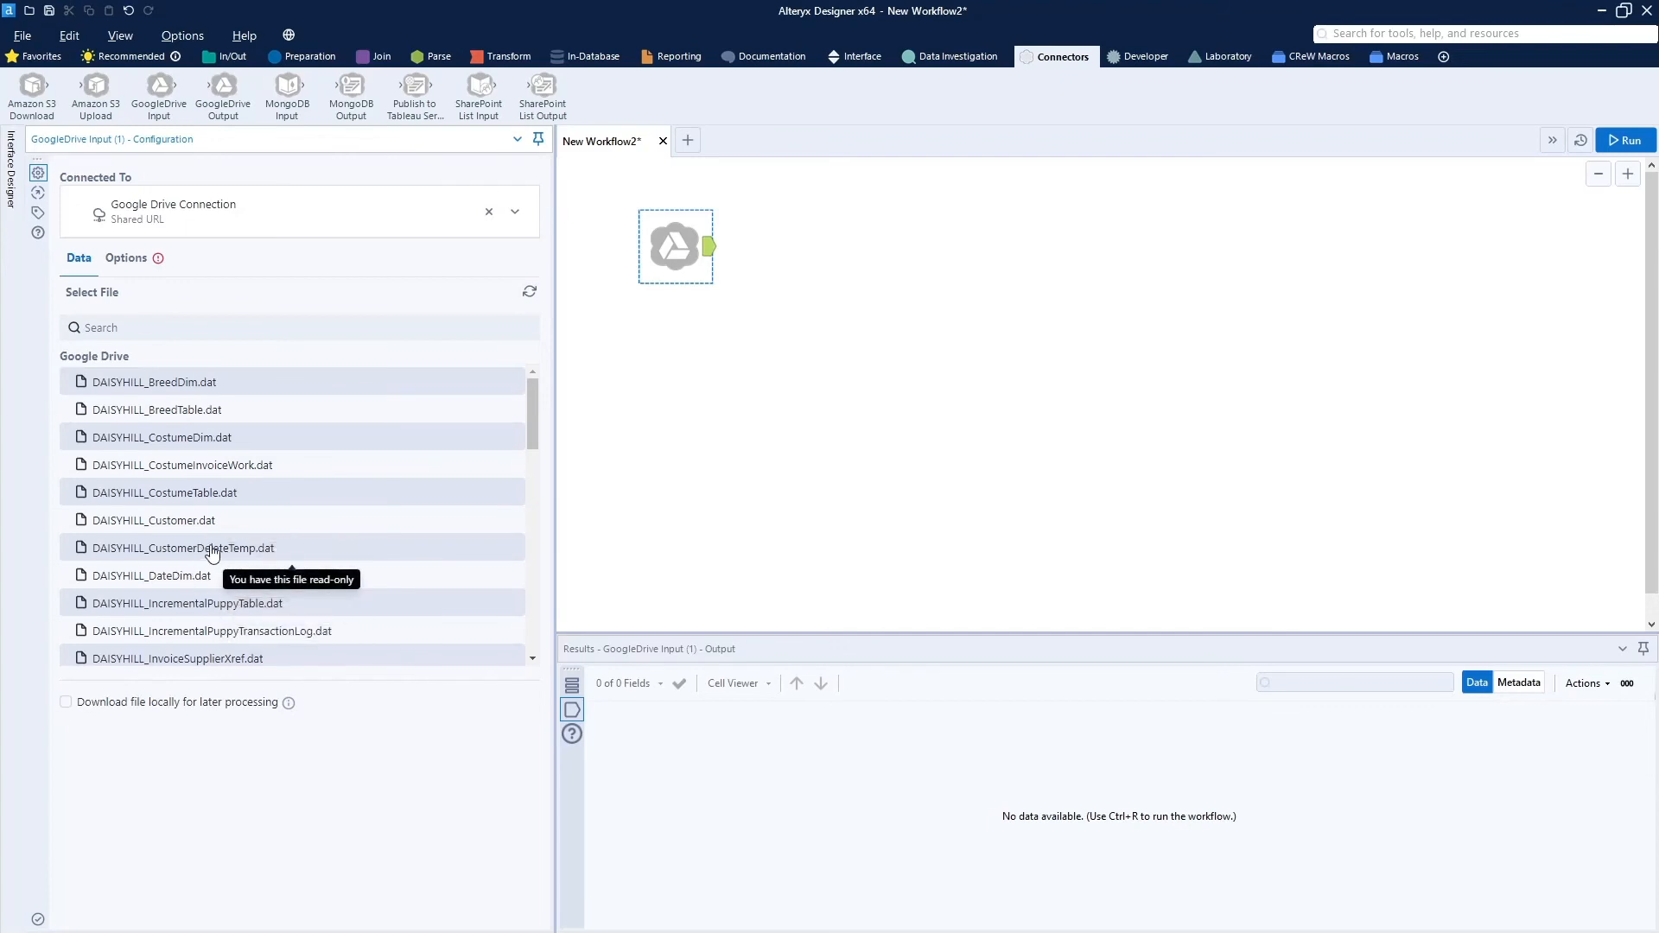
mouse_move(193, 559)
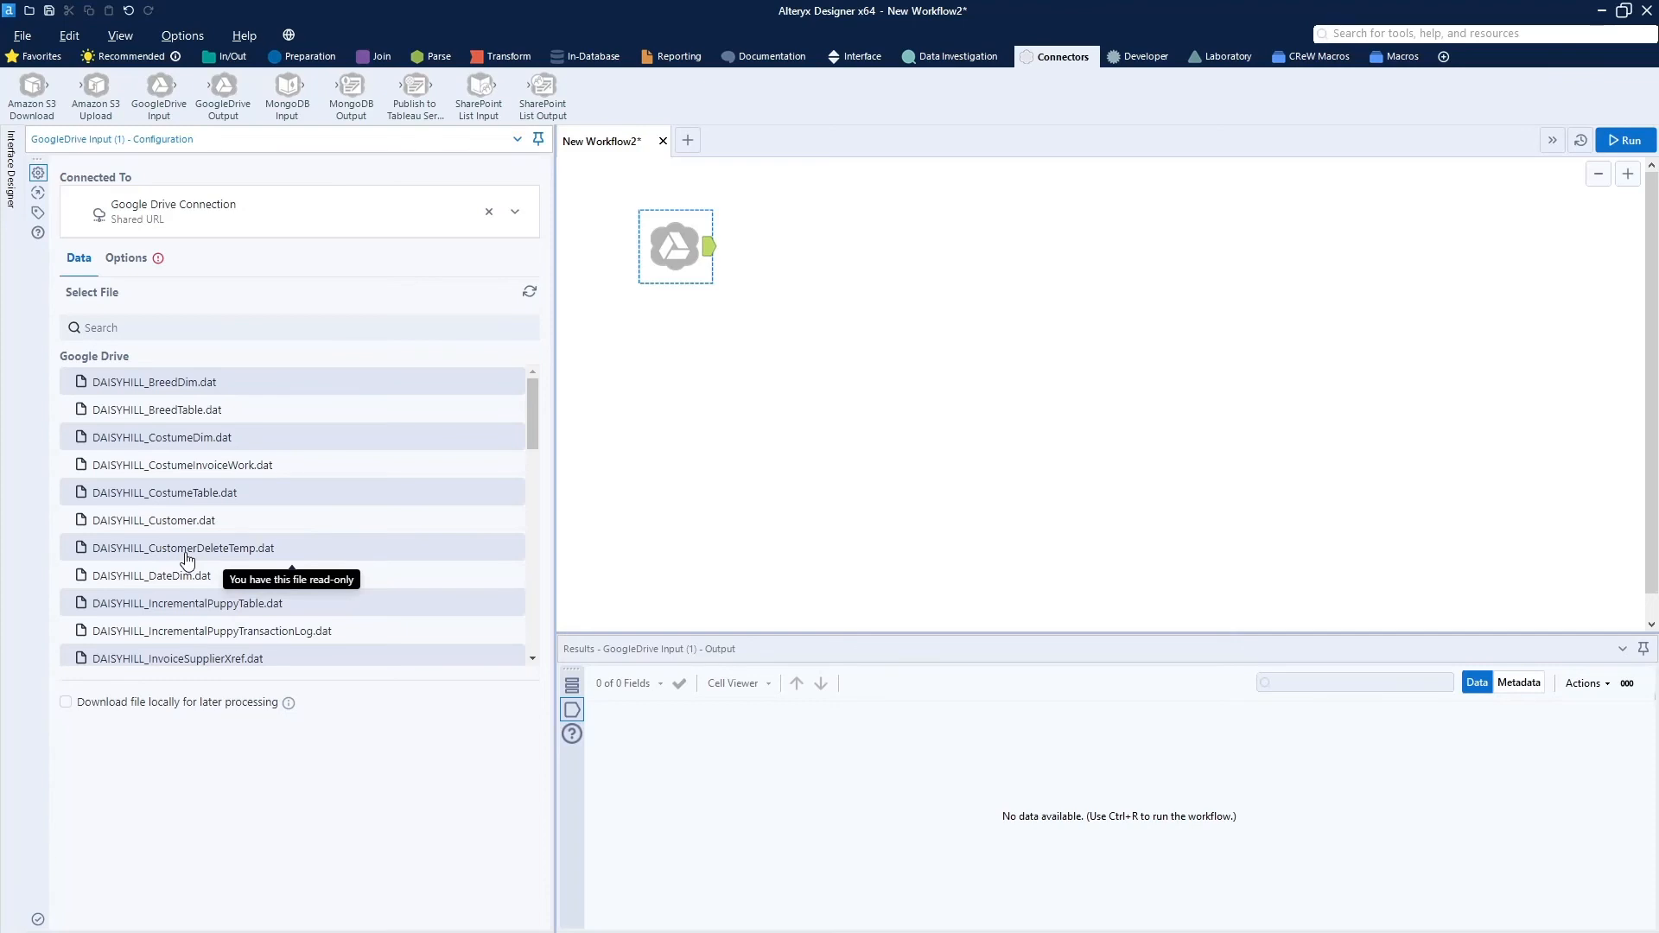
click(180, 547)
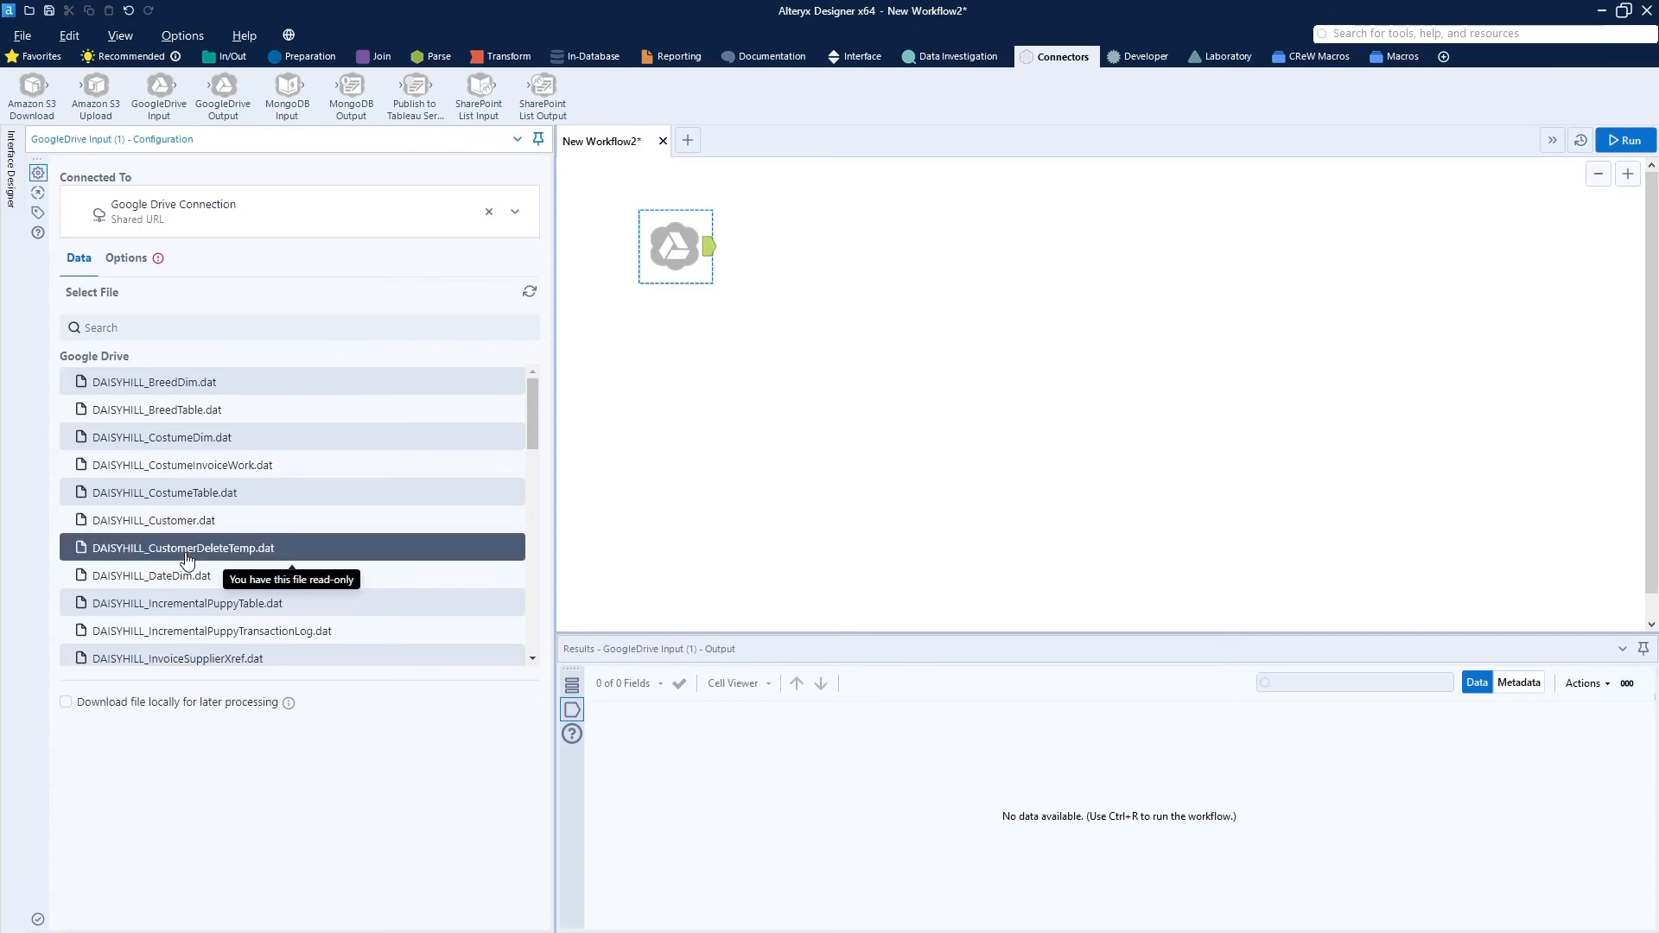
mouse_move(469, 779)
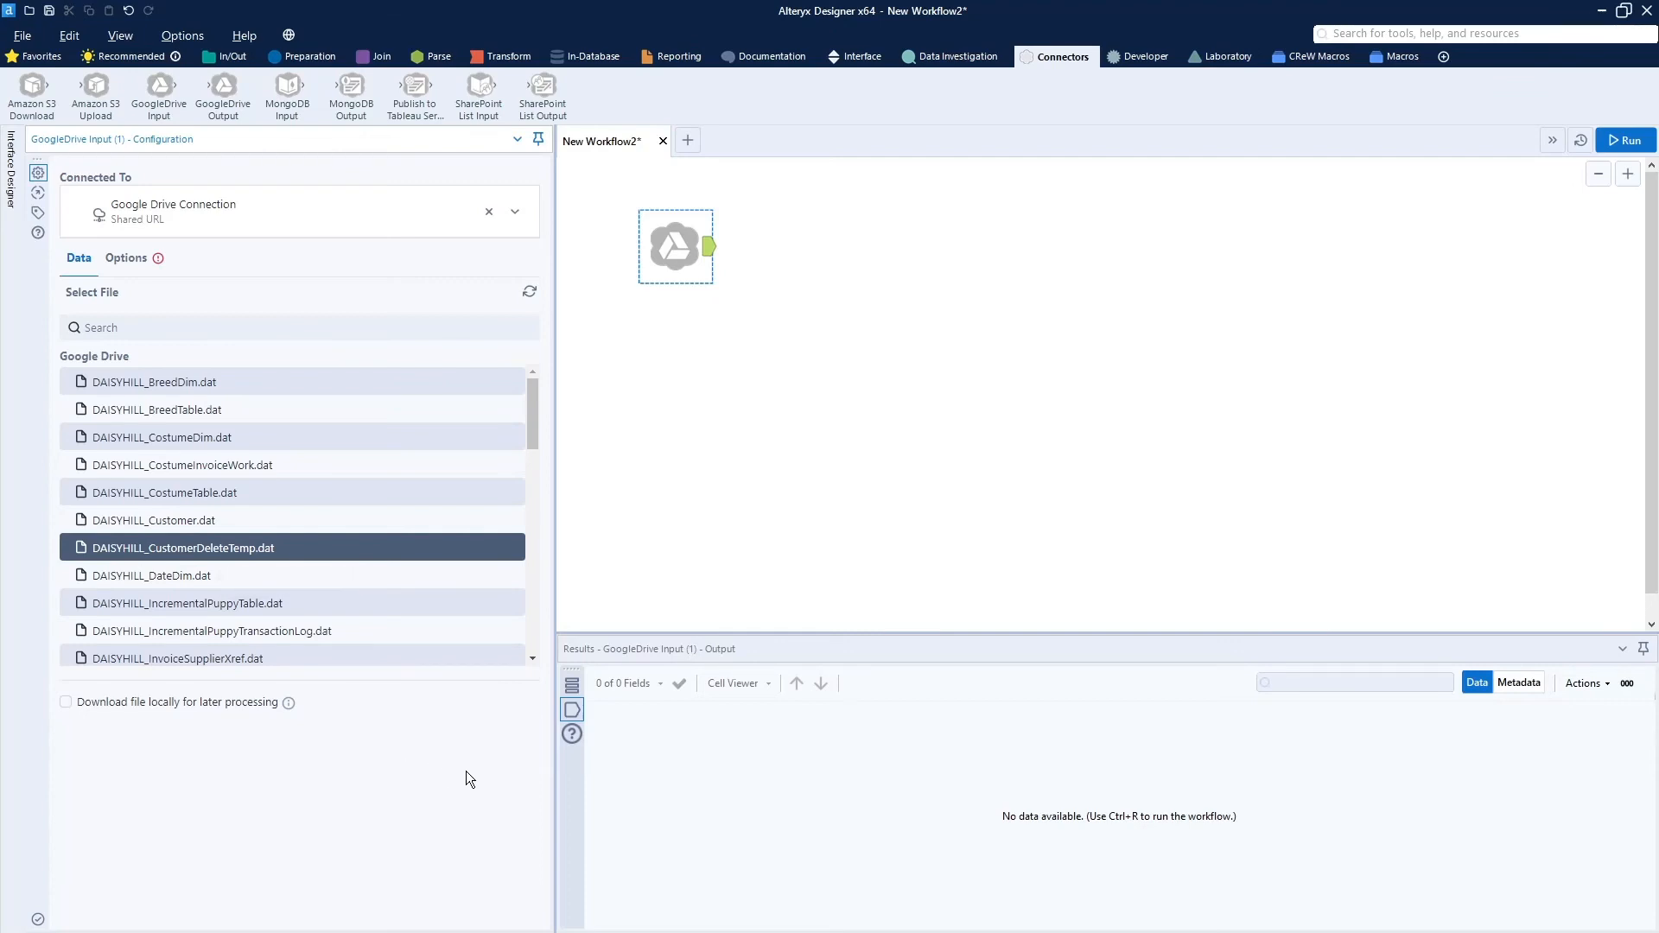
mouse_move(151, 300)
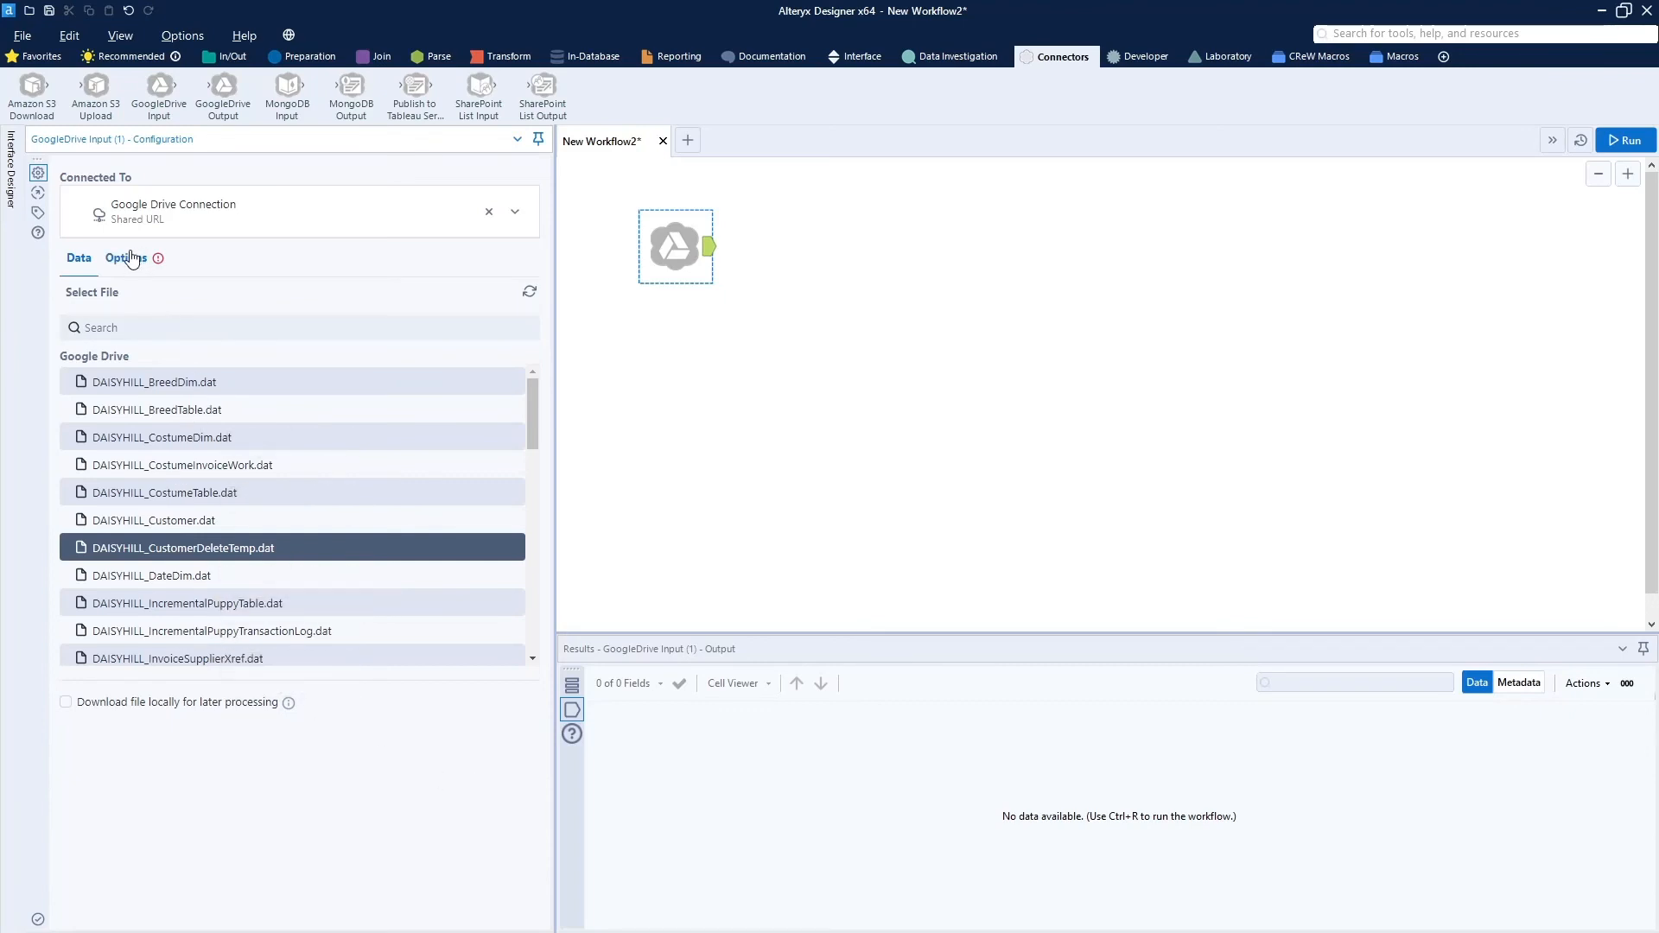
- Set the GoogleDrive Input's File Format to CSV and Field Delimiter to Custom
click(125, 258)
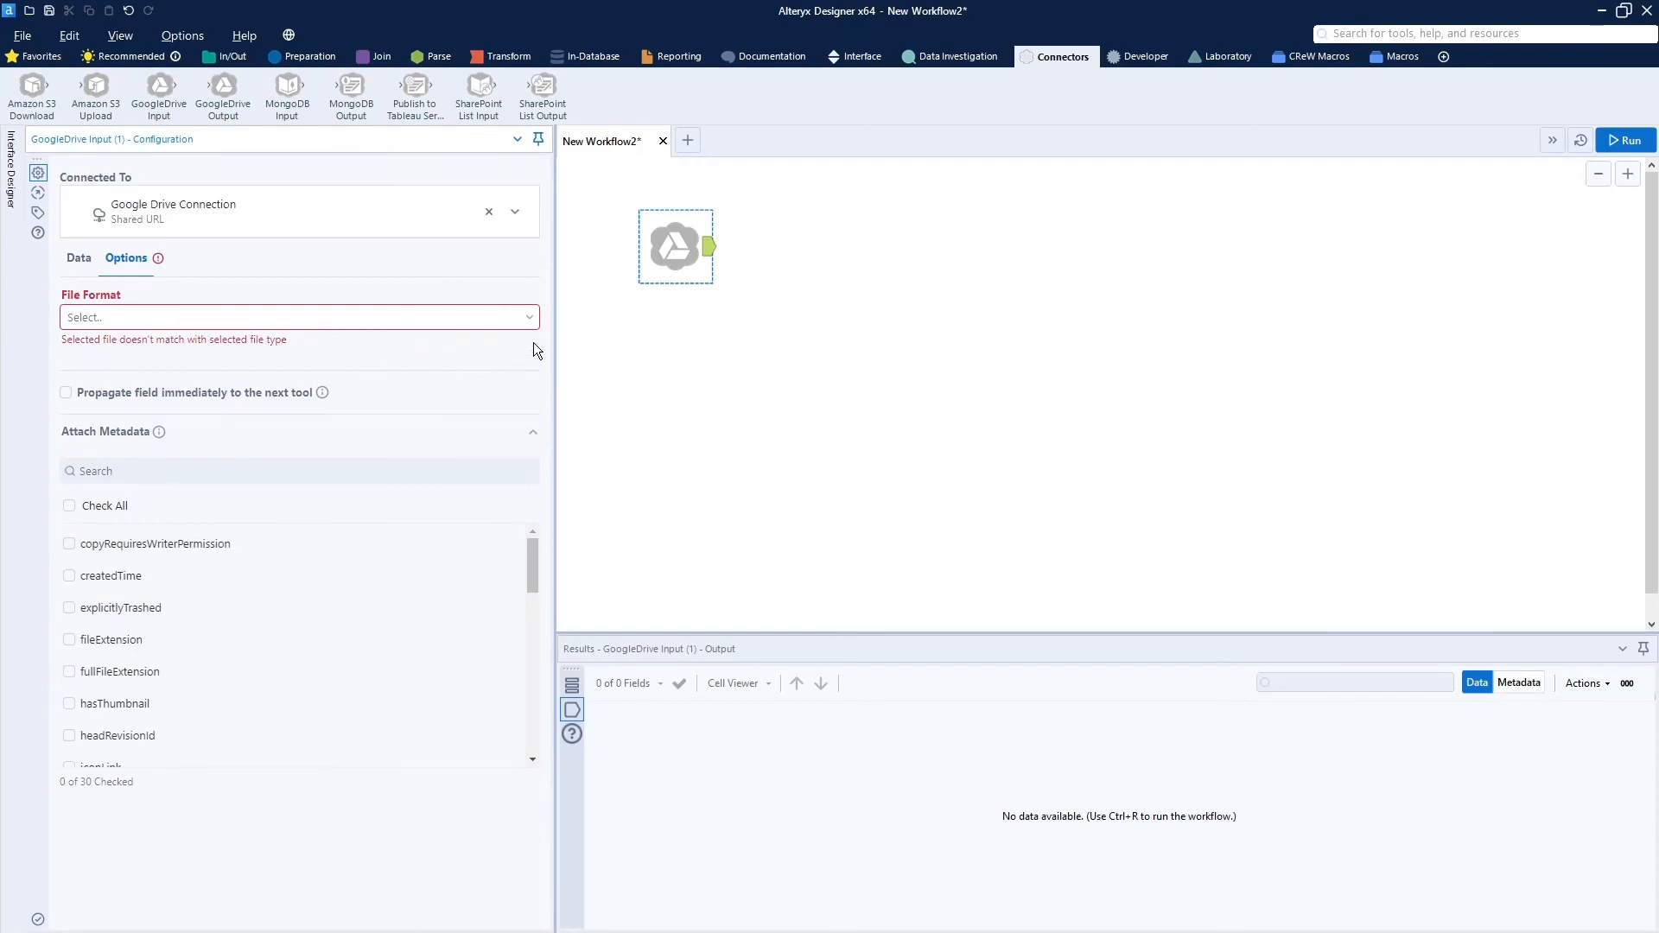
click(300, 317)
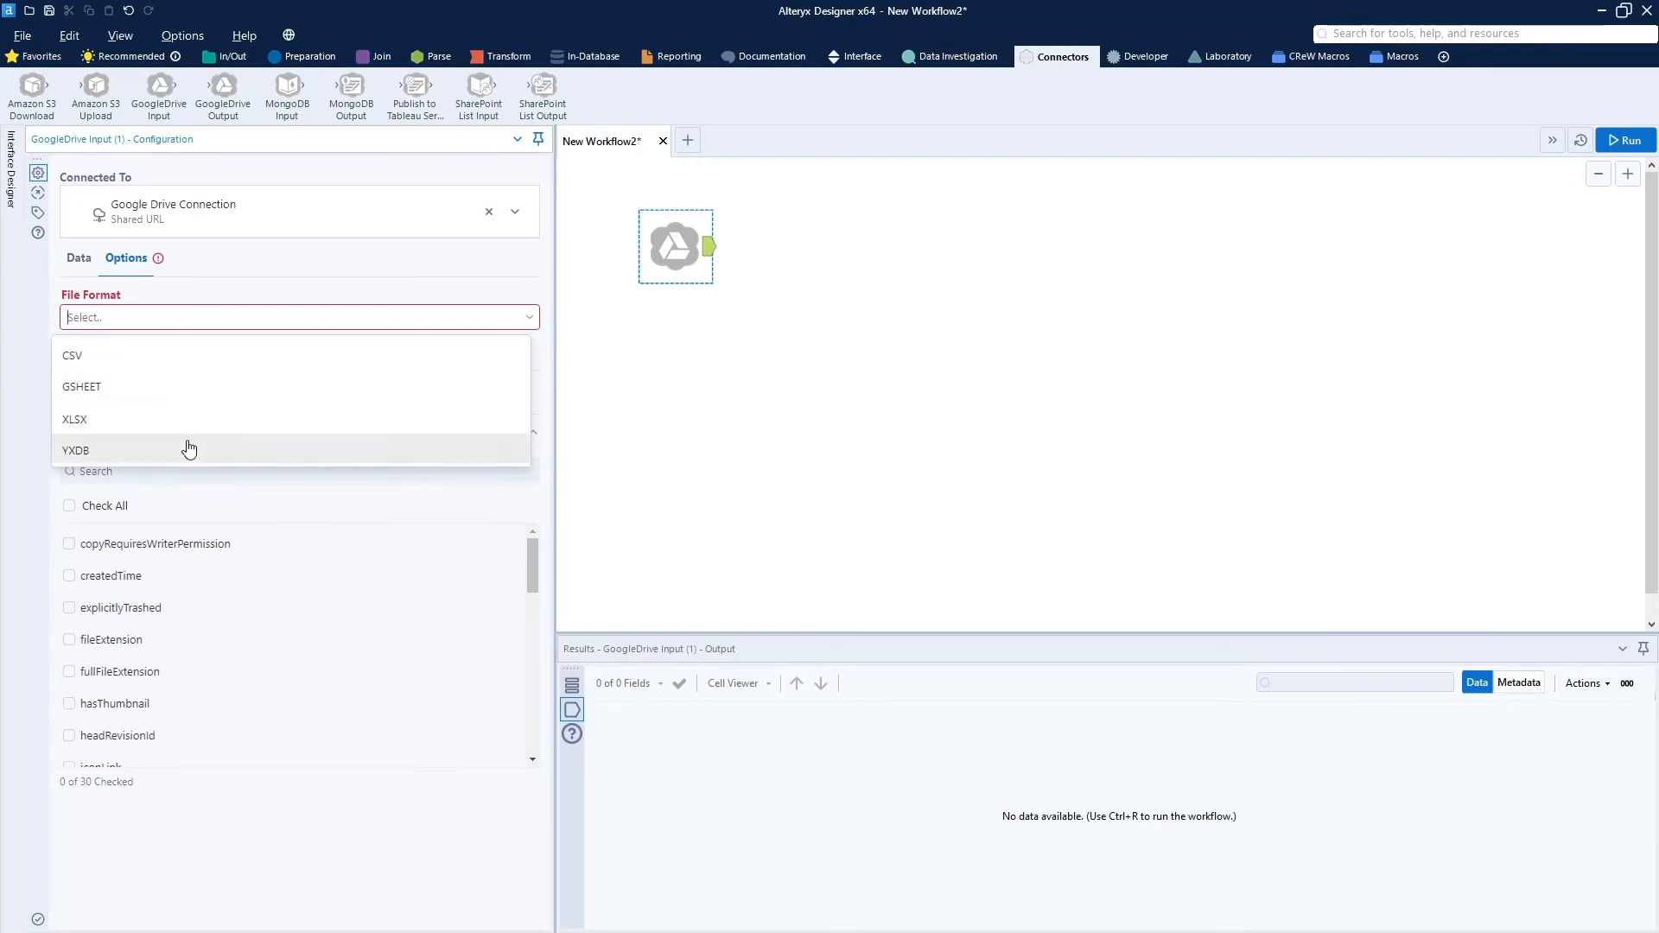
click(71, 354)
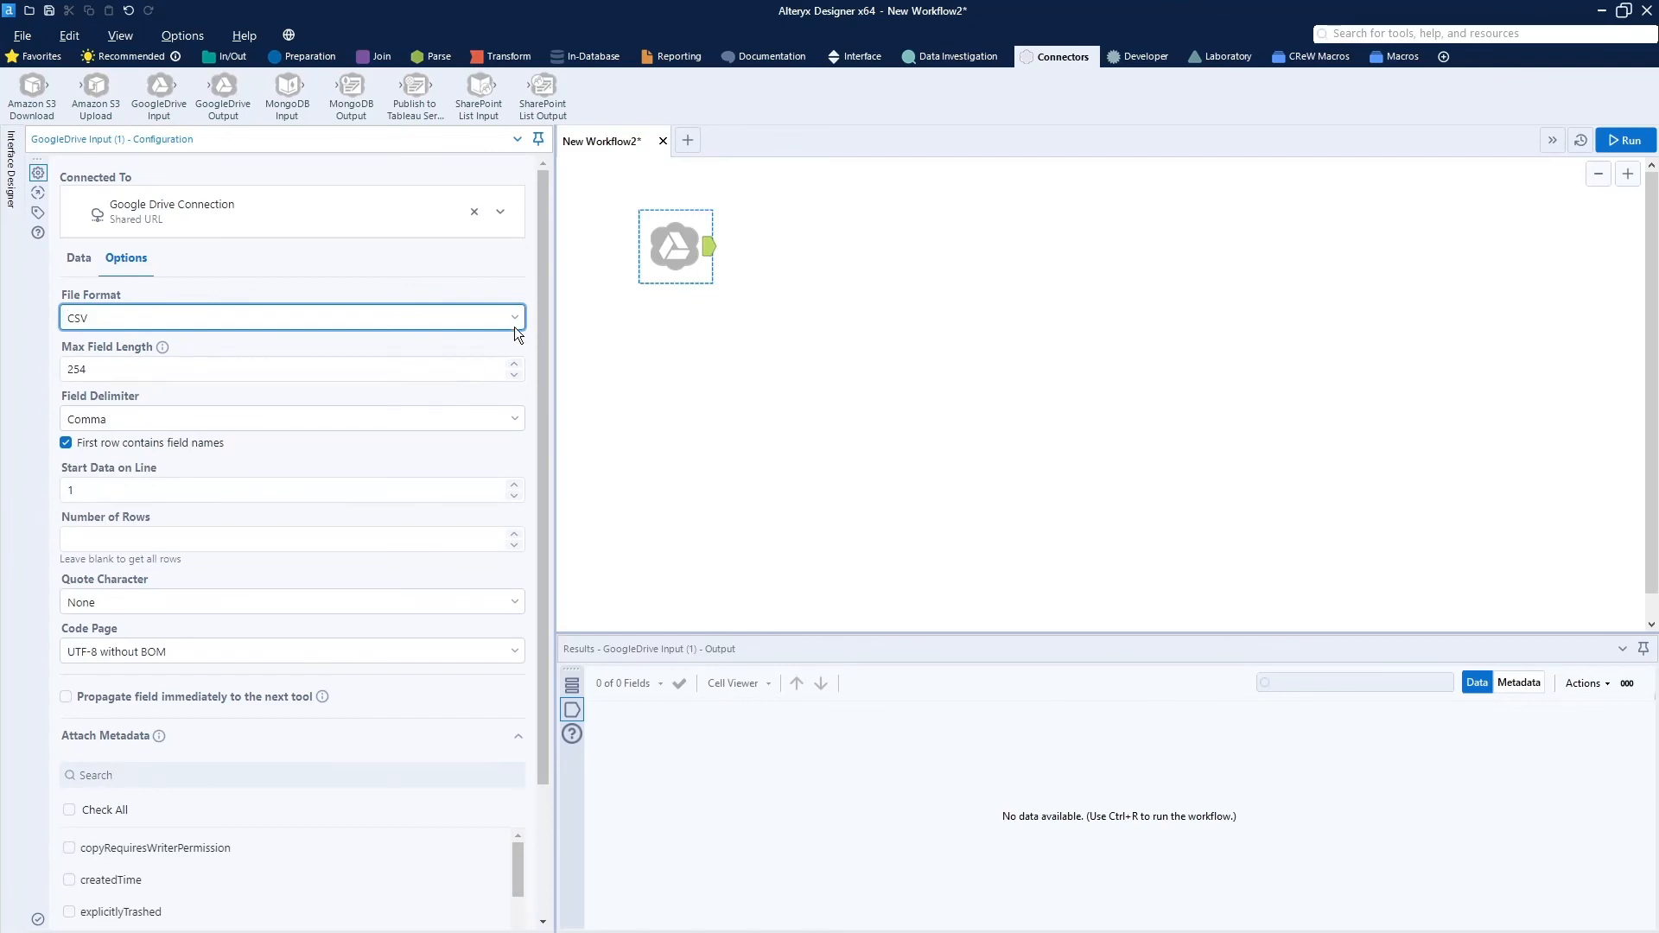
click(291, 317)
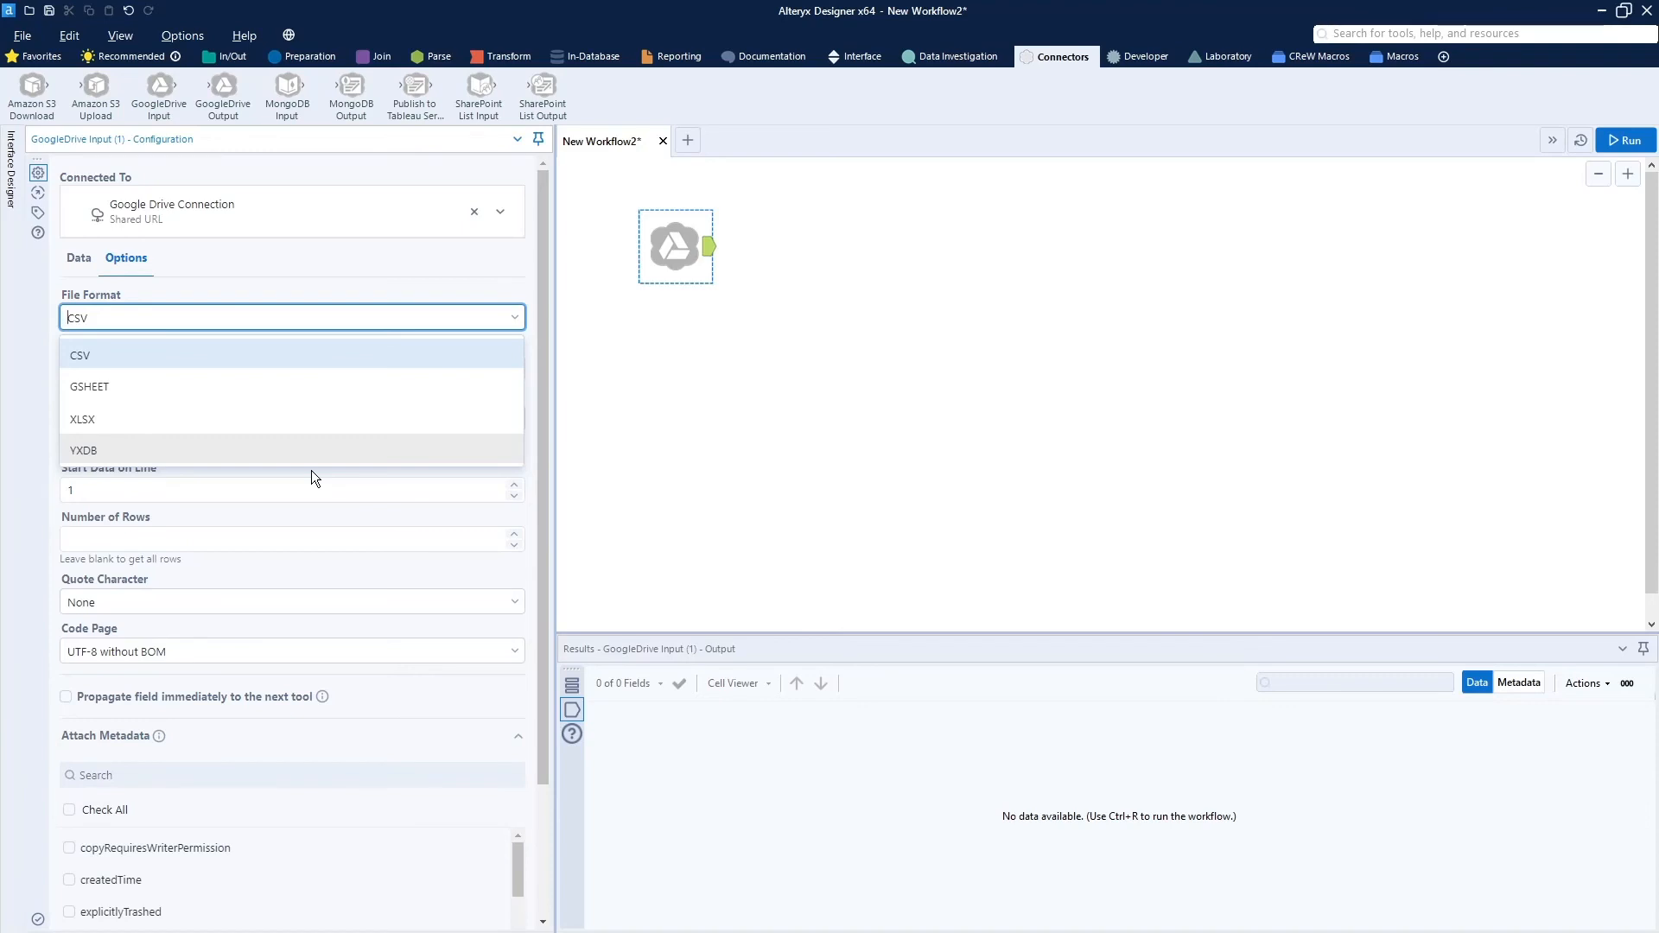
mouse_move(281, 532)
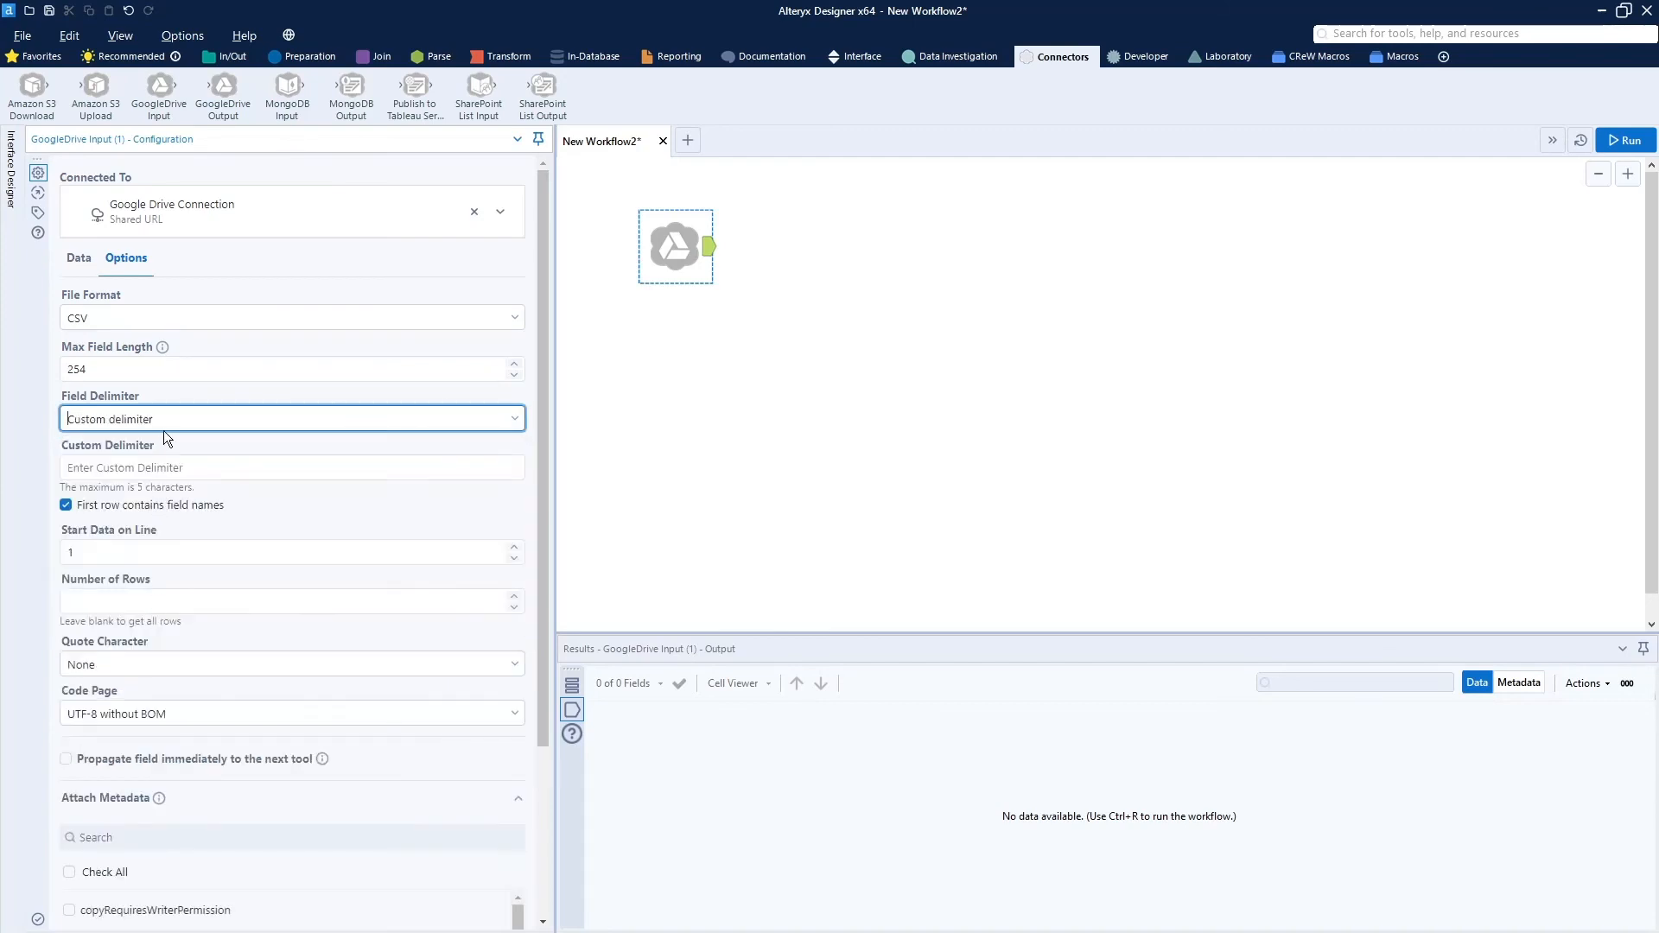
click(291, 418)
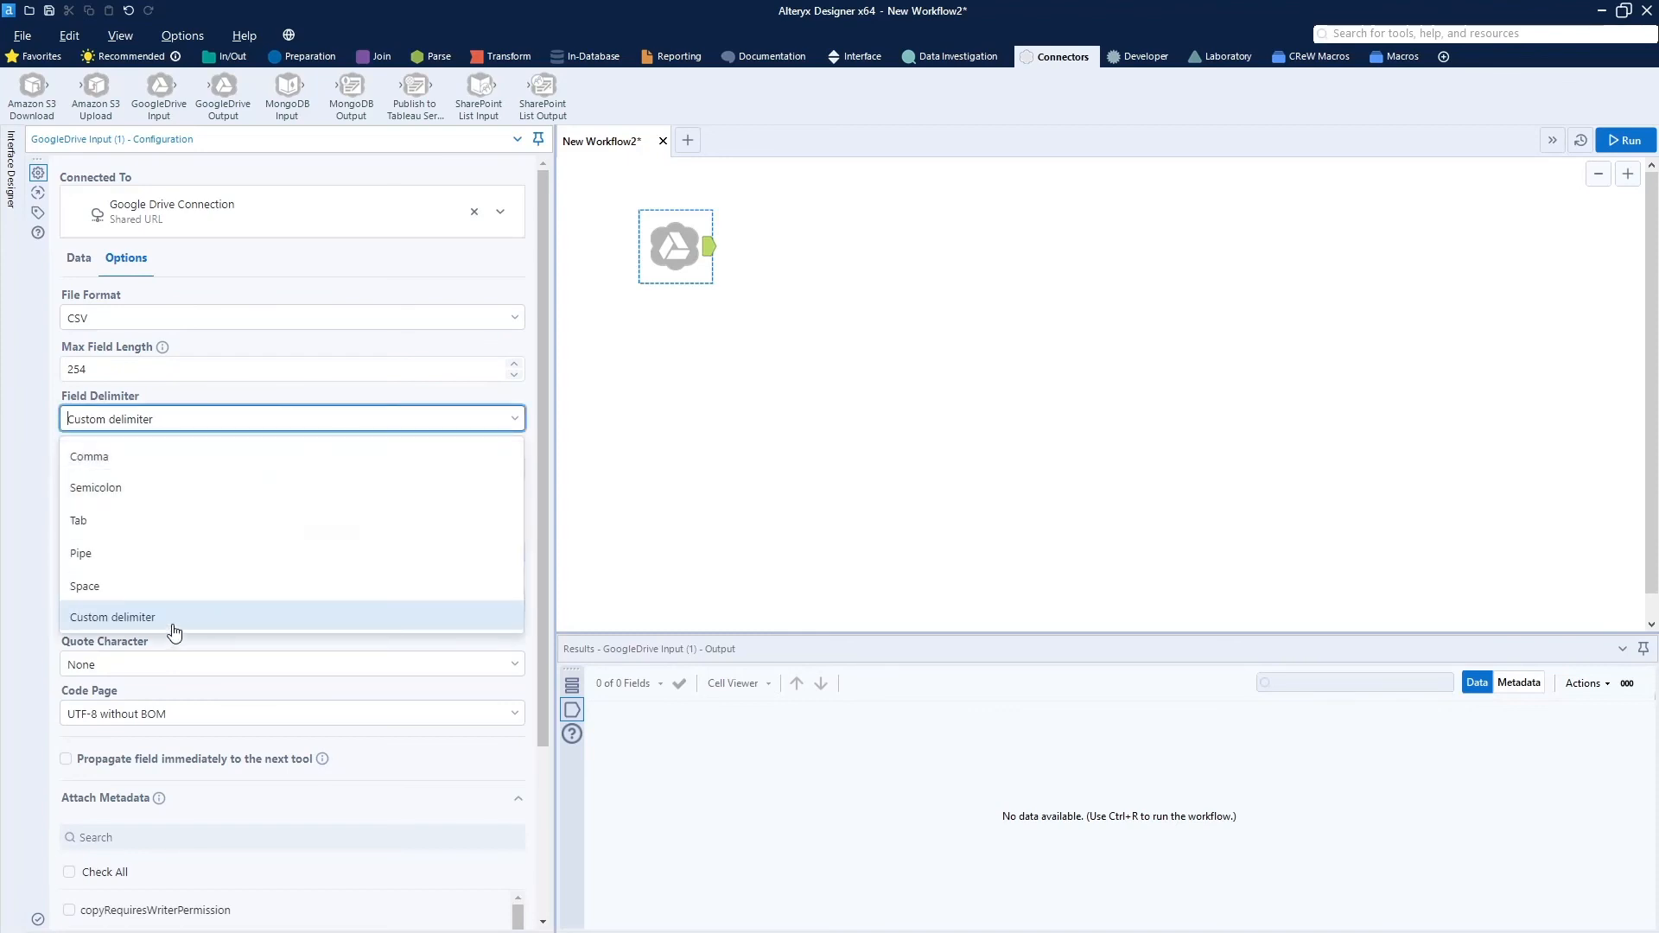
click(112, 617)
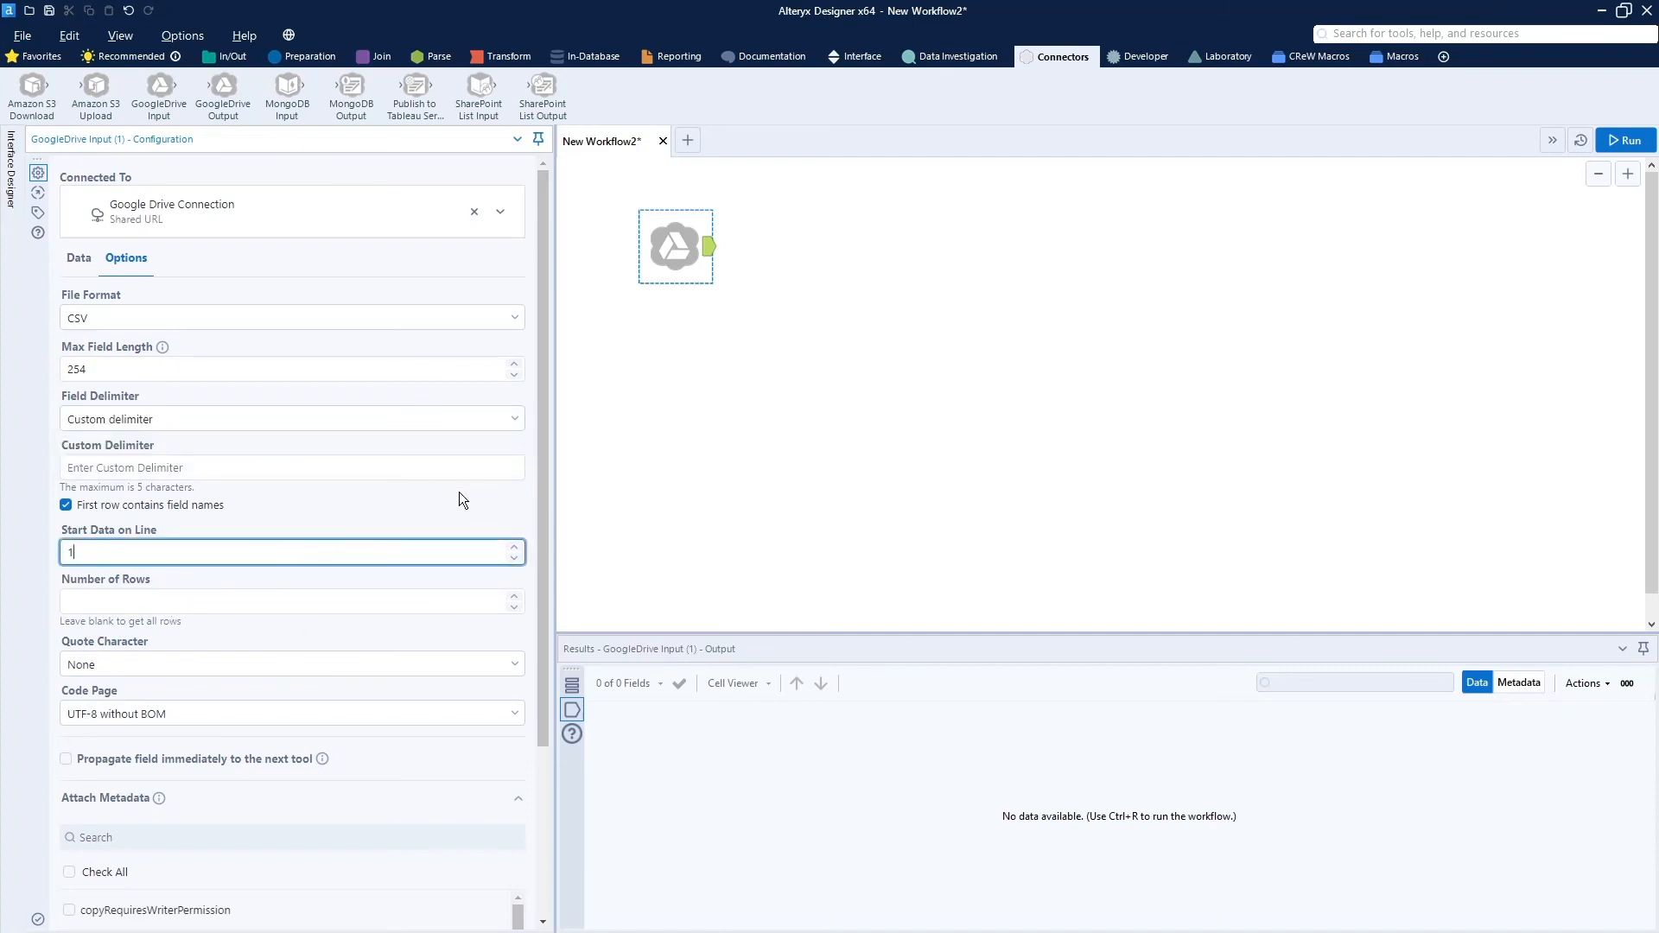
mouse_move(1560, 221)
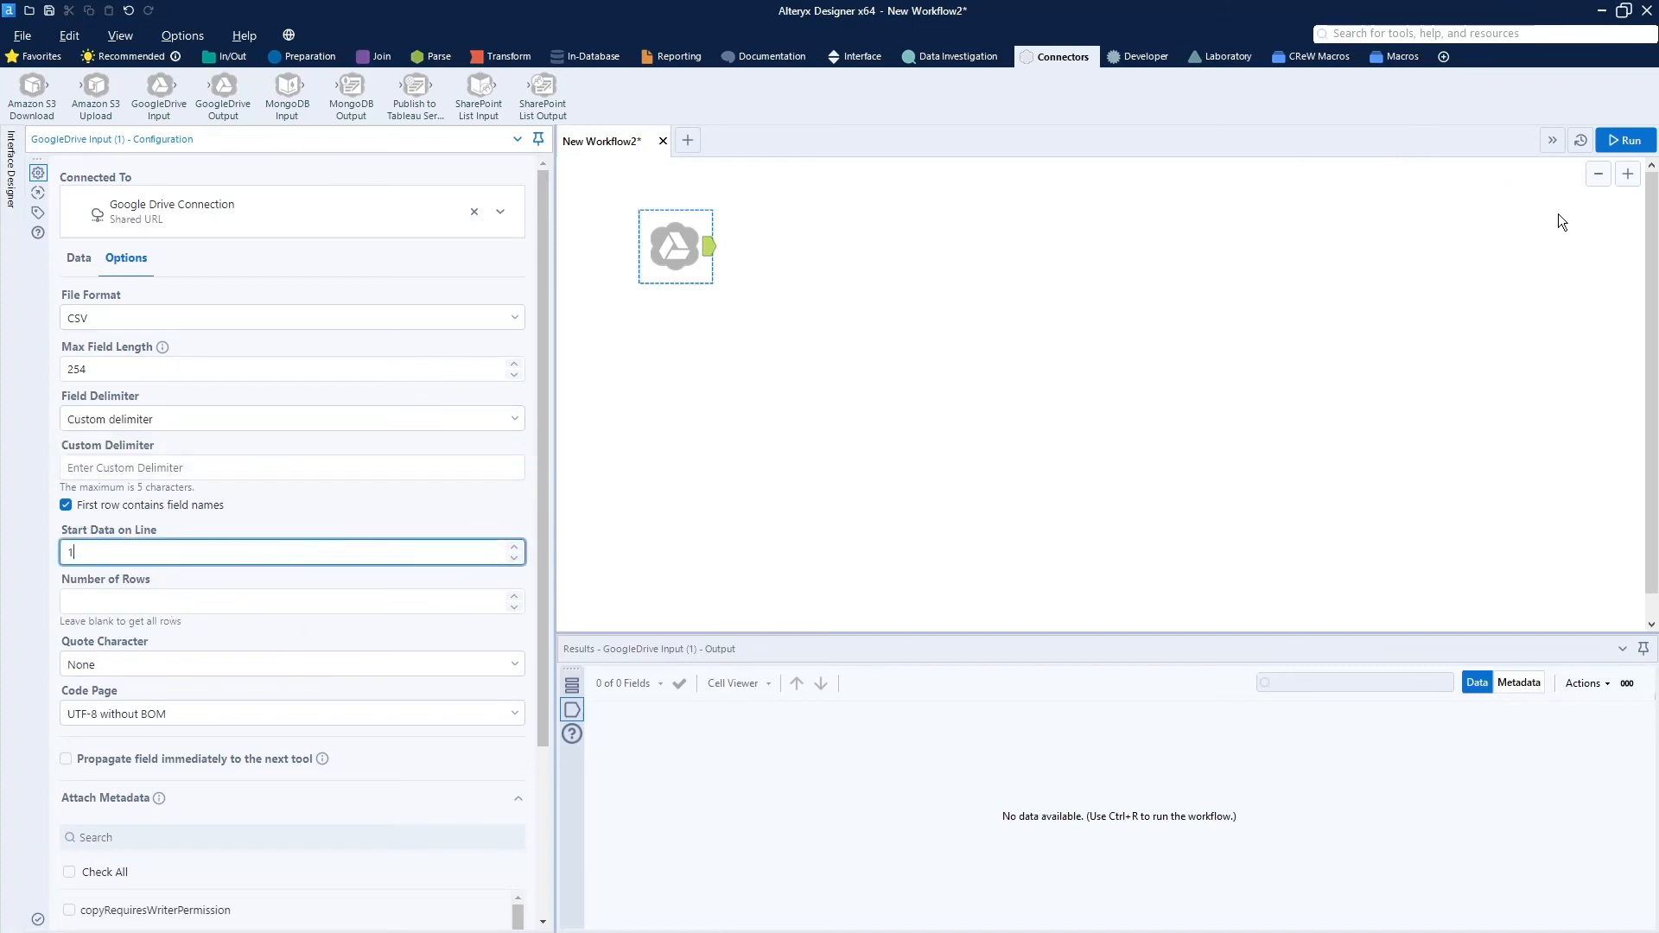
mouse_move(1627, 140)
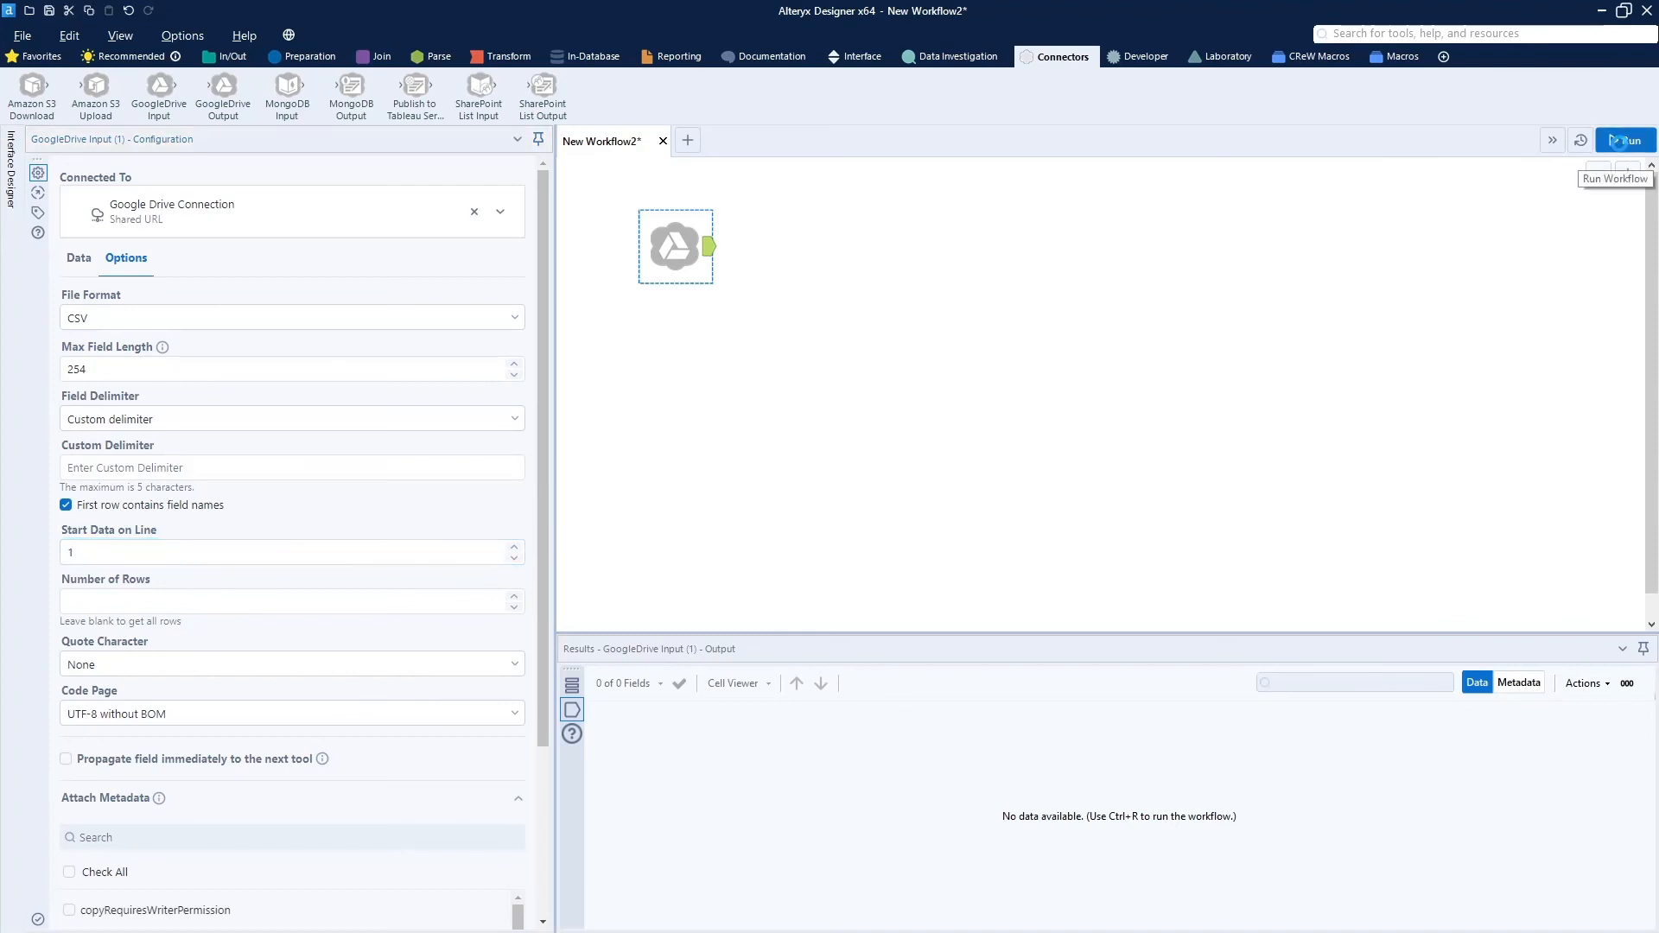
- Run the workflow and recheck the GoogleDrive Input's file format options
click(1621, 138)
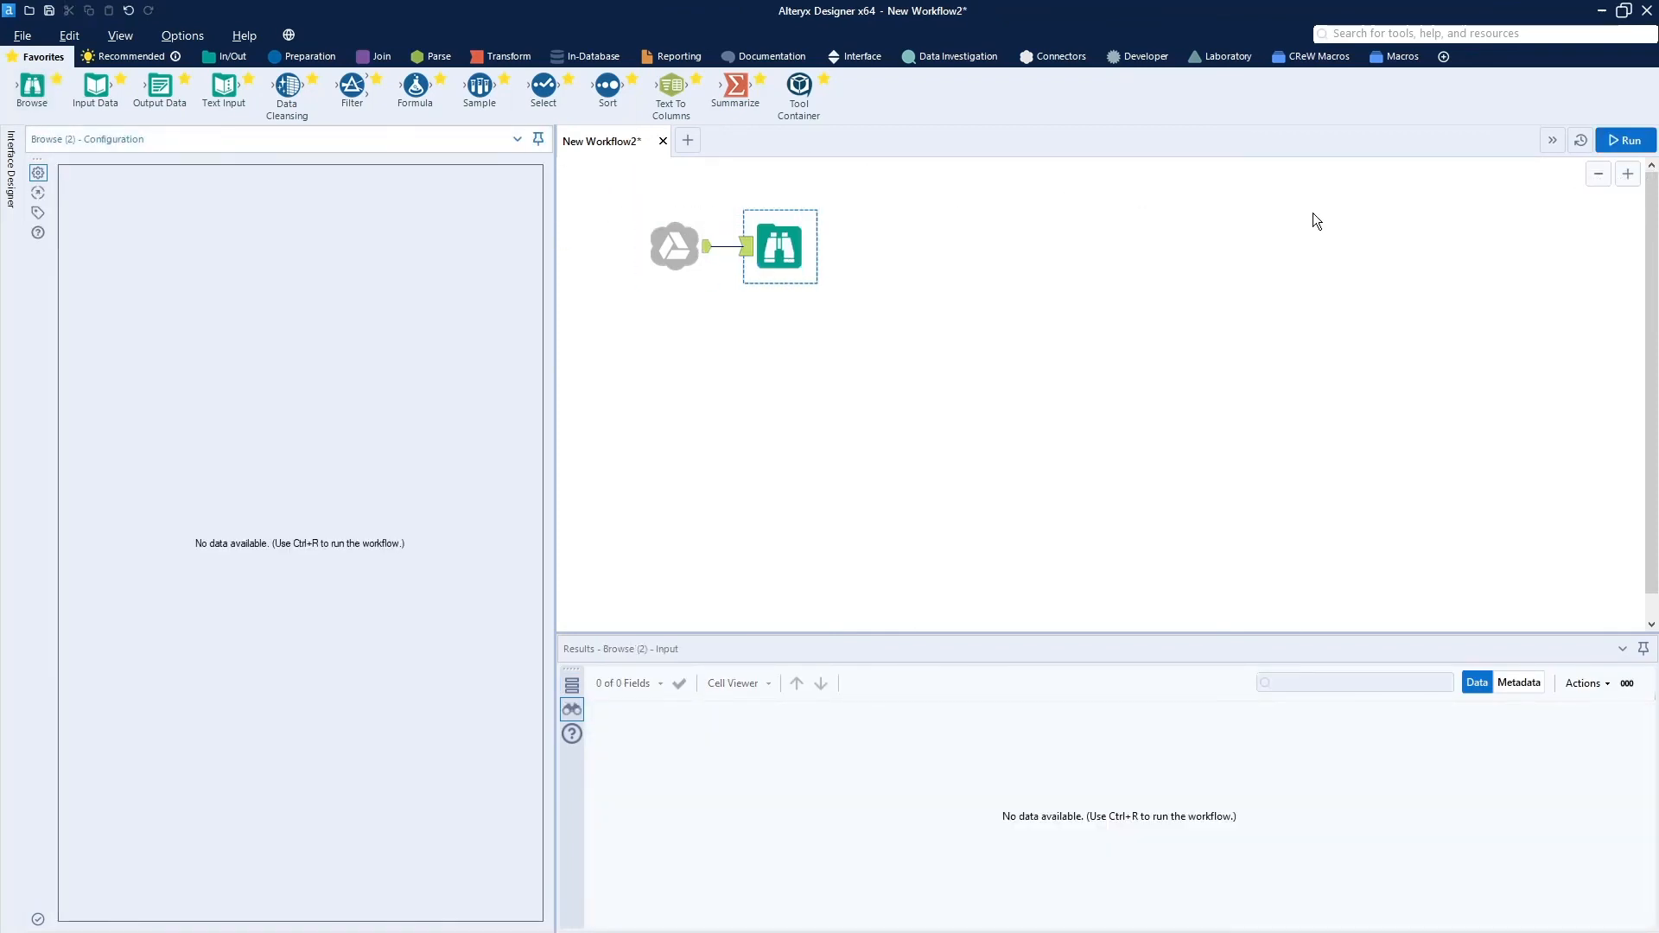
click(674, 246)
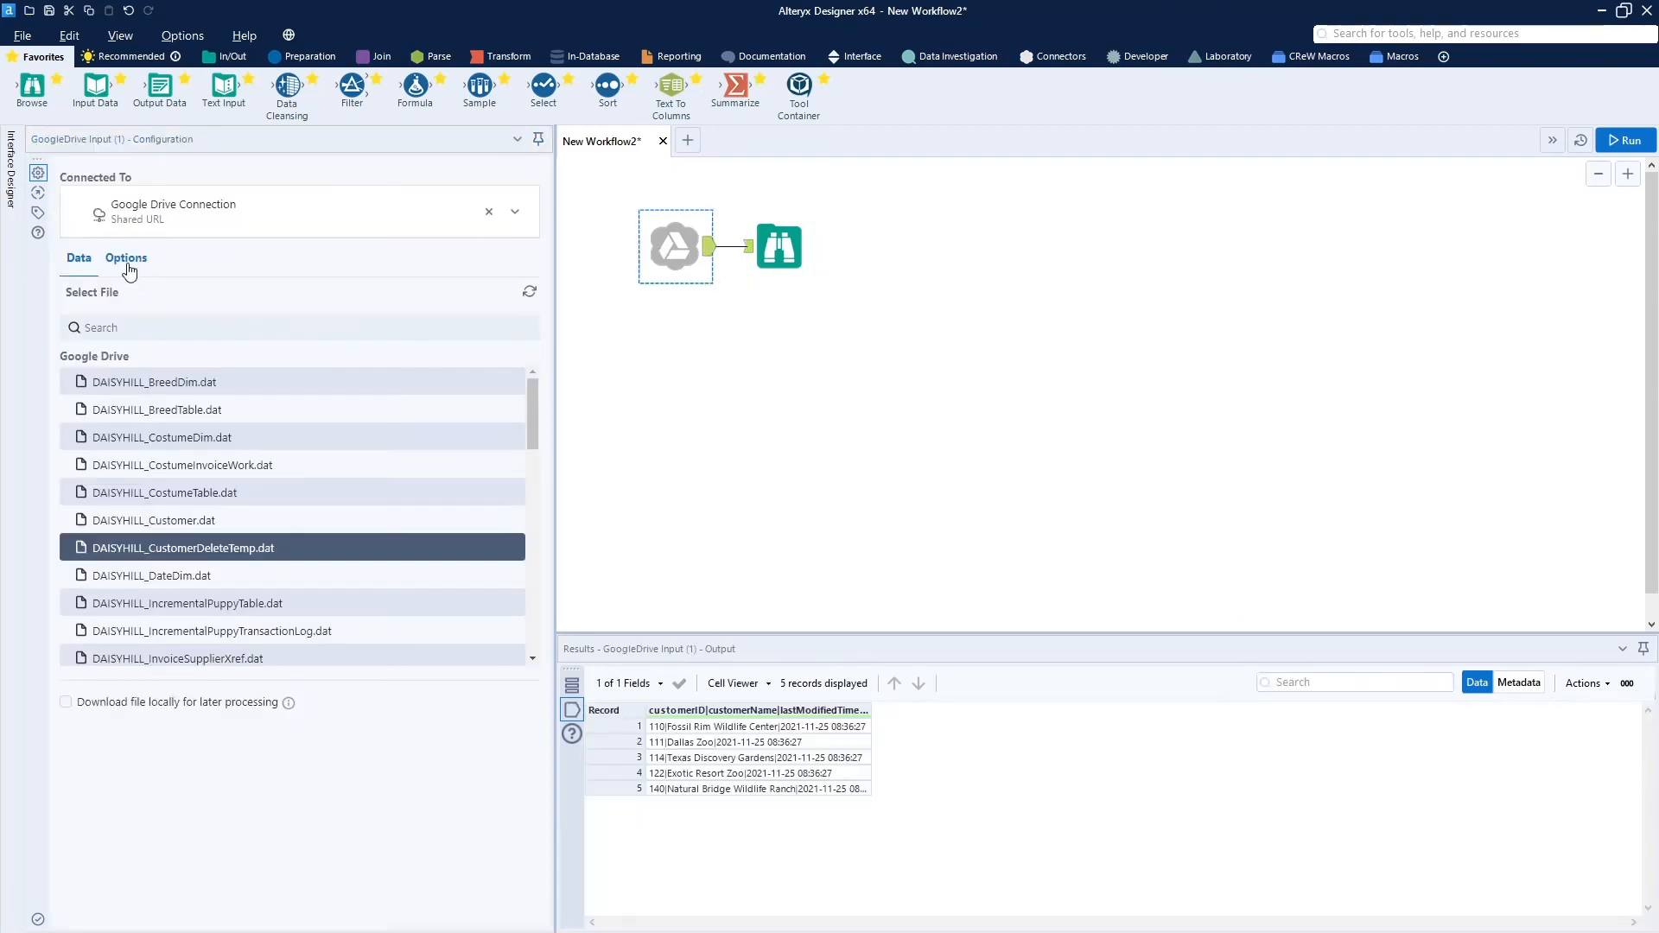
click(124, 258)
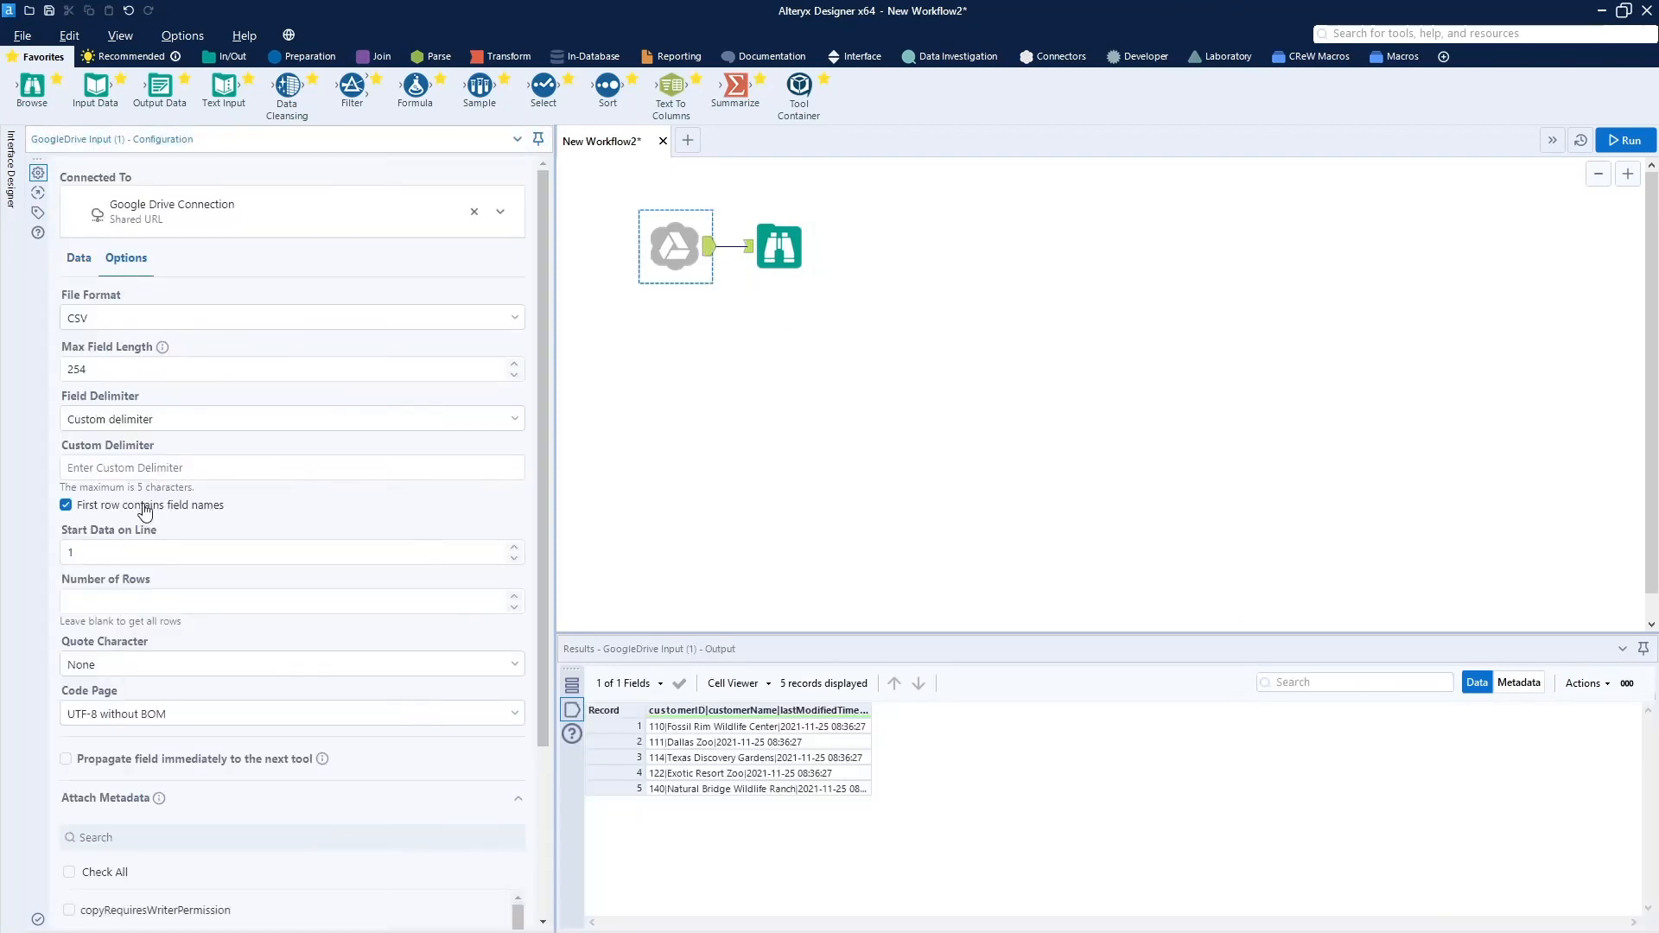
click(292, 468)
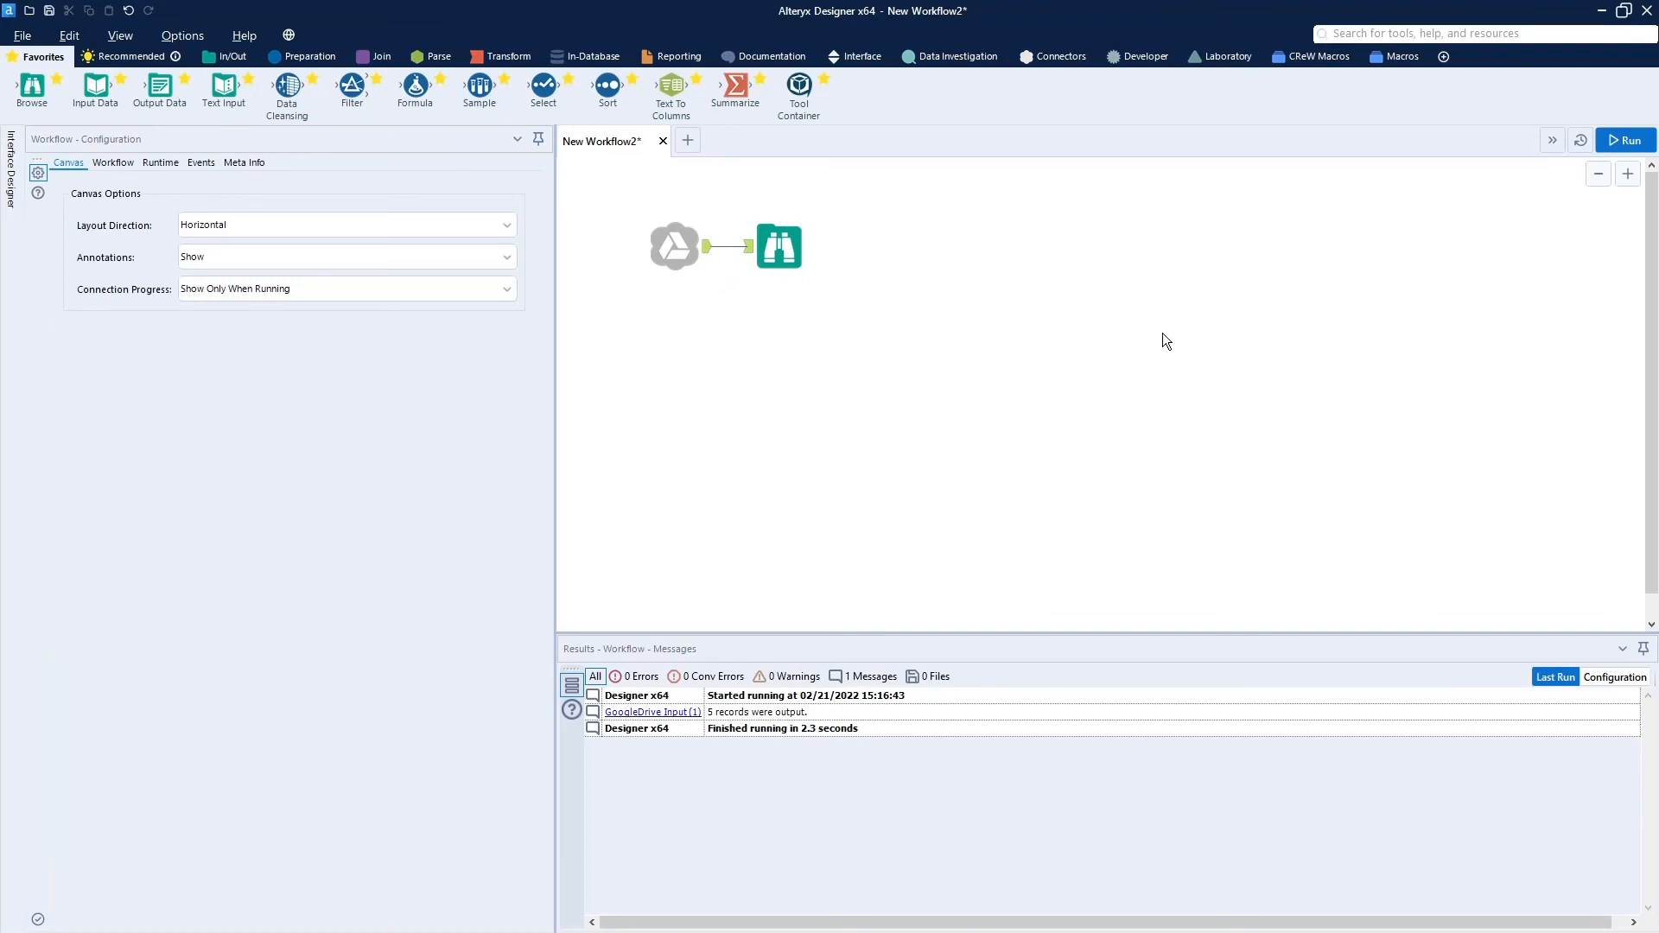
- Run again and view the Browse profile of customerID, customerName, lastModifiedTimestamp
click(1626, 140)
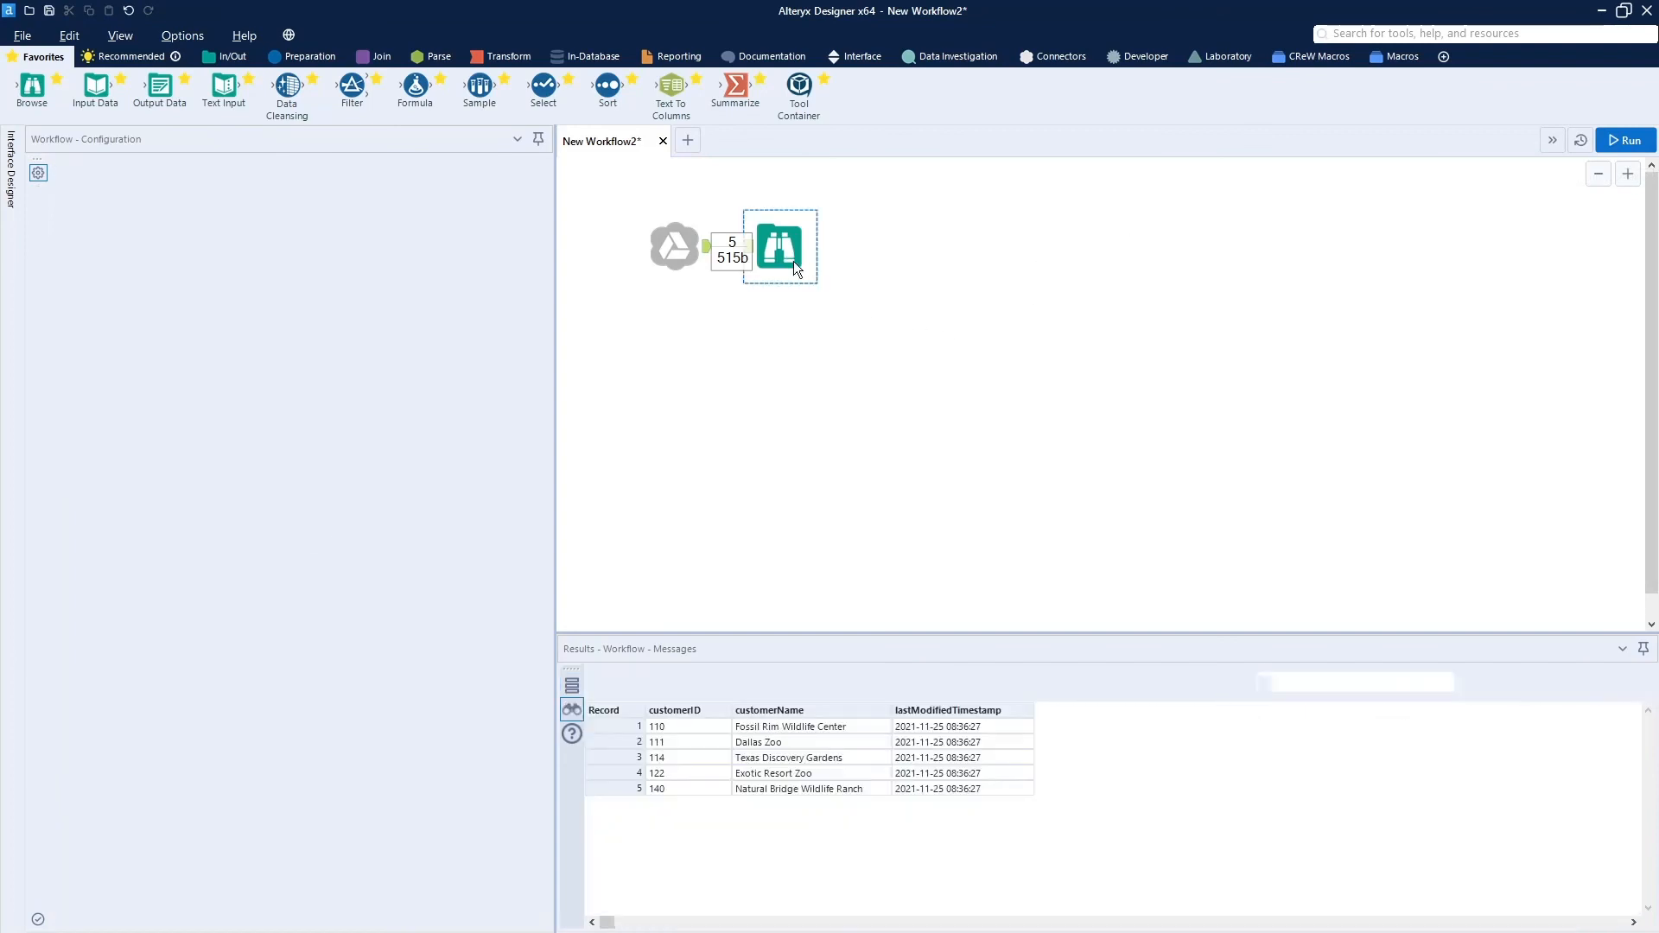
click(779, 245)
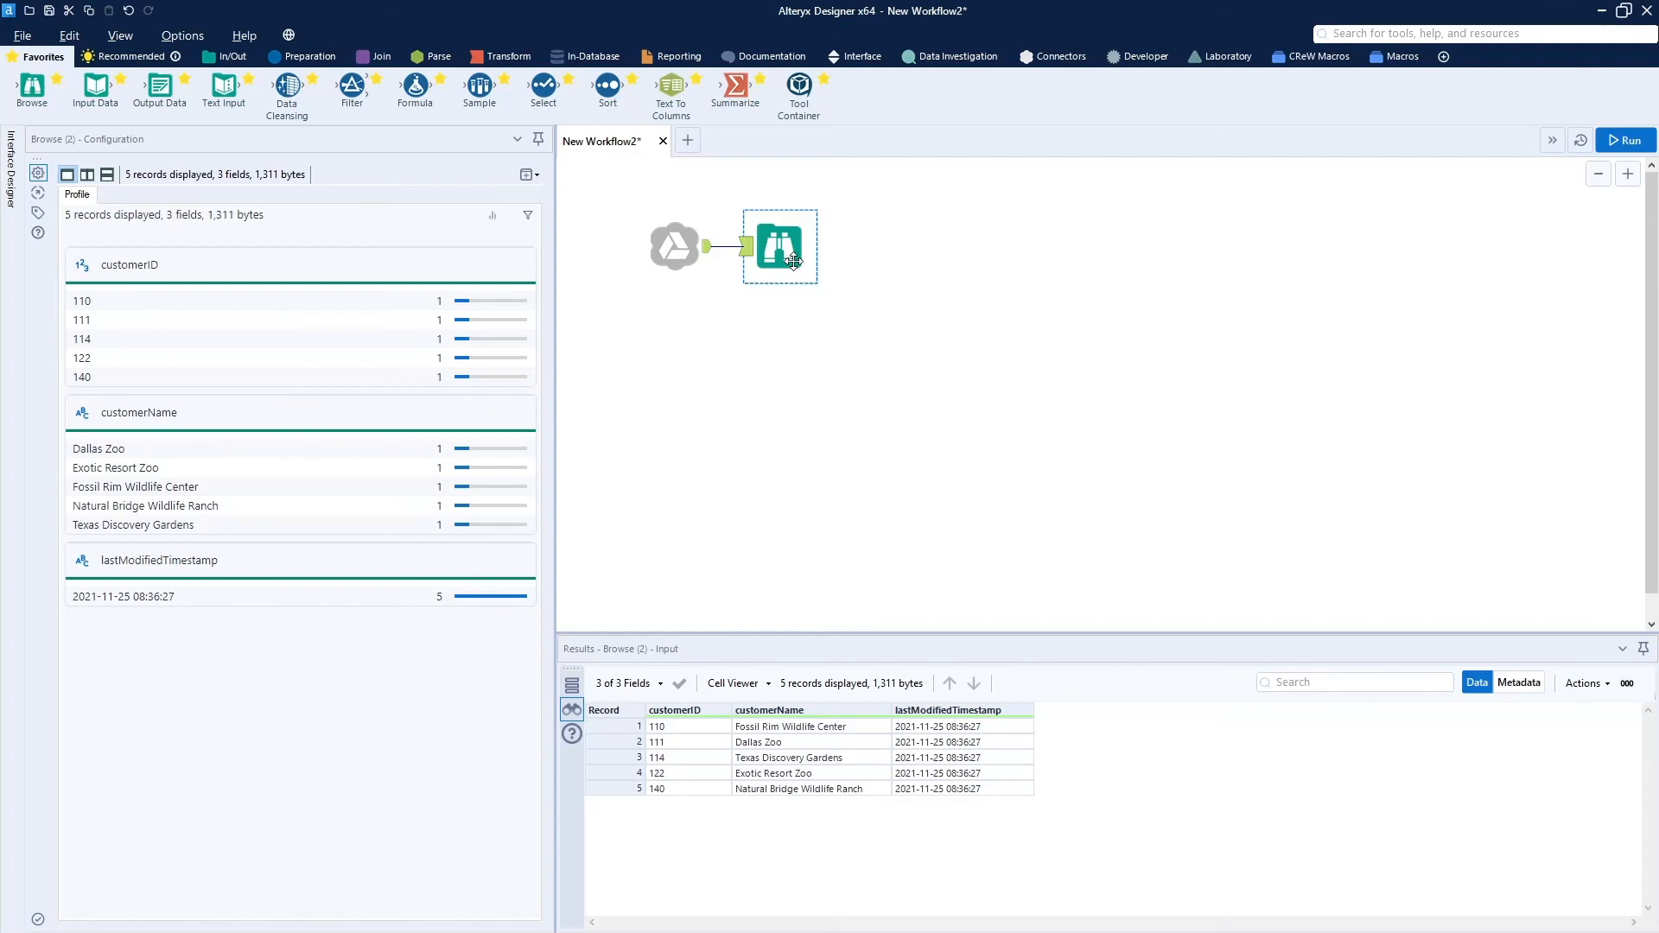
mouse_move(661, 418)
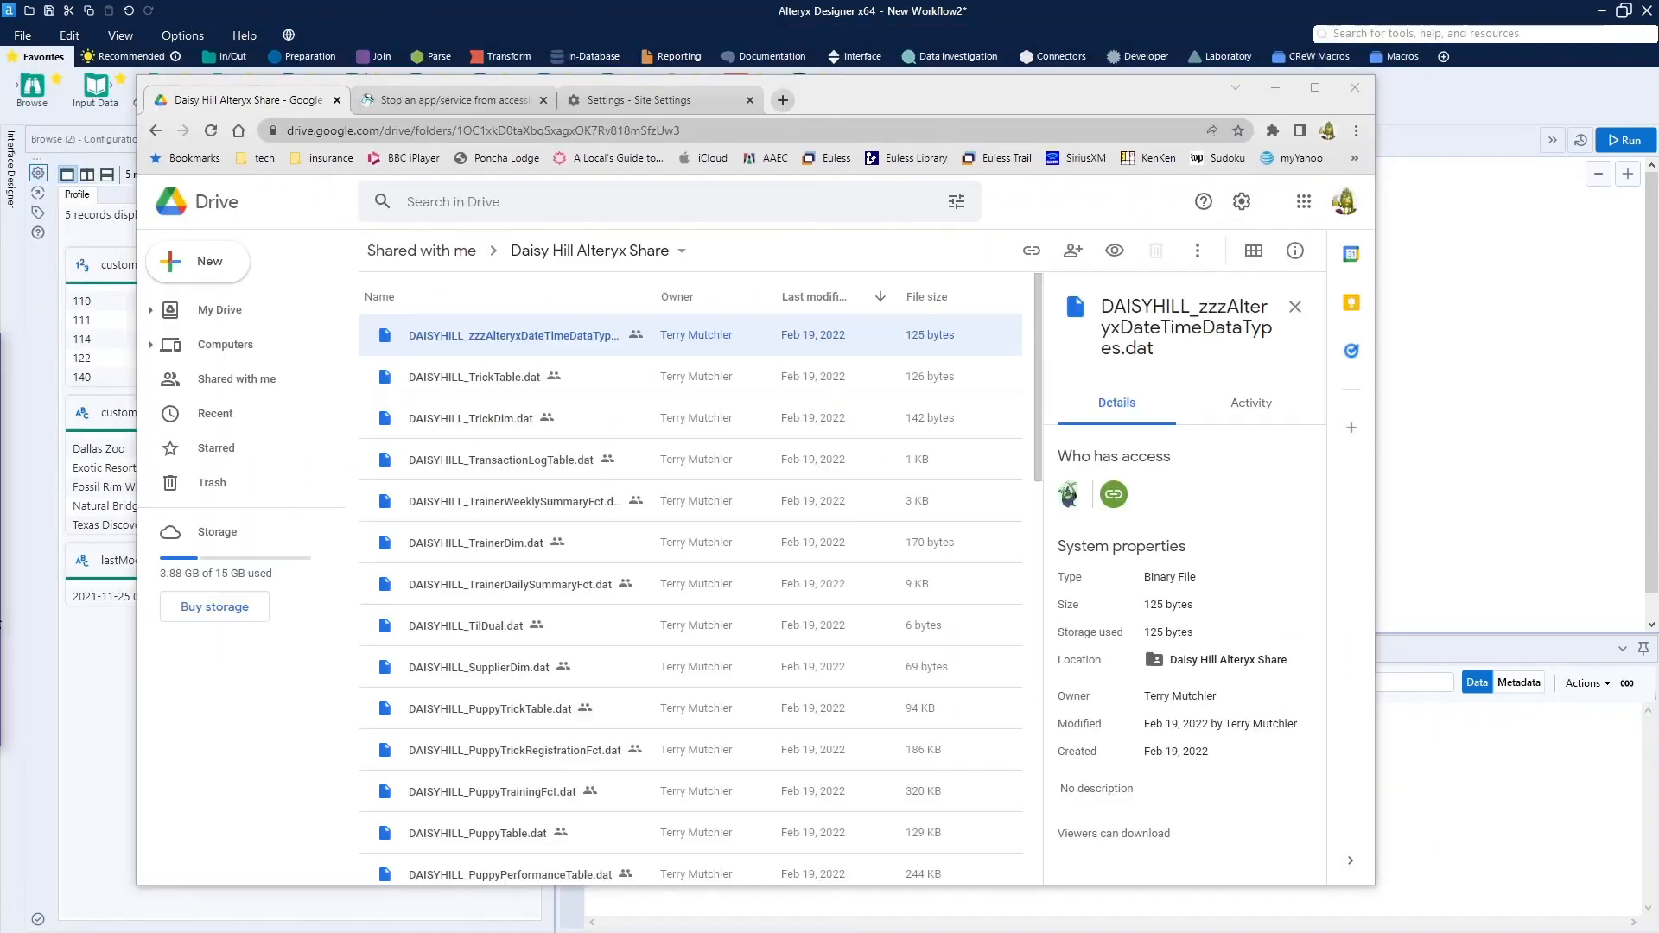
mouse_move(105, 660)
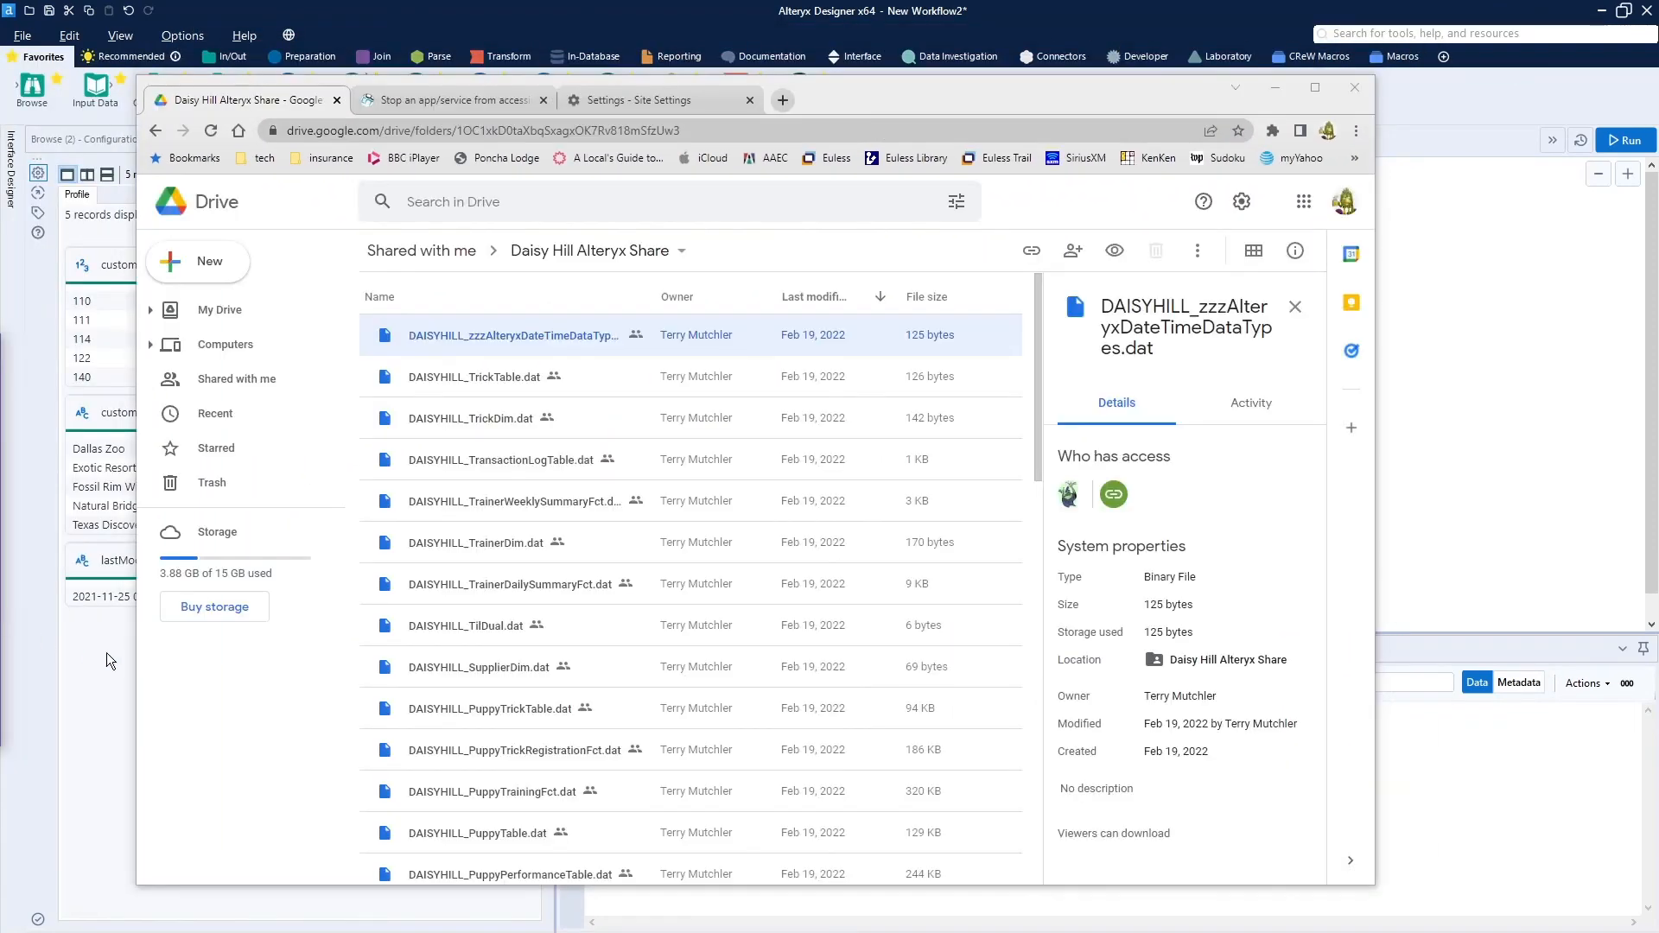
mouse_move(378, 619)
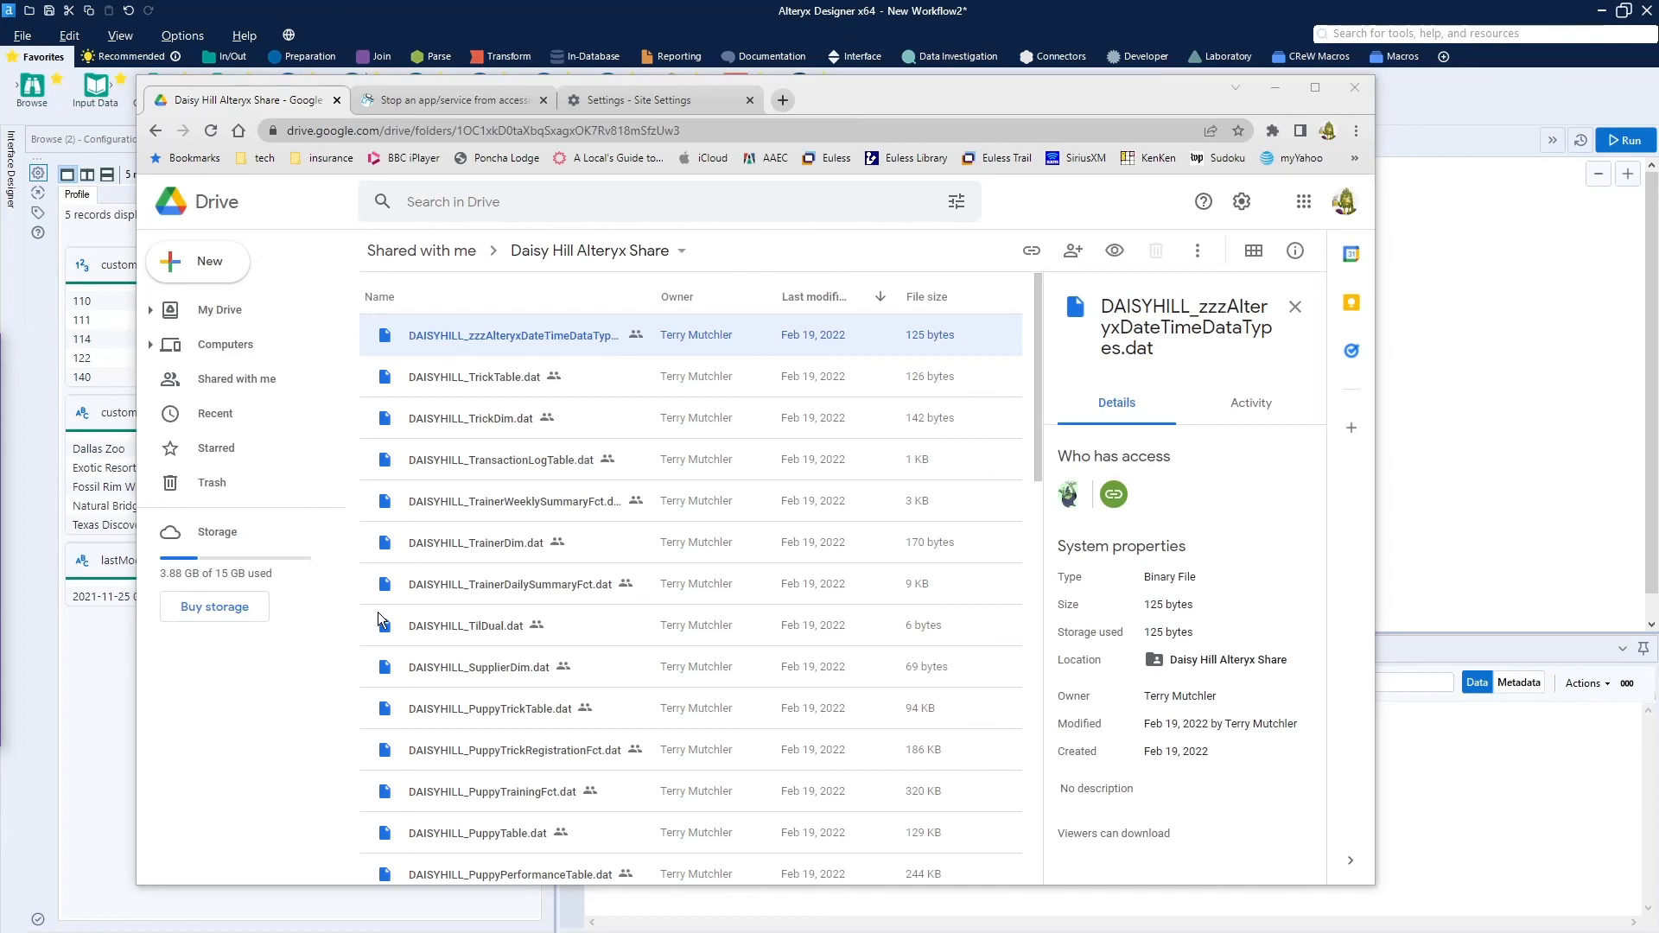
mouse_move(857, 391)
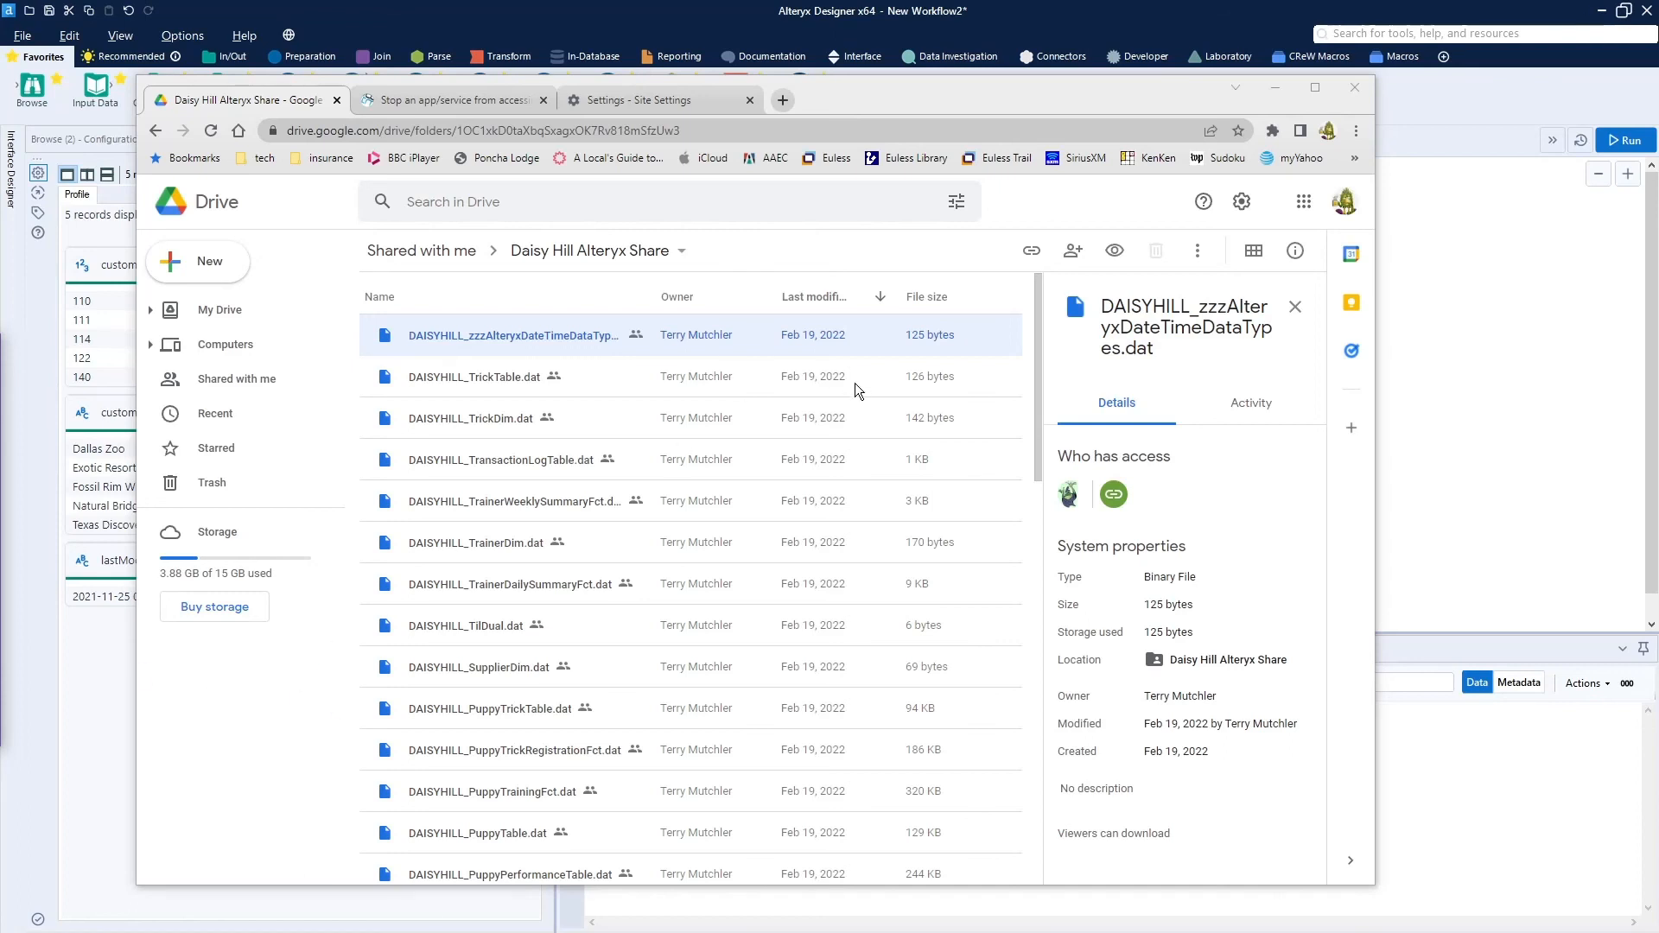
mouse_move(711, 270)
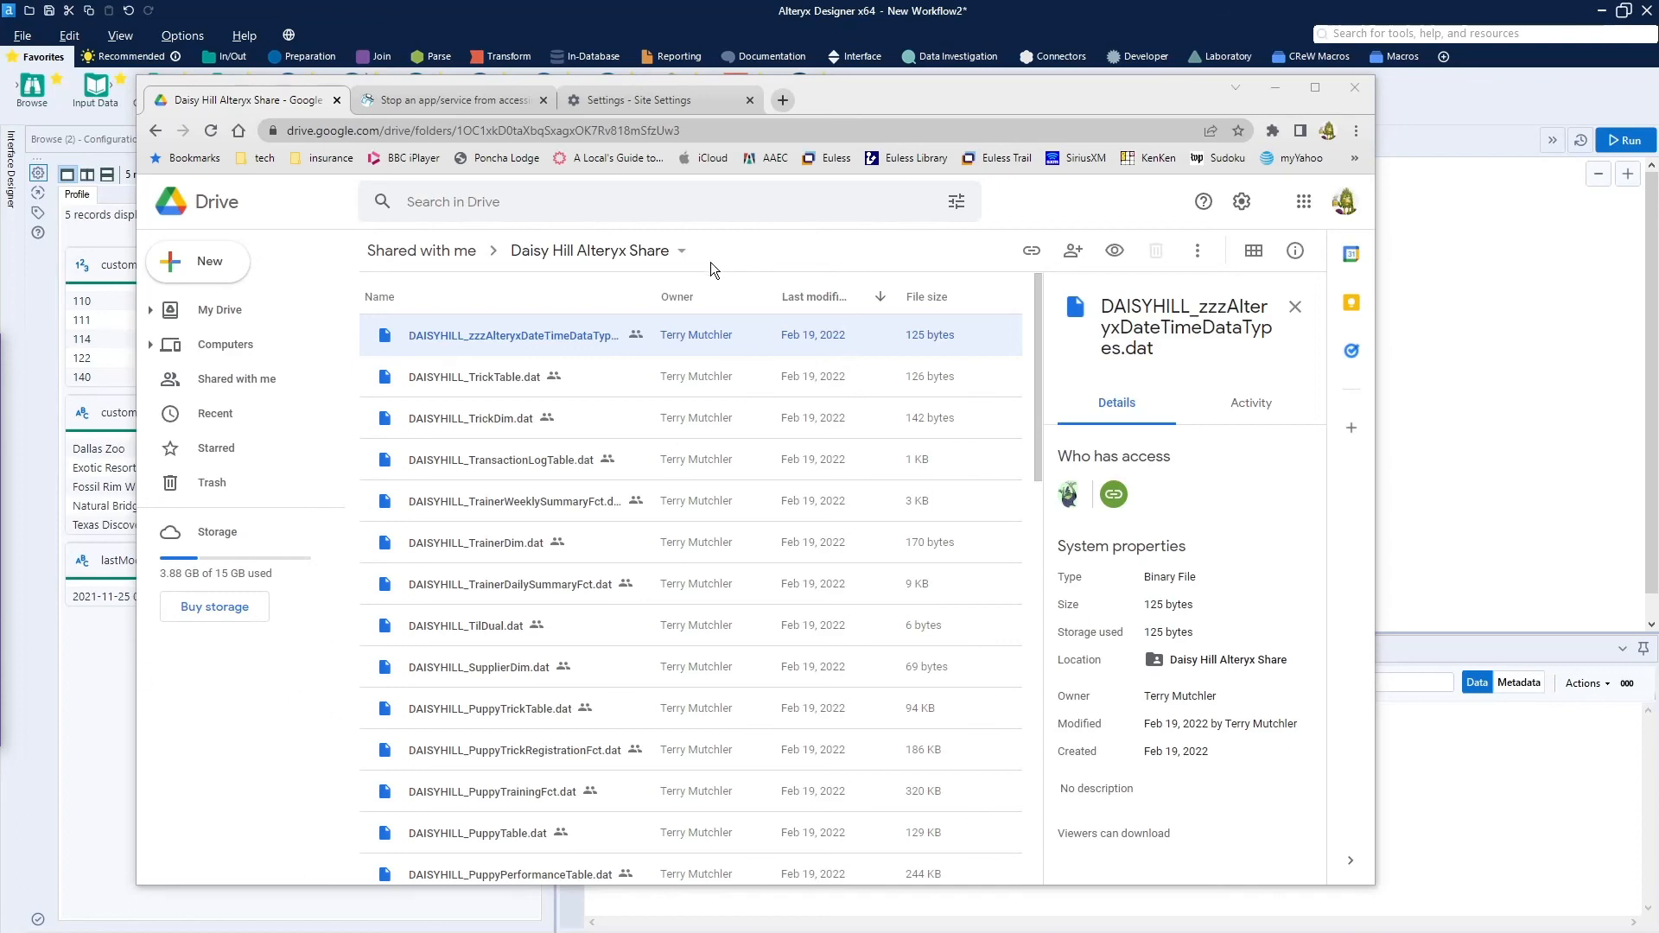
mouse_move(1242, 202)
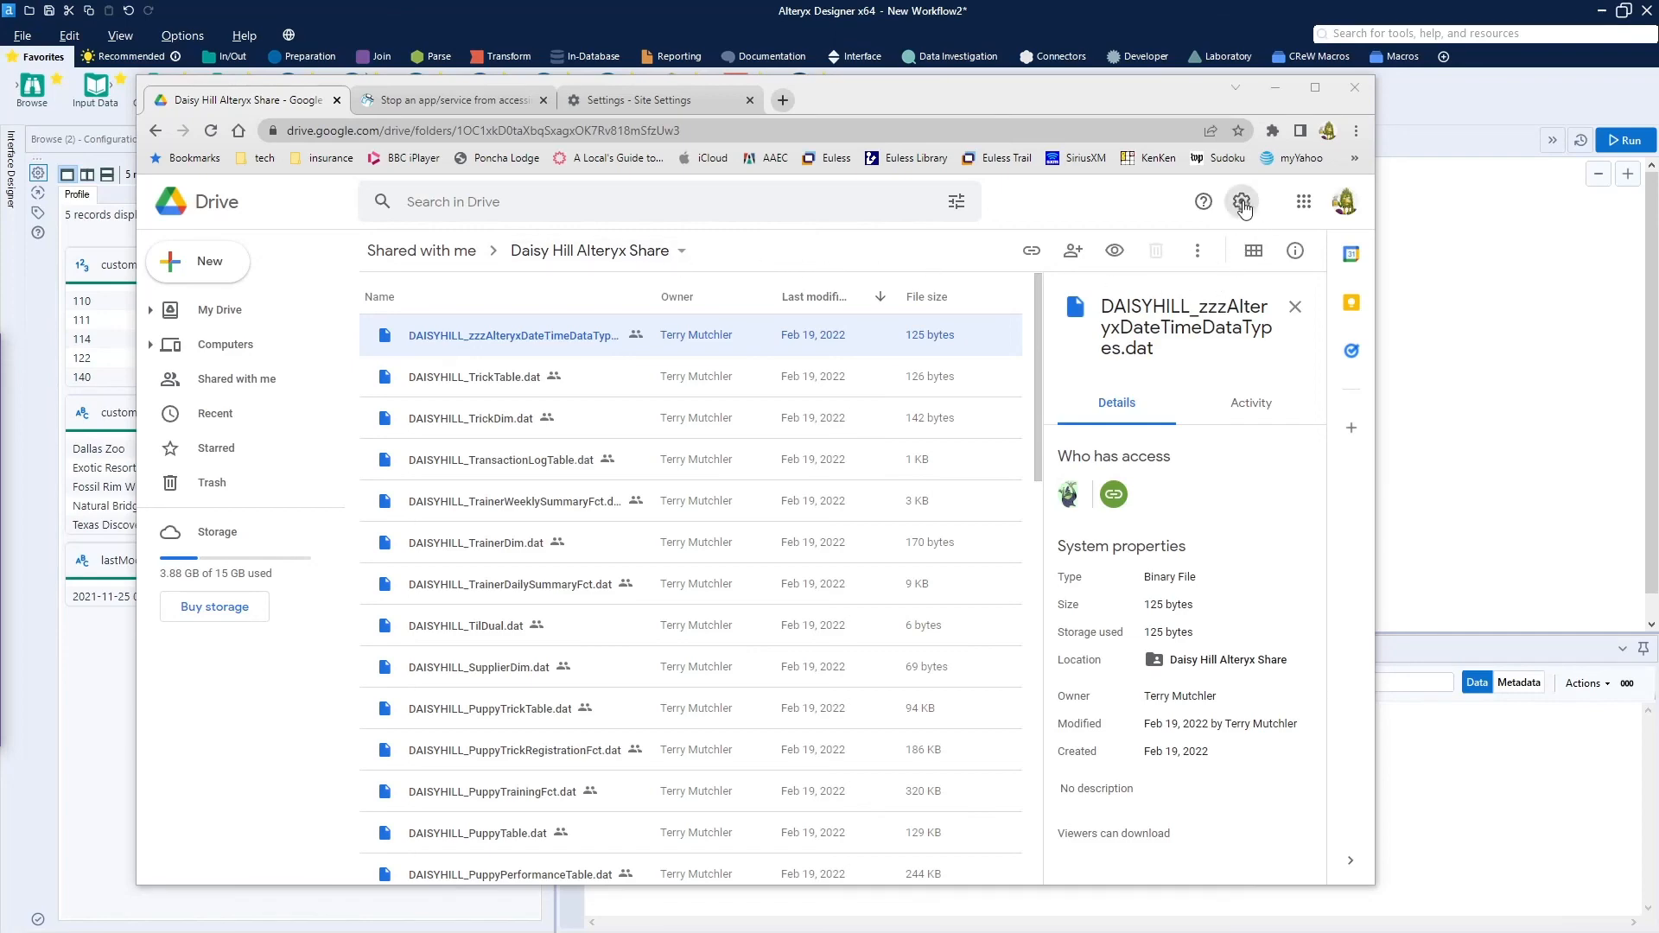
click(1240, 202)
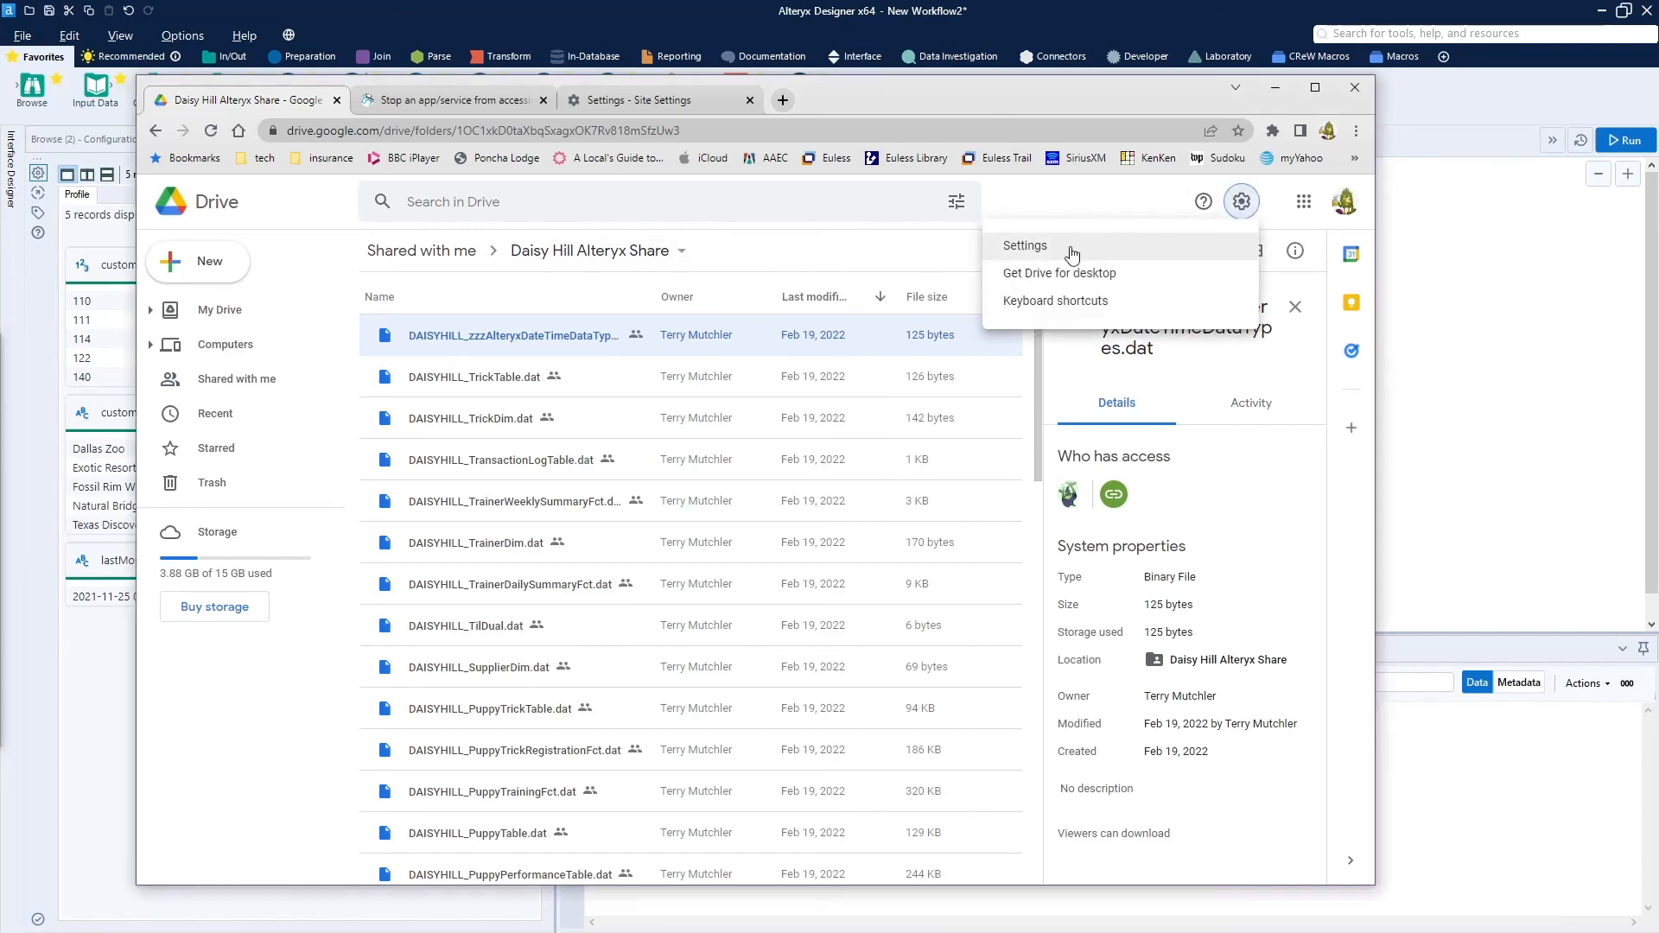
click(1024, 245)
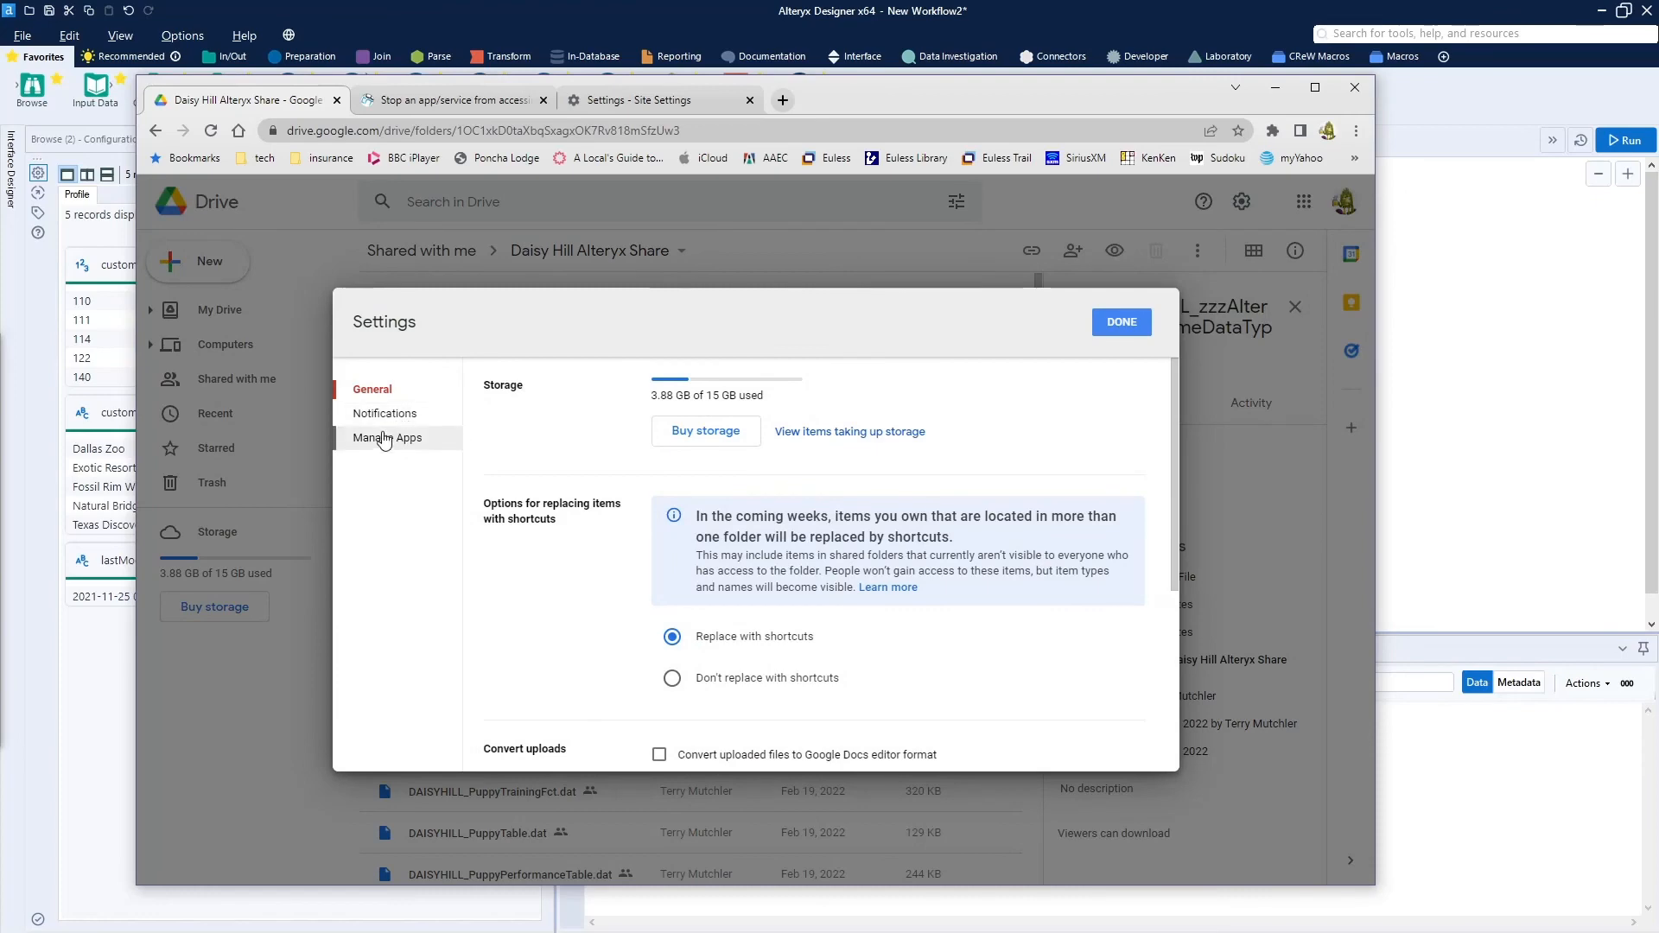
click(388, 438)
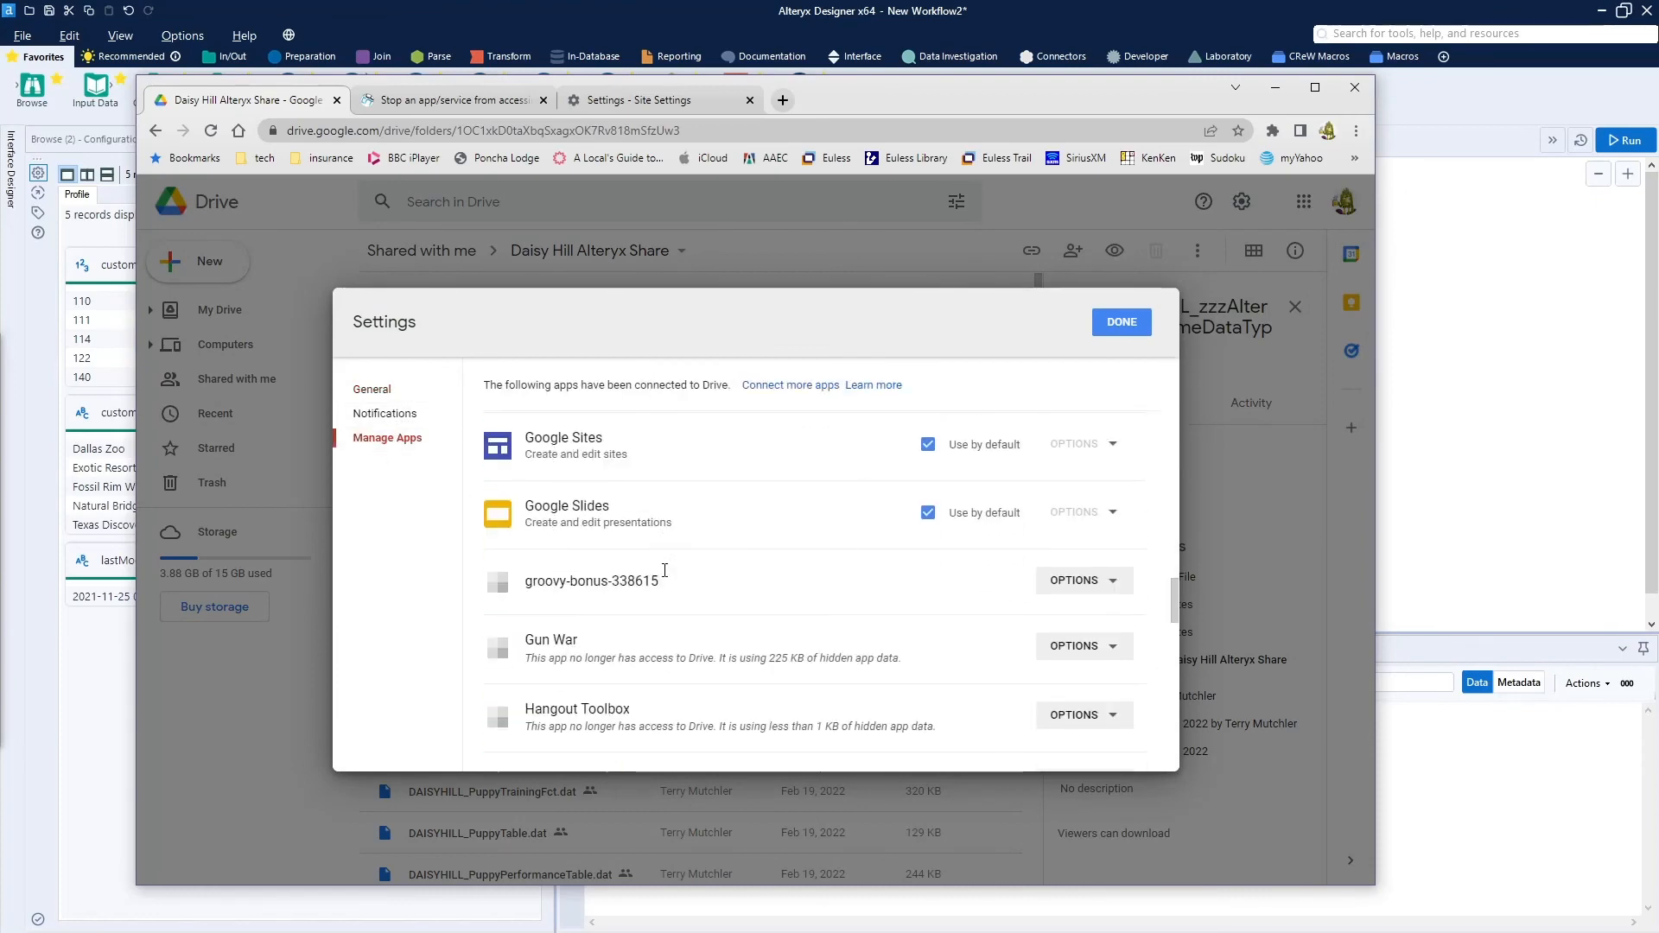
scroll(down, 3)
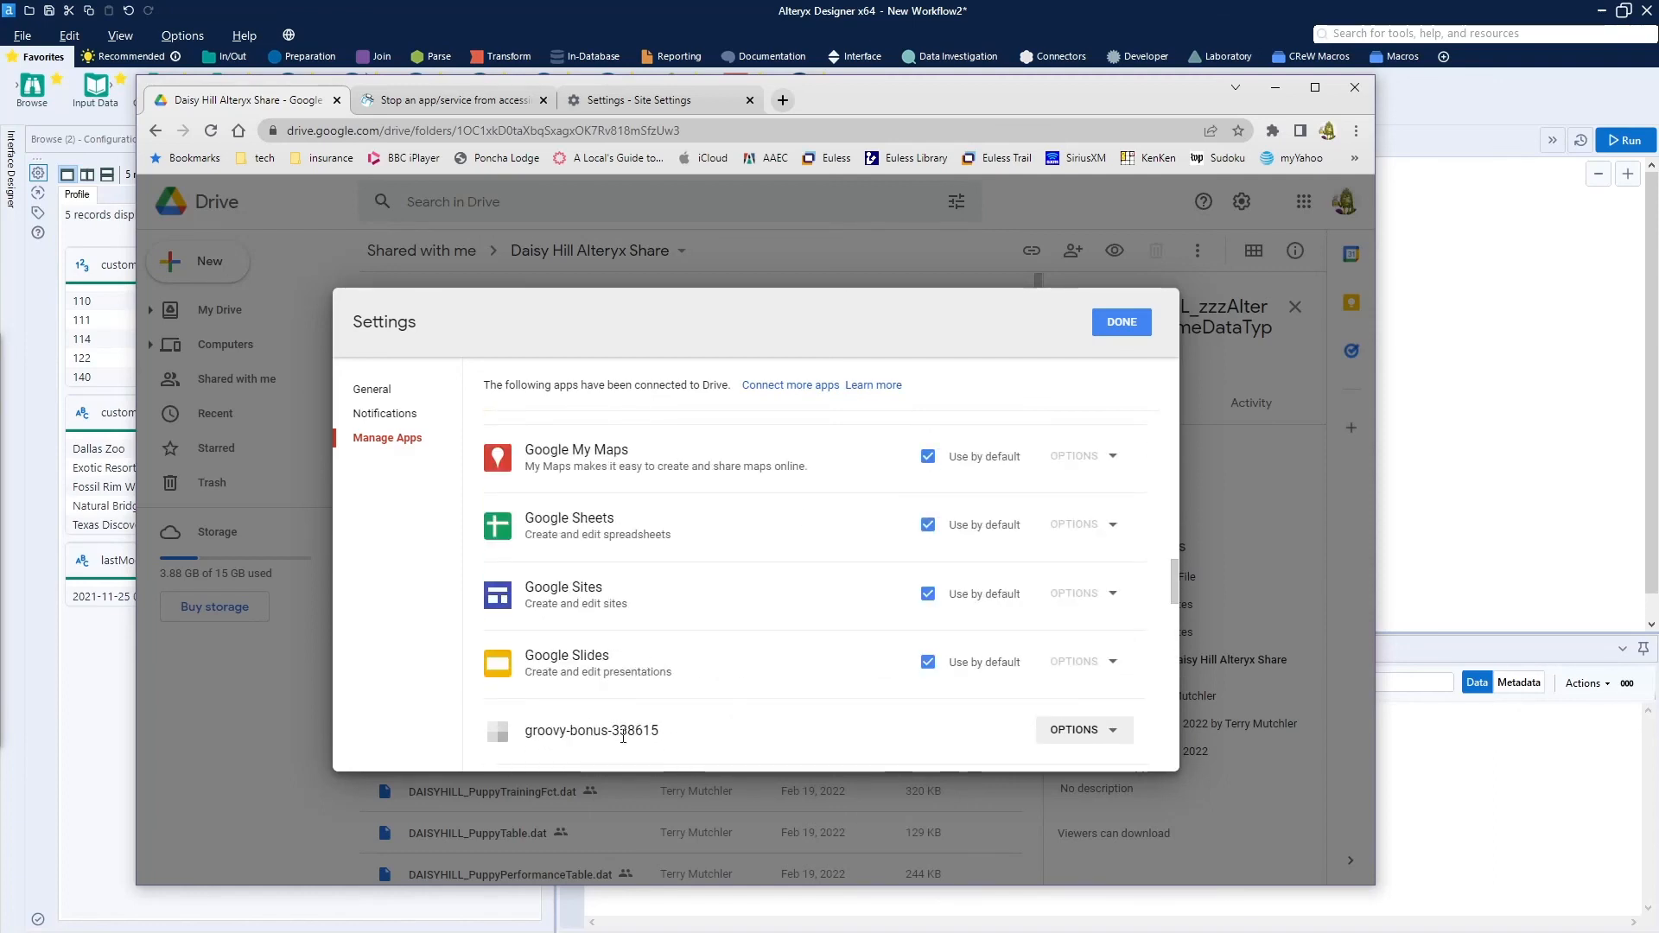
click(1075, 730)
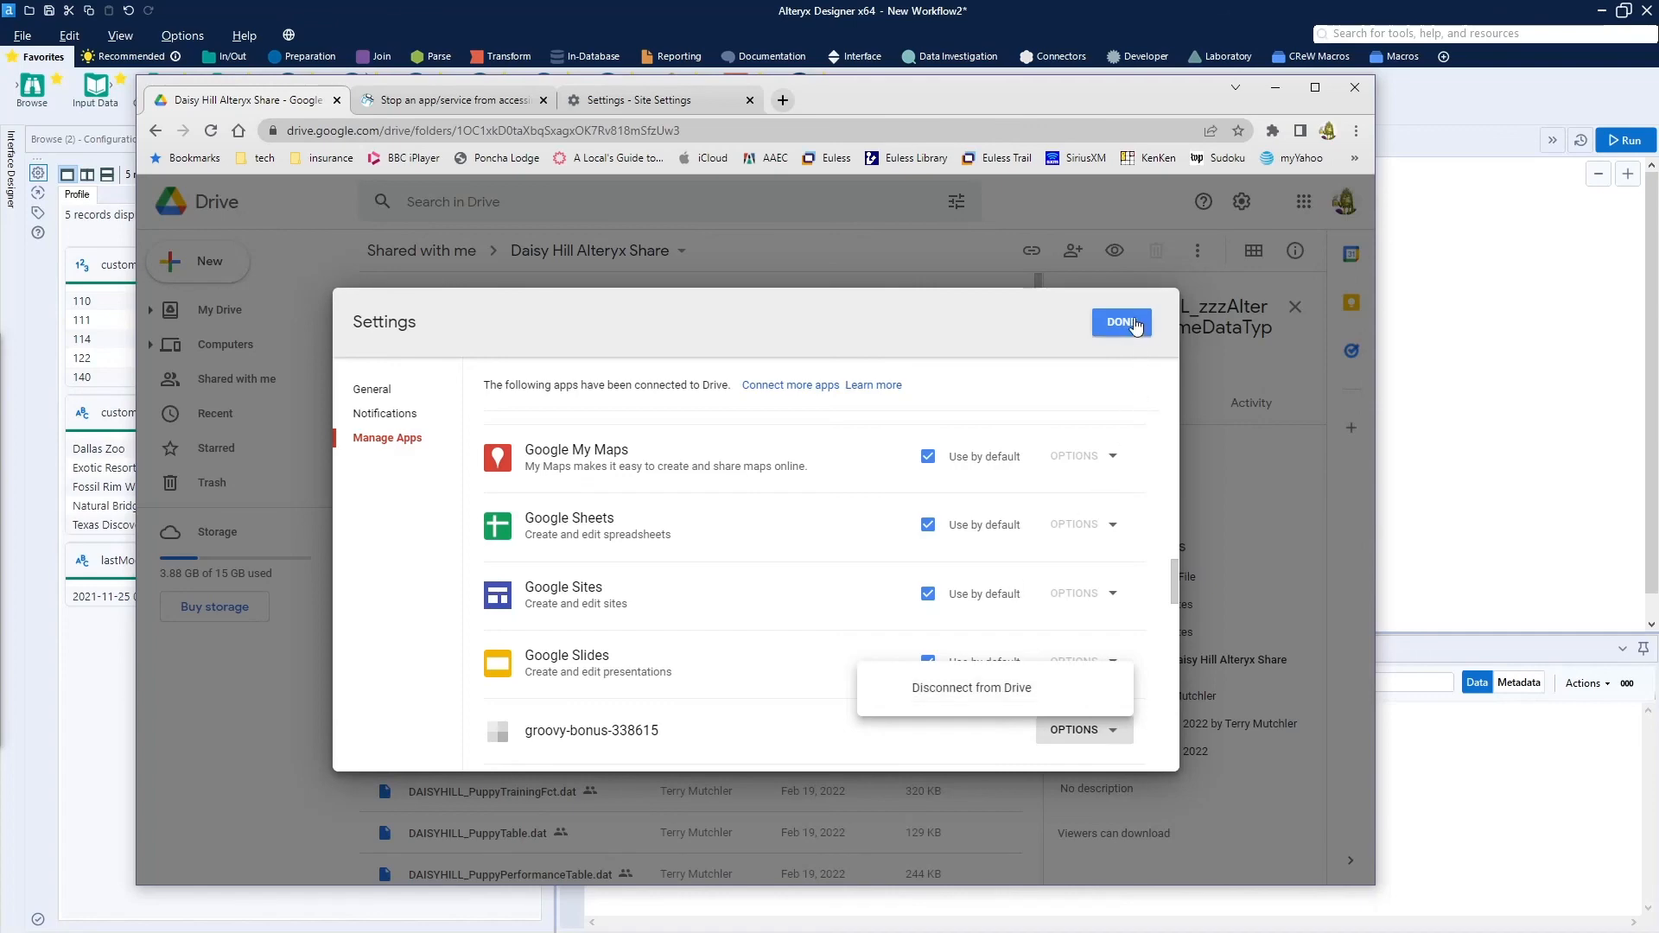
click(1120, 323)
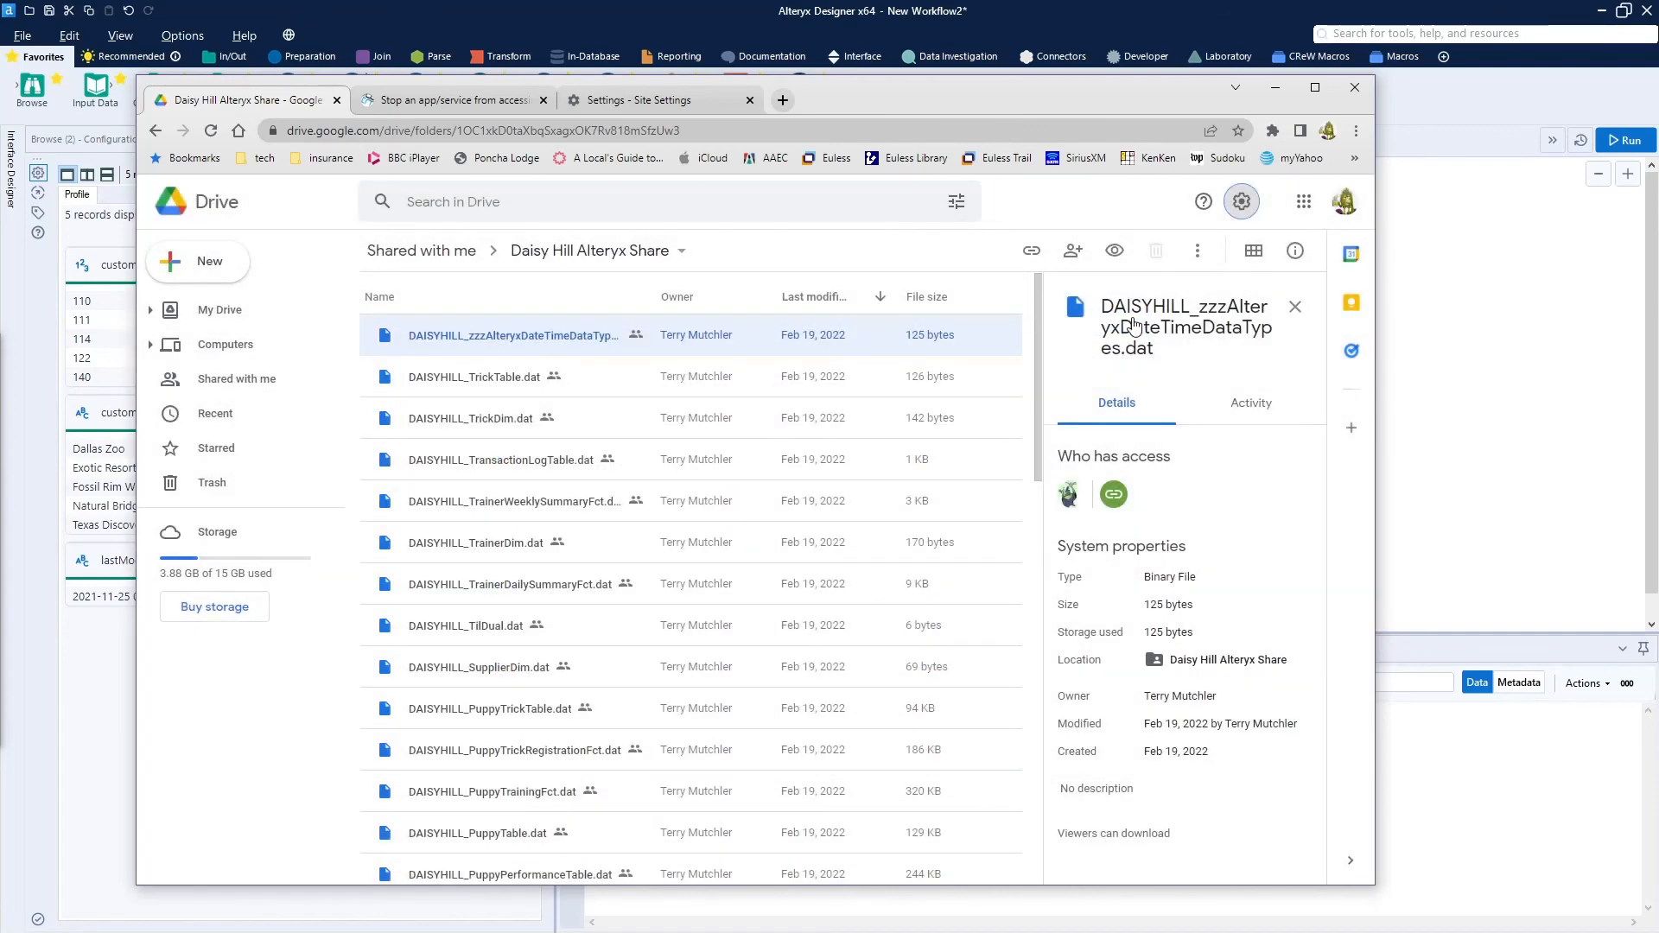
mouse_move(1353, 88)
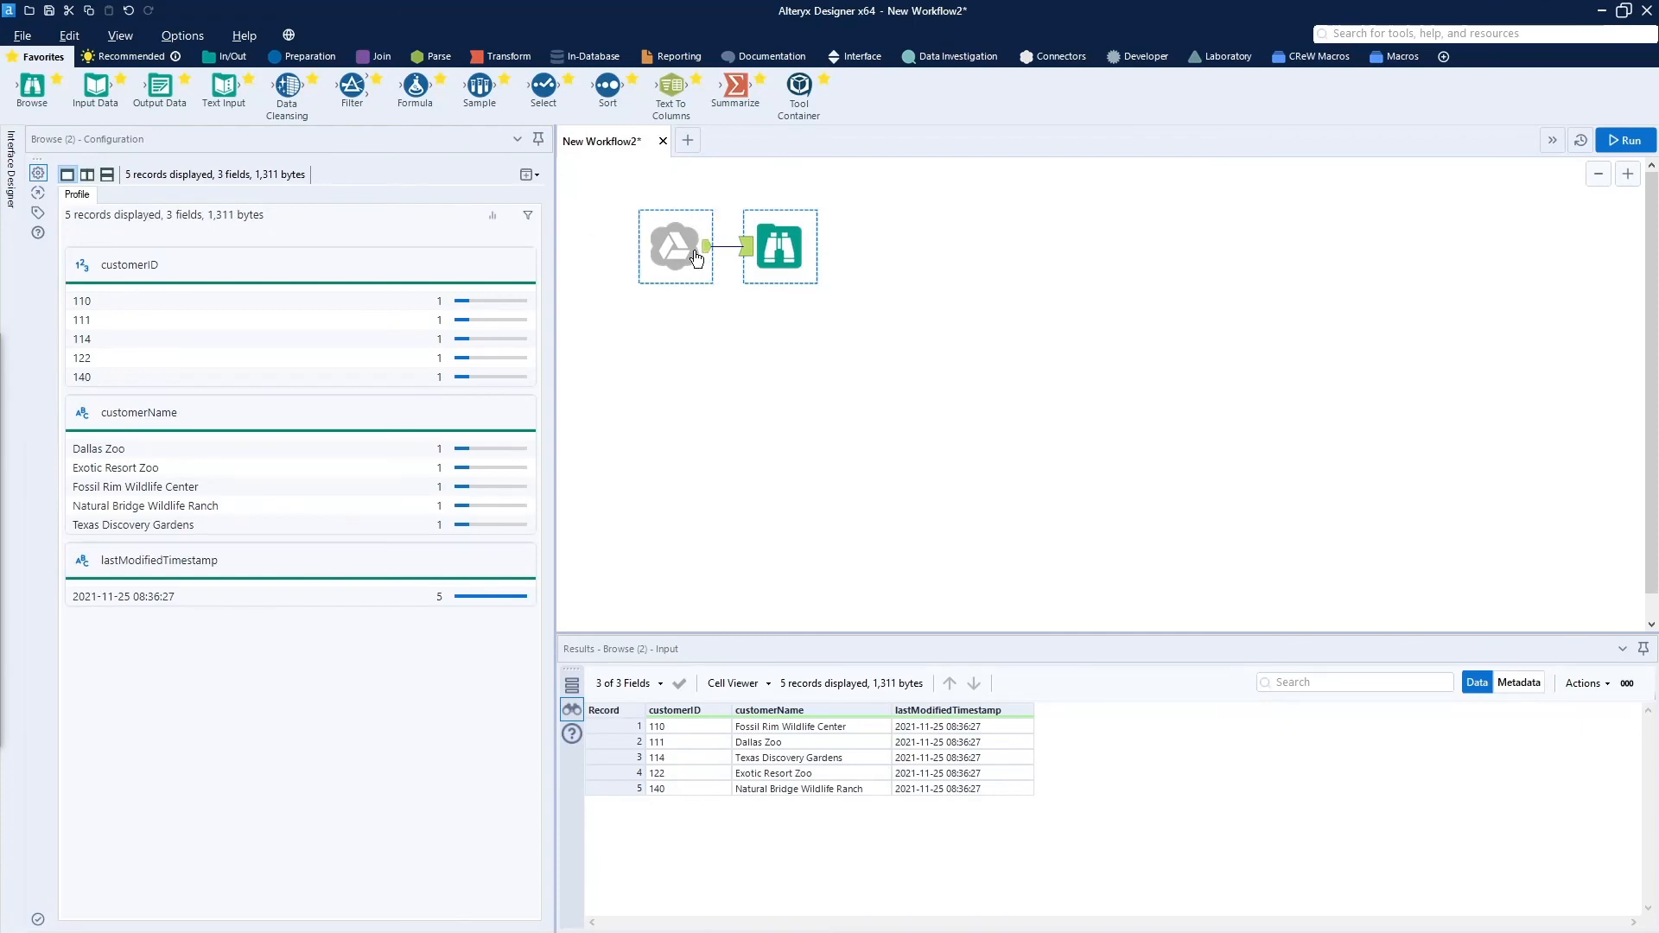
- Reselect the Browse results and open the Connectors palette showing the GoogleDrive tools
click(777, 246)
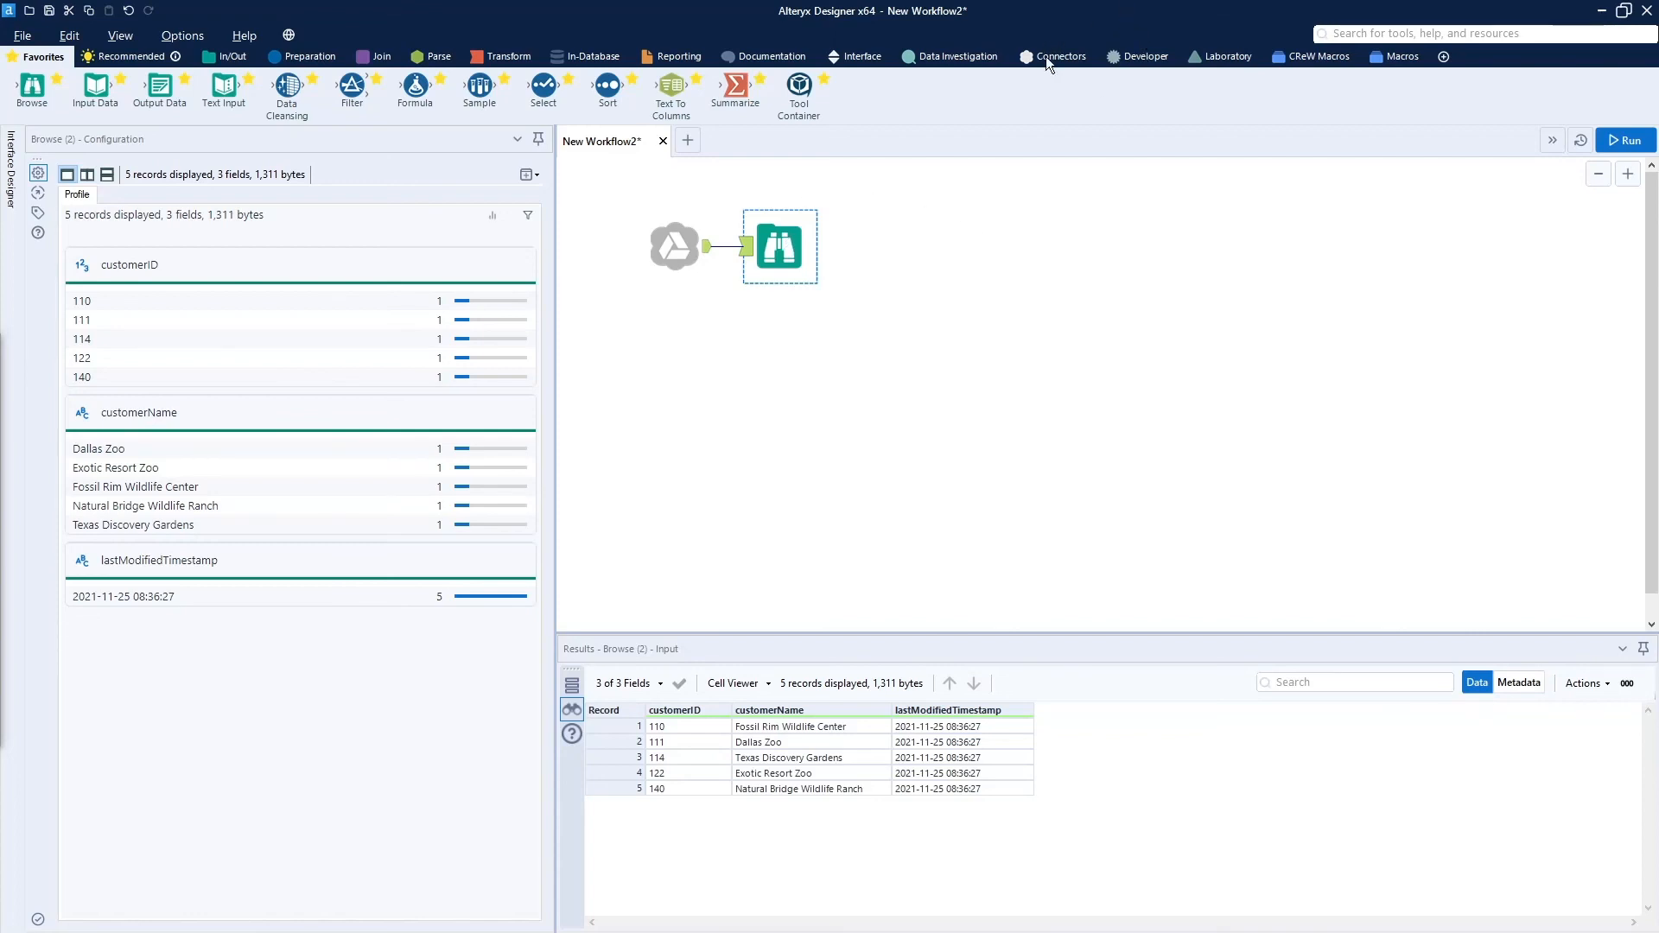
click(1061, 56)
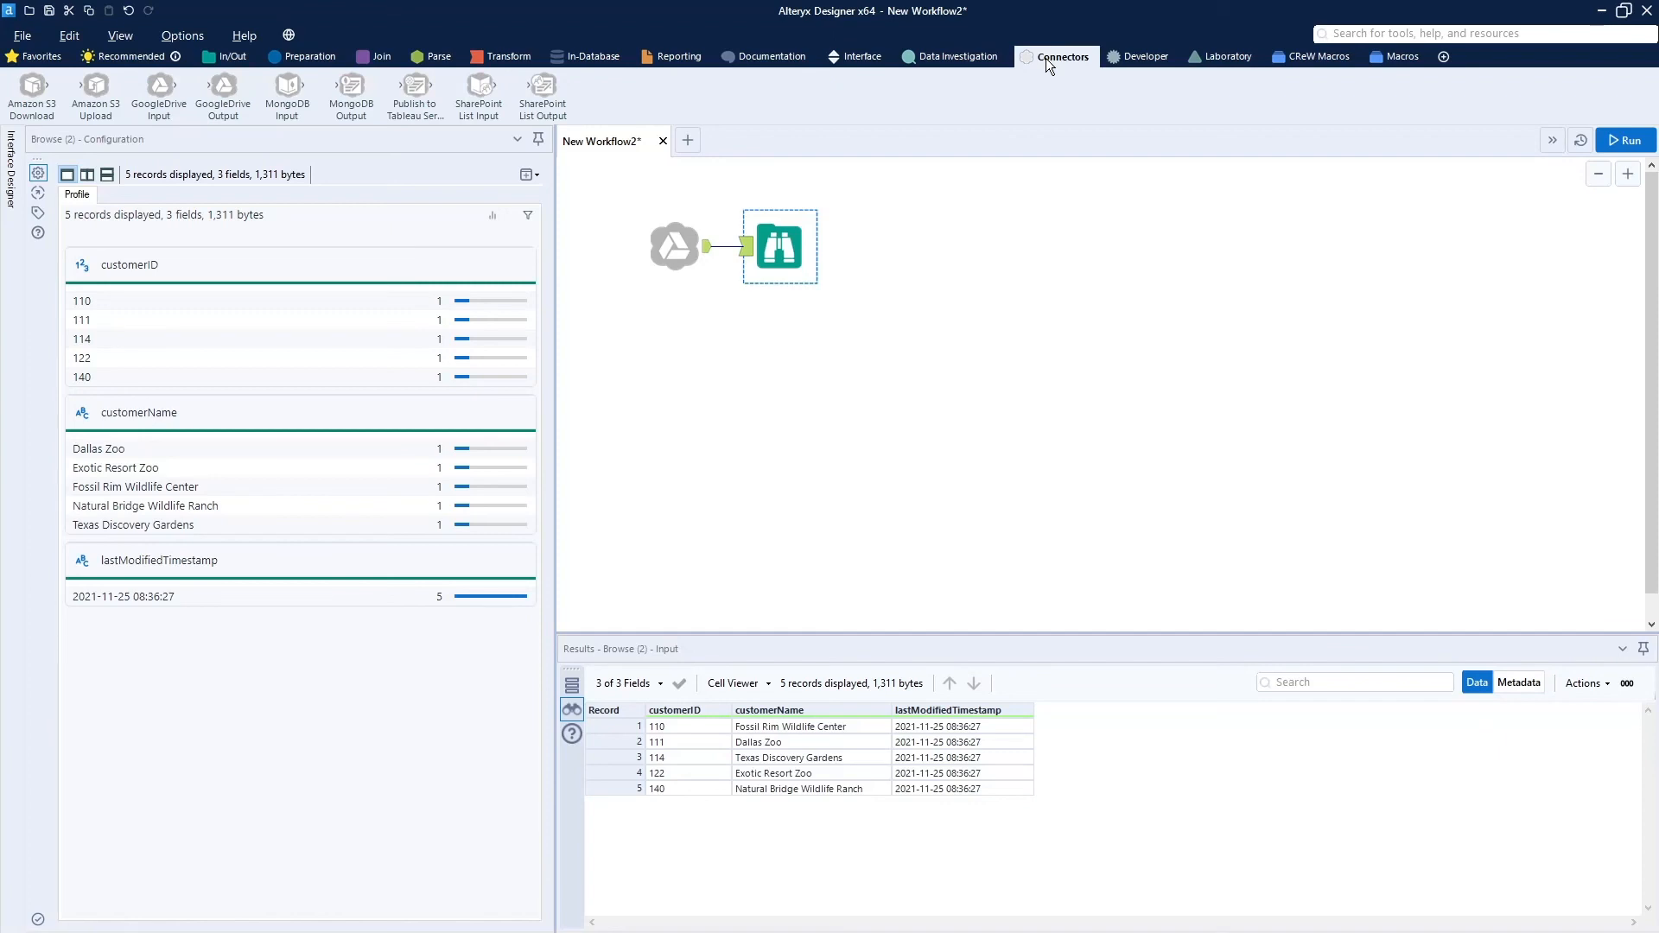